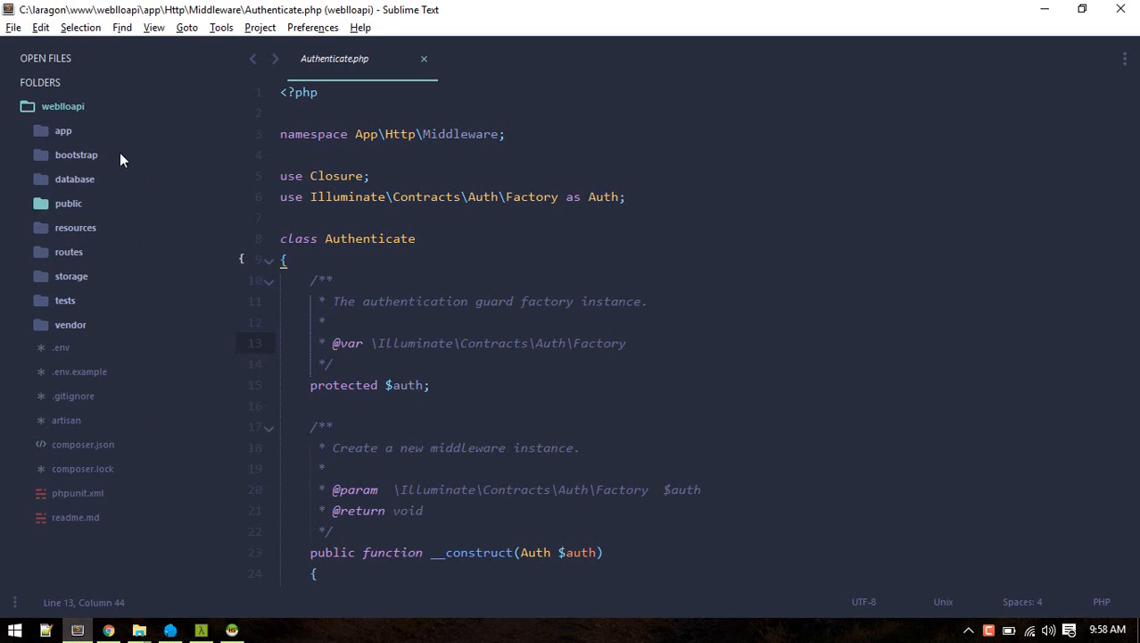
Browse the app folder, then run the artisan alias 'pa' in Cmder.
{"action": "left_click", "coordinate": [62, 130]}
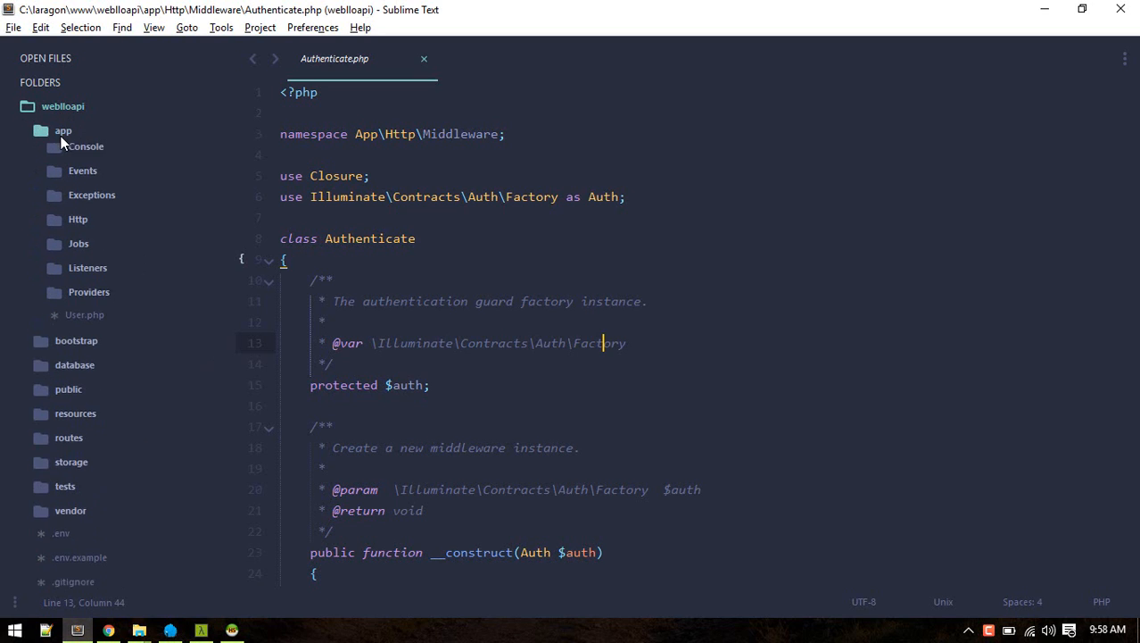
{"action": "left_click", "coordinate": [424, 58]}
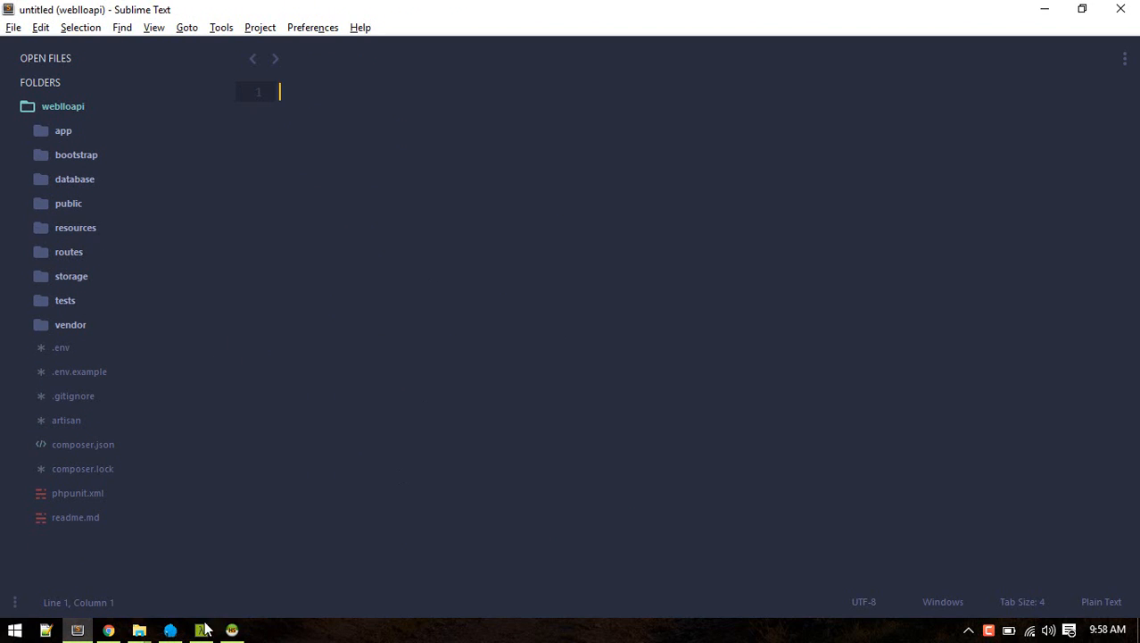
{"action": "left_click", "coordinate": [201, 630]}
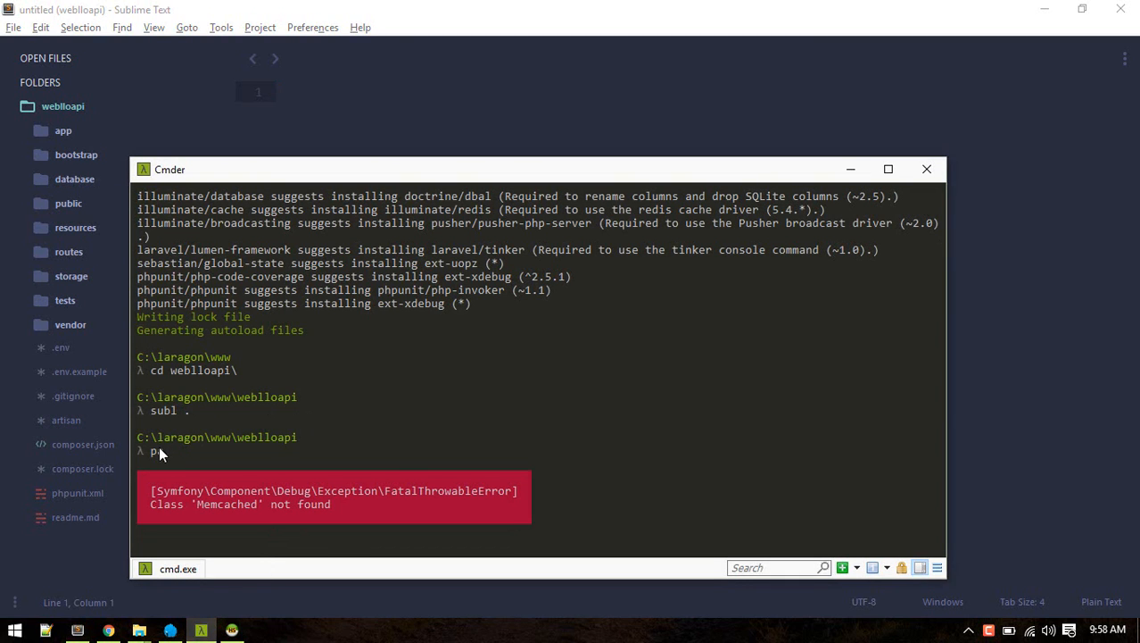
{"action": "type", "text": "a"}
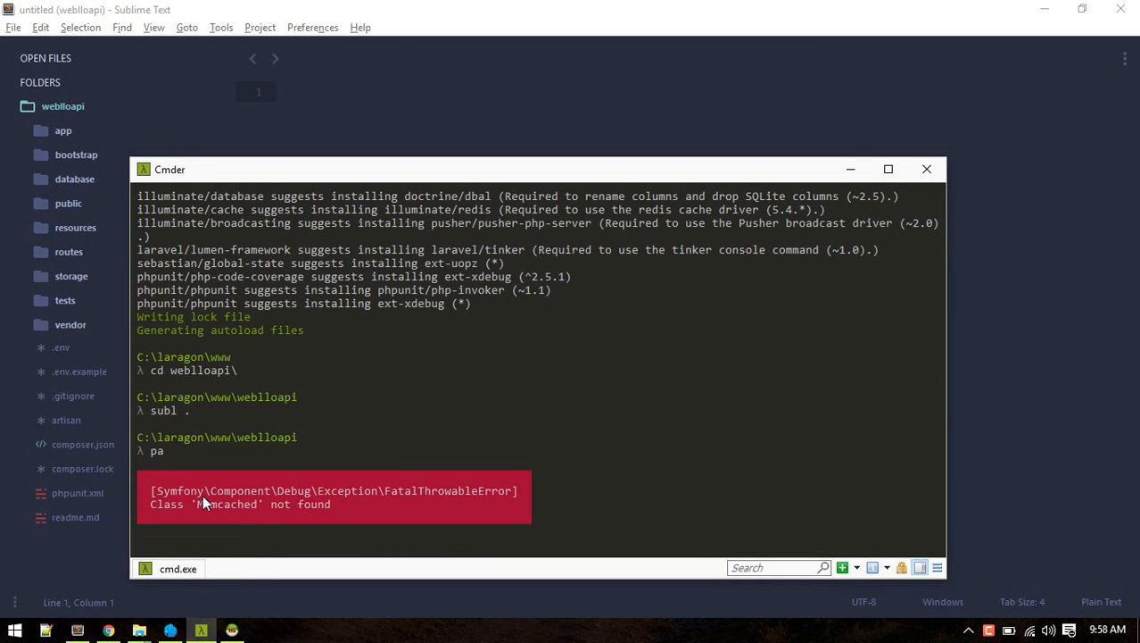
{"action": "mouse_move", "coordinate": [294, 514]}
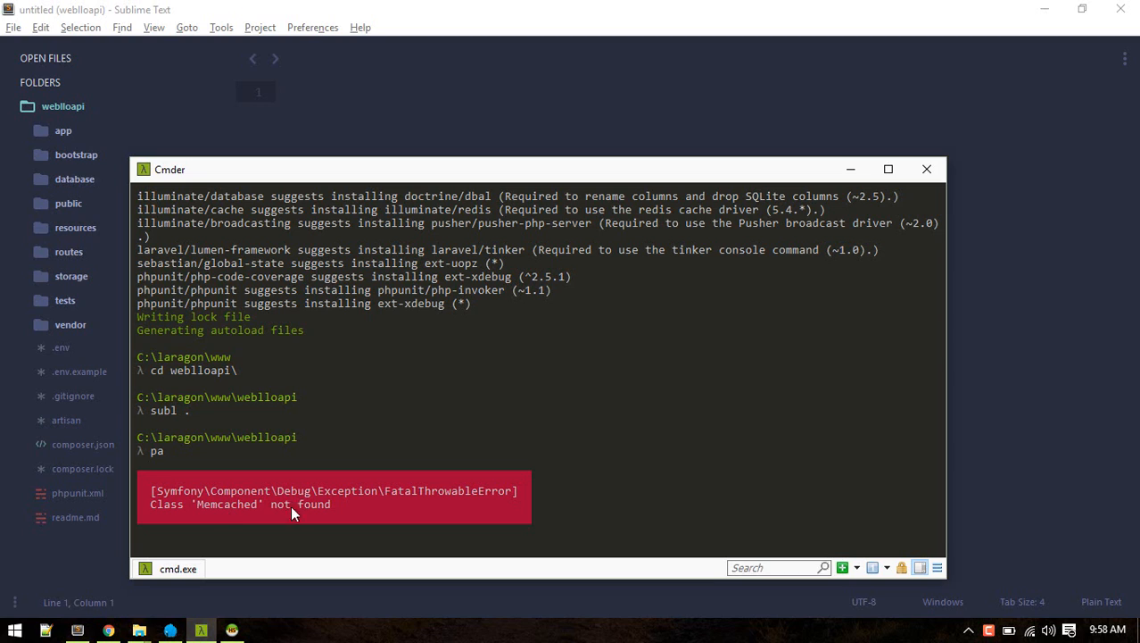
{"action": "mouse_move", "coordinate": [196, 521]}
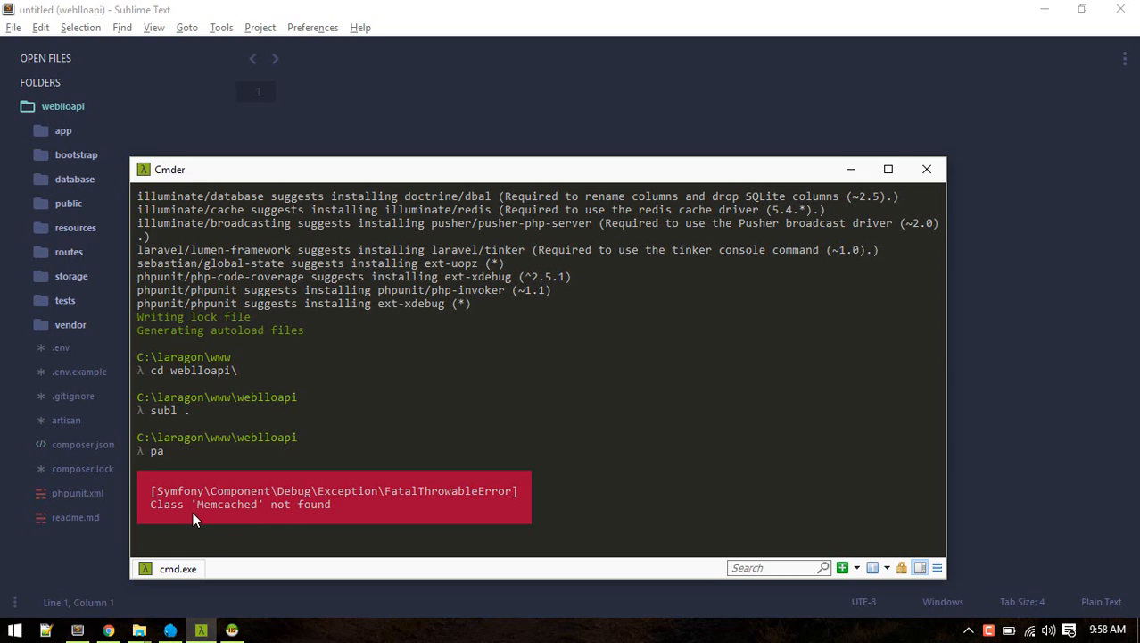
{"action": "mouse_move", "coordinate": [230, 579]}
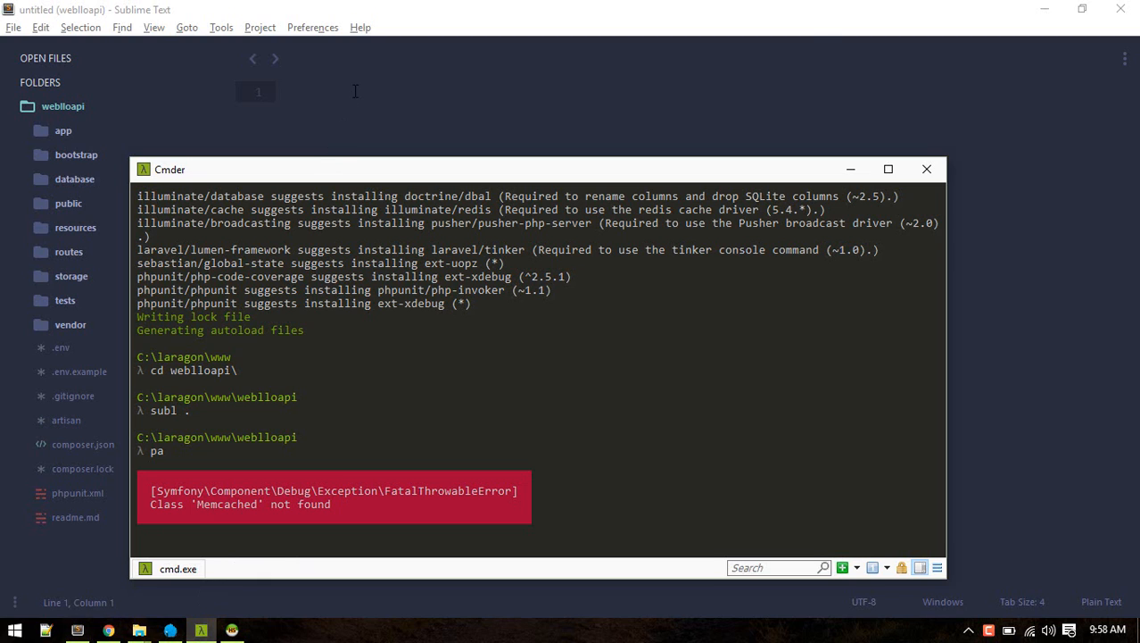
Open .env and inspect the CACHE_DRIVER setting, which is array.
{"action": "left_click", "coordinate": [61, 346]}
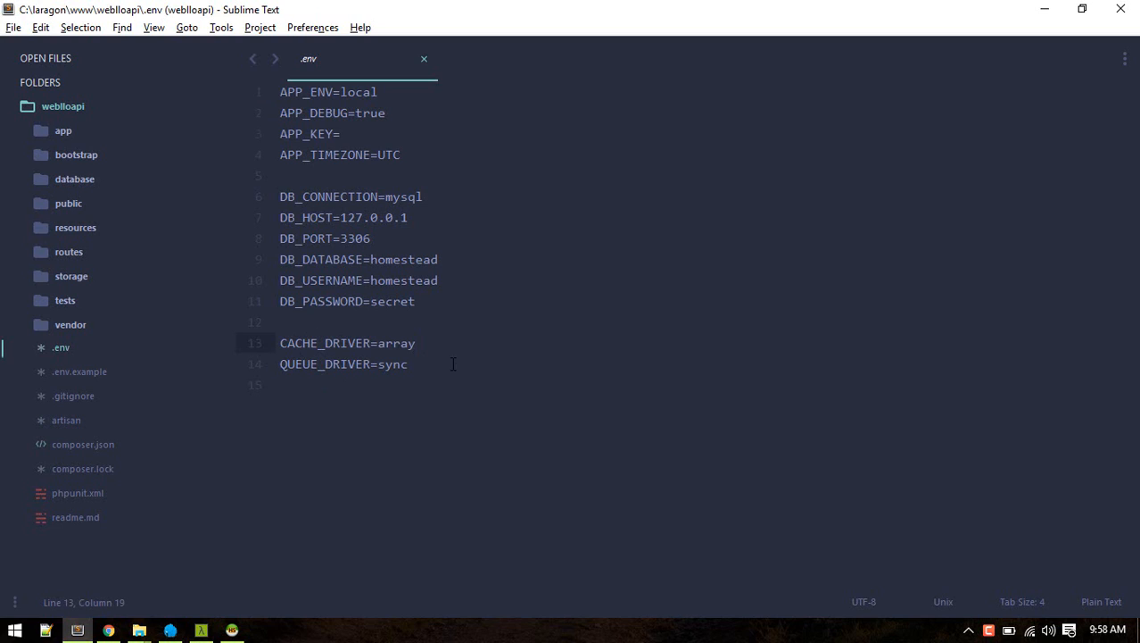
{"action": "double_click", "coordinate": [395, 343]}
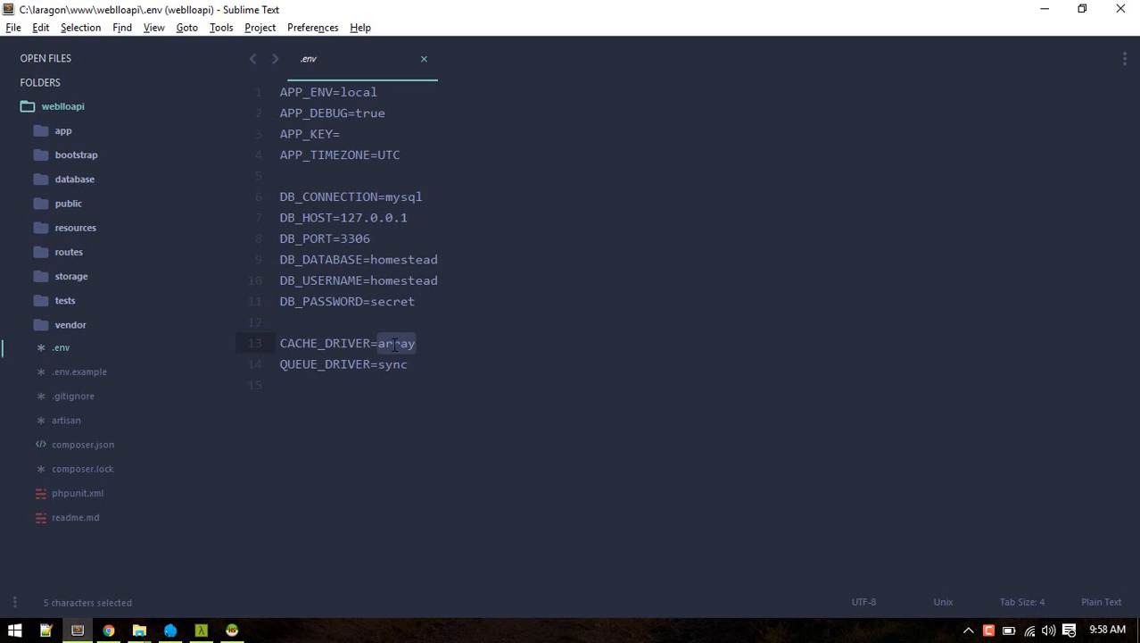
{"action": "mouse_move", "coordinate": [403, 347]}
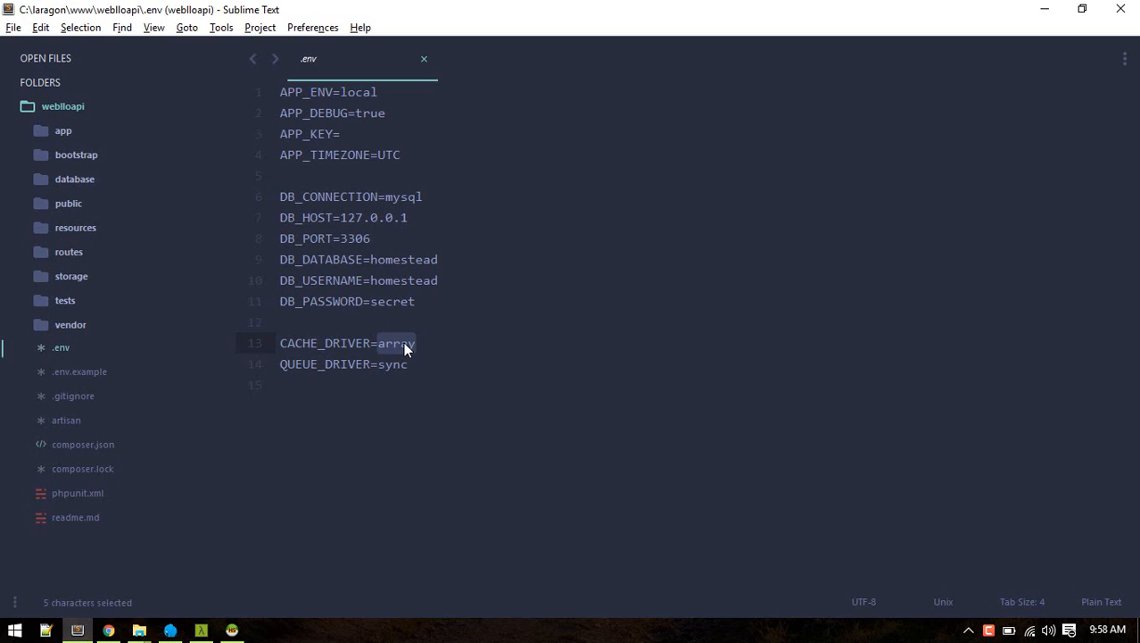
{"action": "left_click", "coordinate": [415, 343]}
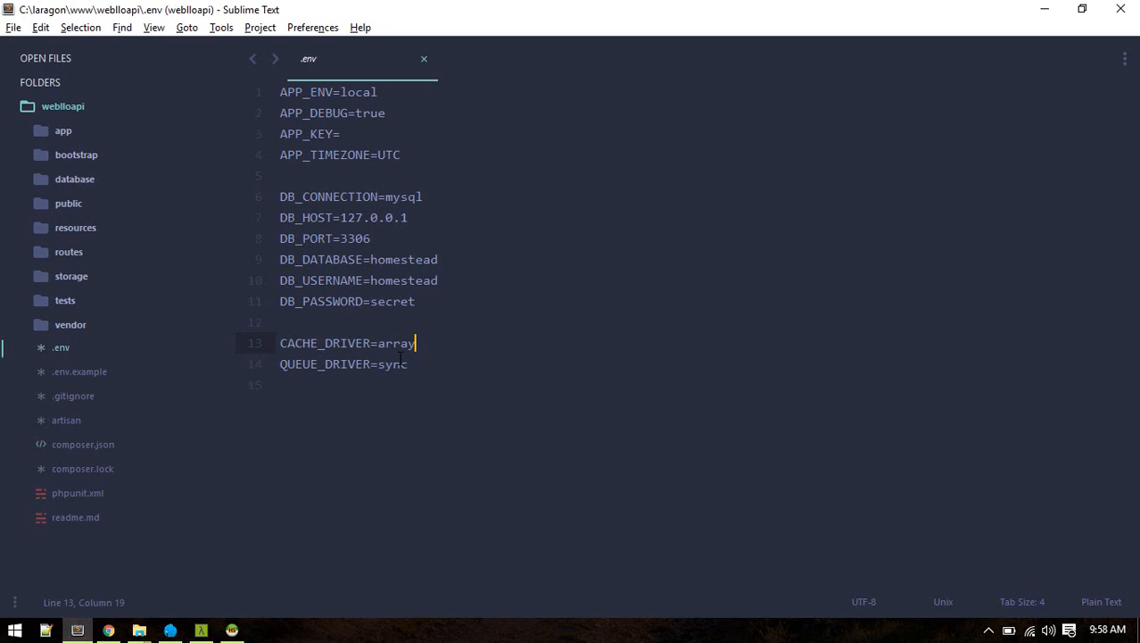
{"action": "mouse_move", "coordinate": [412, 385]}
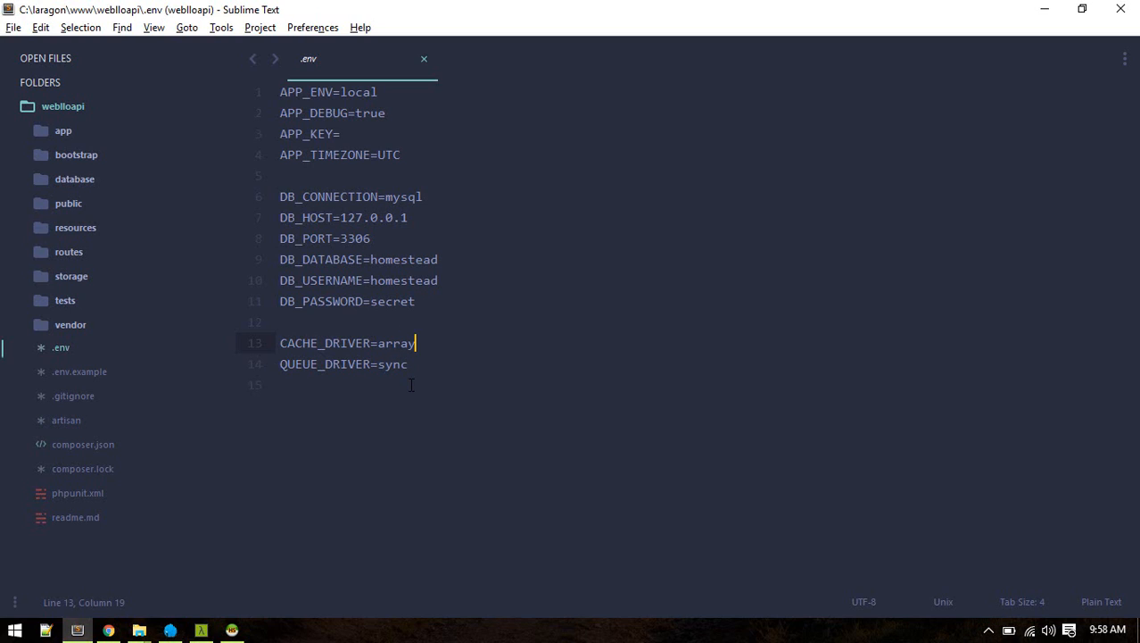
{"action": "left_click", "coordinate": [200, 631]}
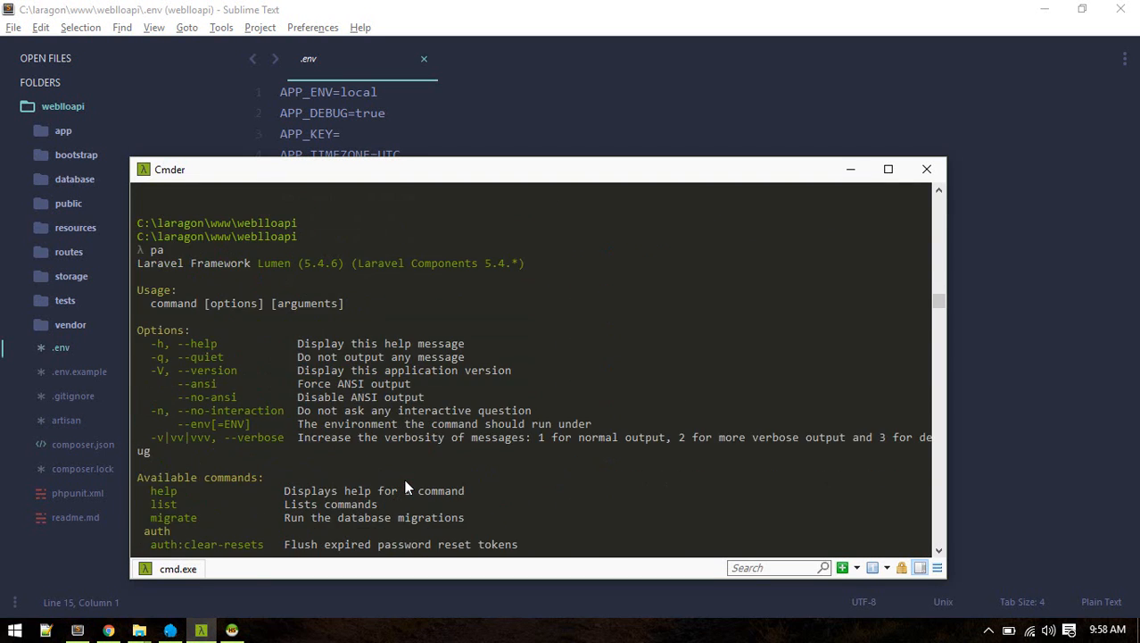
Scroll through the artisan command list output in Cmder.
{"action": "scroll", "scroll_direction": "down", "scroll_amount": 3}
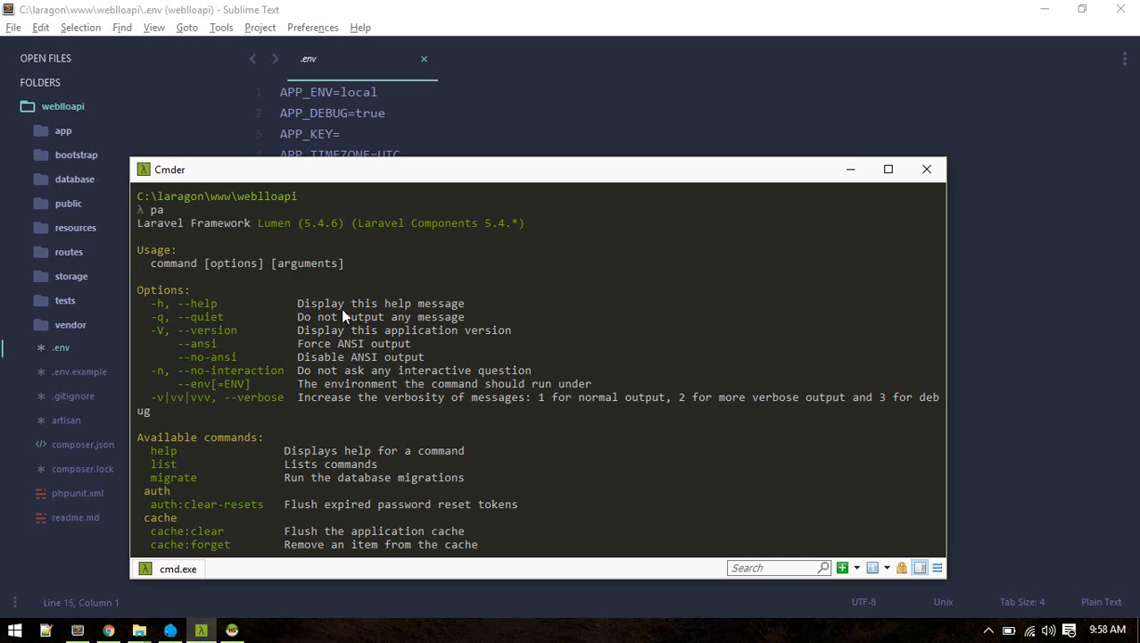
{"action": "scroll", "scroll_direction": "down", "scroll_amount": 3}
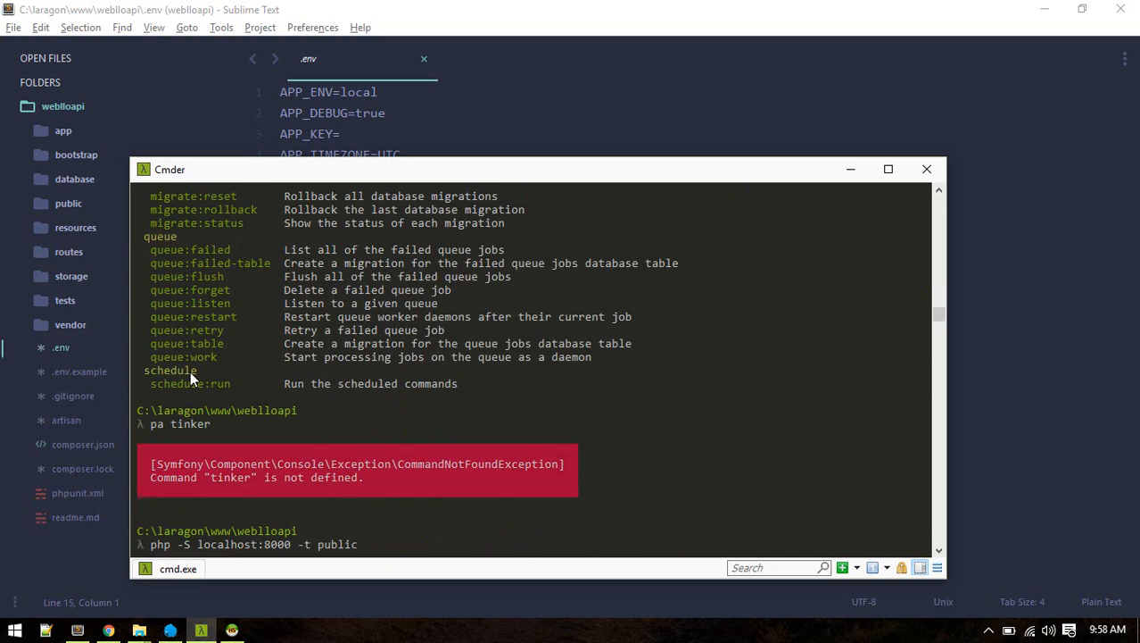
{"action": "scroll", "scroll_direction": "up", "scroll_amount": 3}
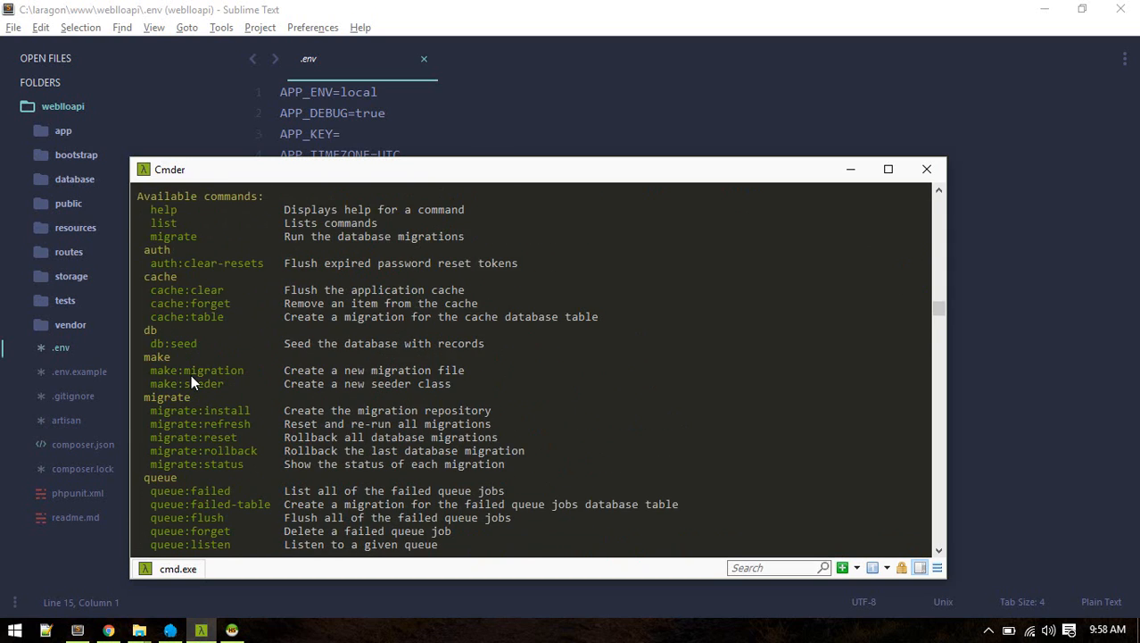
{"action": "scroll", "scroll_direction": "up", "scroll_amount": 3}
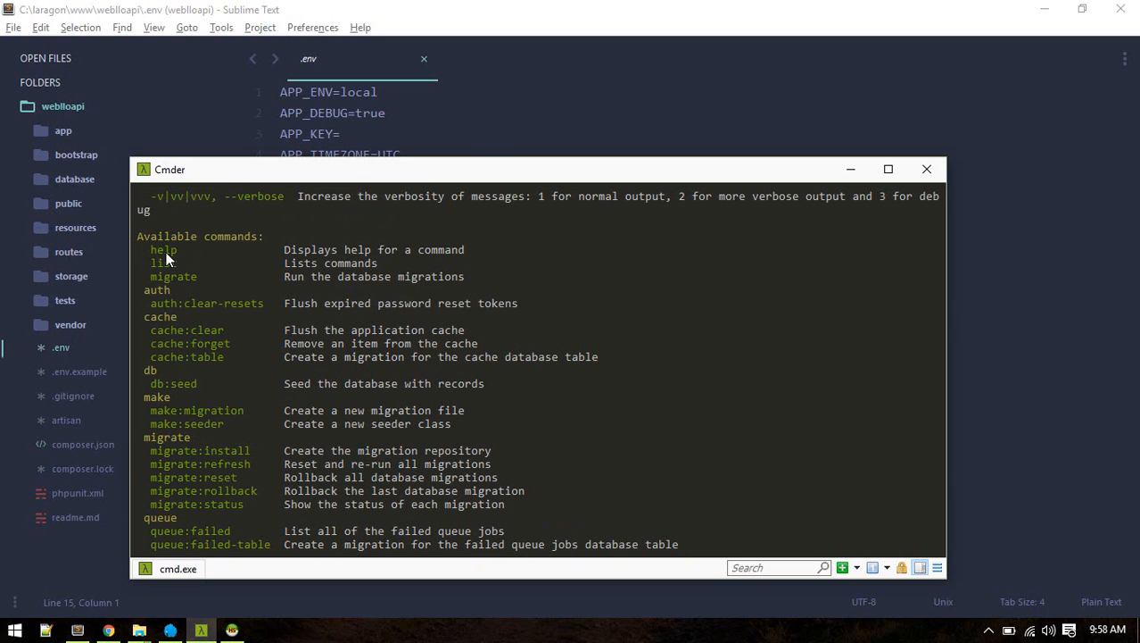
{"action": "mouse_move", "coordinate": [176, 387]}
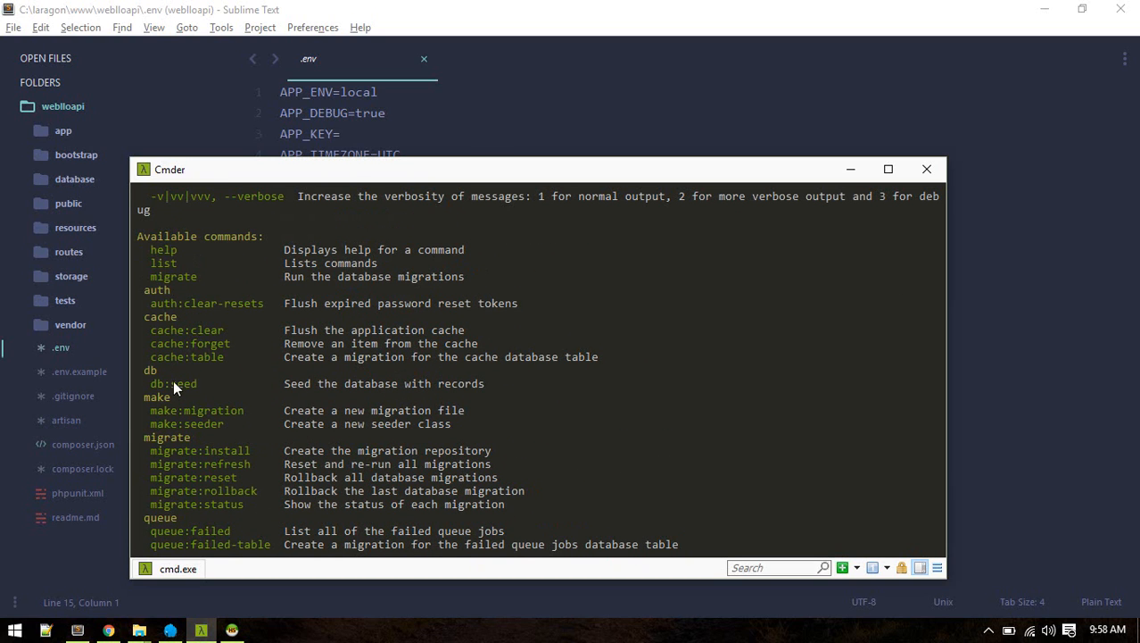
{"action": "scroll", "scroll_direction": "down", "scroll_amount": 3}
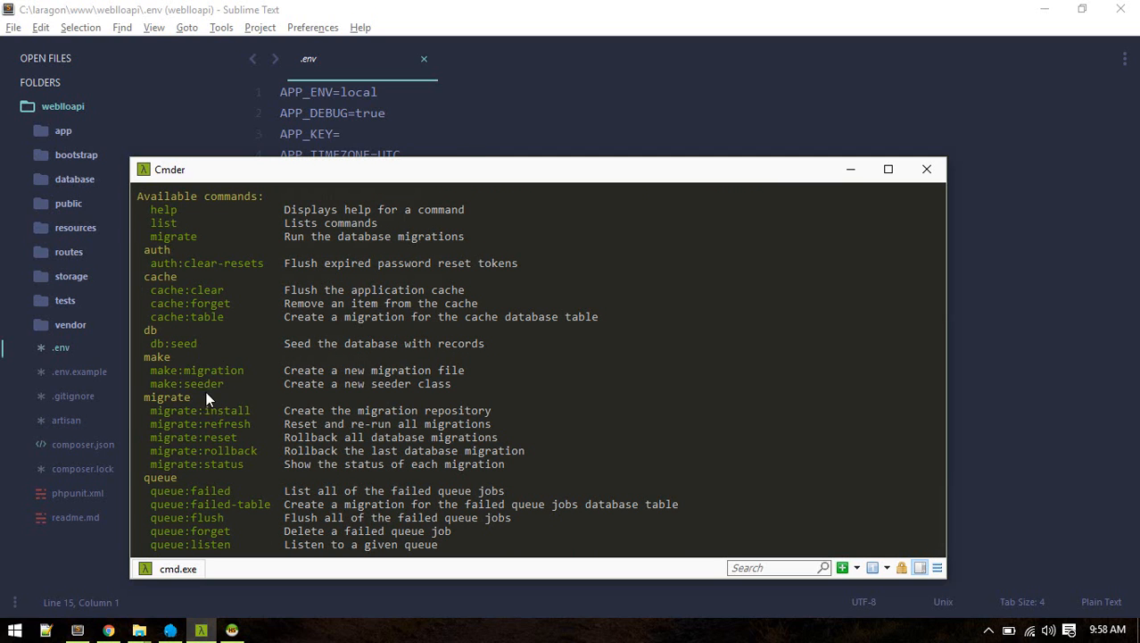
{"action": "scroll", "scroll_direction": "down", "scroll_amount": 3}
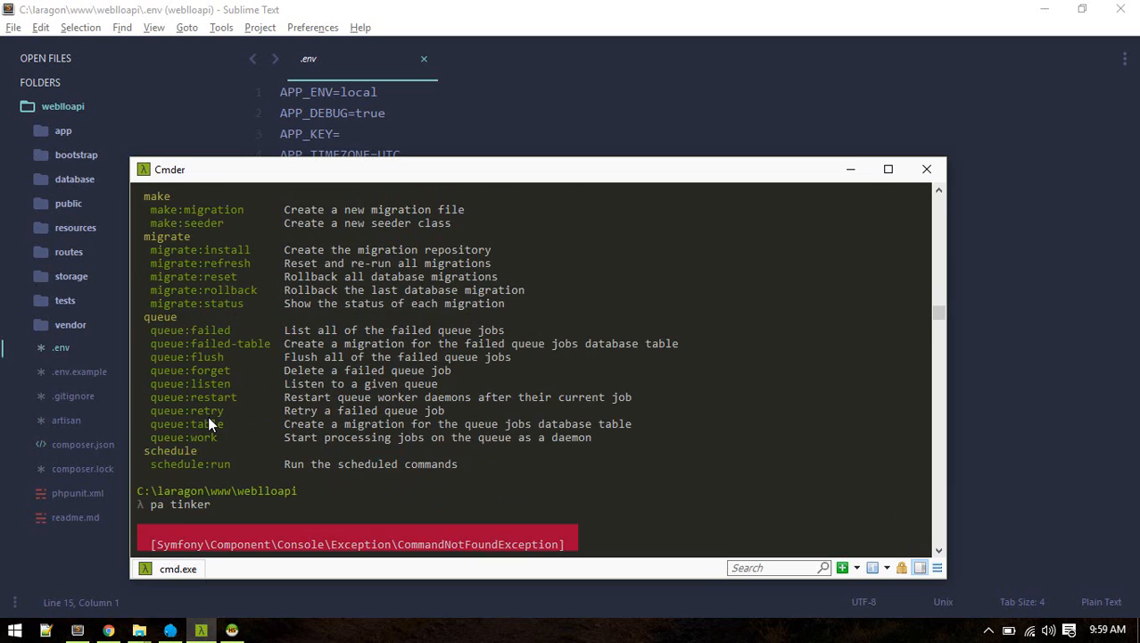
{"action": "scroll", "scroll_direction": "up", "scroll_amount": 3}
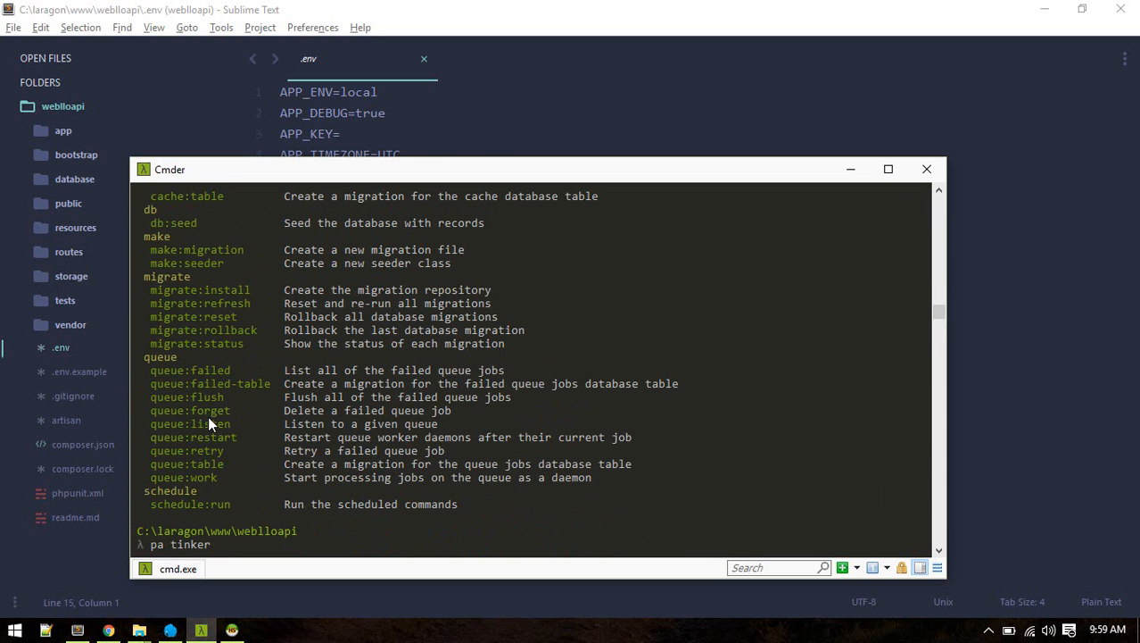
{"action": "mouse_move", "coordinate": [212, 325]}
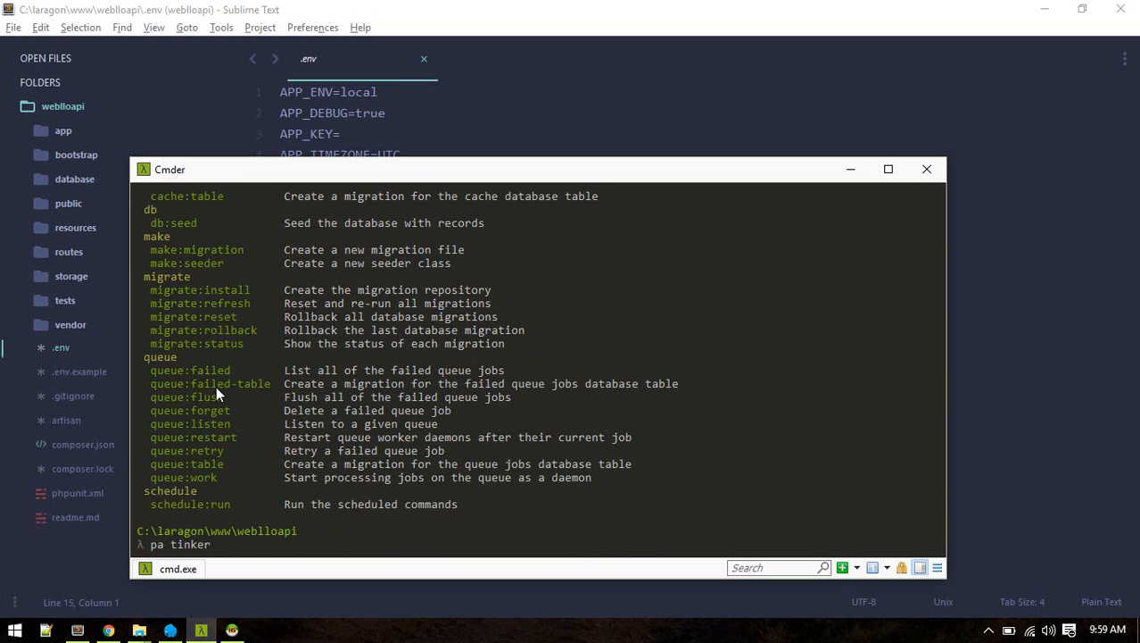
Start the PHP server with 'php -S localhost:8000 -t public'.
{"action": "key", "text": "Return"}
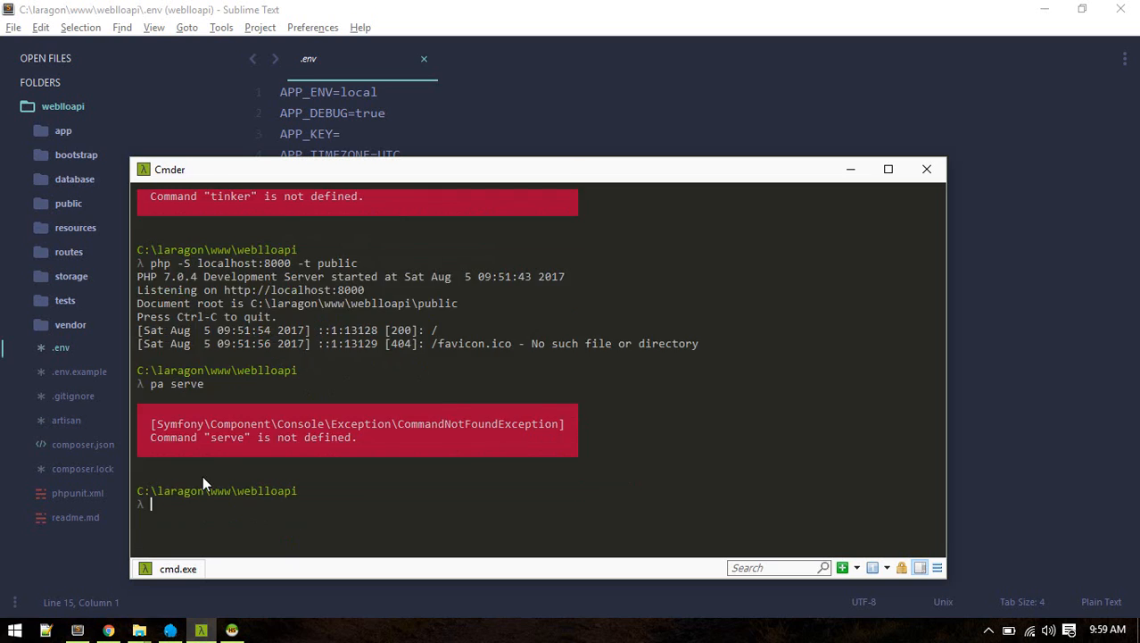
{"action": "scroll", "scroll_direction": "up", "scroll_amount": 3}
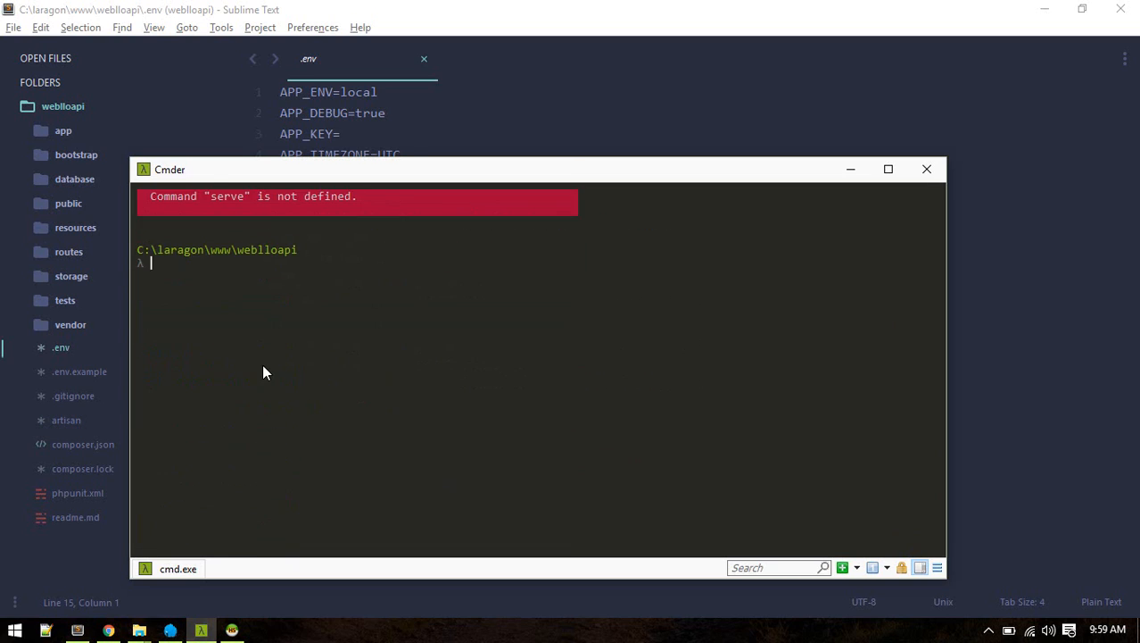
{"action": "type", "text": "php -S localhost:8000 -t public"}
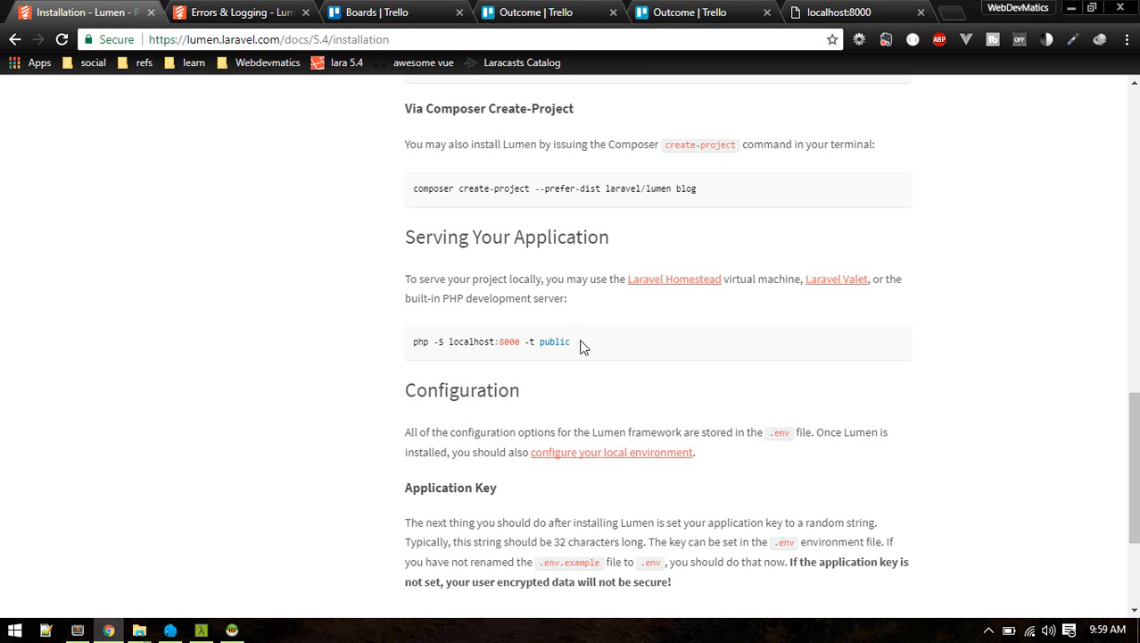
Confirm localhost:8000 returns the Lumen 5.4.6 version page, then bring up Laragon.
{"action": "left_click", "coordinate": [839, 12]}
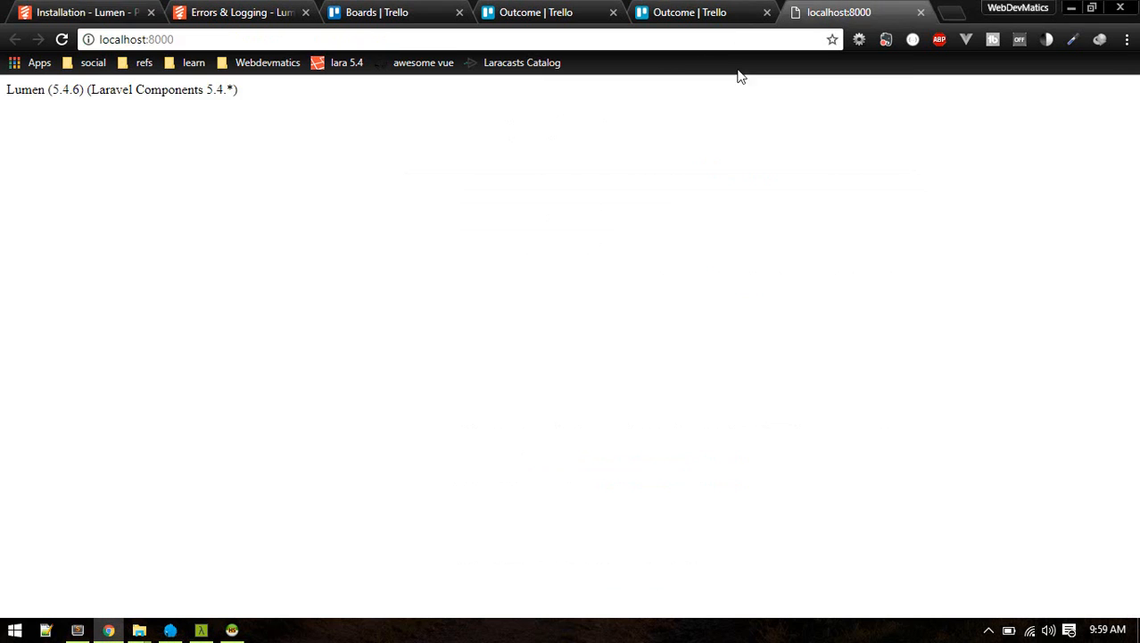
{"action": "mouse_move", "coordinate": [532, 409]}
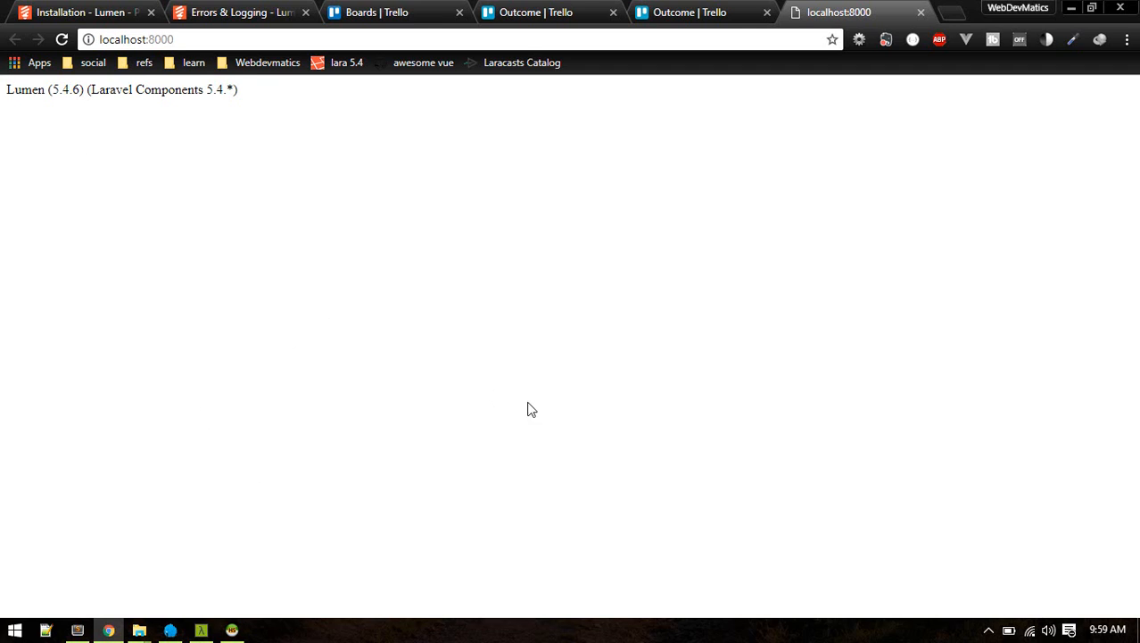
{"action": "left_click", "coordinate": [171, 630]}
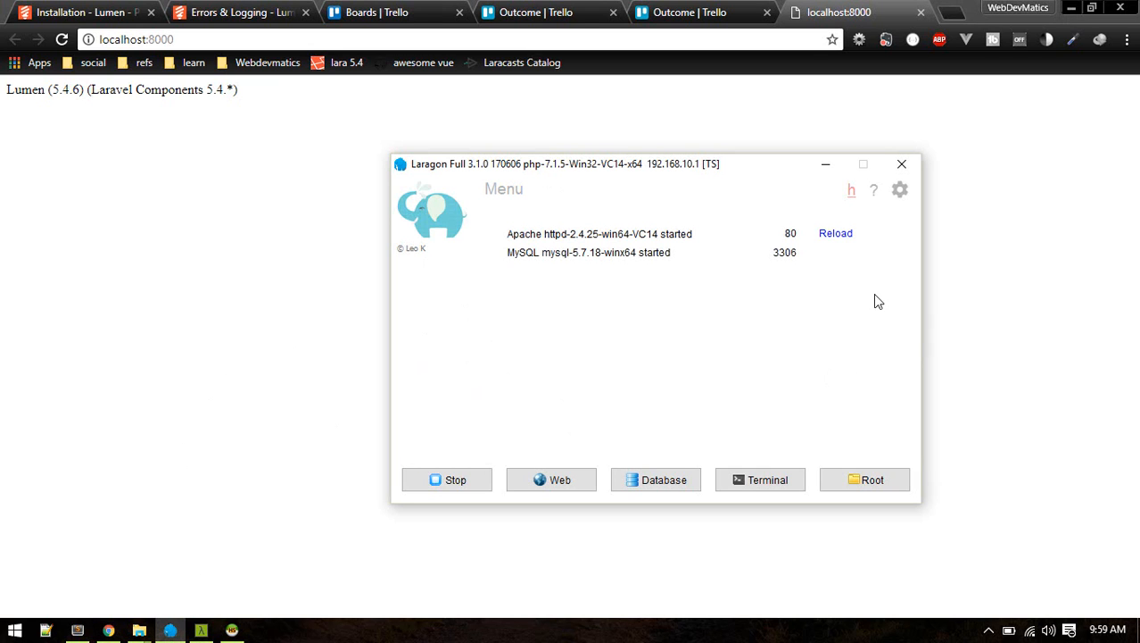
{"action": "mouse_move", "coordinate": [545, 266]}
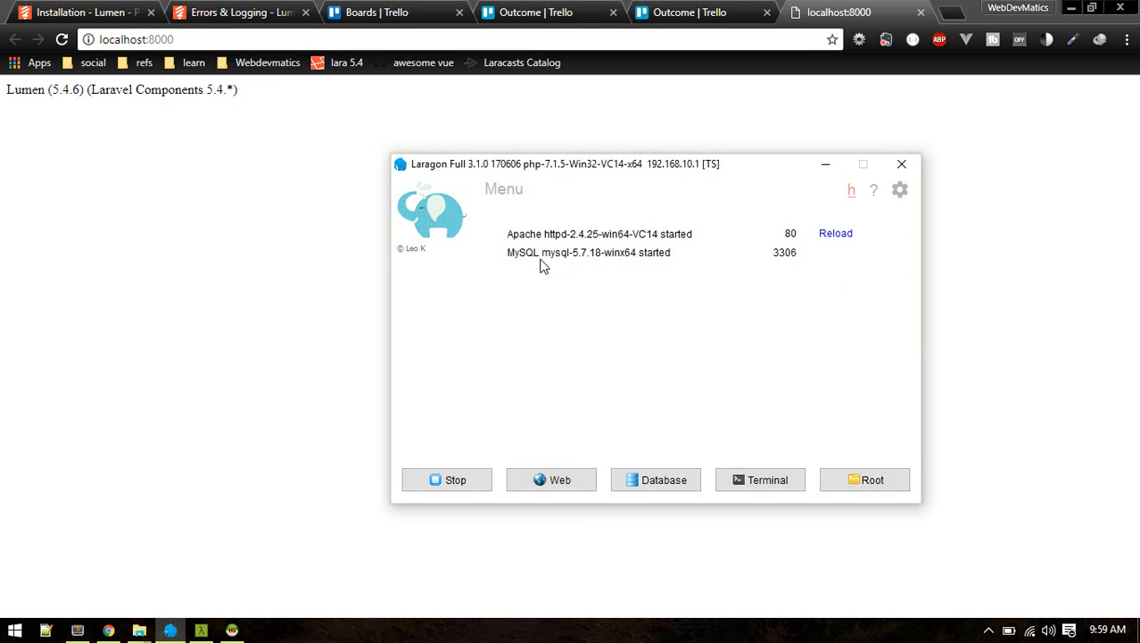
{"action": "mouse_move", "coordinate": [174, 423]}
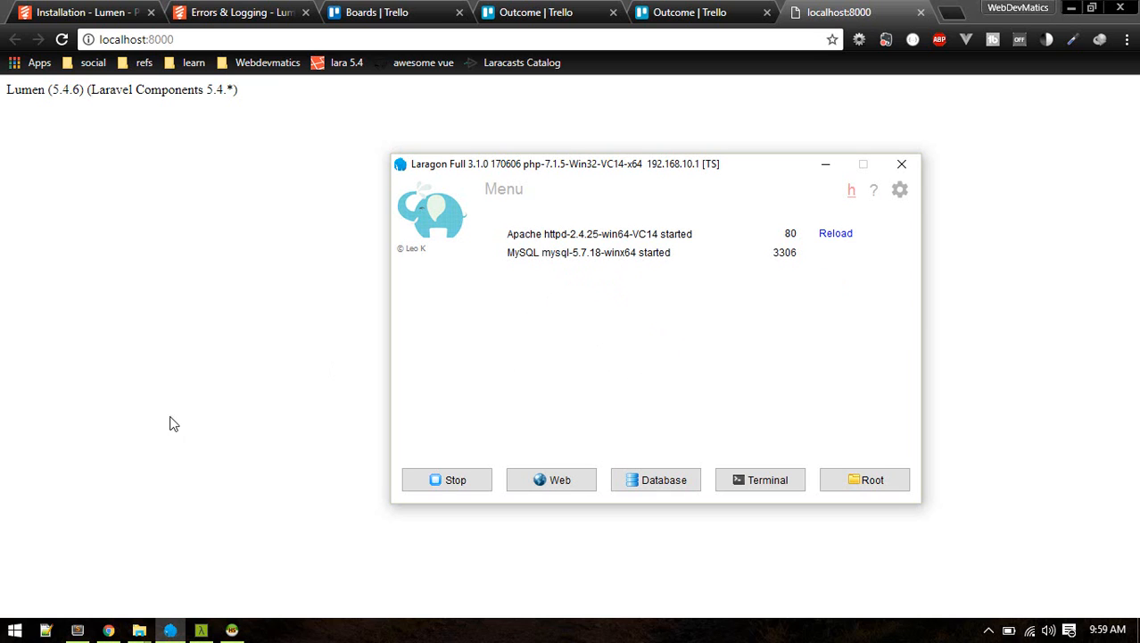
{"action": "mouse_move", "coordinate": [138, 630]}
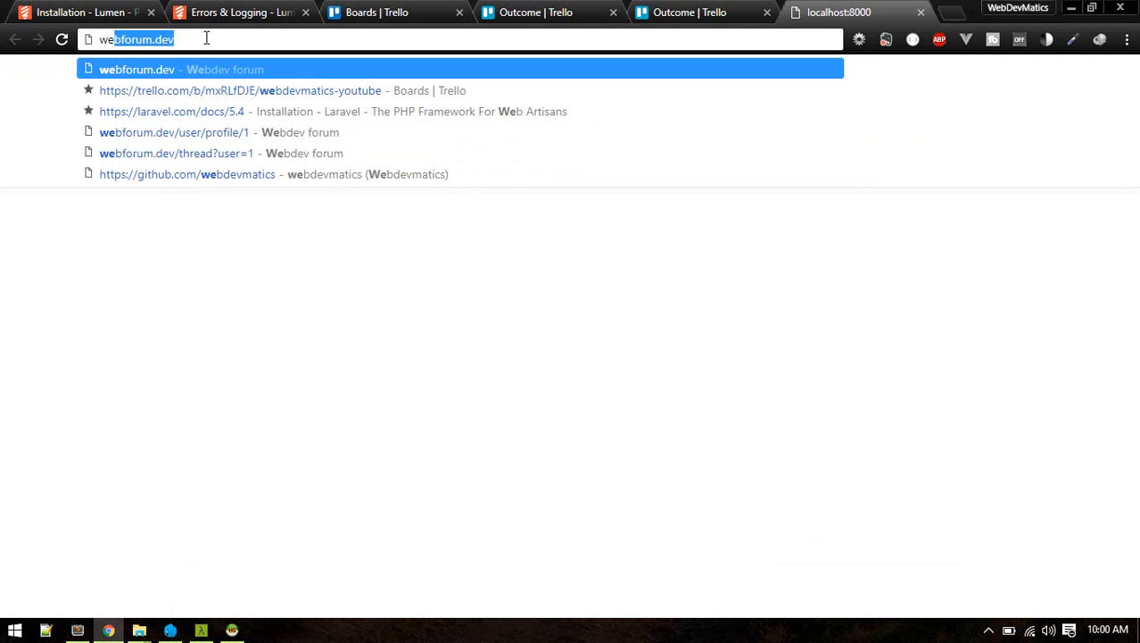
Load weblloapi.dev in Chrome and open the empty webllo database in HeidiSQL.
{"action": "type", "text": "weblloapi.dev"}
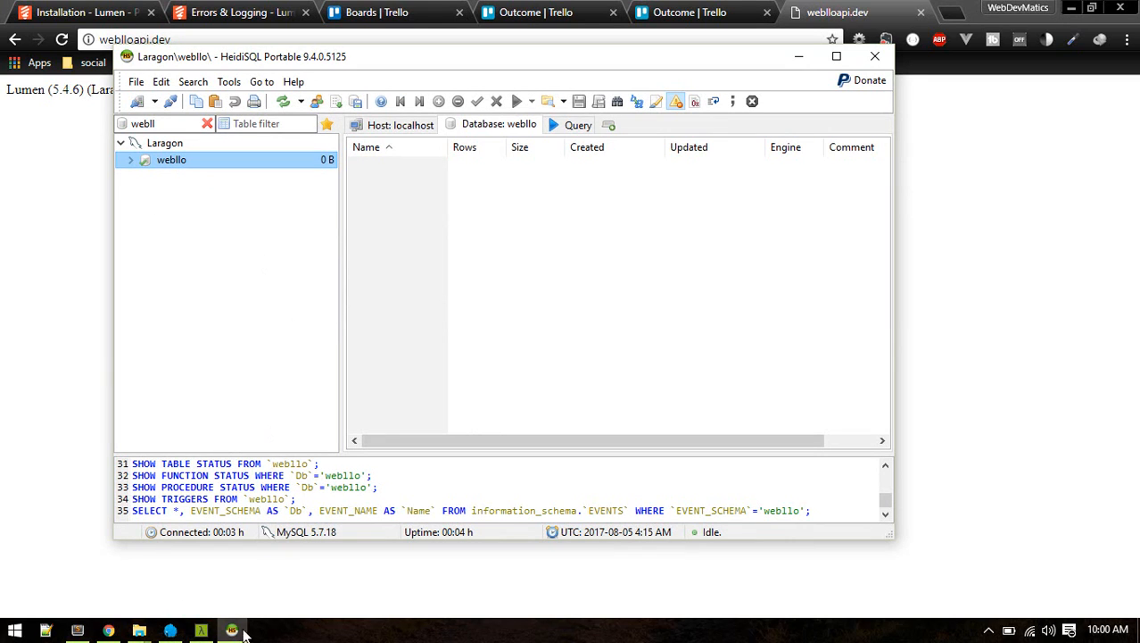
{"action": "left_click", "coordinate": [231, 631]}
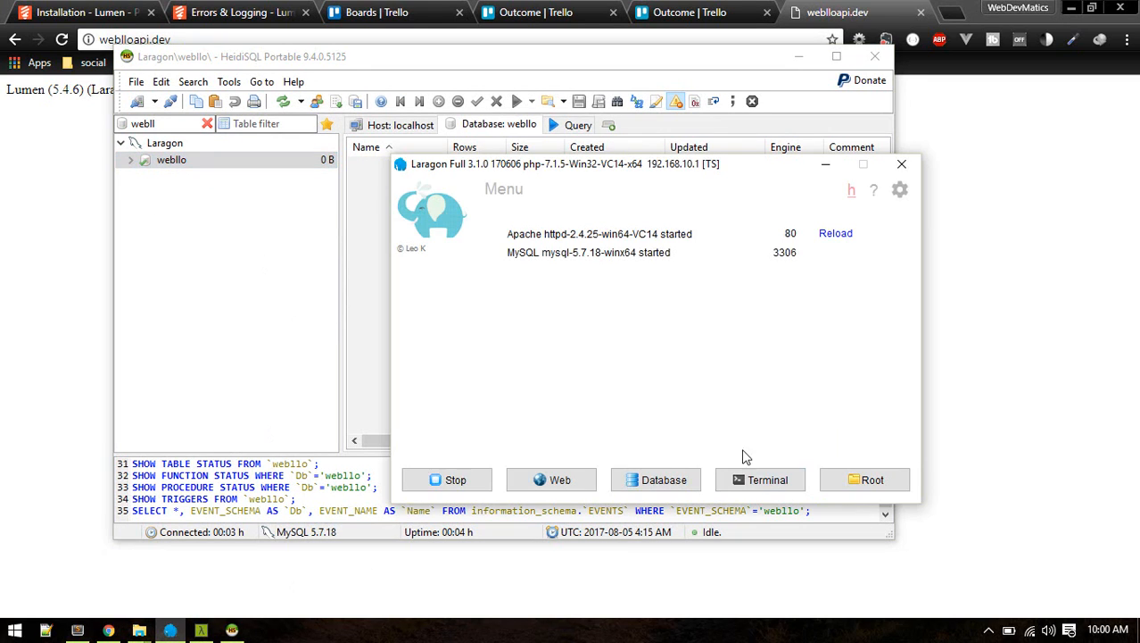
{"action": "left_click", "coordinate": [664, 479]}
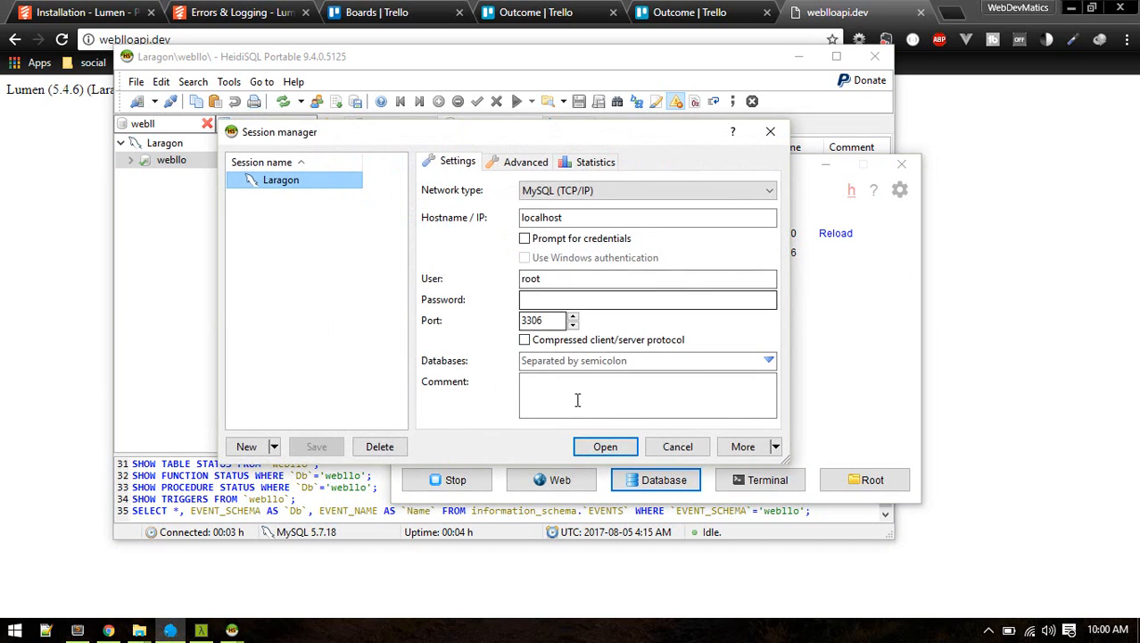
{"action": "left_click", "coordinate": [605, 446]}
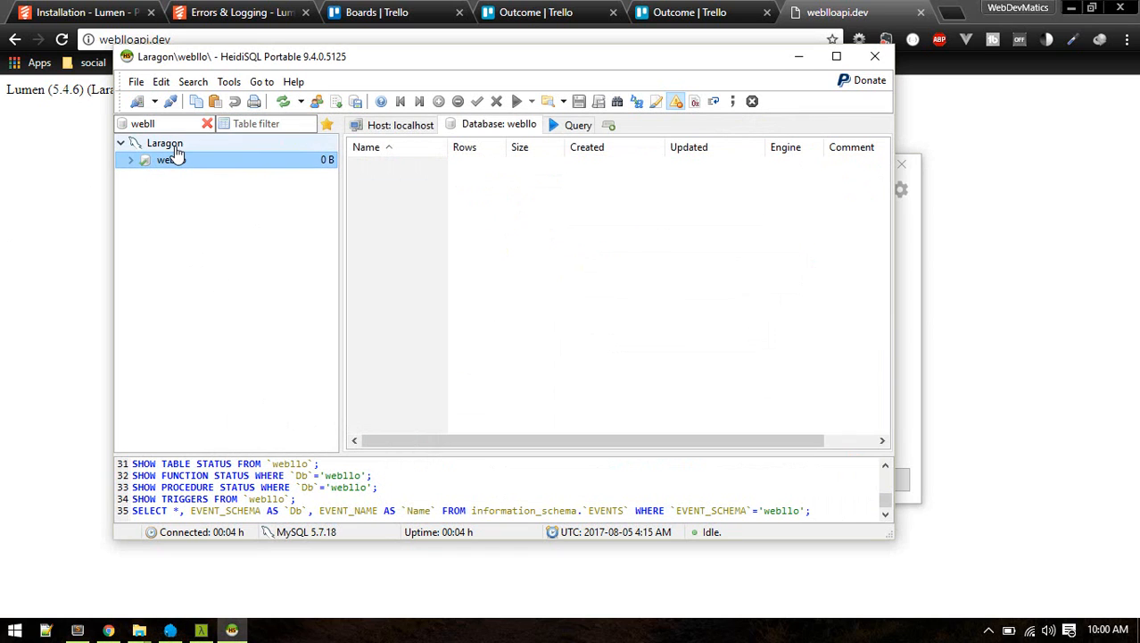
{"action": "right_click", "coordinate": [164, 143]}
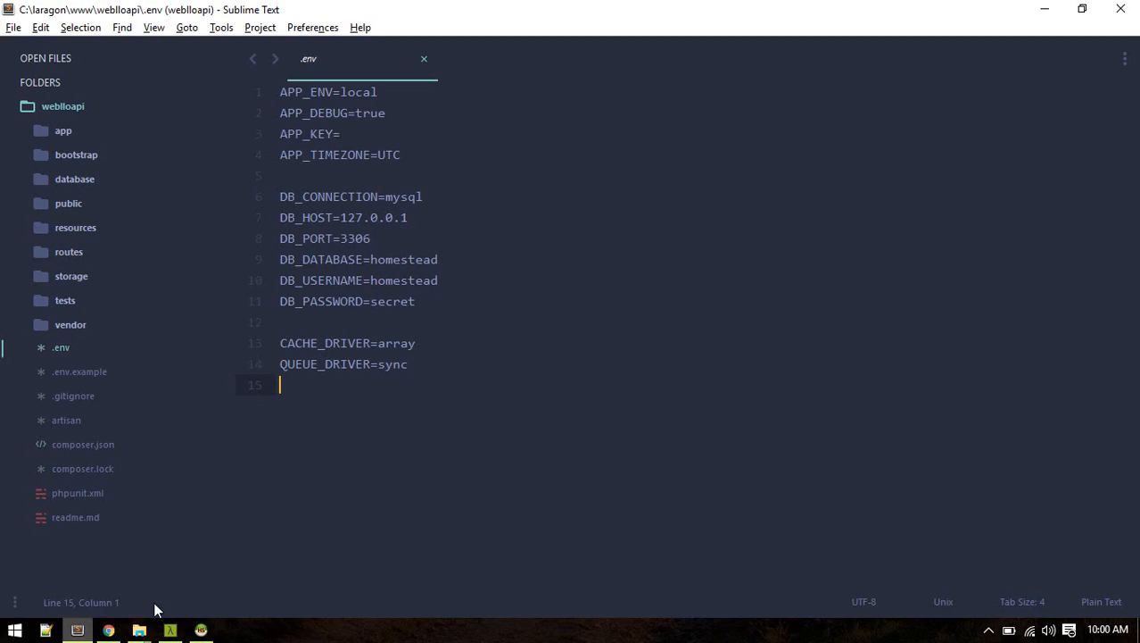
{"action": "mouse_move", "coordinate": [422, 268]}
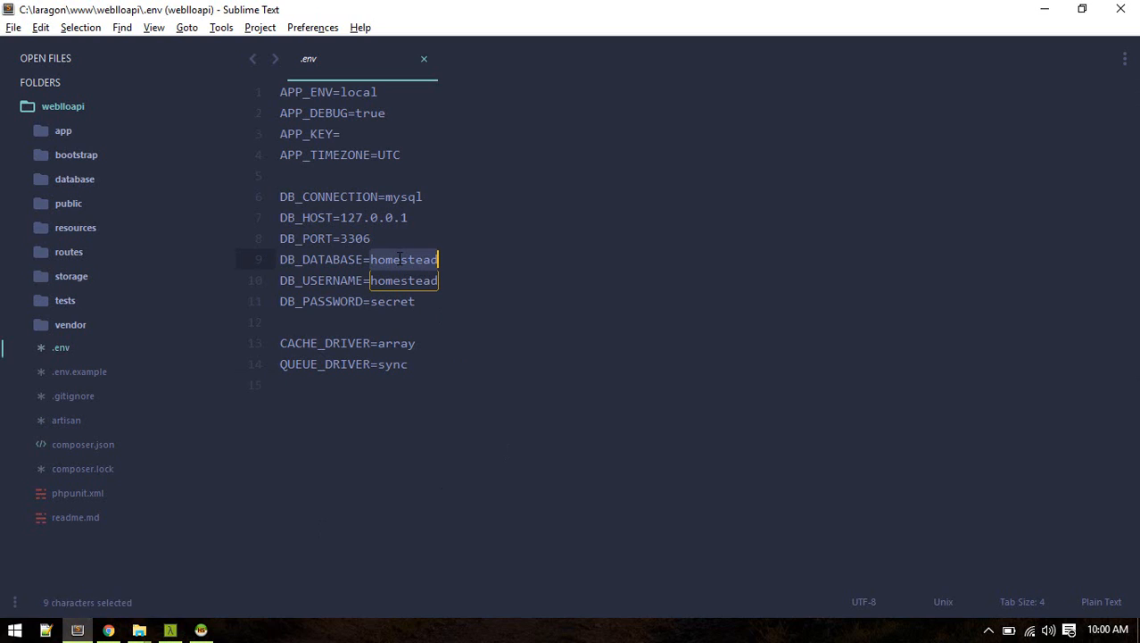
Set DB_DATABASE to webllo, DB_USERNAME to root, and clear DB_PASSWORD in .env.
{"action": "type", "text": "well"}
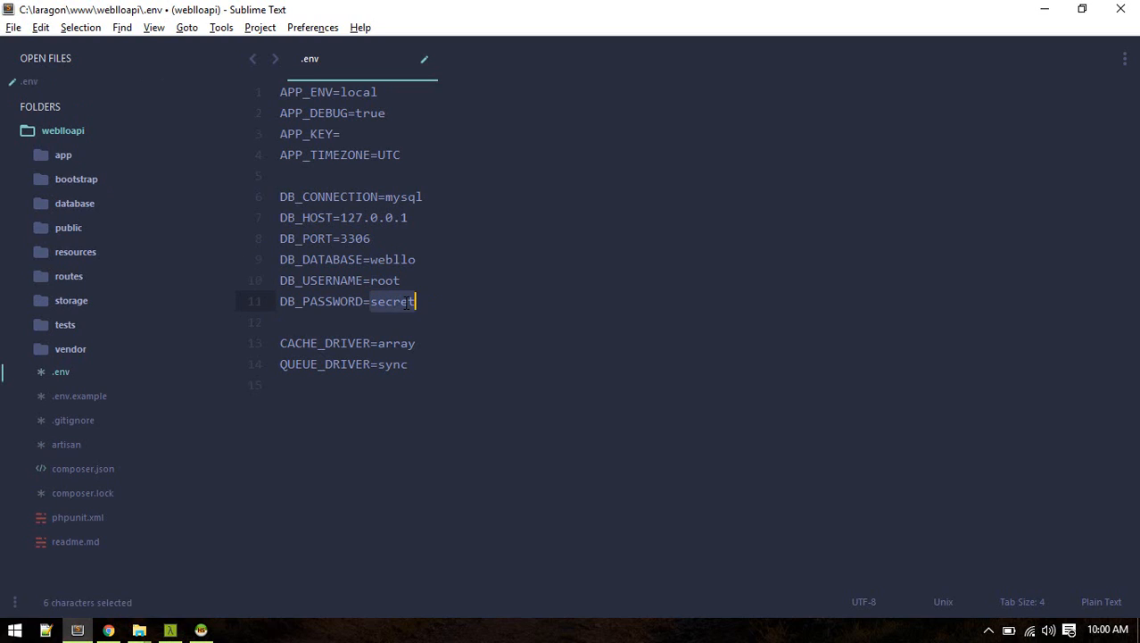
{"action": "key", "text": "Delete"}
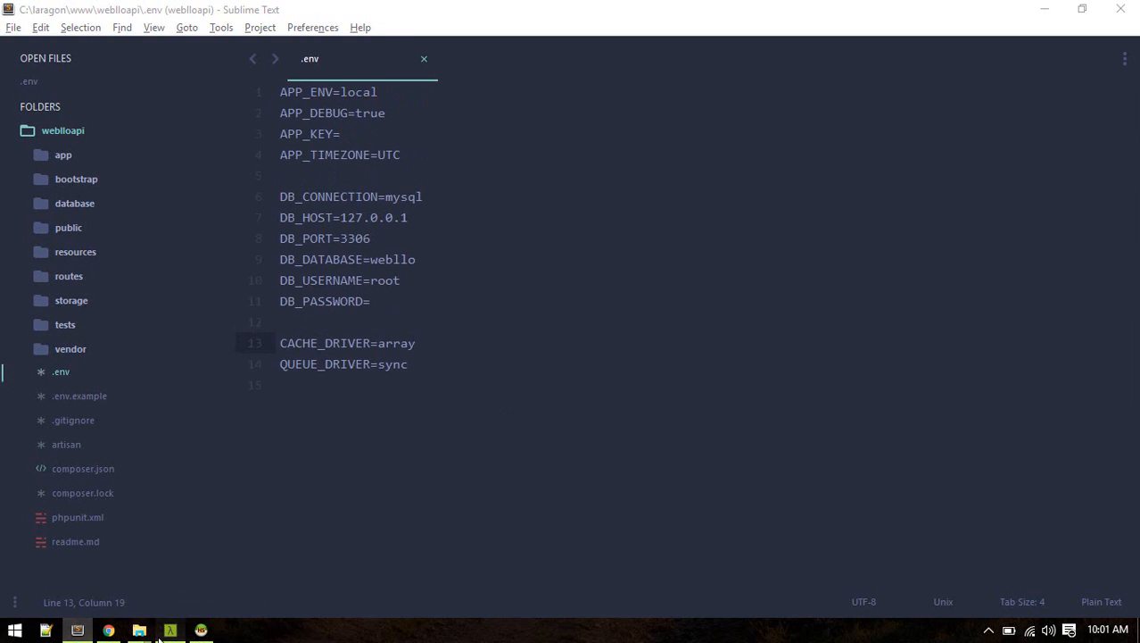
Type 'pa make:migration create_users_table' in Cmder, then discard it.
{"action": "left_click", "coordinate": [169, 630]}
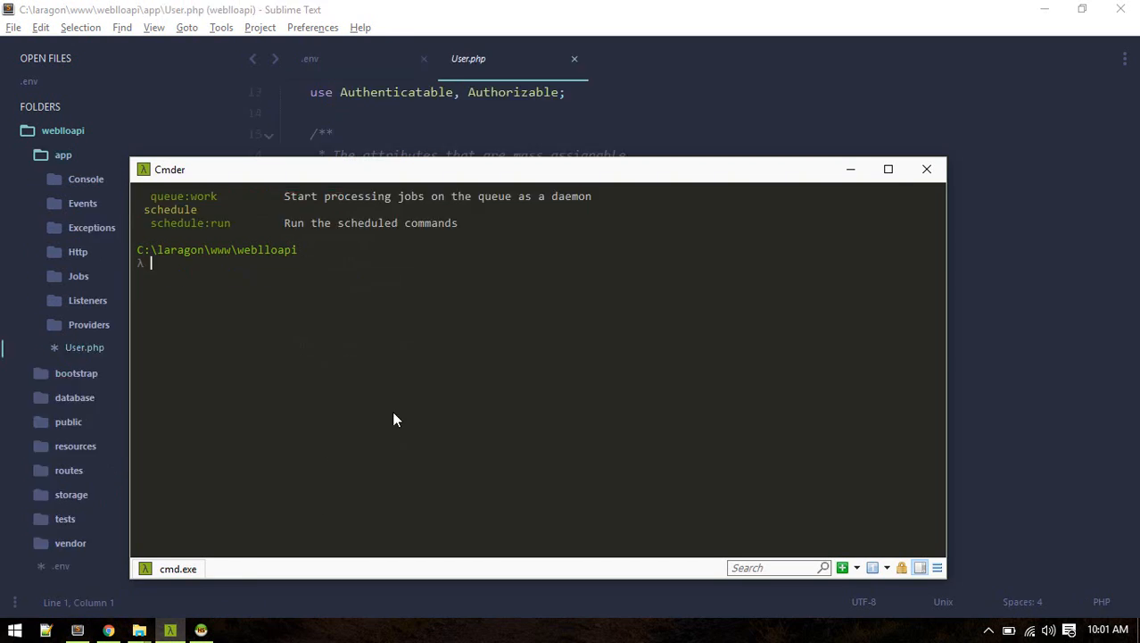
{"action": "type", "text": "pa"}
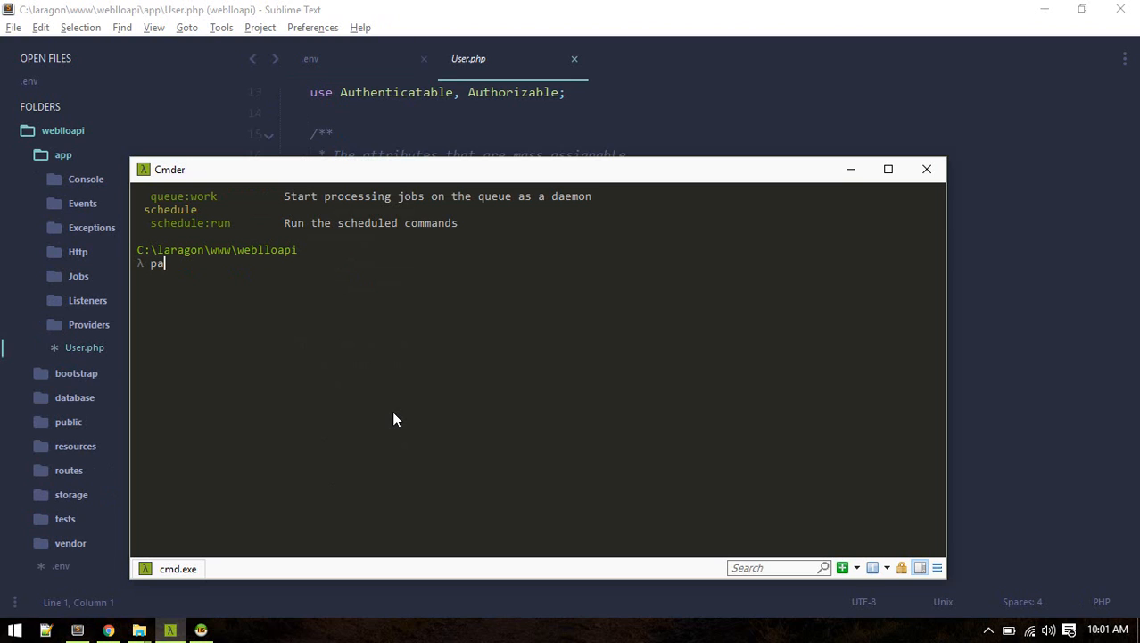
{"action": "type", "text": "make:"}
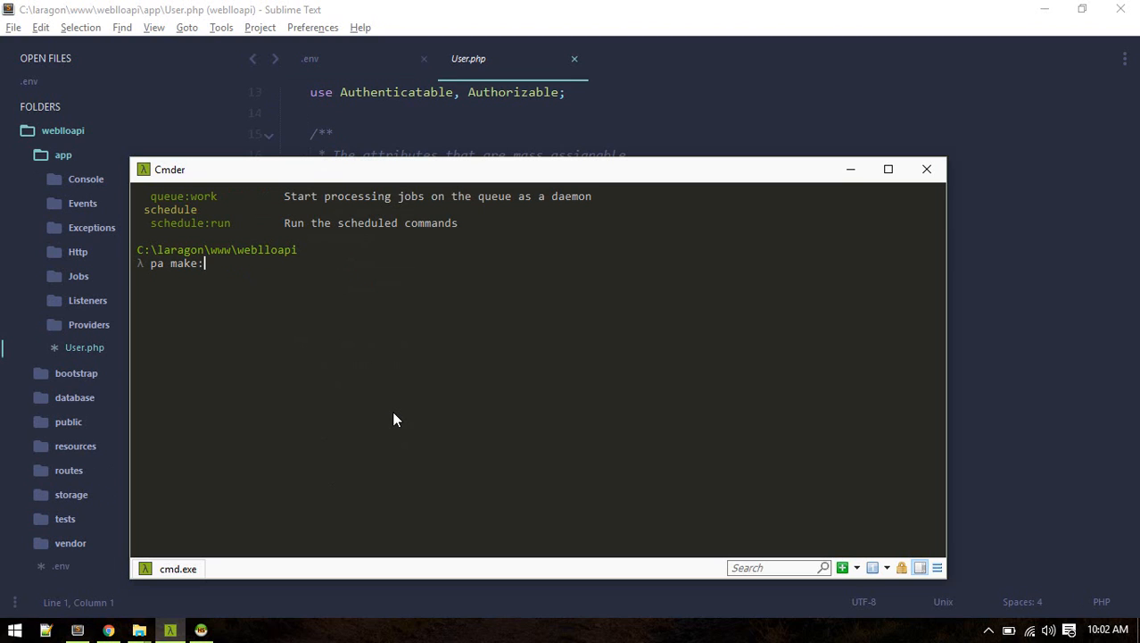
{"action": "type", "text": "migration"}
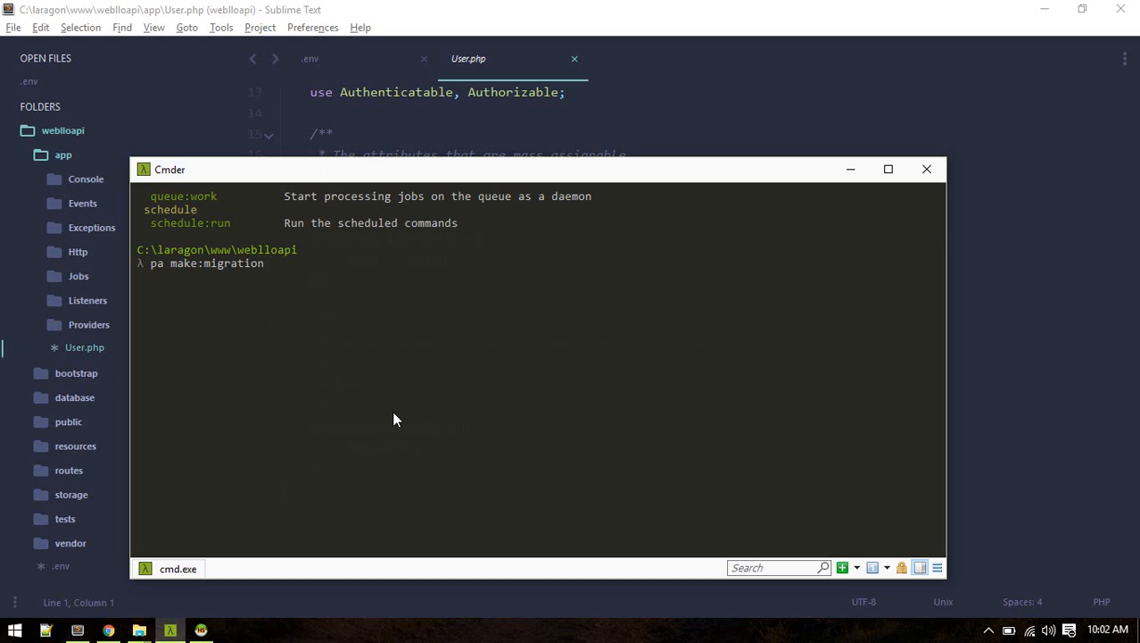
{"action": "type", "text": "create_"}
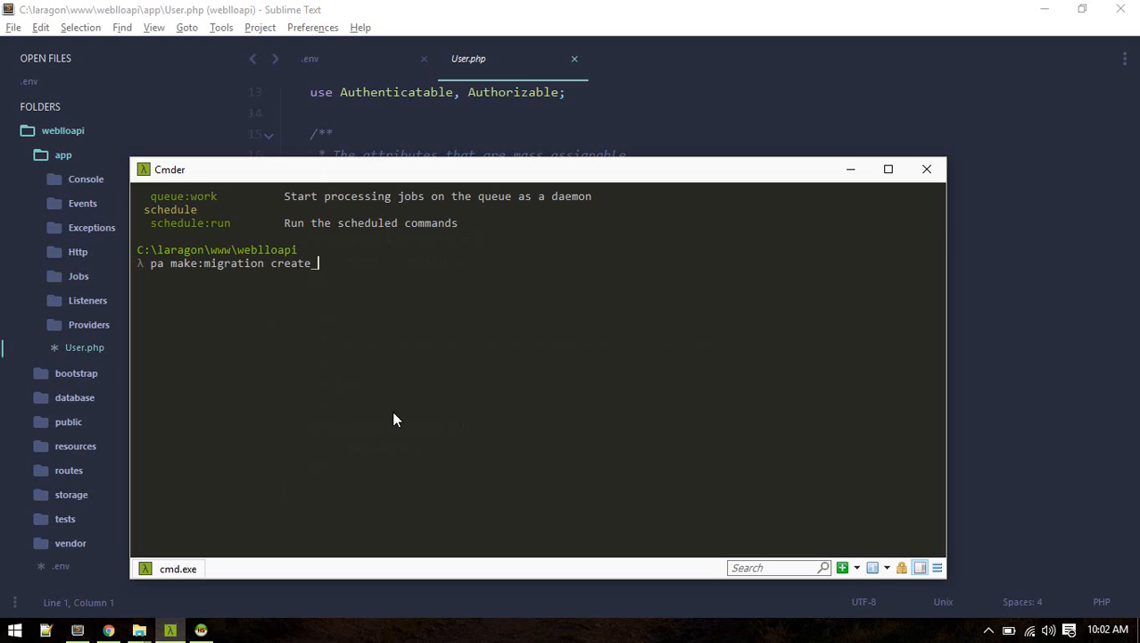
{"action": "type", "text": "users_t"}
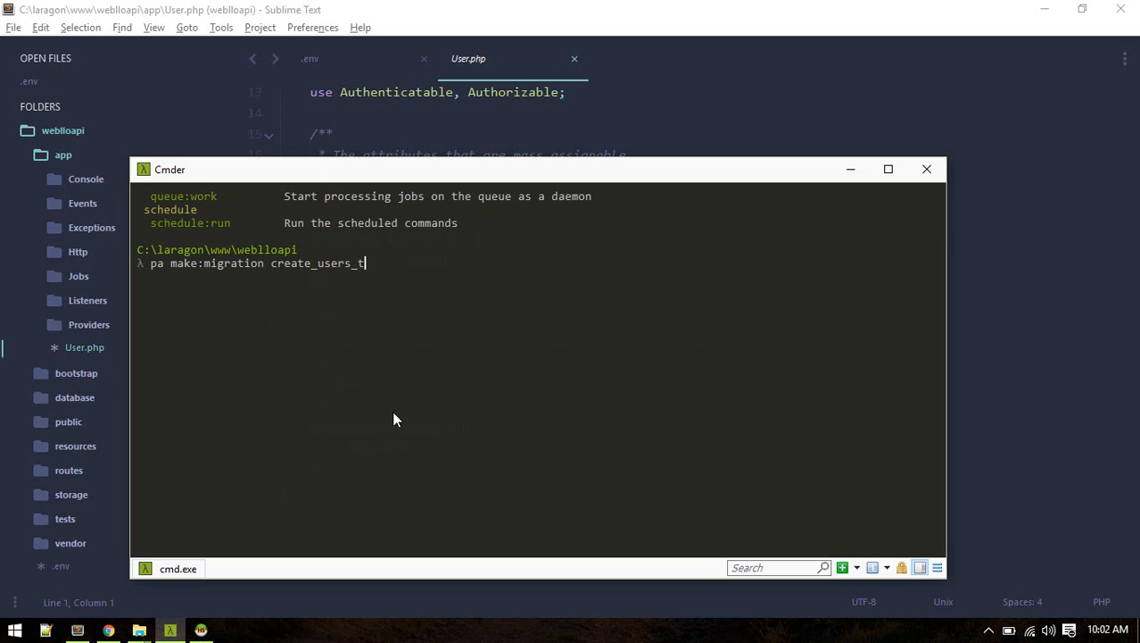
{"action": "type", "text": "able"}
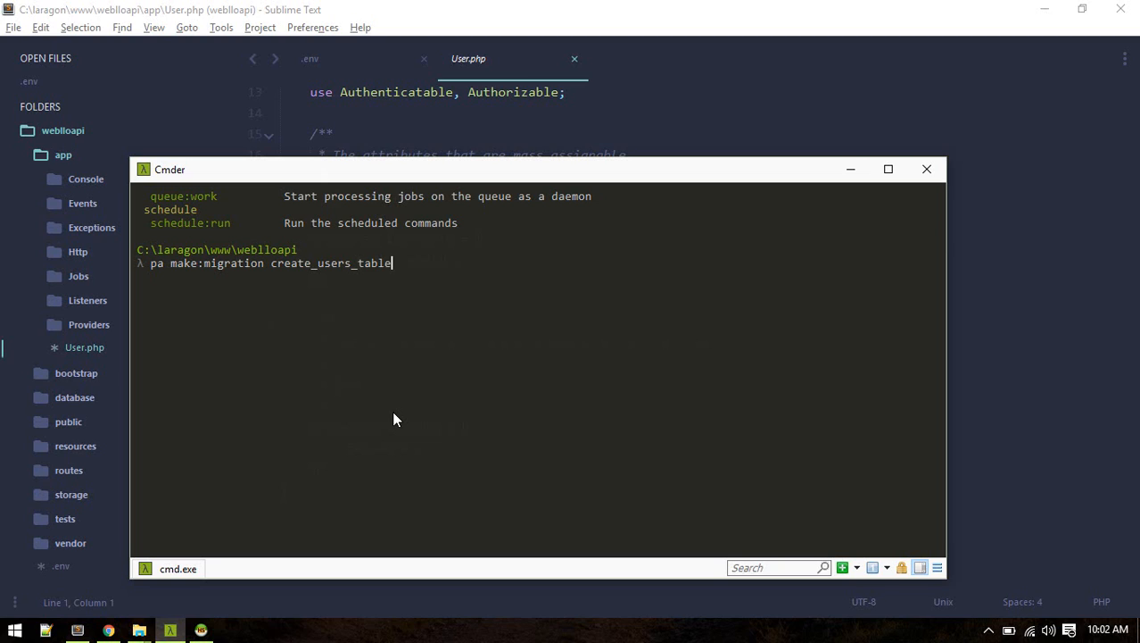
{"action": "key", "text": "BackSpace"}
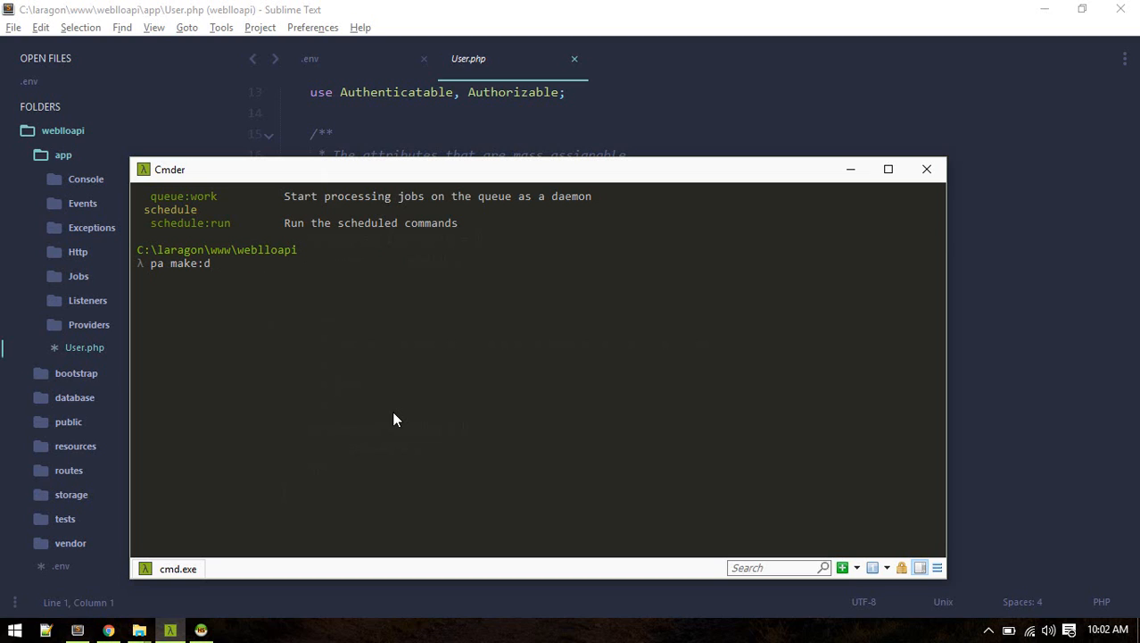
Run 'pa make:model User -m', which fails because make:model is undefined.
{"action": "type", "text": "odel"}
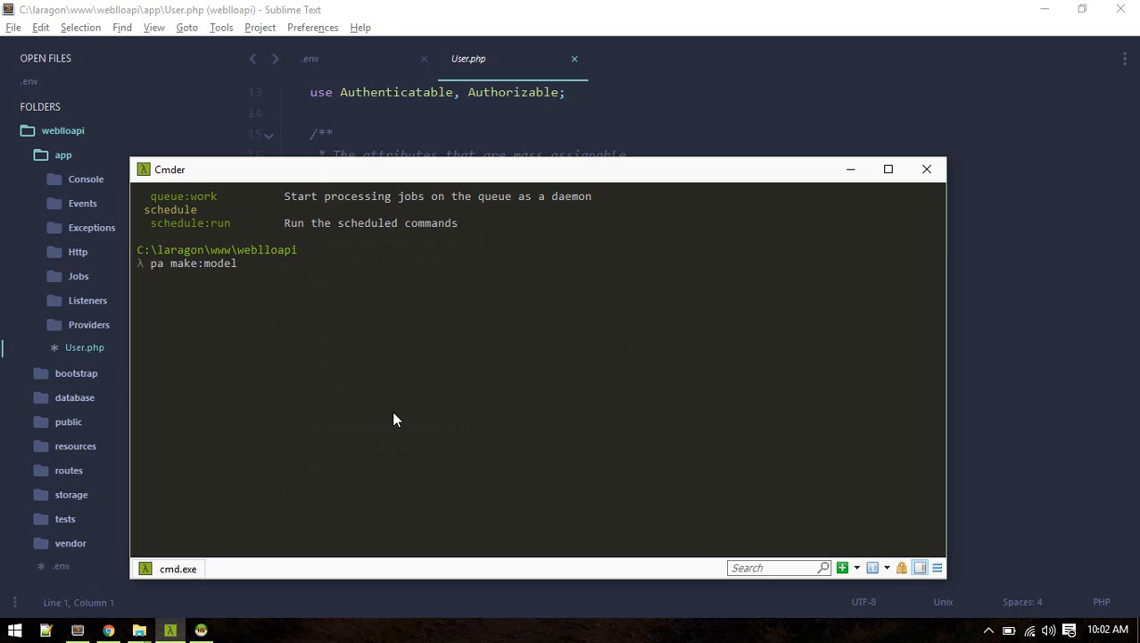
{"action": "type", "text": "Us"}
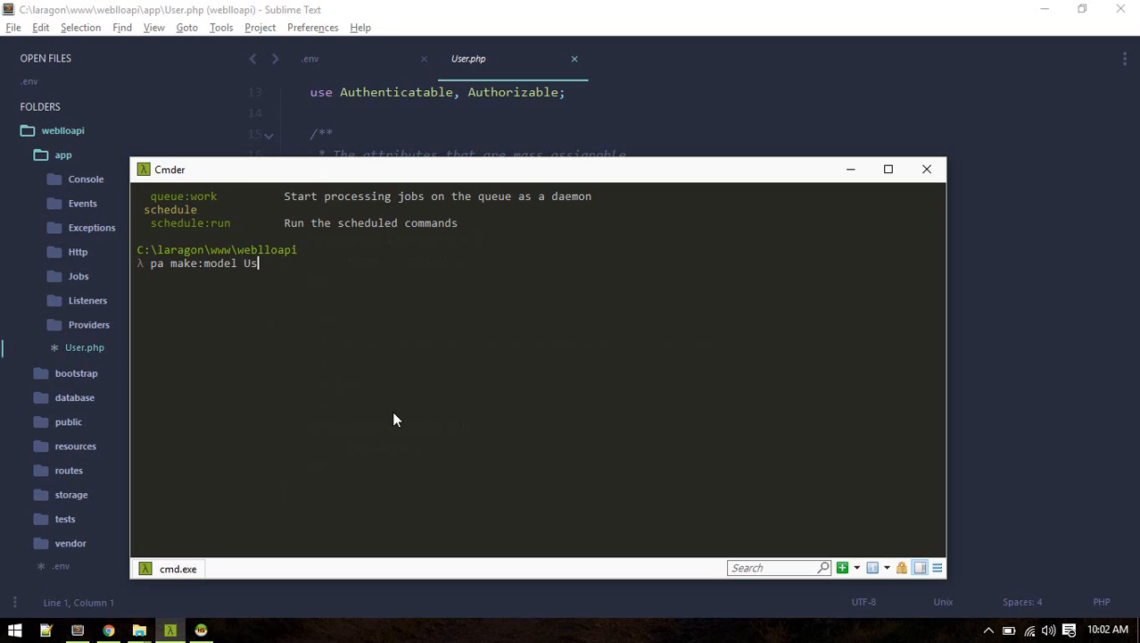
{"action": "type", "text": "er1 -m"}
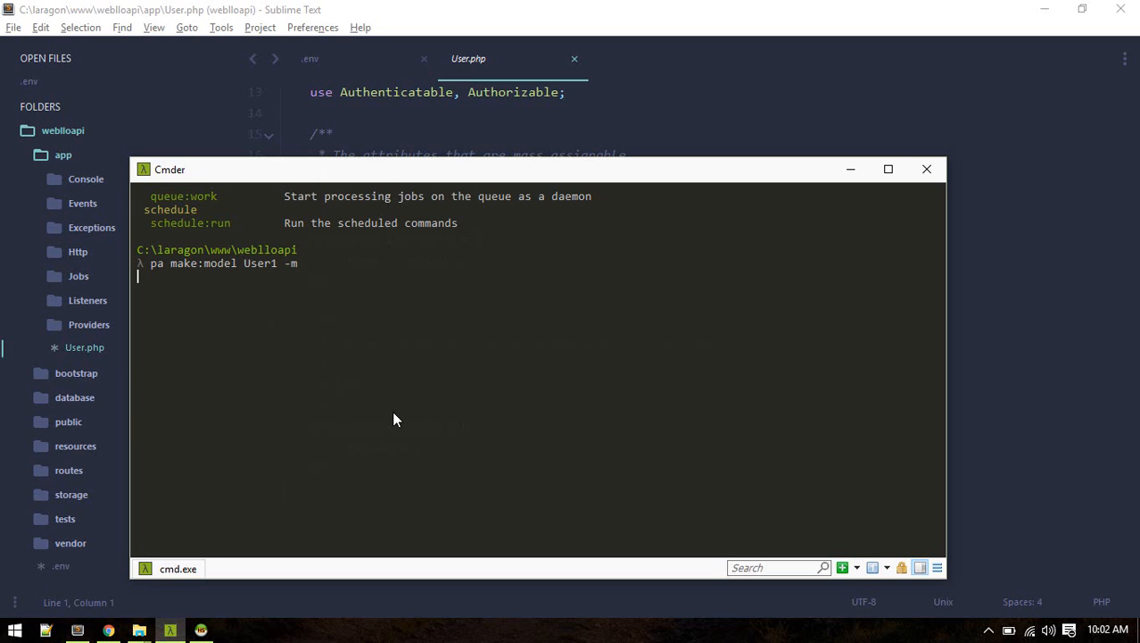
{"action": "key", "text": "Return"}
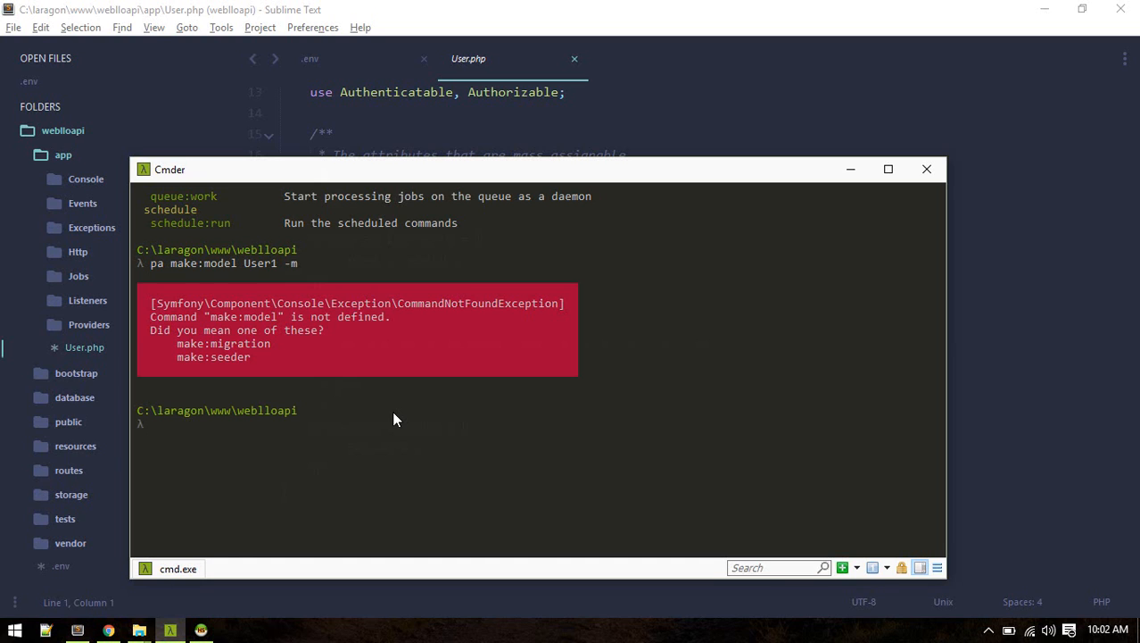
{"action": "key", "text": "Return"}
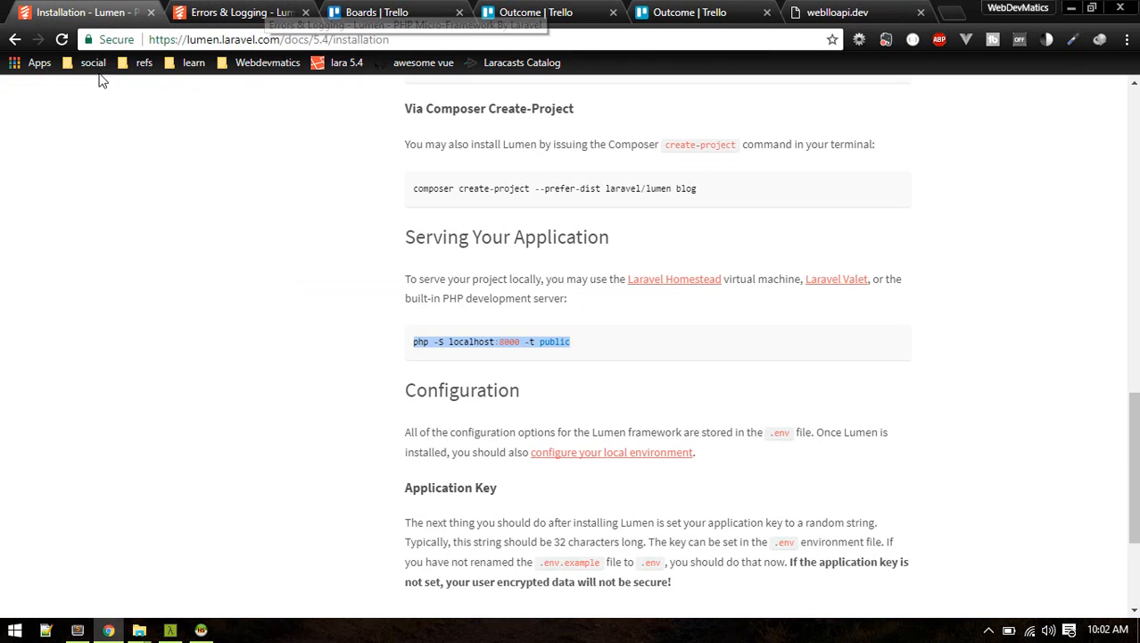
Read the Lumen Database docs on enabling Eloquent, then return to Sublime Text.
{"action": "scroll", "scroll_direction": "up", "scroll_amount": 3}
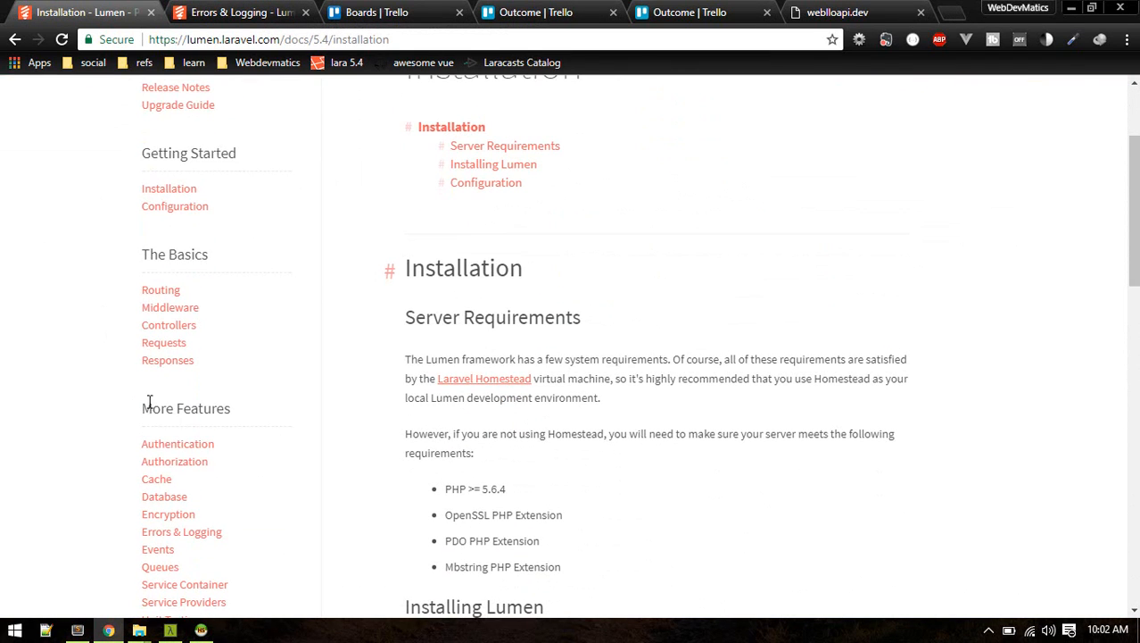
{"action": "mouse_move", "coordinate": [165, 496]}
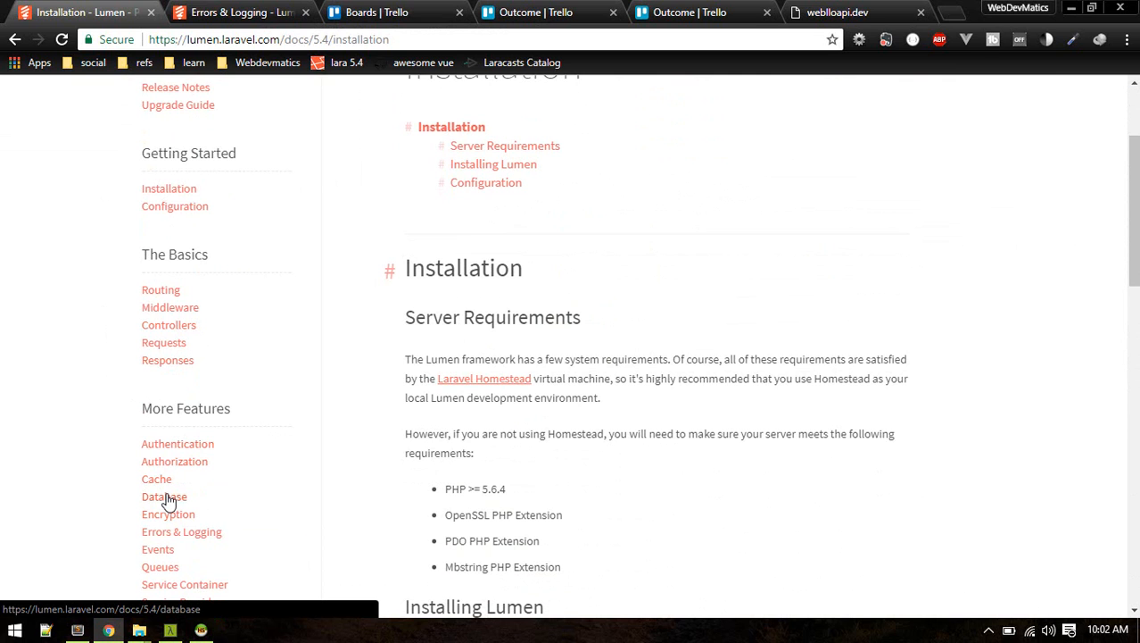
{"action": "left_click", "coordinate": [164, 496]}
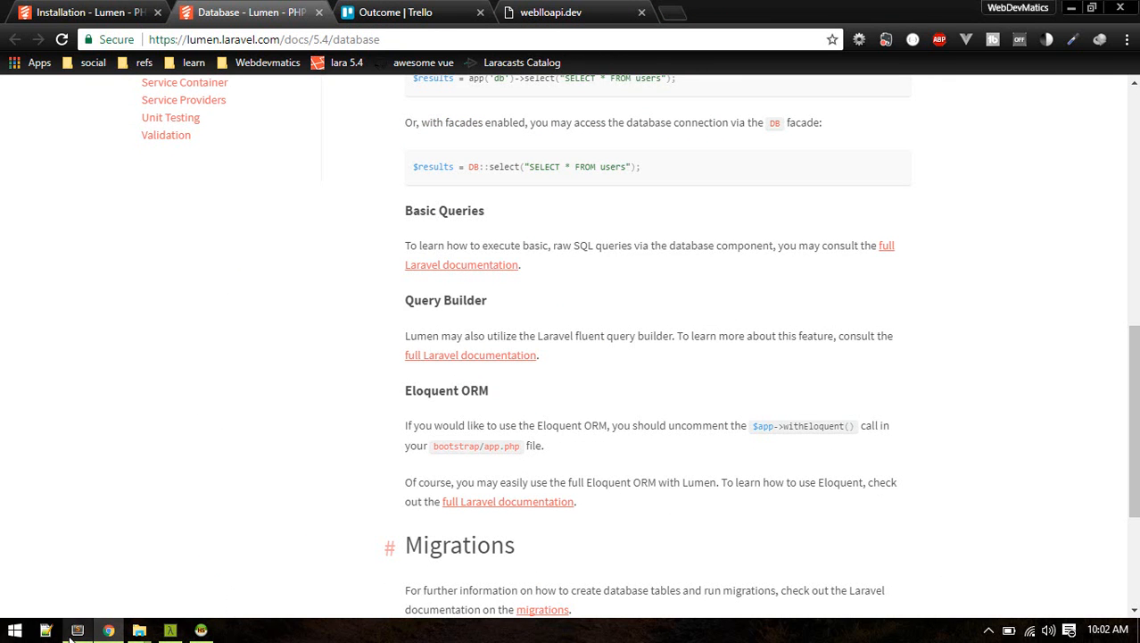
{"action": "left_click", "coordinate": [77, 630]}
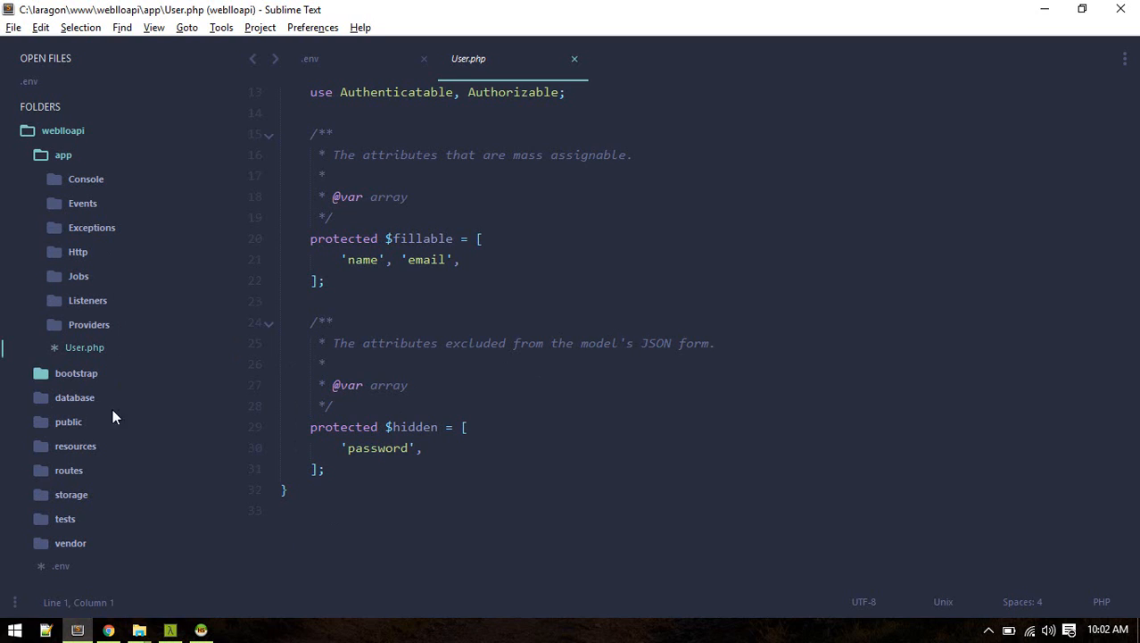
Uncomment $app->withEloquent(); in bootstrap/app.php and save the file.
{"action": "left_click", "coordinate": [76, 372]}
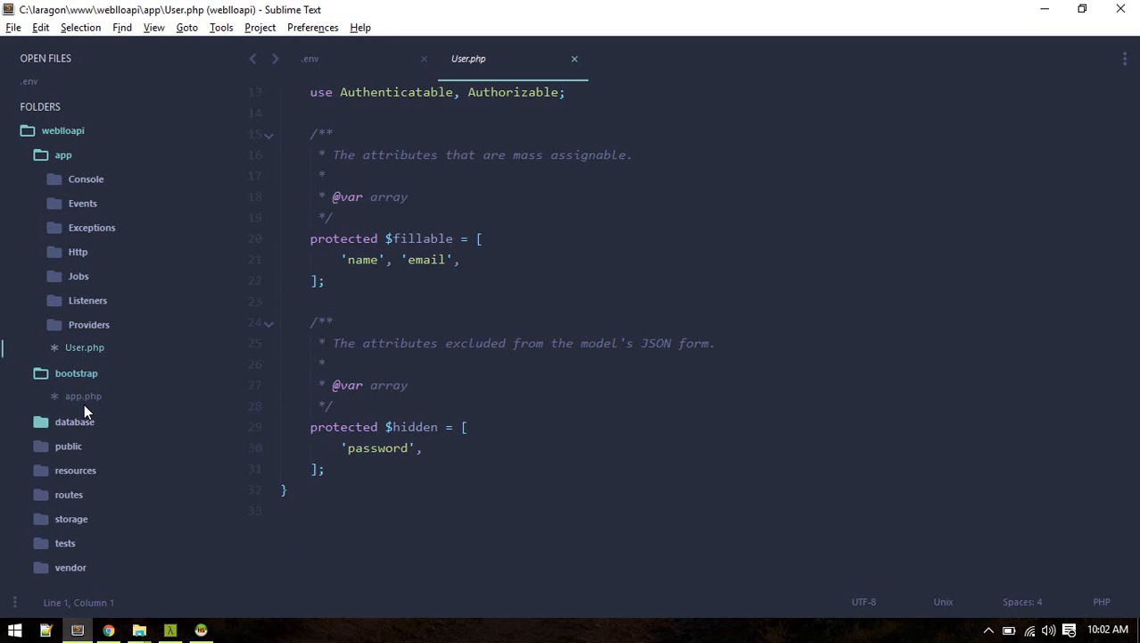
{"action": "left_click", "coordinate": [83, 395]}
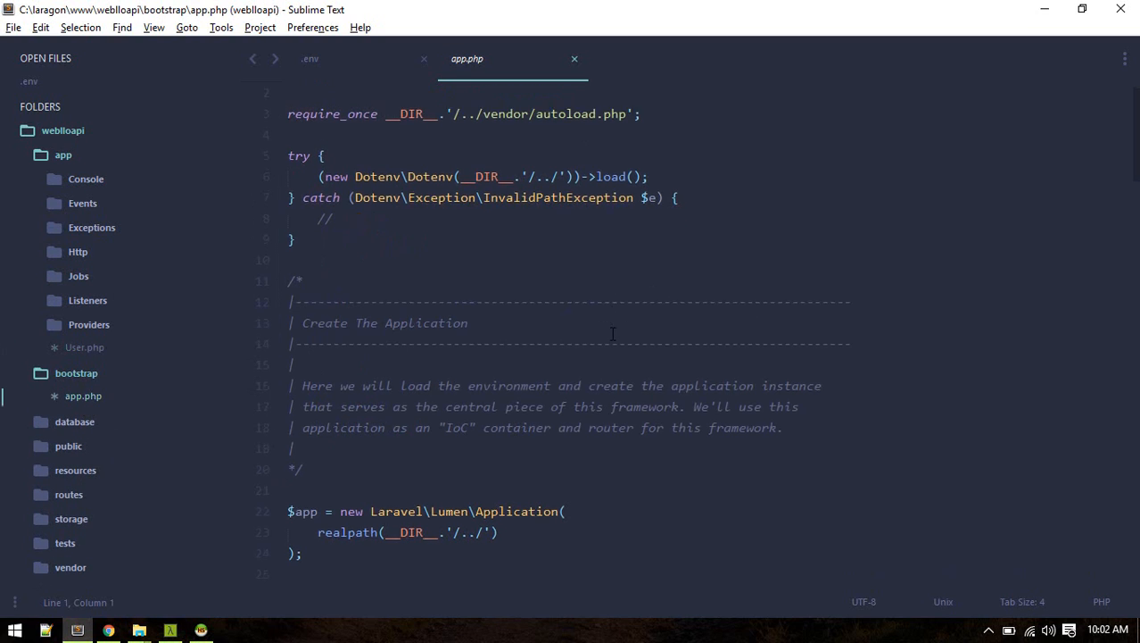
{"action": "scroll", "scroll_direction": "down", "scroll_amount": 3}
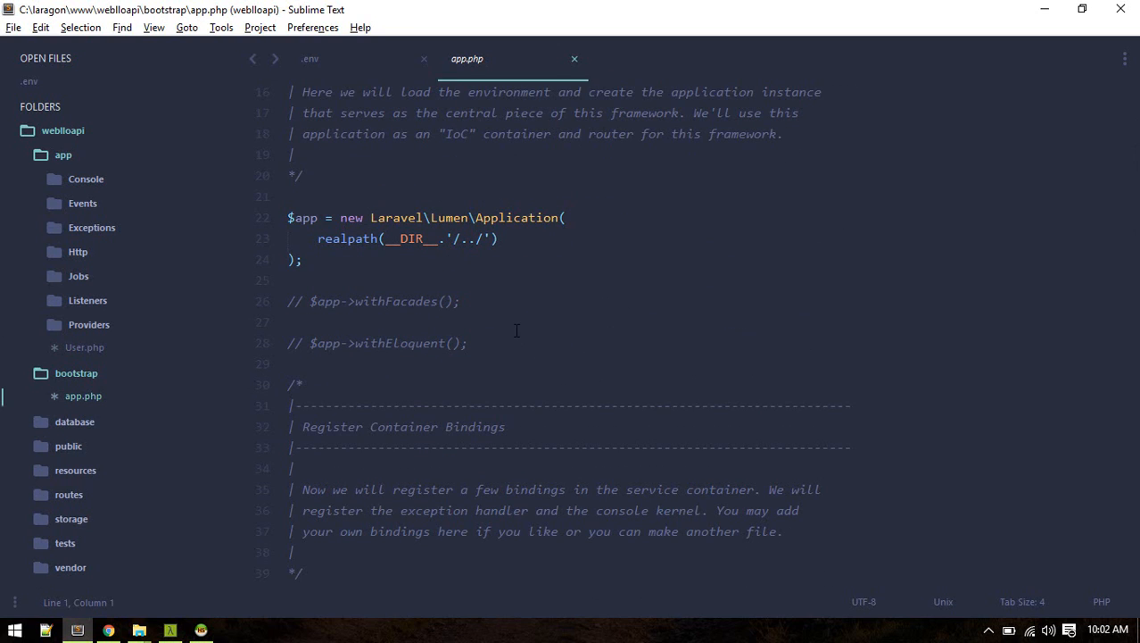
{"action": "left_click", "coordinate": [287, 343]}
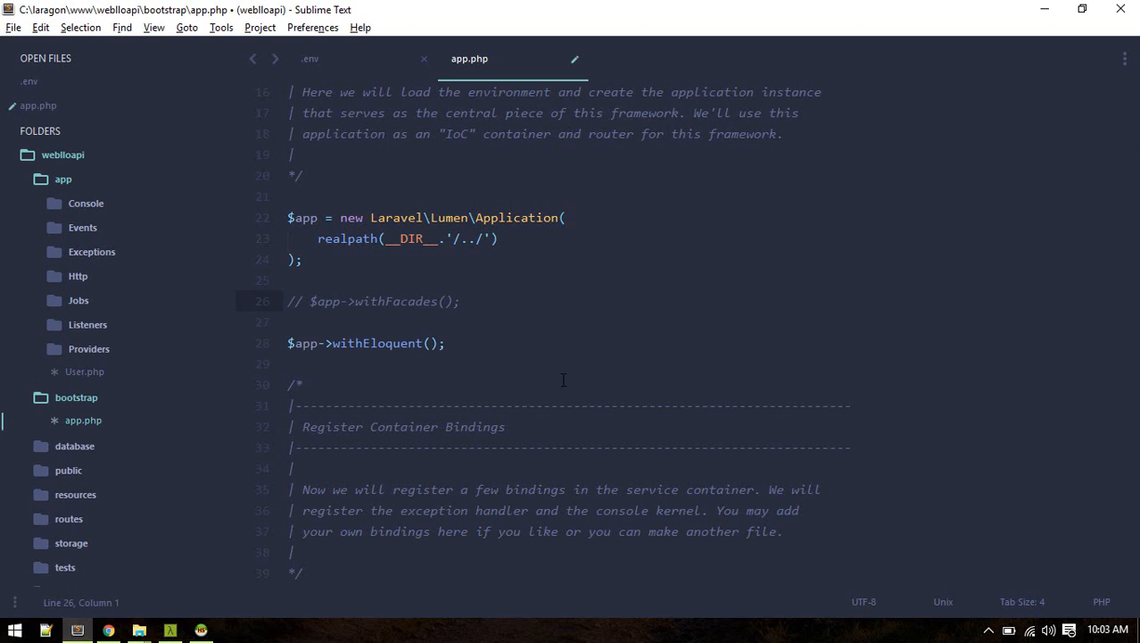
{"action": "scroll", "scroll_direction": "down", "scroll_amount": 3}
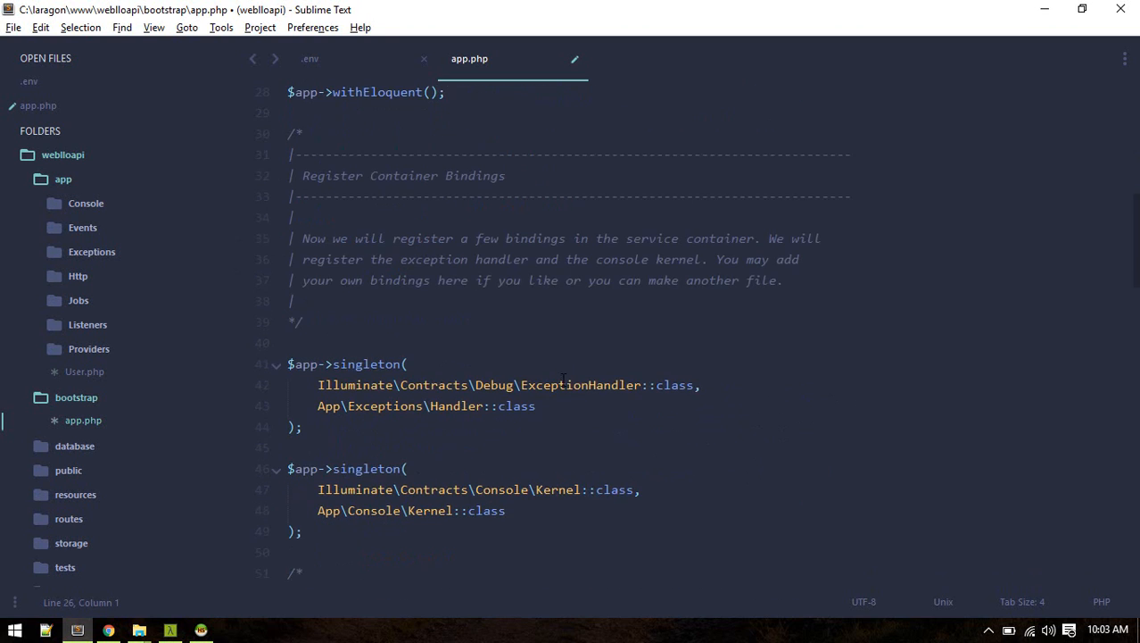
{"action": "scroll", "scroll_direction": "down", "scroll_amount": 3}
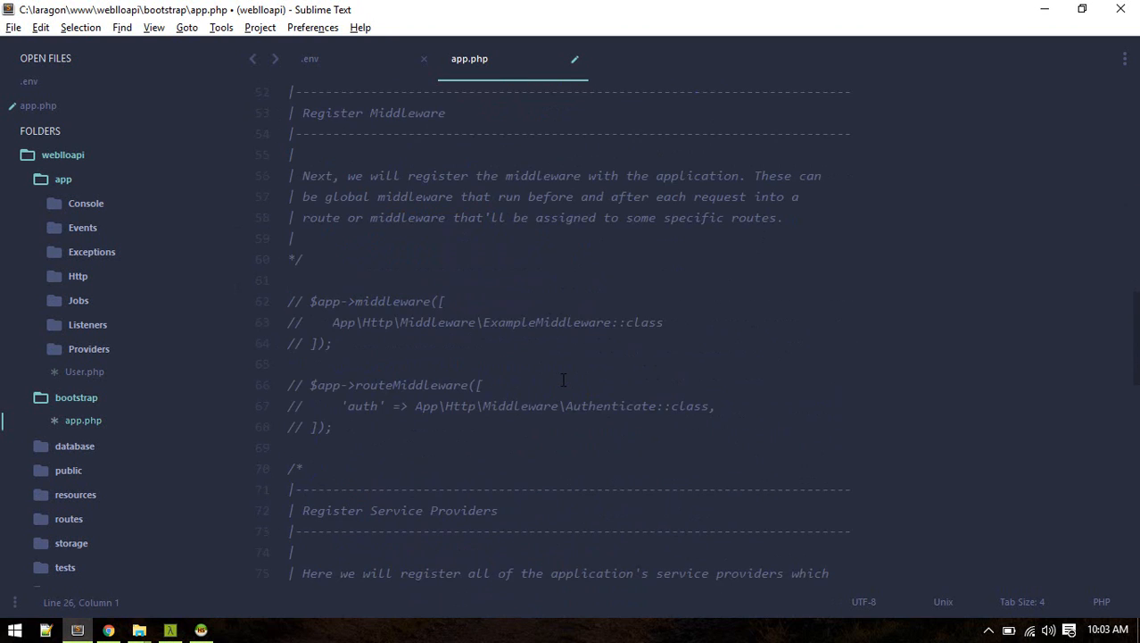
{"action": "key", "text": "ctrl+s"}
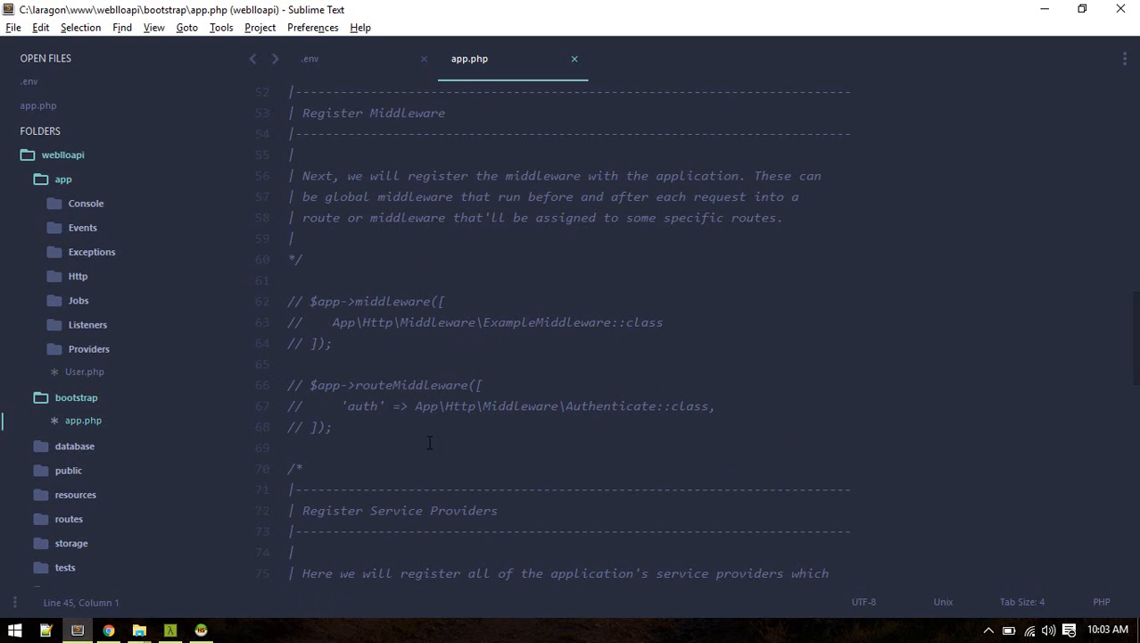
{"action": "scroll", "scroll_direction": "down", "scroll_amount": 3}
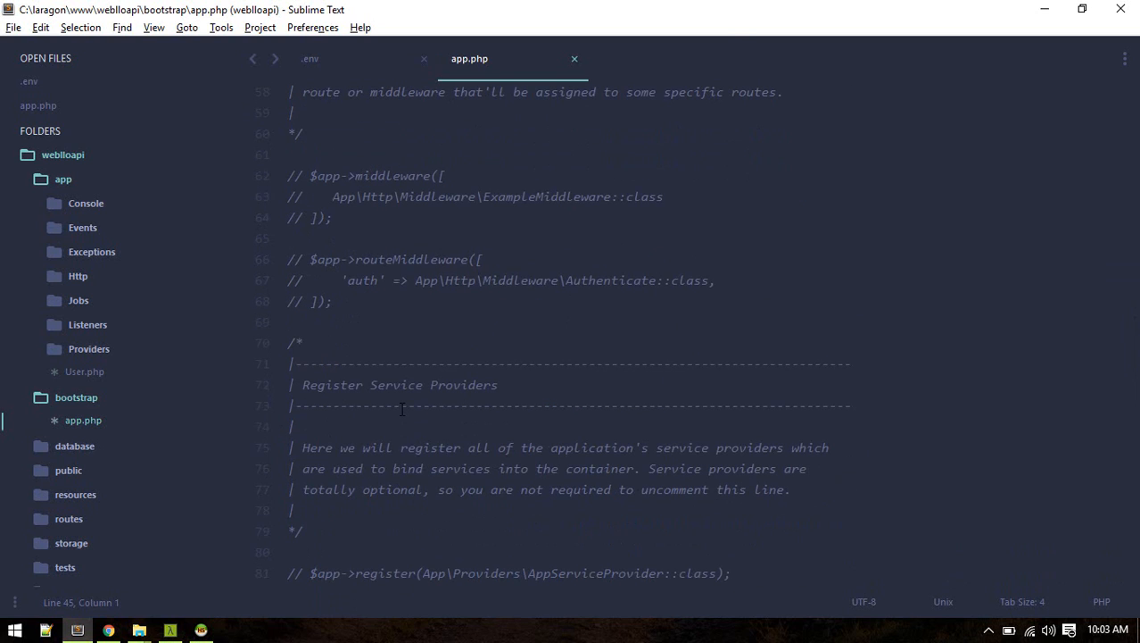
{"action": "scroll", "scroll_direction": "up", "scroll_amount": 3}
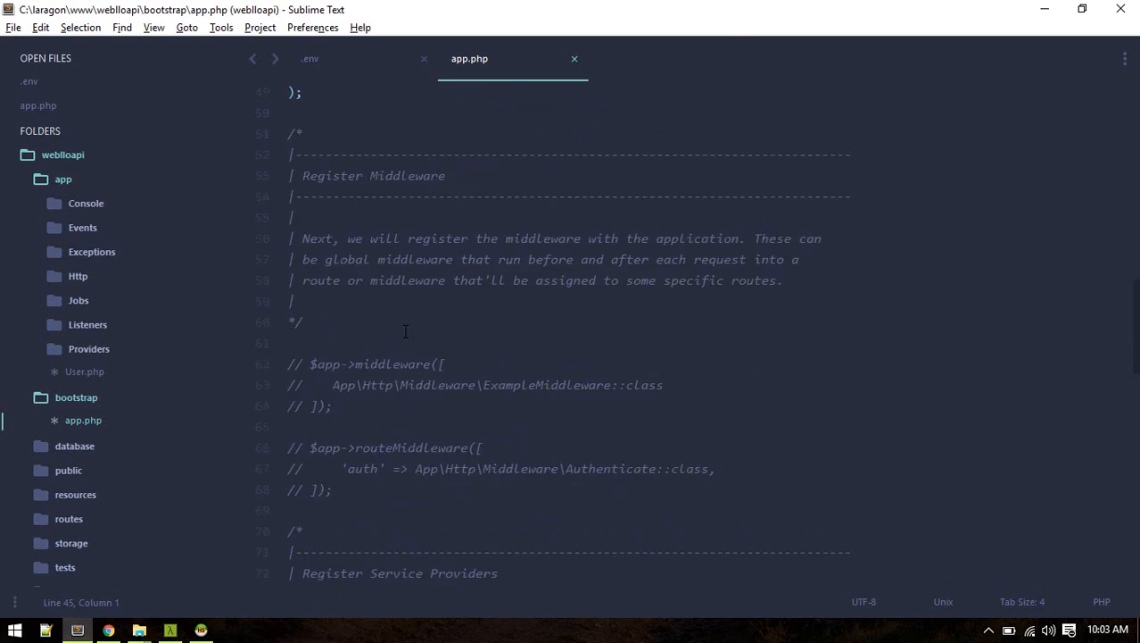
{"action": "left_click", "coordinate": [309, 58]}
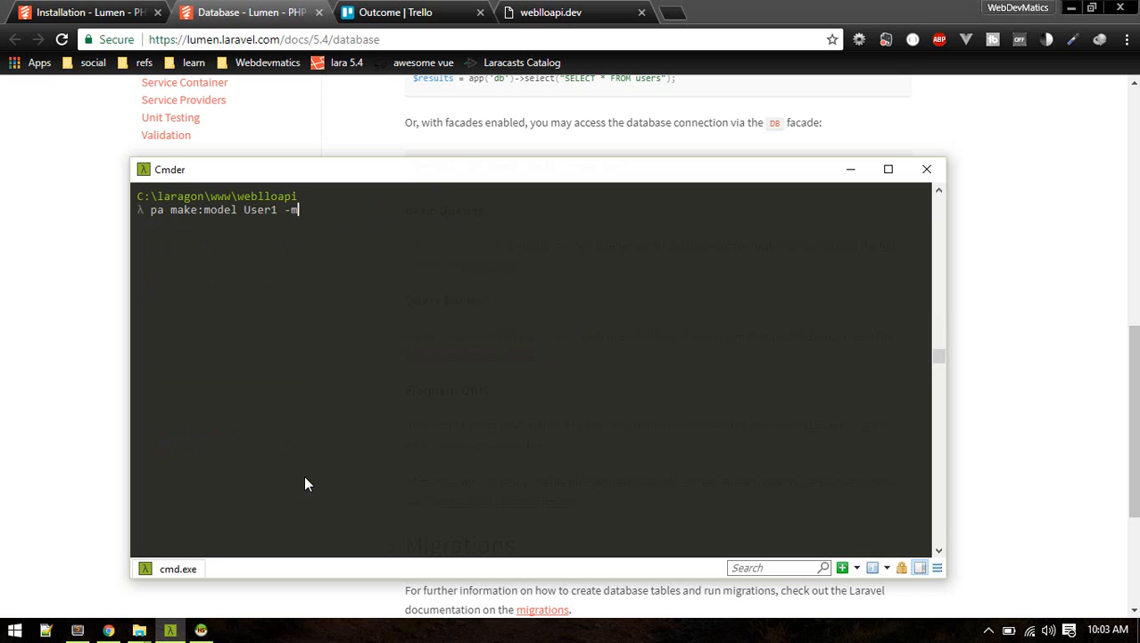
Run 'pa make:model User1 -m', get CommandNotFoundException, and clear the console.
{"action": "key", "text": "Return"}
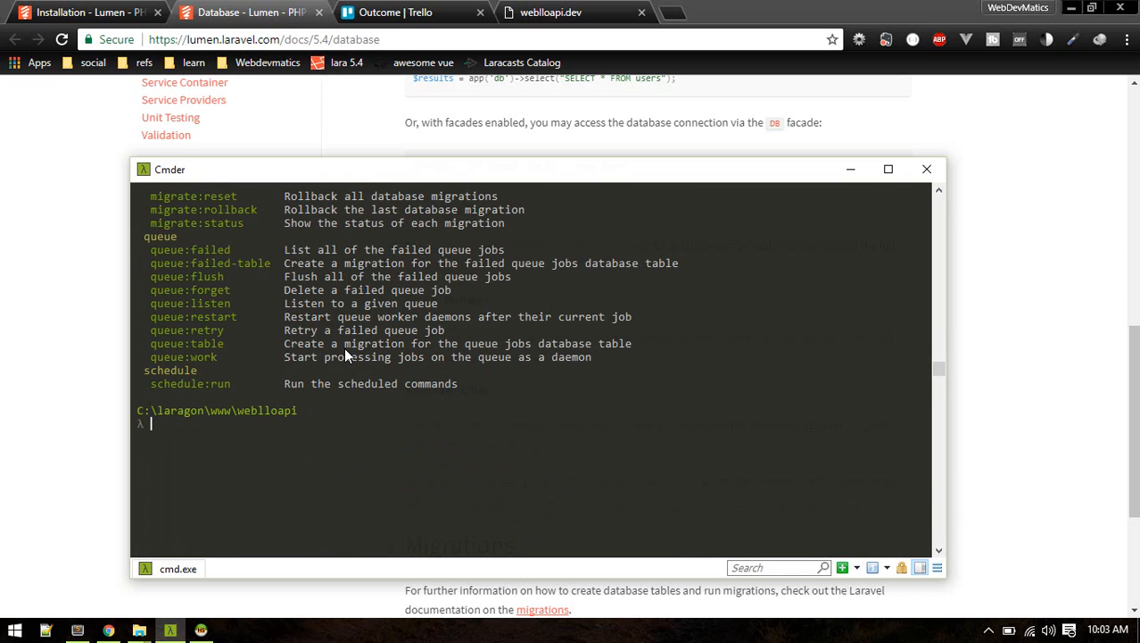
{"action": "type", "text": "pa make:model User1 -m"}
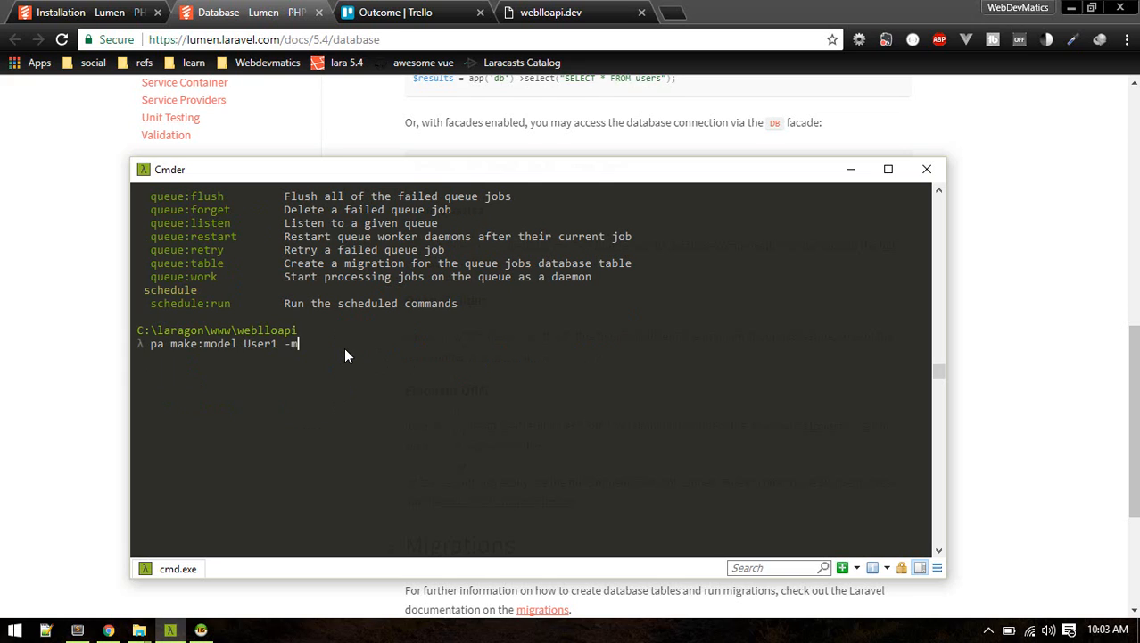
{"action": "key", "text": "Return"}
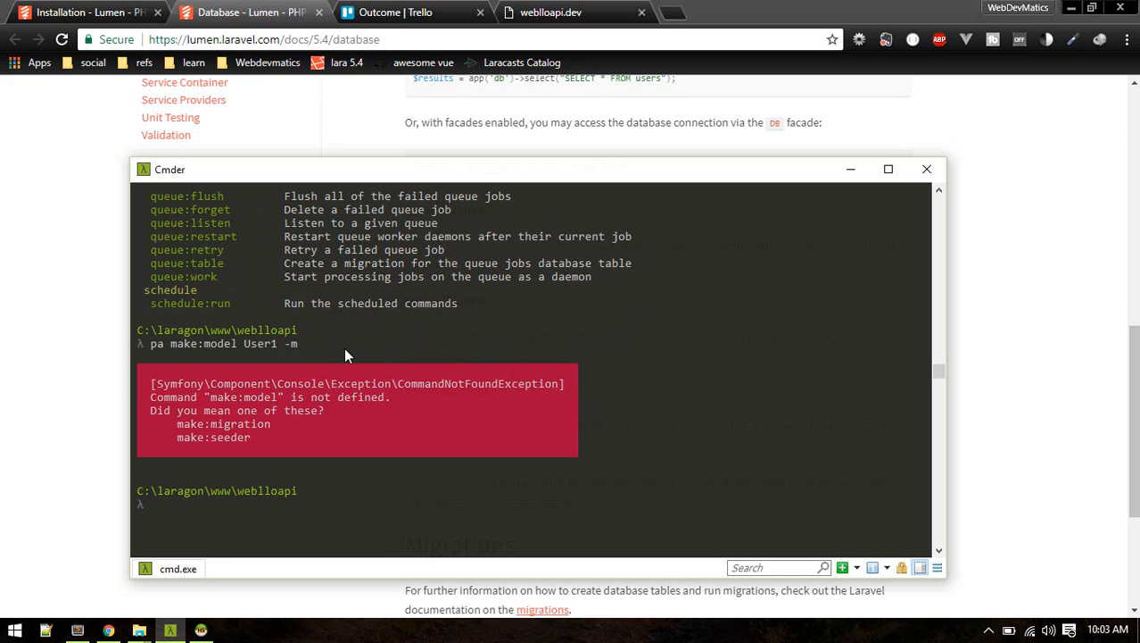
{"action": "key", "text": "enter"}
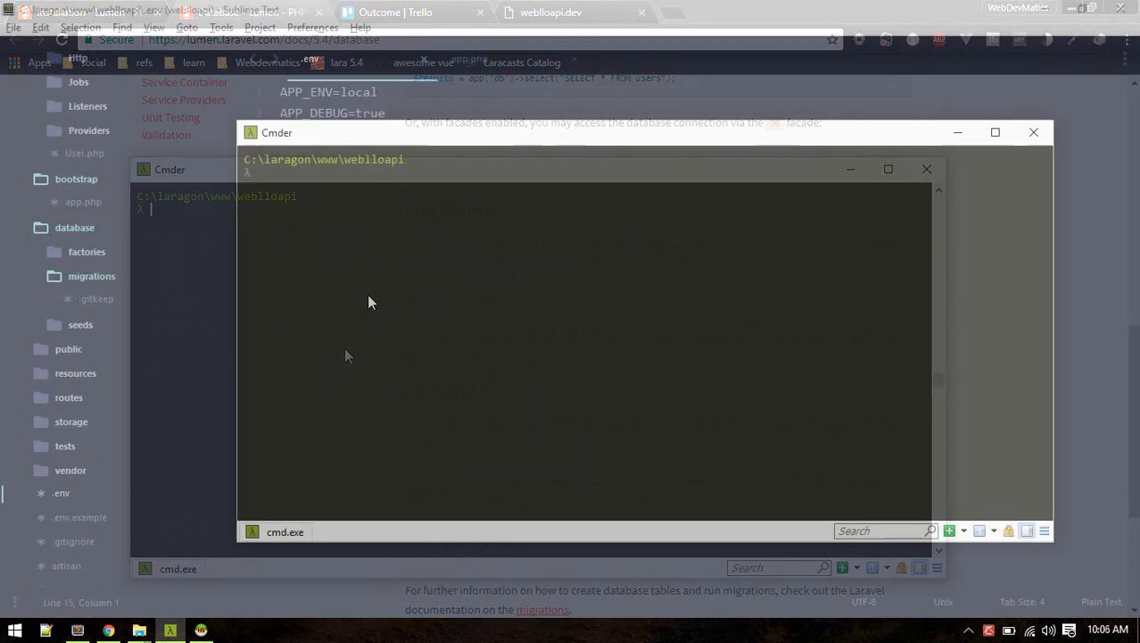
Show the help options for the pa make:migration command.
{"action": "type", "text": "pa make:migration create_users_table --create=users"}
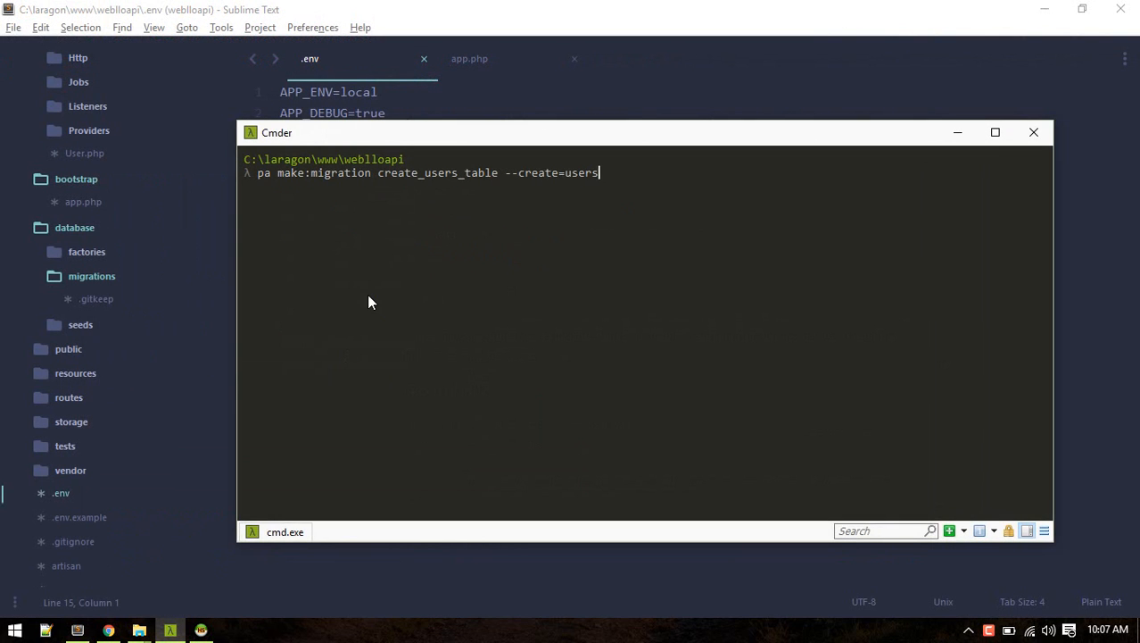
{"action": "key", "text": "backspace"}
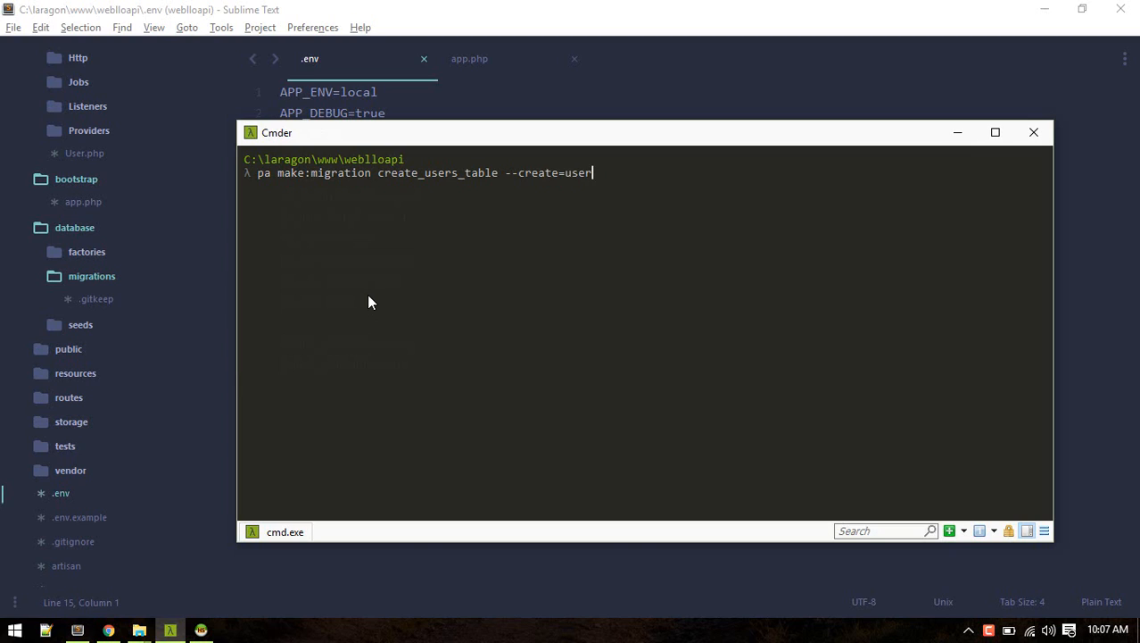
{"action": "key", "text": "BackSpace"}
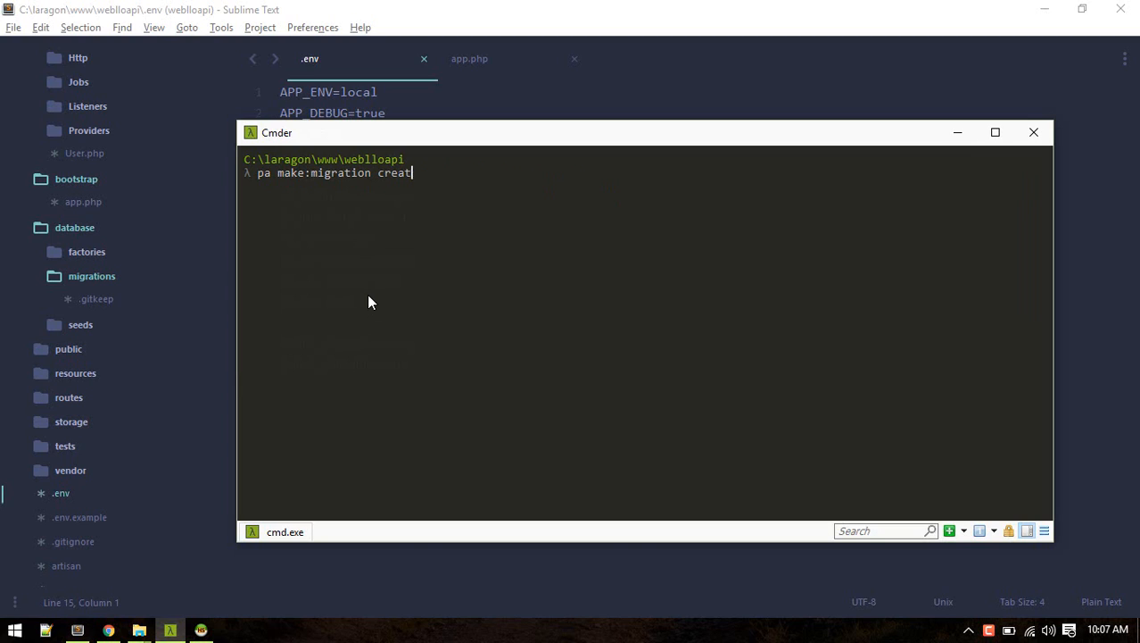
{"action": "key", "text": "BackSpace"}
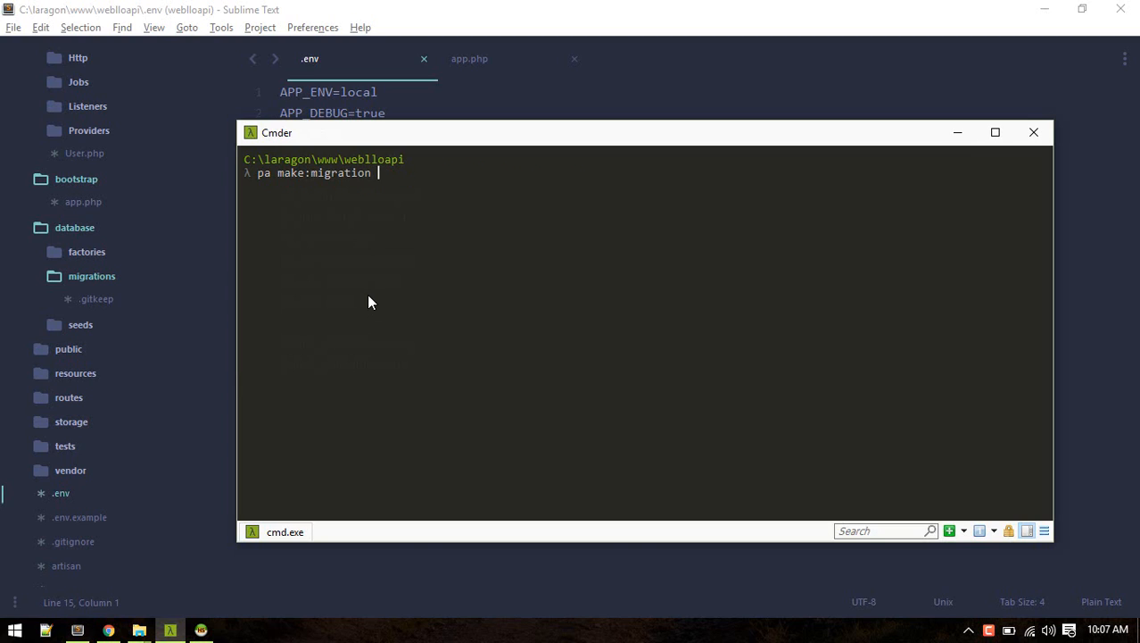
{"action": "key", "text": "Return"}
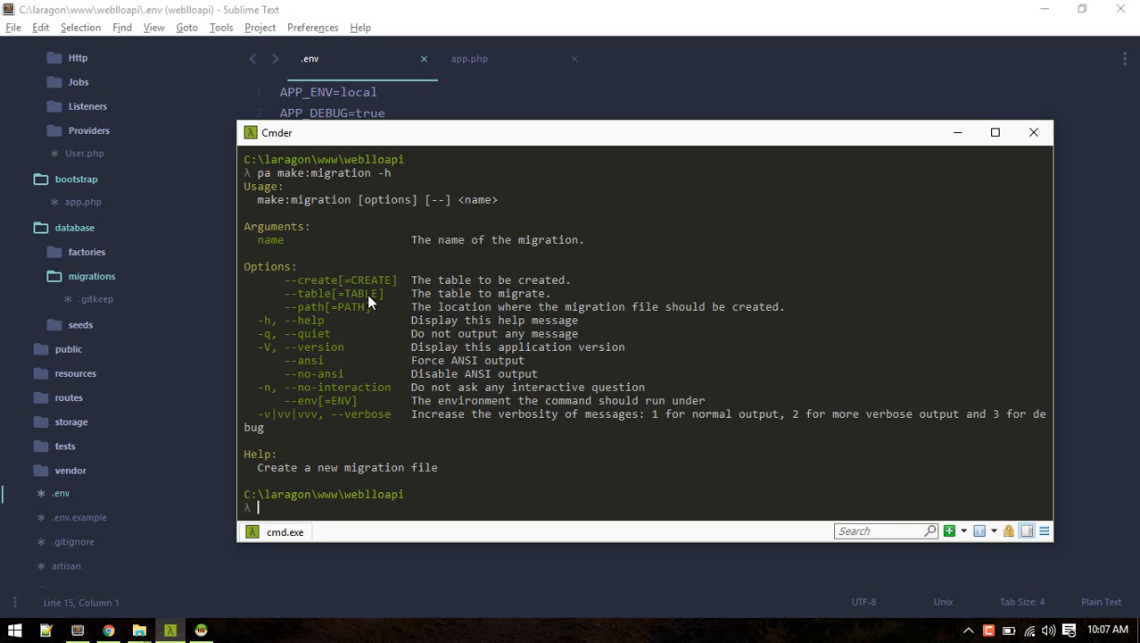
{"action": "mouse_move", "coordinate": [379, 340]}
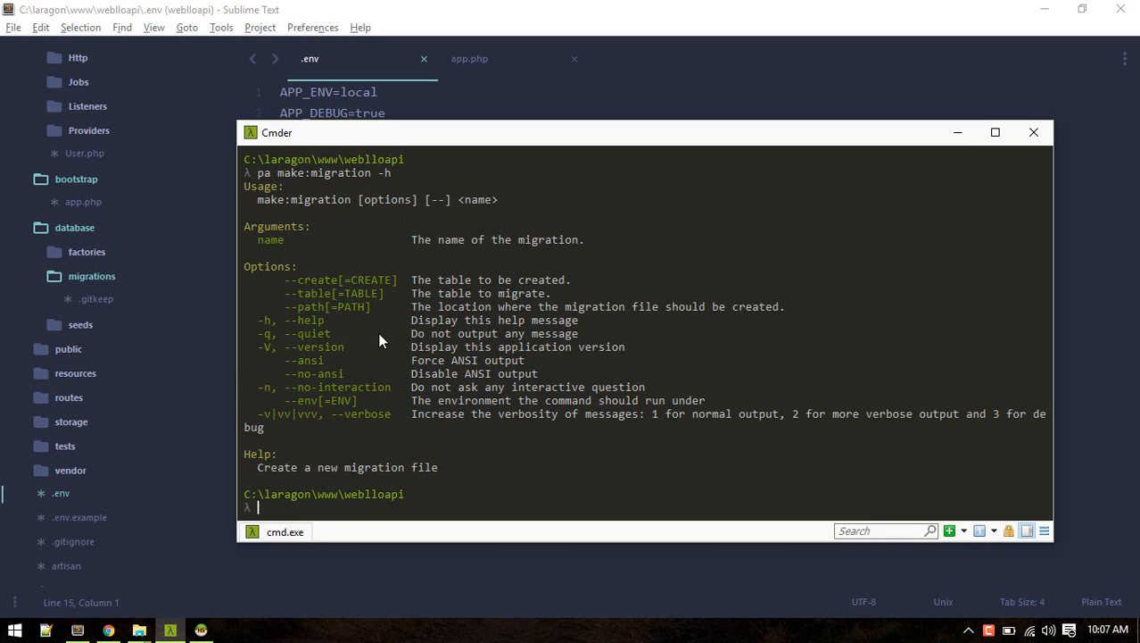
Run pa make:migration create_users_table --create=users, which fails with a failed-to-open-stream error.
{"action": "scroll", "scroll_direction": "down", "scroll_amount": 3}
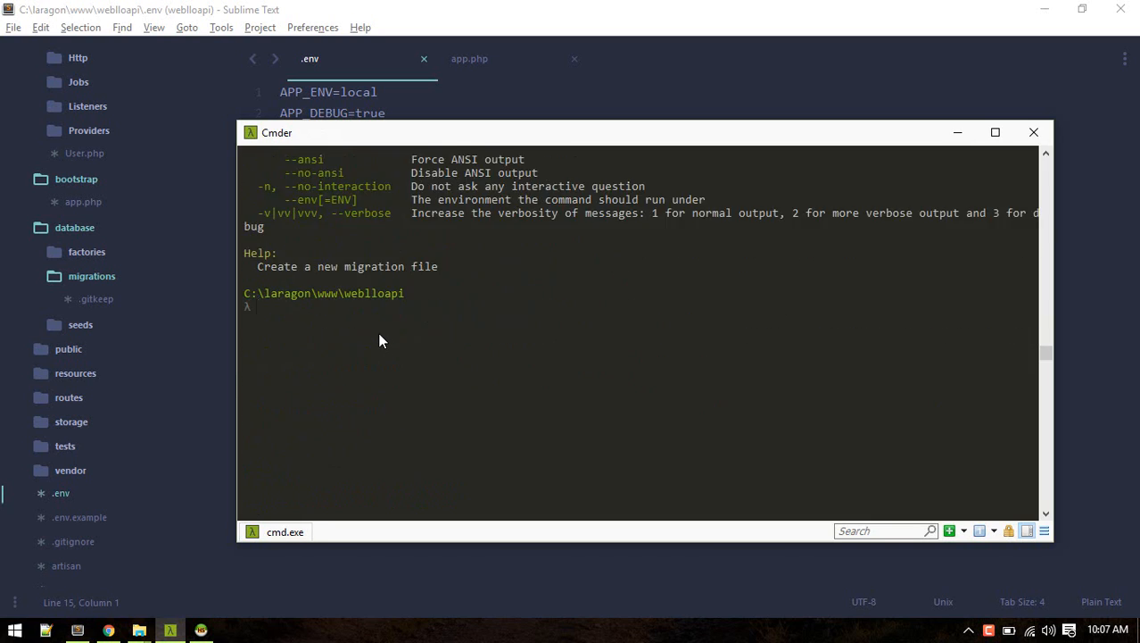
{"action": "type", "text": "pa make:migration create_users_table --create=users"}
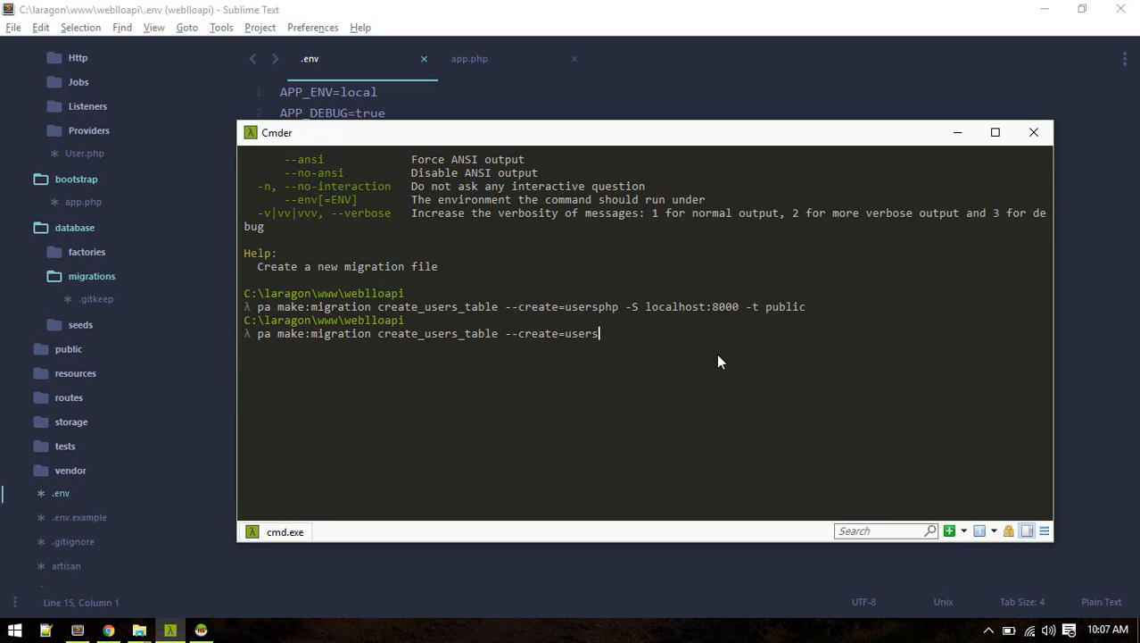
{"action": "key", "text": "Return"}
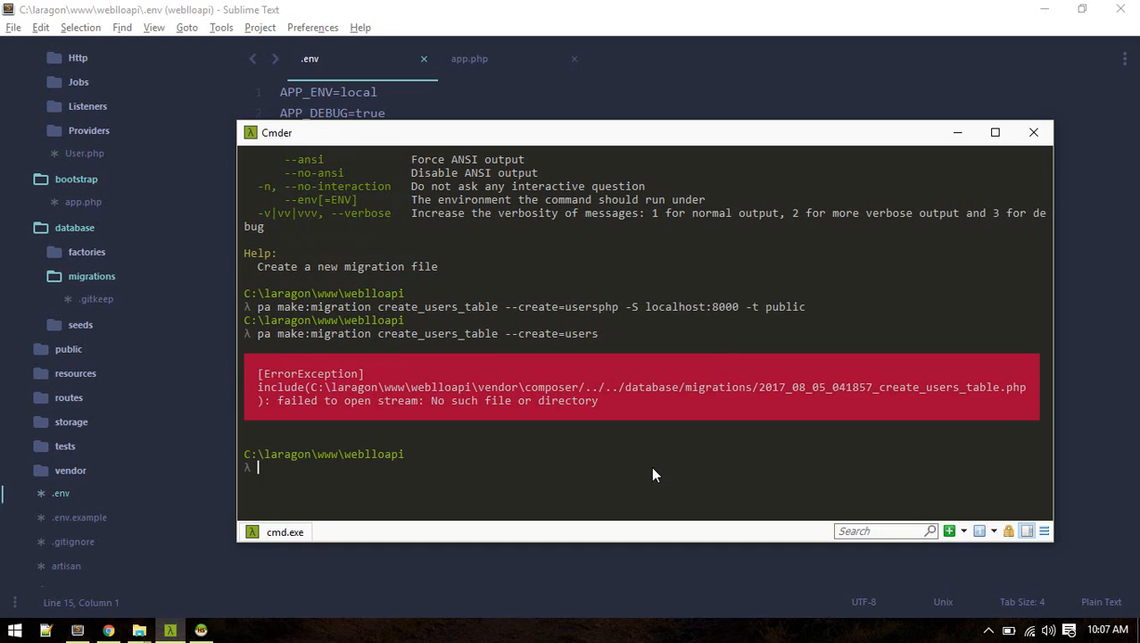
Run composer dumpautoload so the create_users_table migration can be generated.
{"action": "type", "text": "cda"}
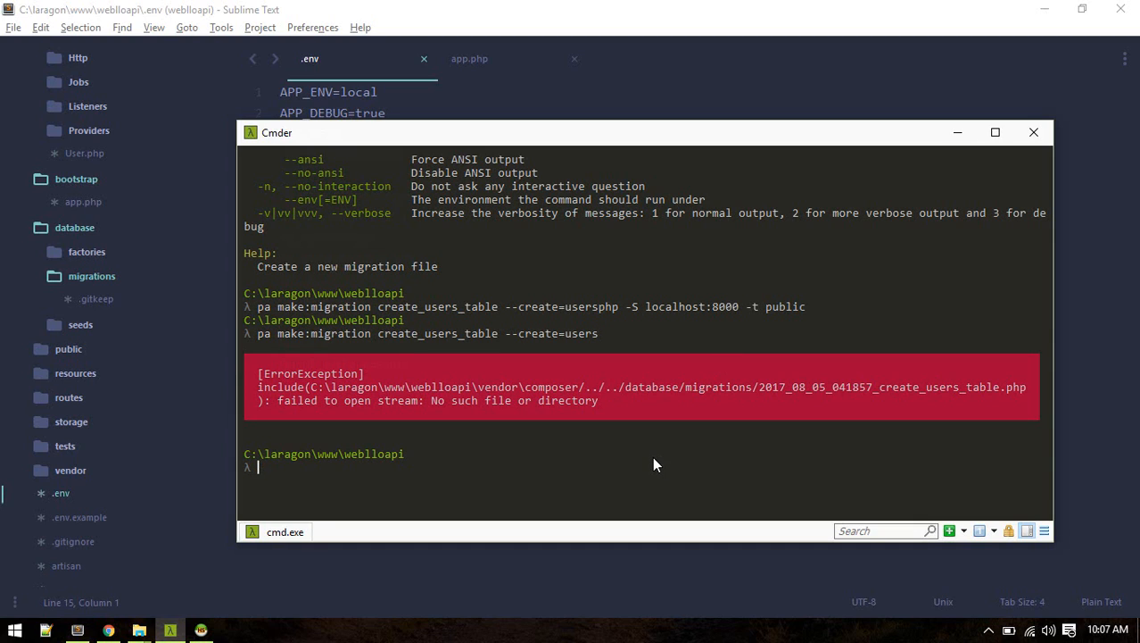
{"action": "type", "text": "composer"}
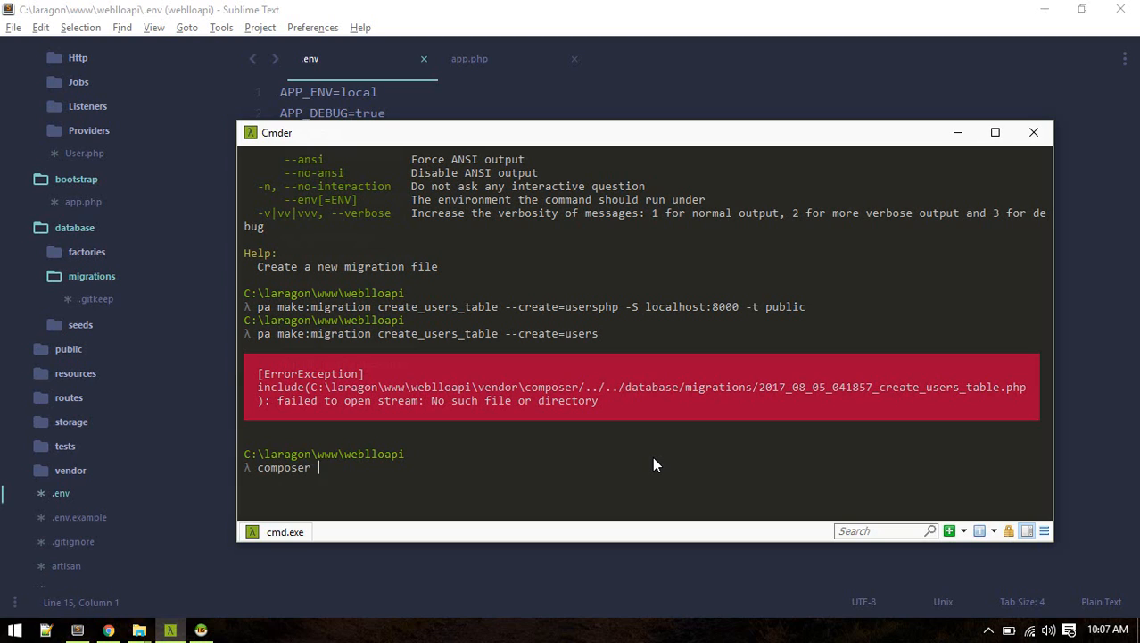
{"action": "type", "text": "dumpauto"}
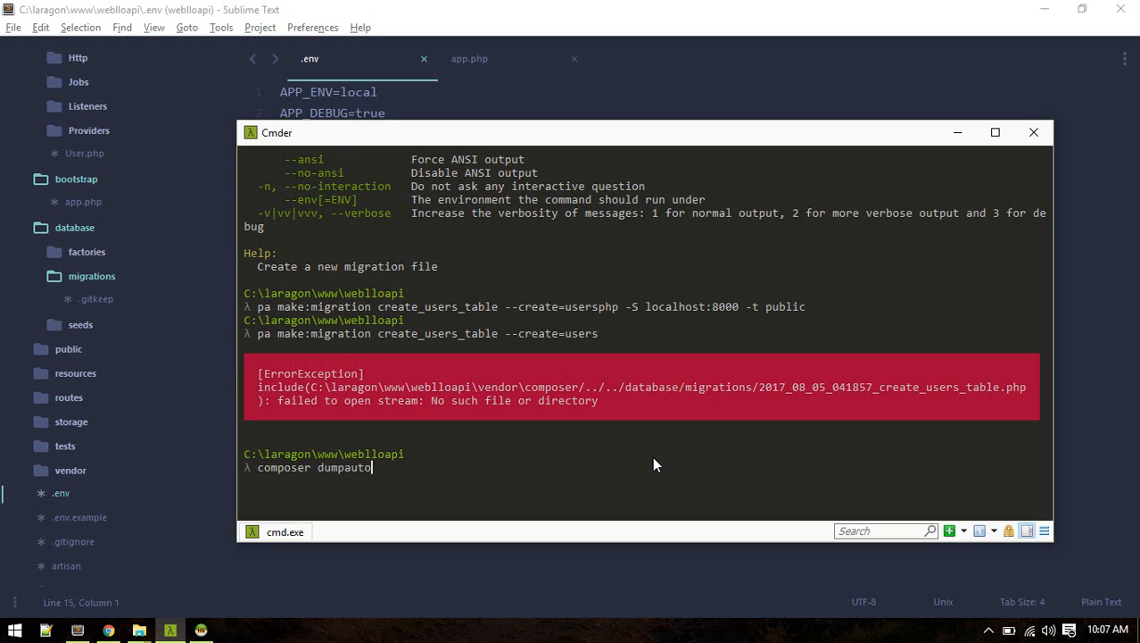
{"action": "type", "text": "load"}
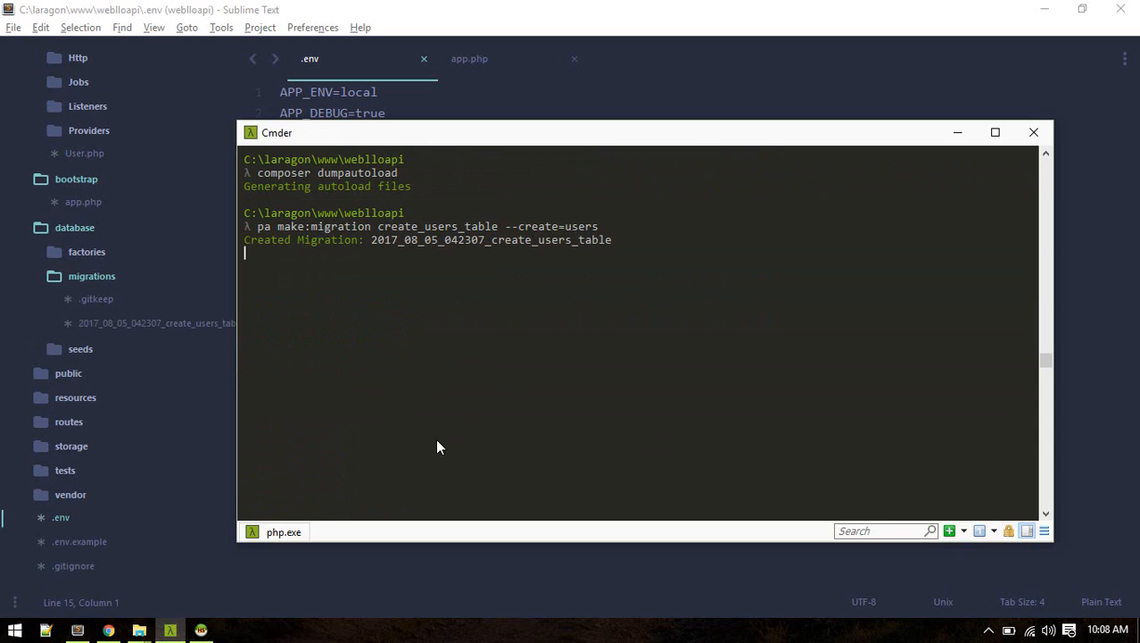
{"action": "key", "text": "Return"}
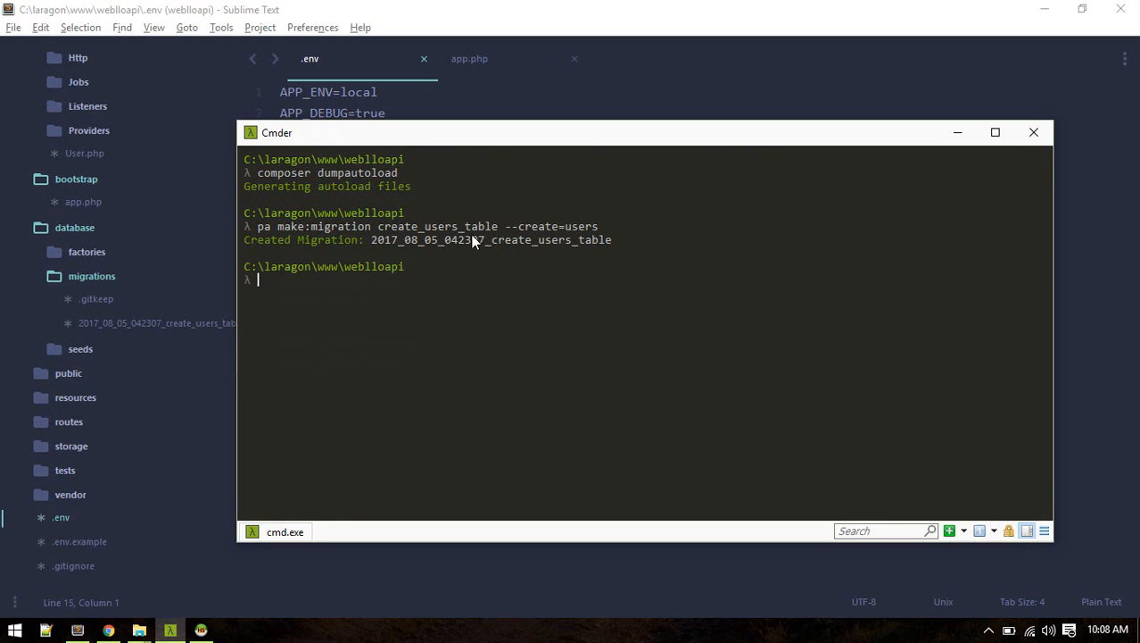
{"action": "mouse_move", "coordinate": [245, 330]}
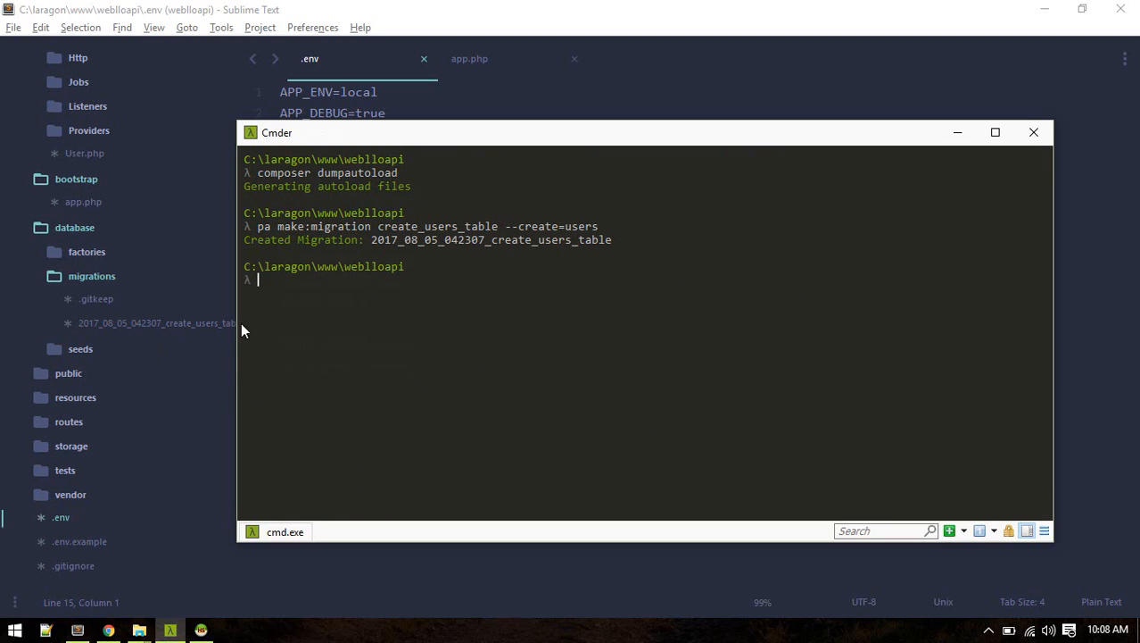
Add unique username and email columns plus a password column to the users migration, and save.
{"action": "left_click", "coordinate": [156, 323]}
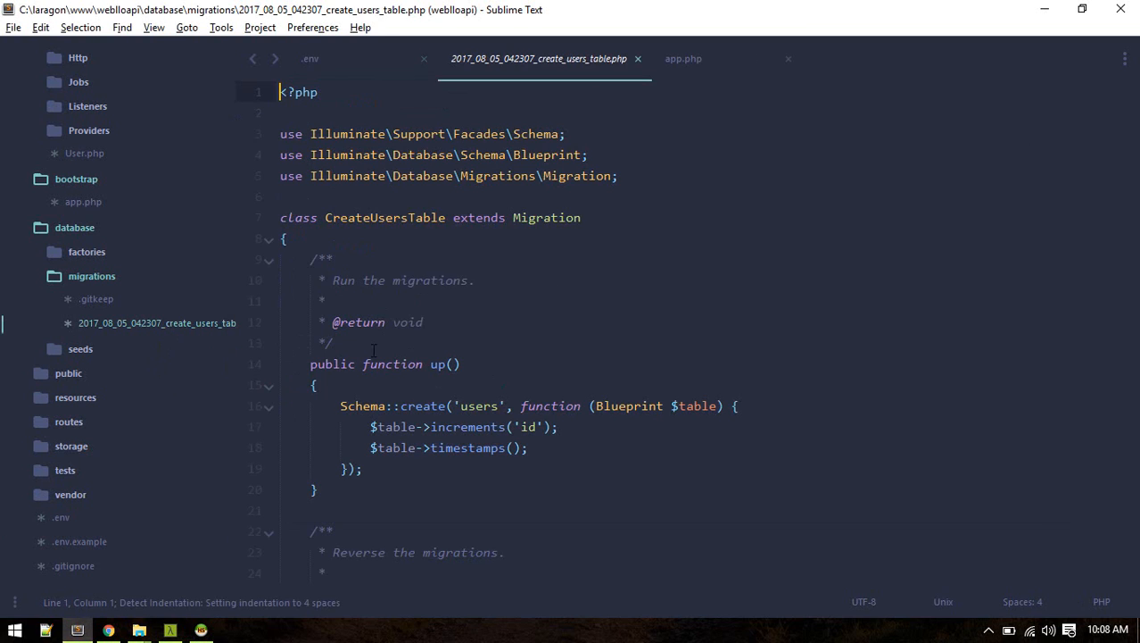
{"action": "scroll", "scroll_direction": "down", "scroll_amount": 3}
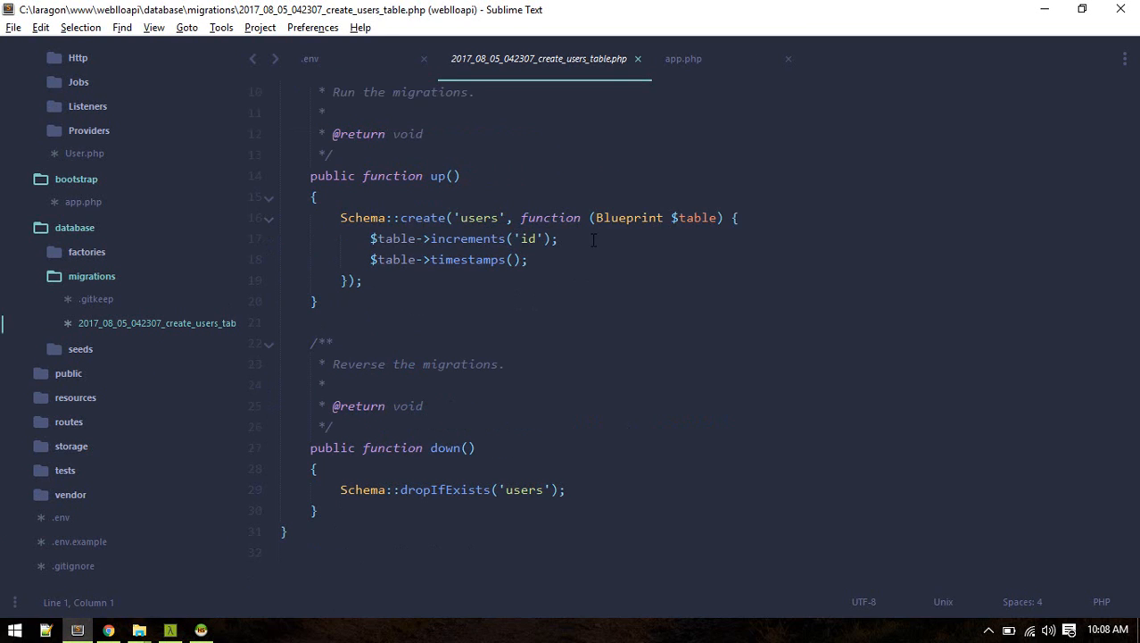
{"action": "key", "text": "Return"}
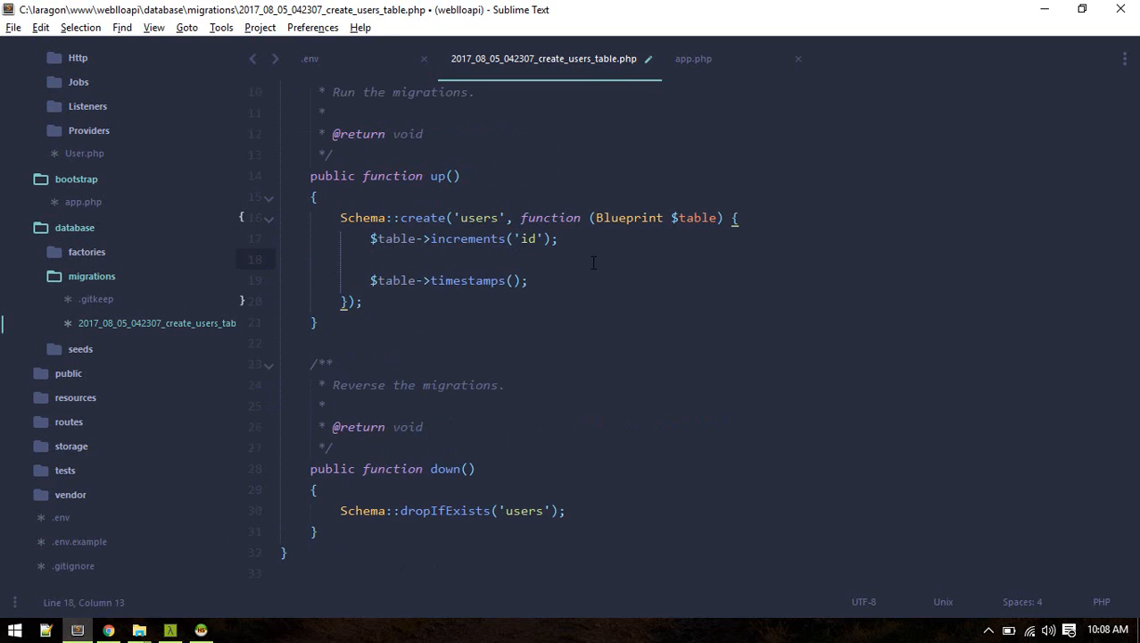
{"action": "left_click", "coordinate": [370, 258]}
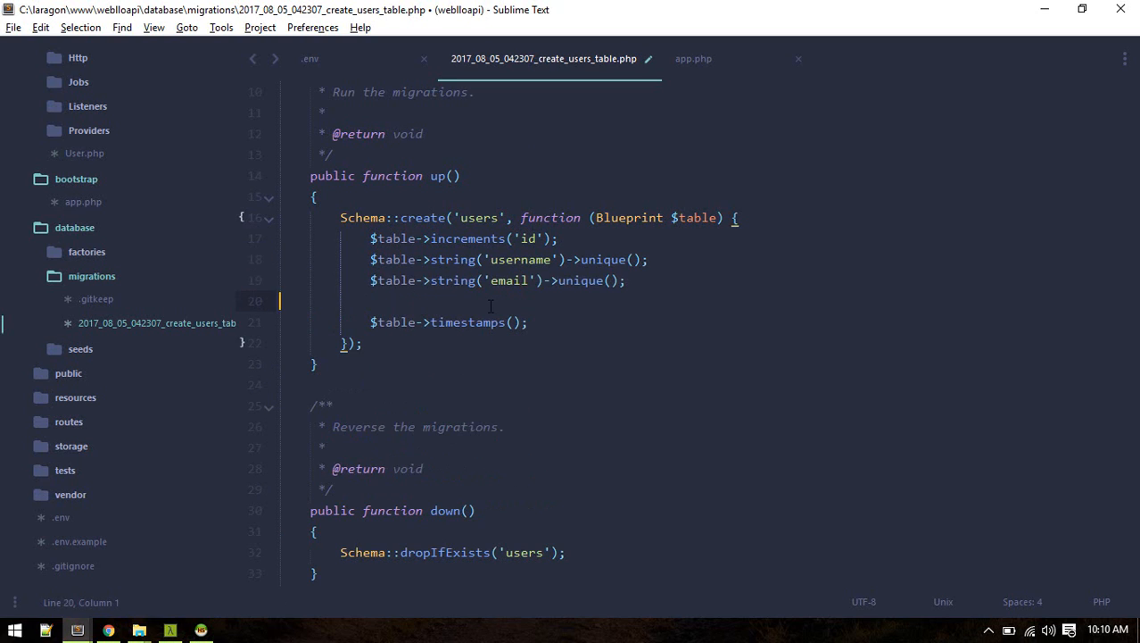
{"action": "type", "text": "$table->string('password');"}
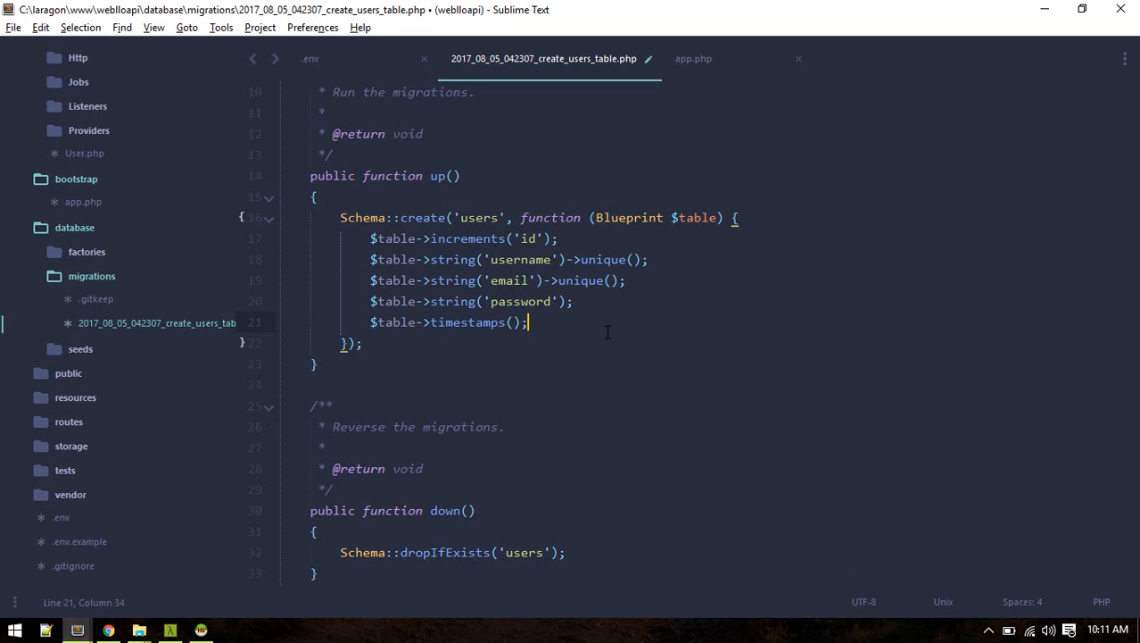
{"action": "key", "text": "ctrl+s"}
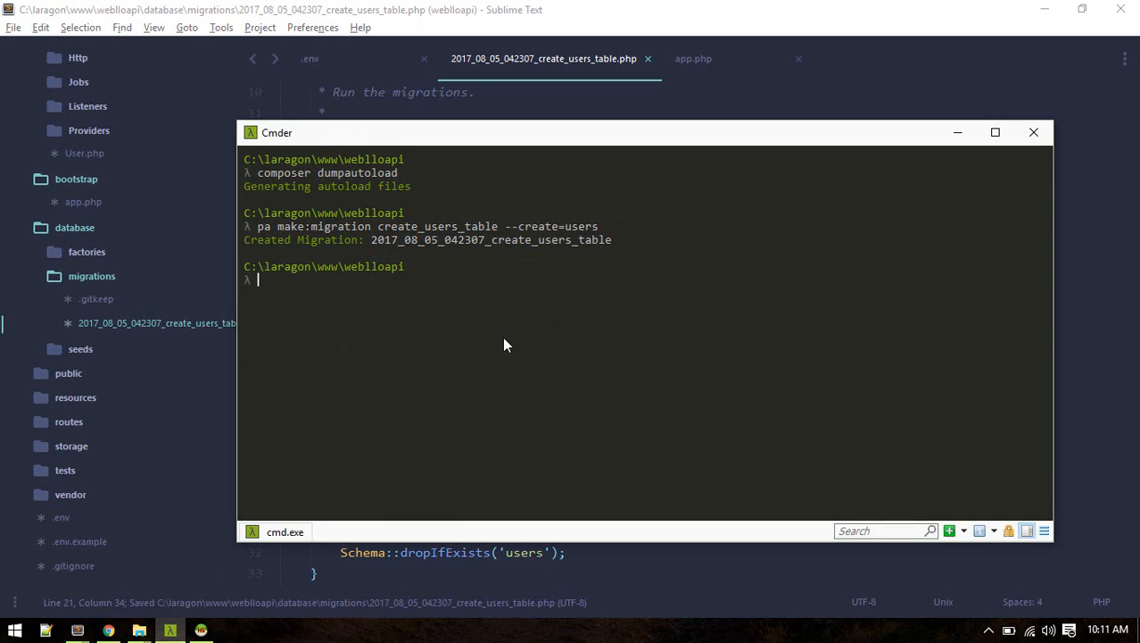
Run pa migrate and inspect the new users table's columns in HeidiSQL.
{"action": "type", "text": "pa migrate"}
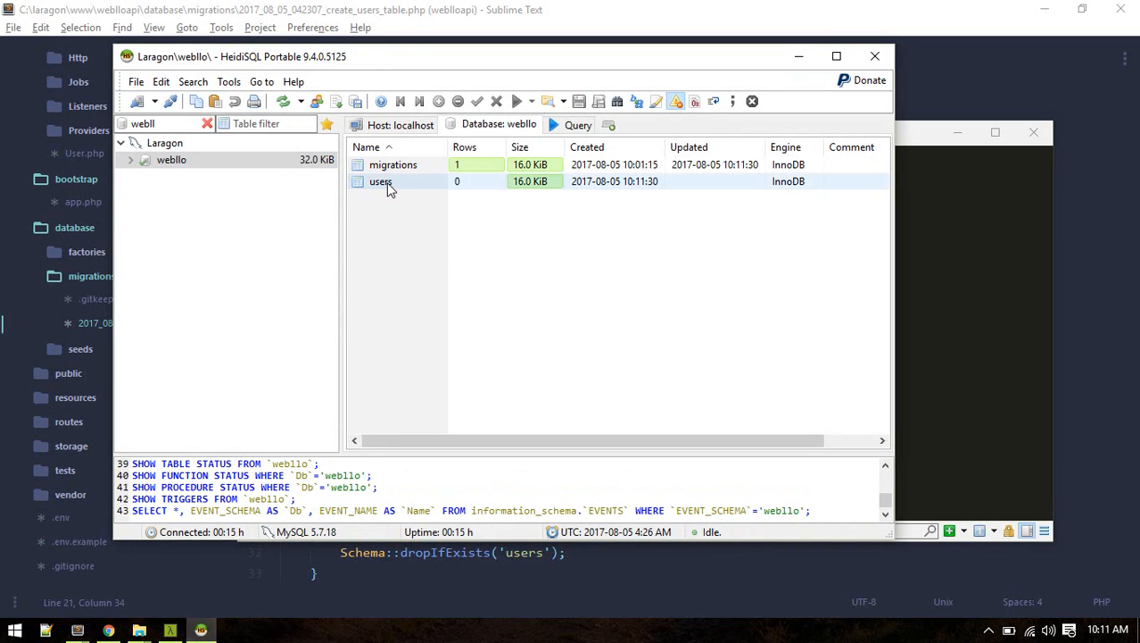
{"action": "double_click", "coordinate": [380, 181]}
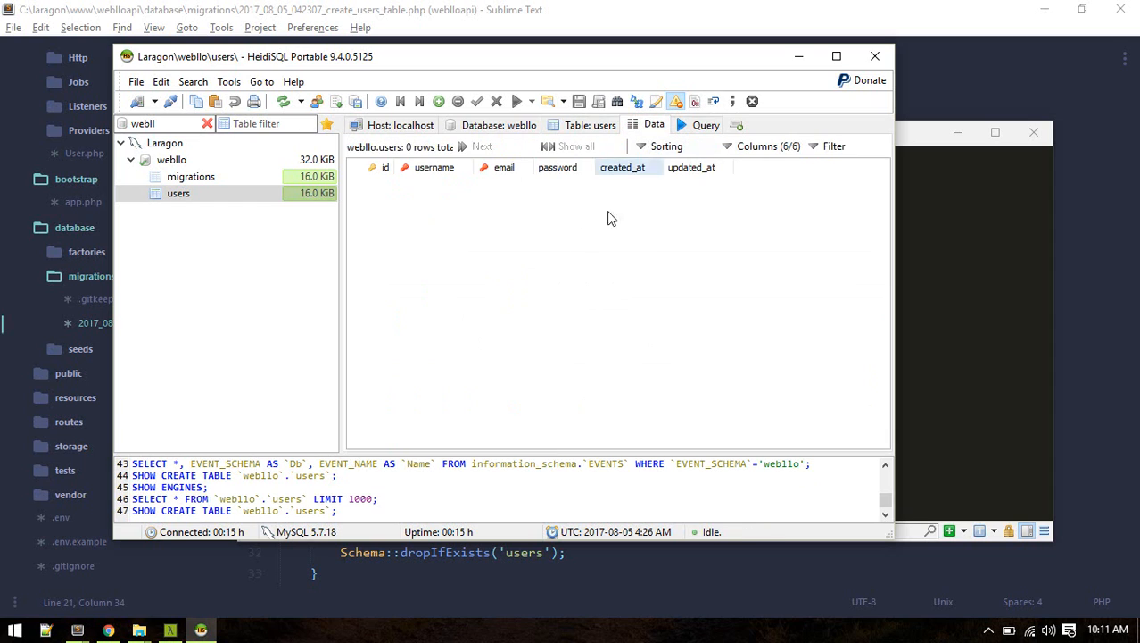
{"action": "mouse_move", "coordinate": [766, 141]}
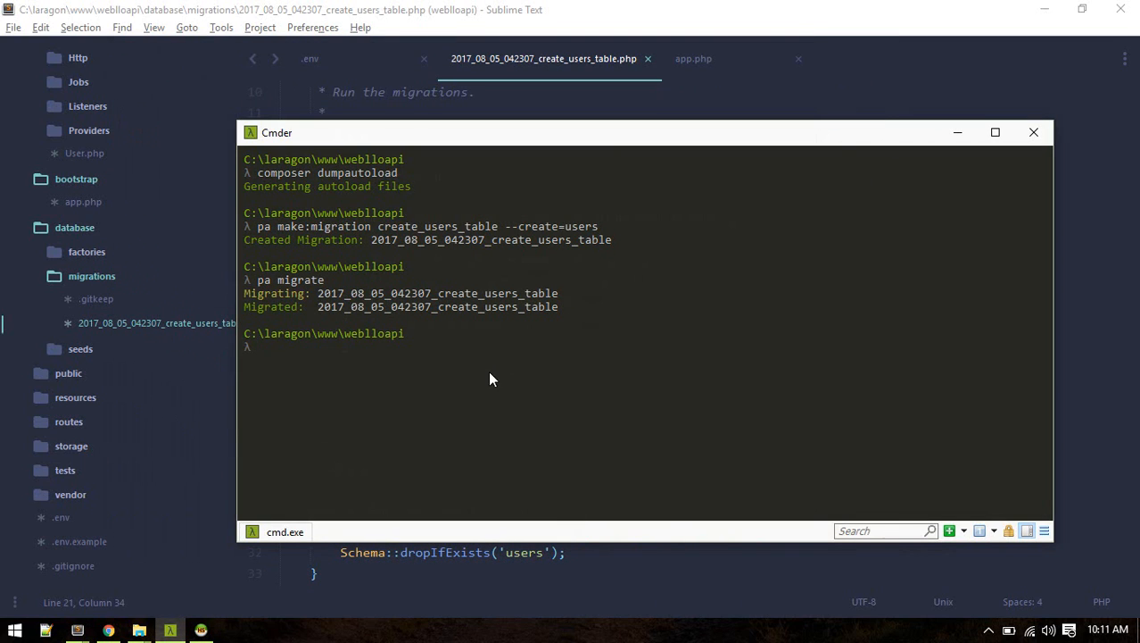
{"action": "mouse_move", "coordinate": [324, 429]}
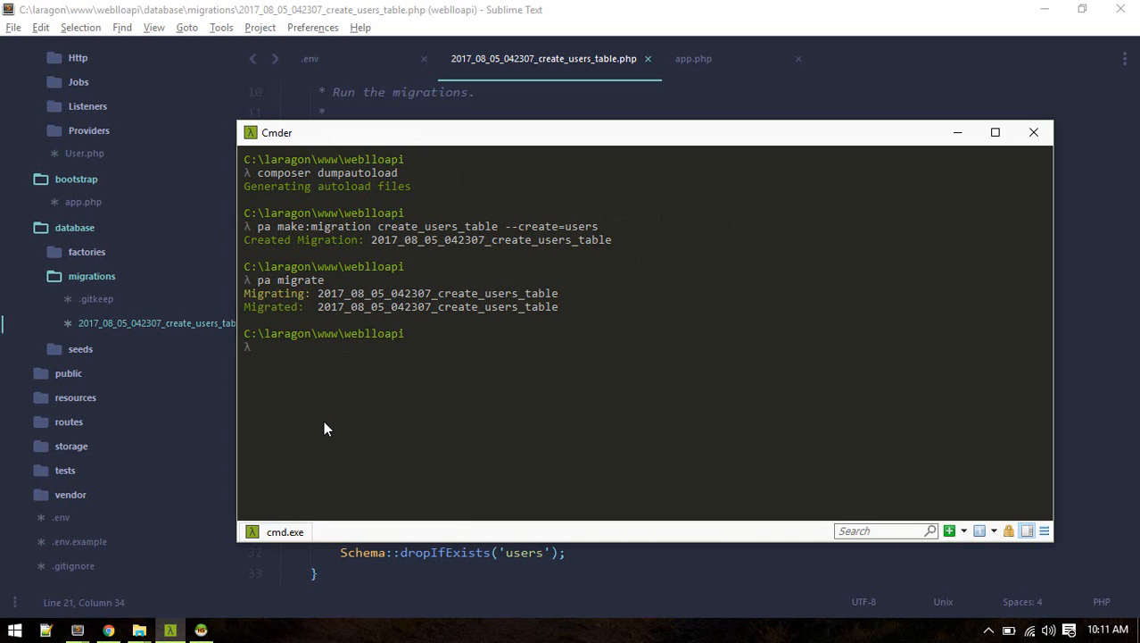
Run pa migrate:rollback and confirm in HeidiSQL that the users table is gone.
{"action": "type", "text": "pa migrate:roll"}
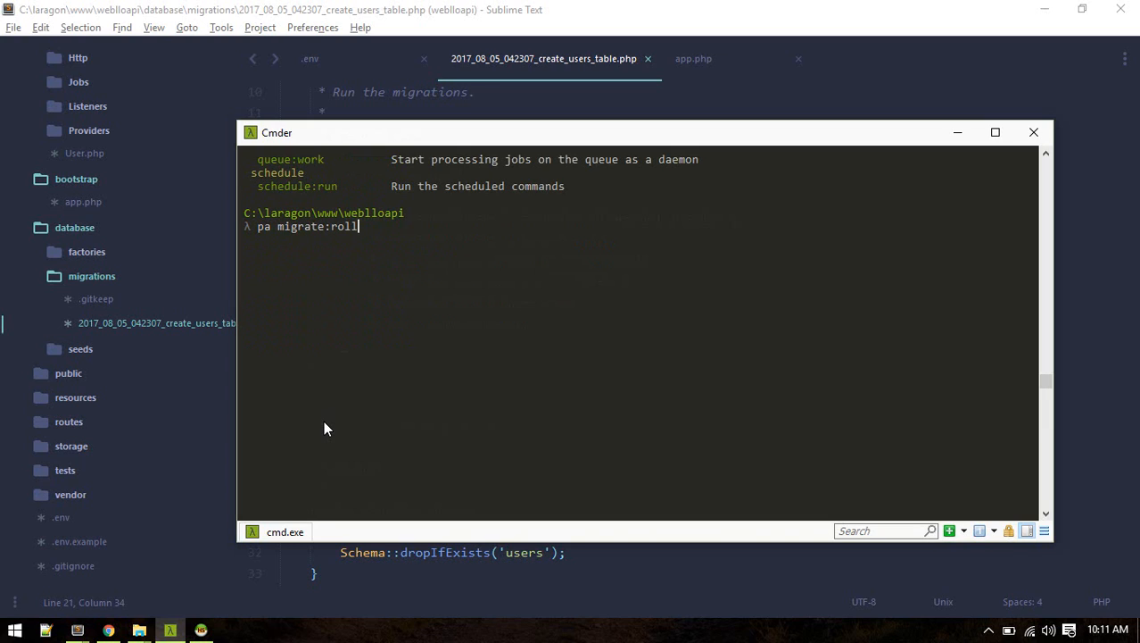
{"action": "key", "text": "Return"}
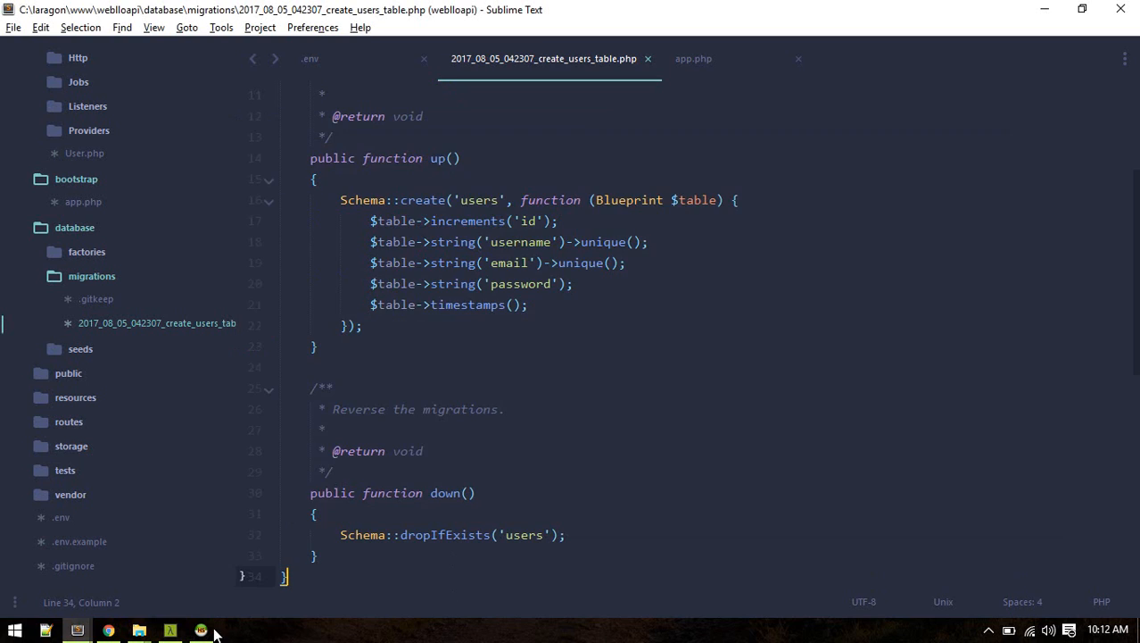
{"action": "left_click", "coordinate": [200, 631]}
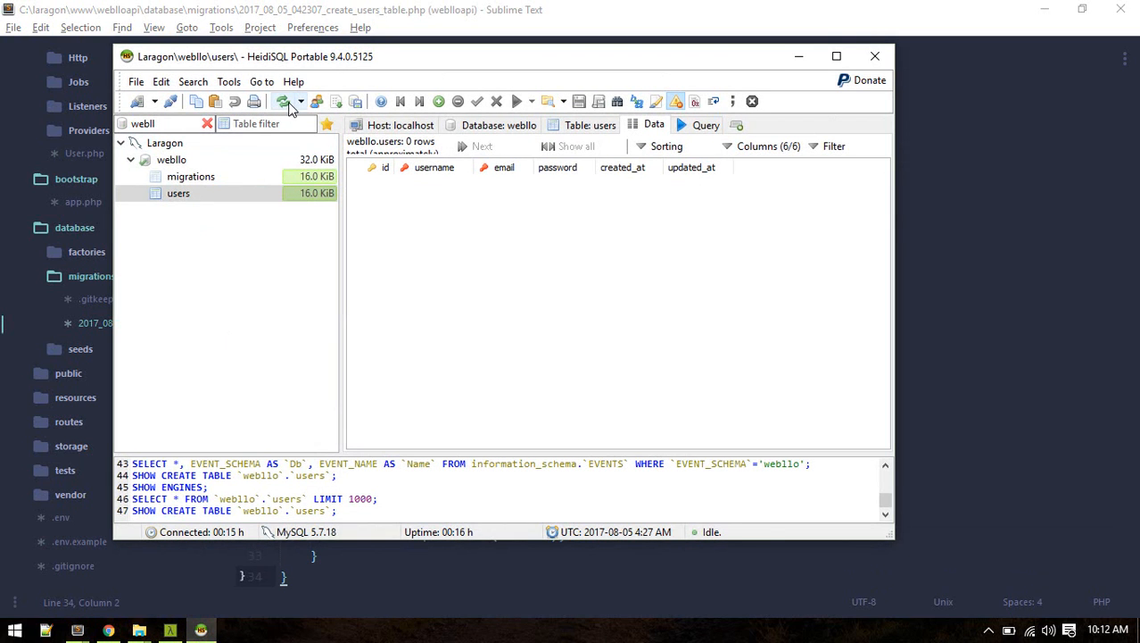
{"action": "left_click", "coordinate": [288, 101]}
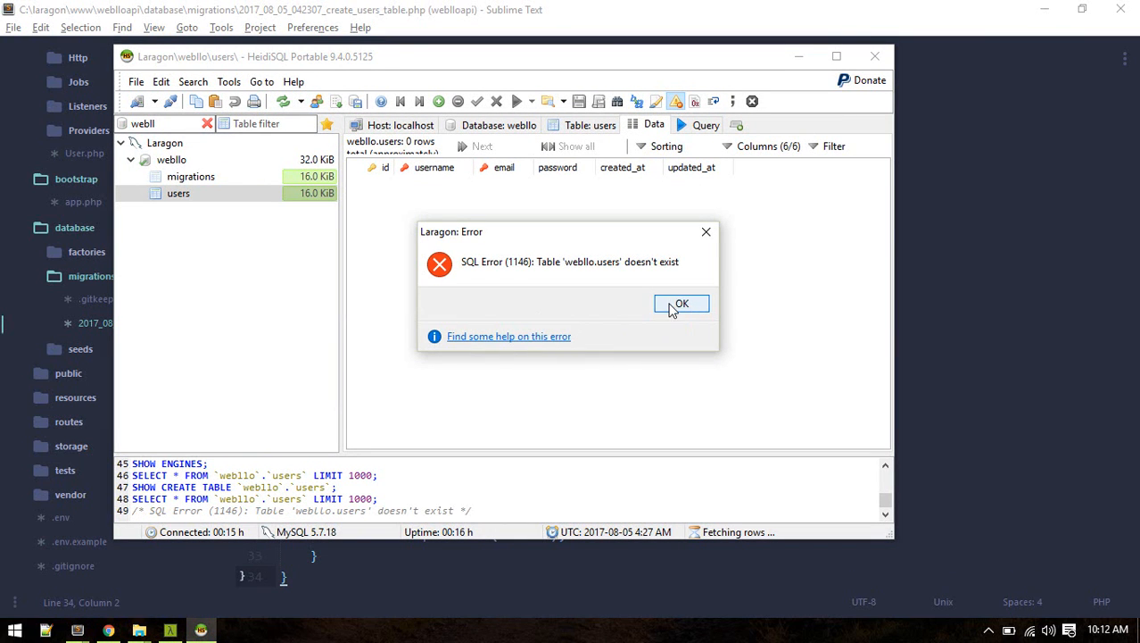
{"action": "left_click", "coordinate": [682, 304]}
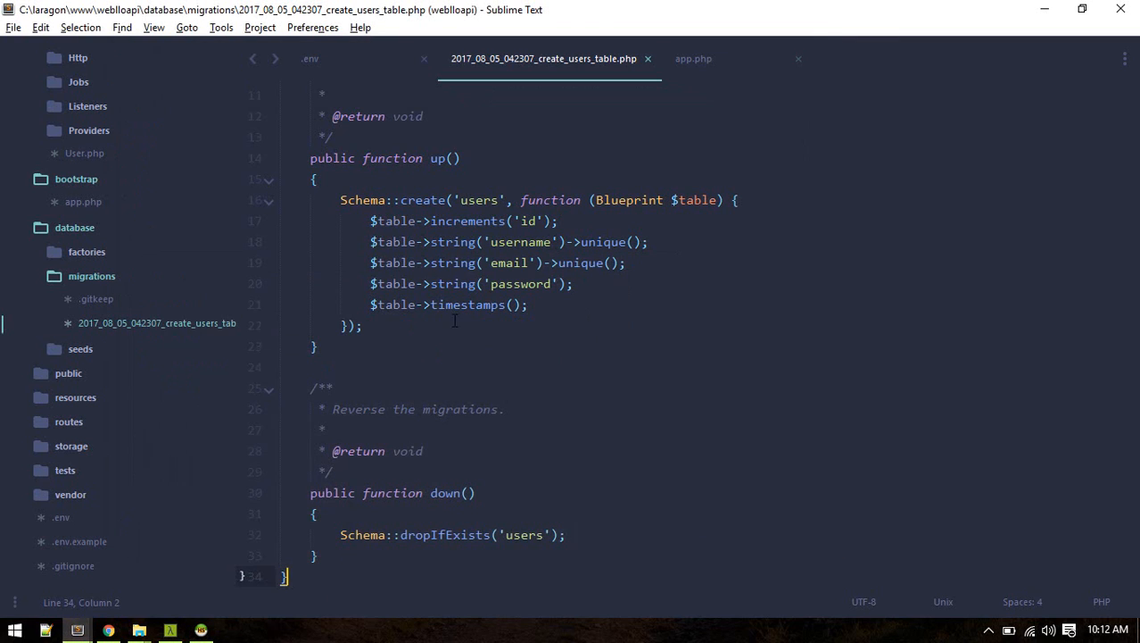
{"action": "key", "text": "enter"}
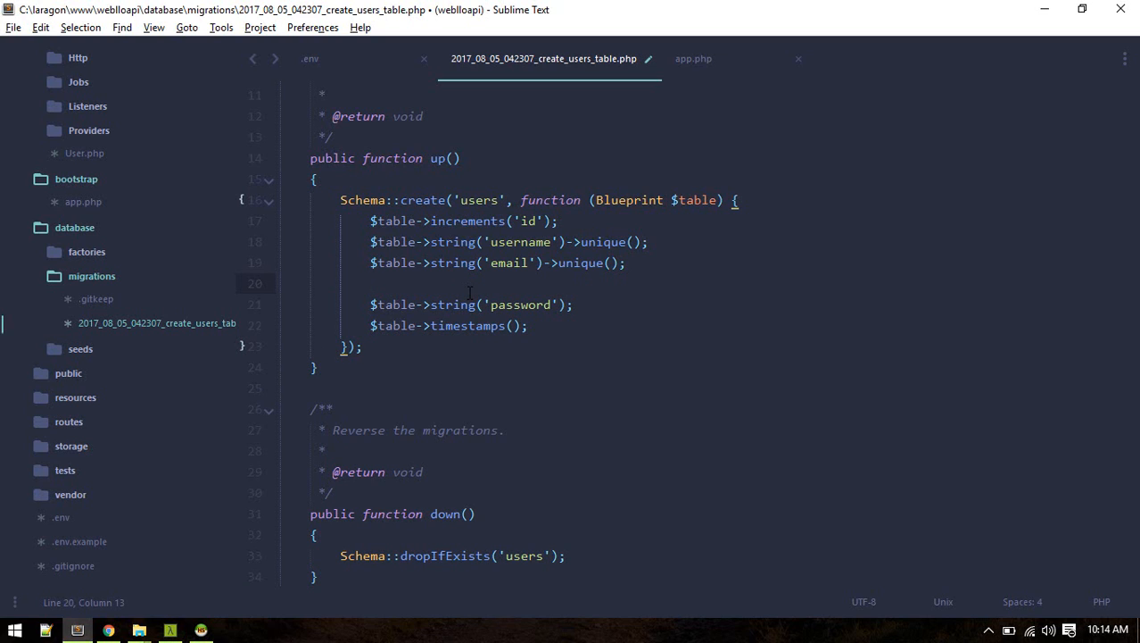
Insert a $table->text('api_token') column after email in the users migration.
{"action": "type", "text": "$table->"}
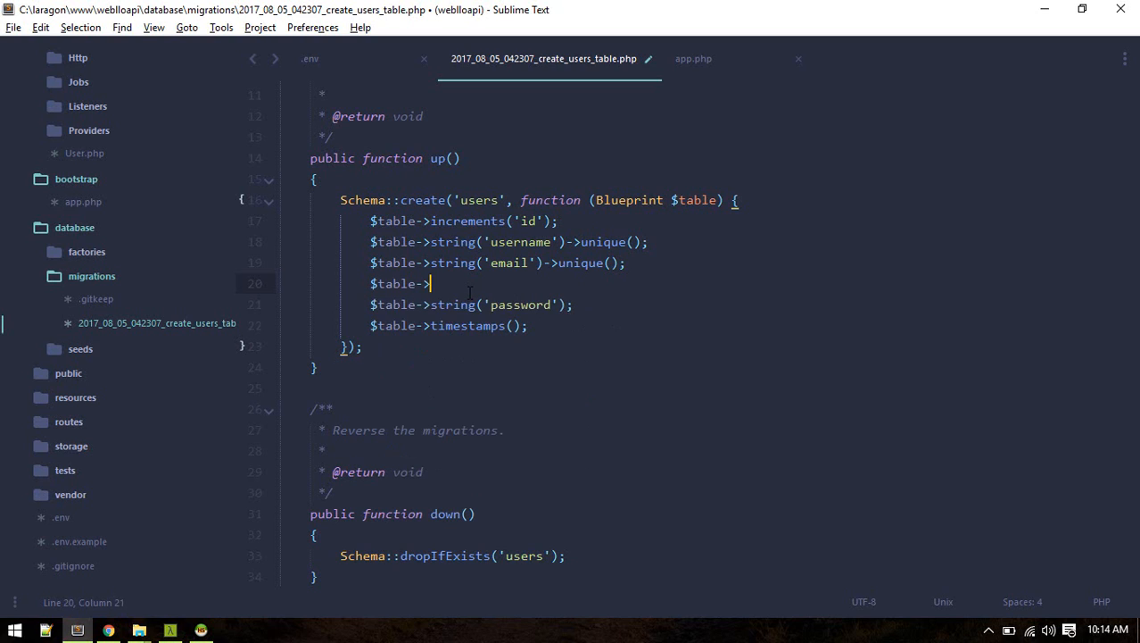
{"action": "type", "text": "text('"}
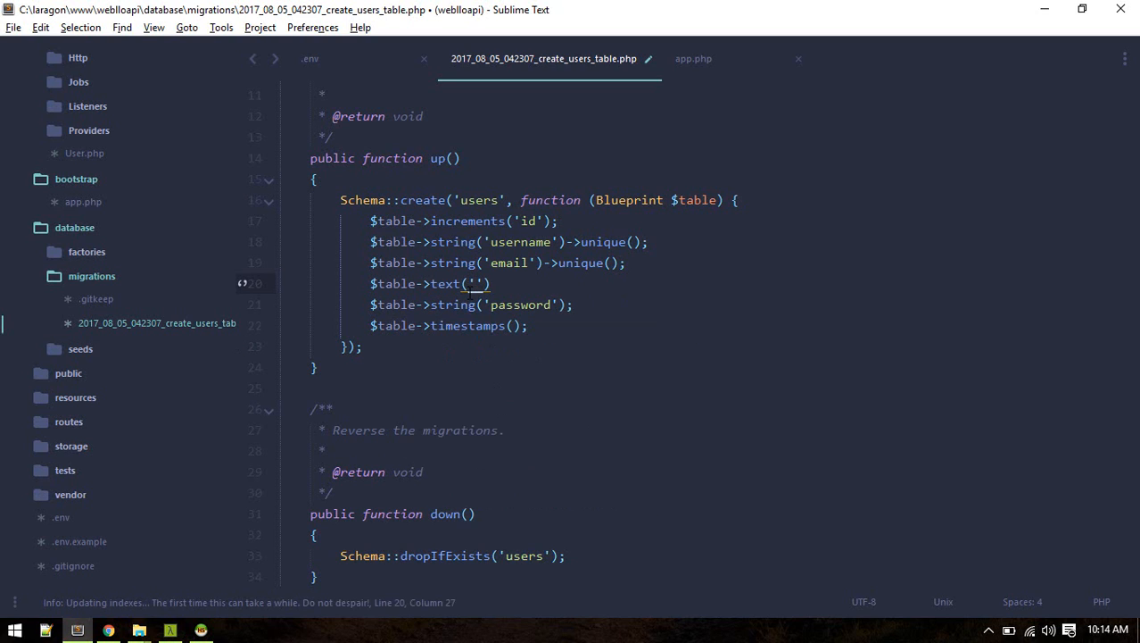
{"action": "type", "text": "api_tok"}
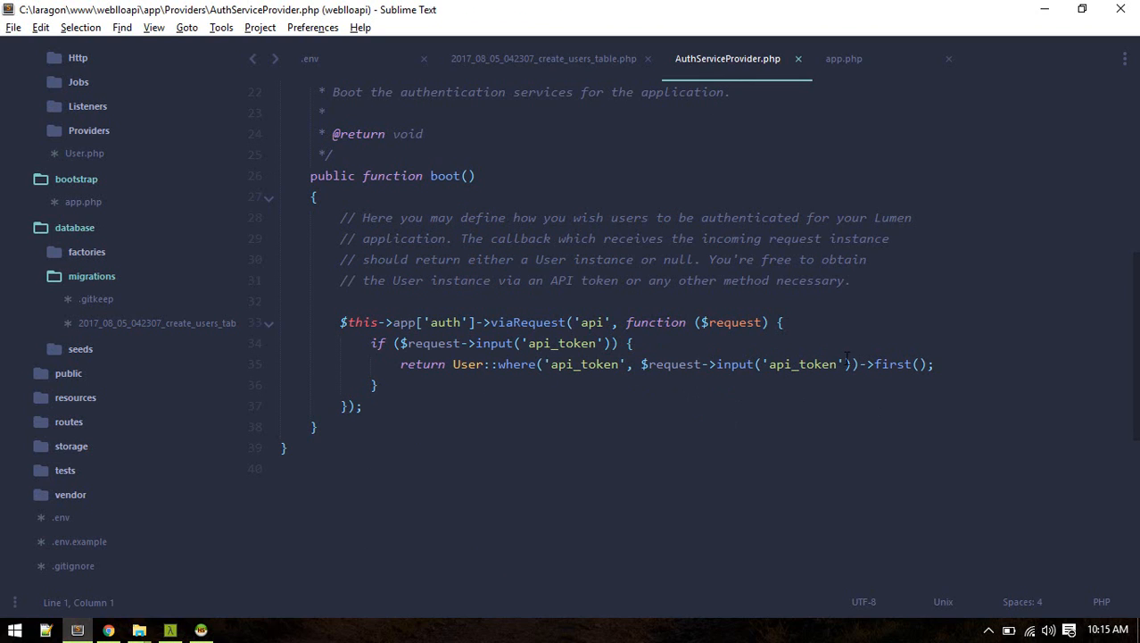
{"action": "left_click", "coordinate": [543, 58]}
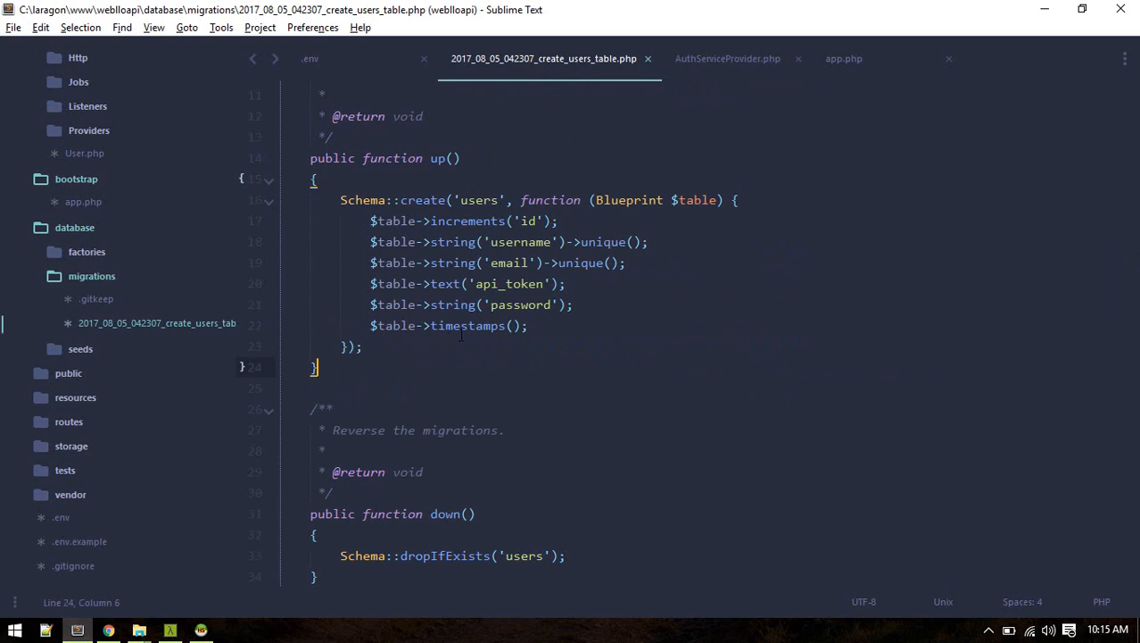
{"action": "mouse_move", "coordinate": [750, 301]}
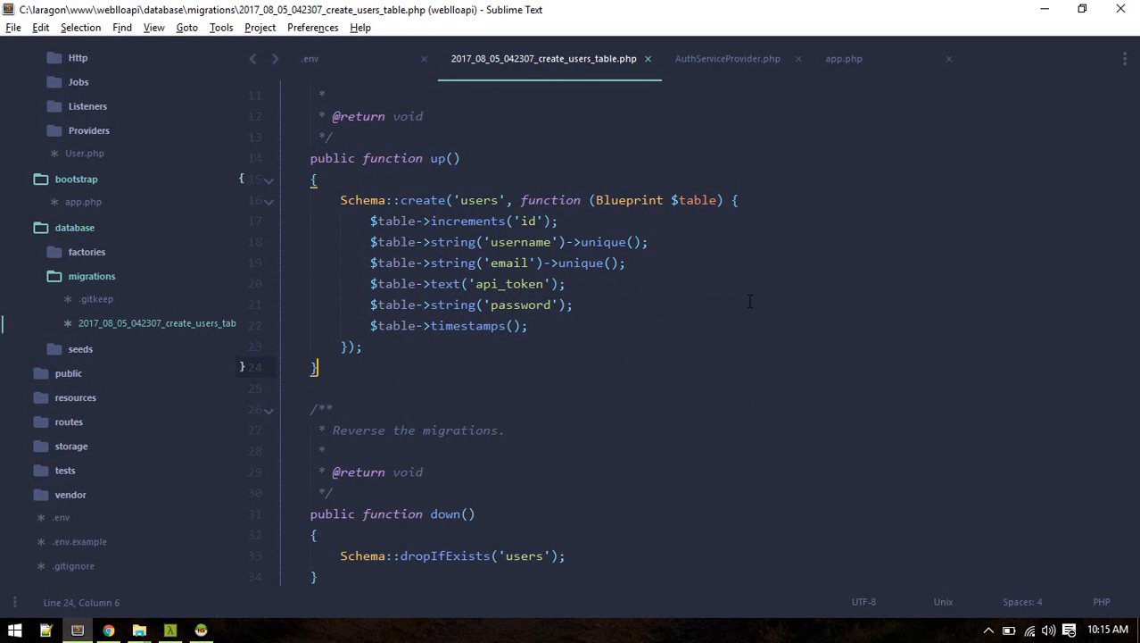
{"action": "mouse_move", "coordinate": [325, 607]}
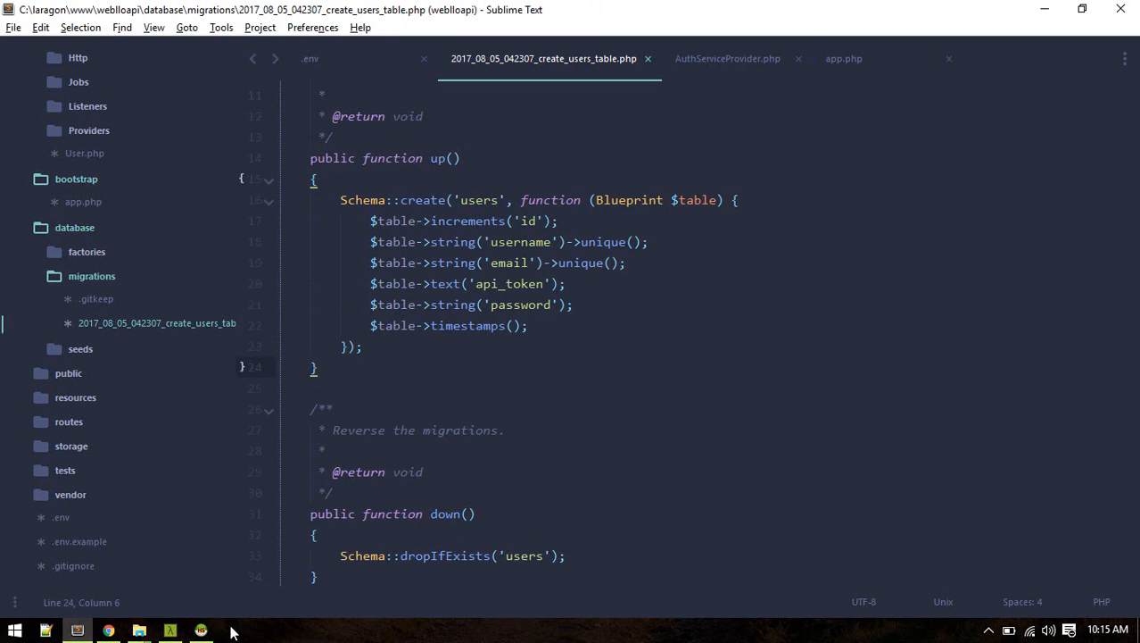
{"action": "left_click", "coordinate": [201, 630]}
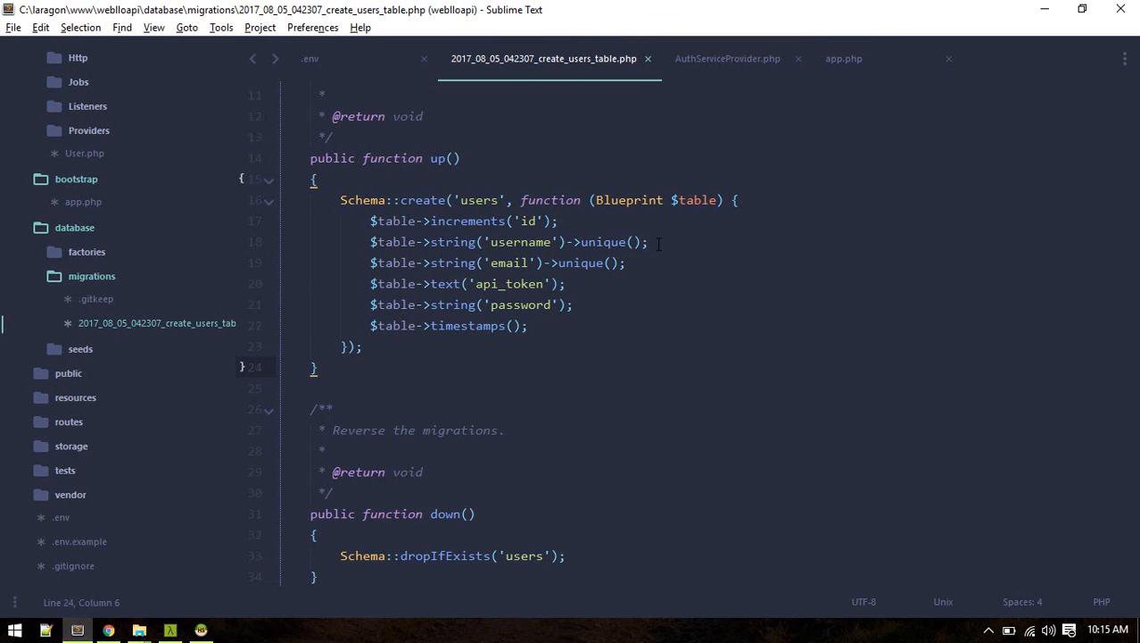
{"action": "mouse_move", "coordinate": [239, 121]}
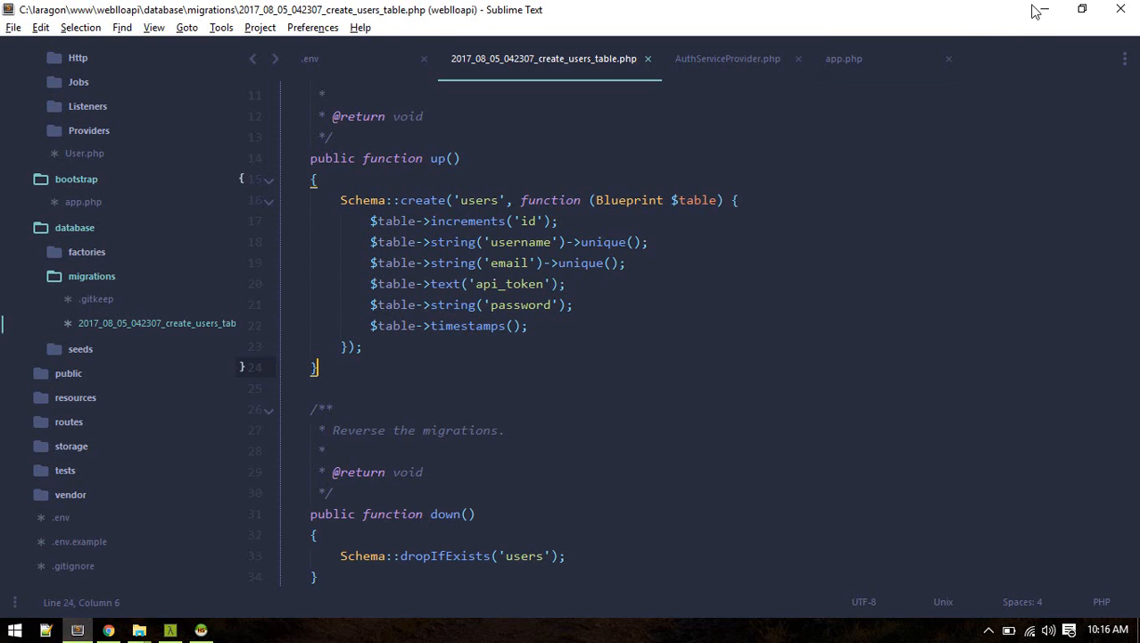
Minimize Sublime Text and switch Trello from the Outcome board to the personal boards overview.
{"action": "left_click", "coordinate": [107, 630]}
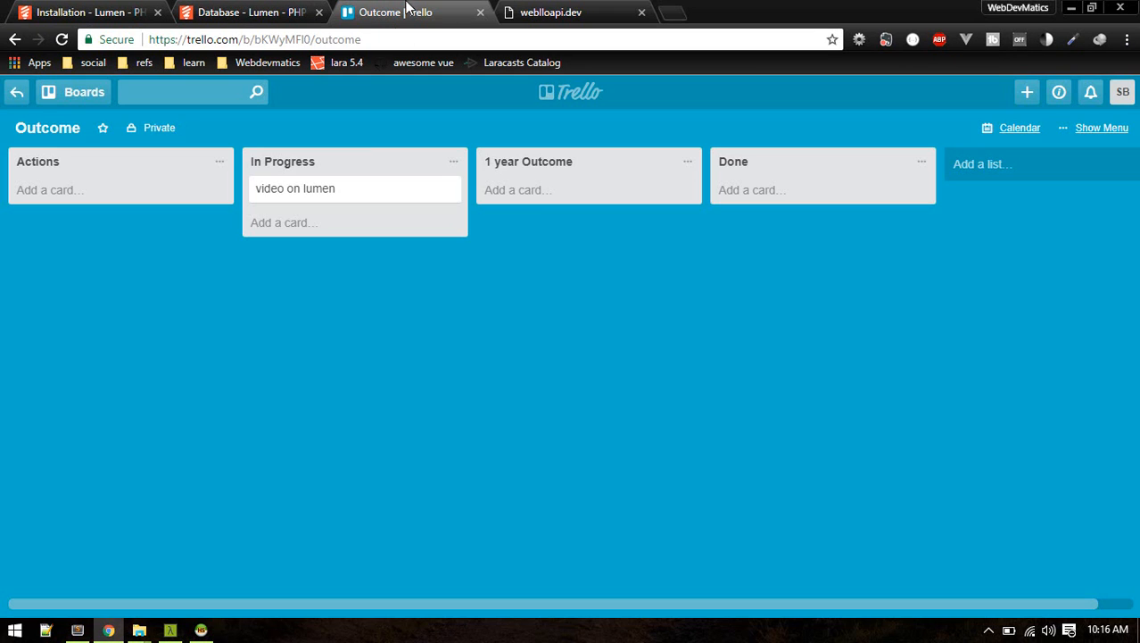
{"action": "mouse_move", "coordinate": [83, 91]}
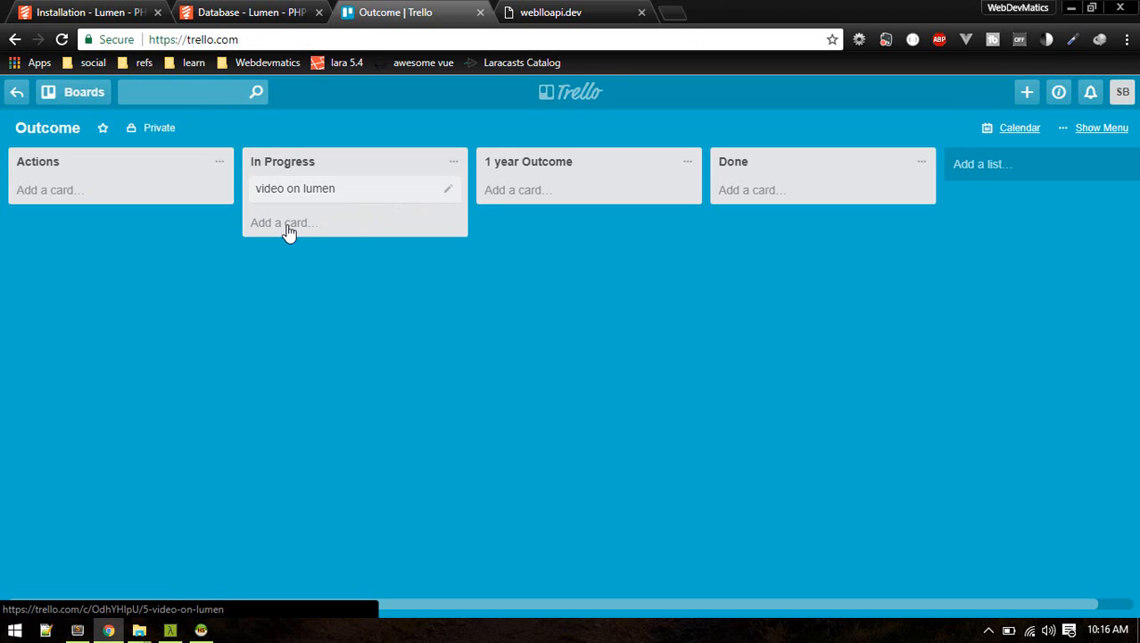
{"action": "left_click", "coordinate": [83, 91]}
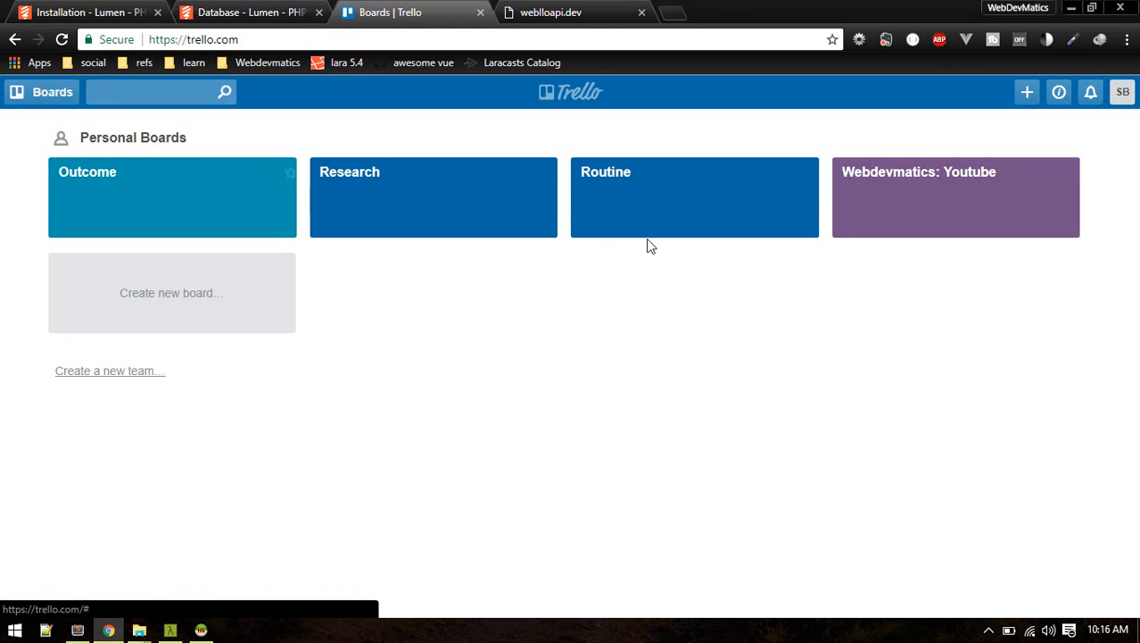
{"action": "mouse_move", "coordinate": [456, 230]}
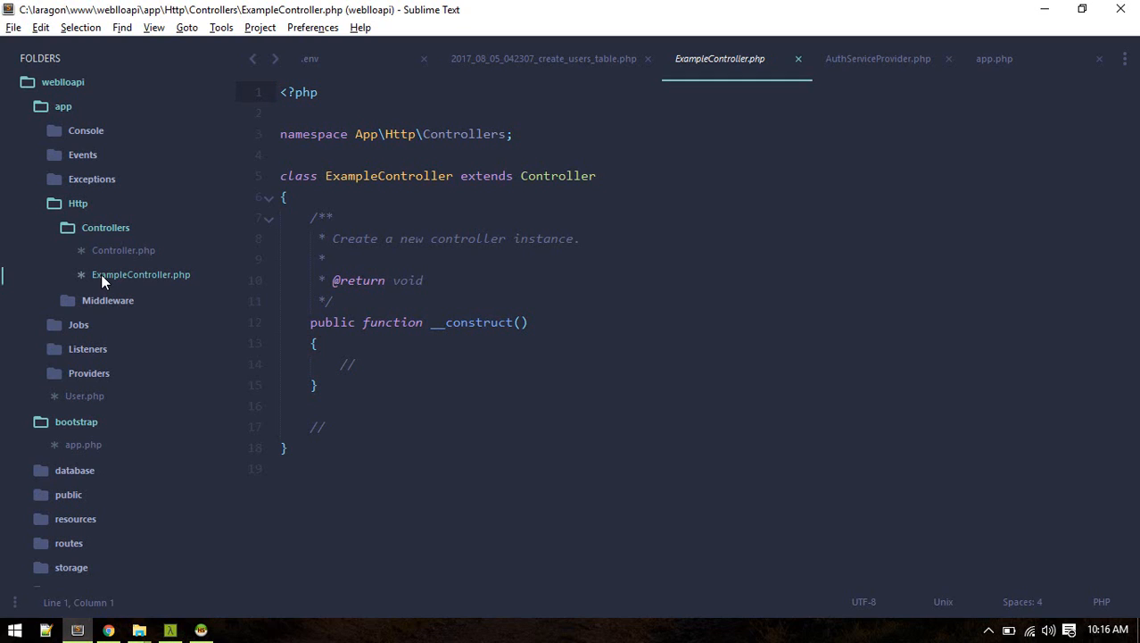
{"action": "mouse_move", "coordinate": [146, 274]}
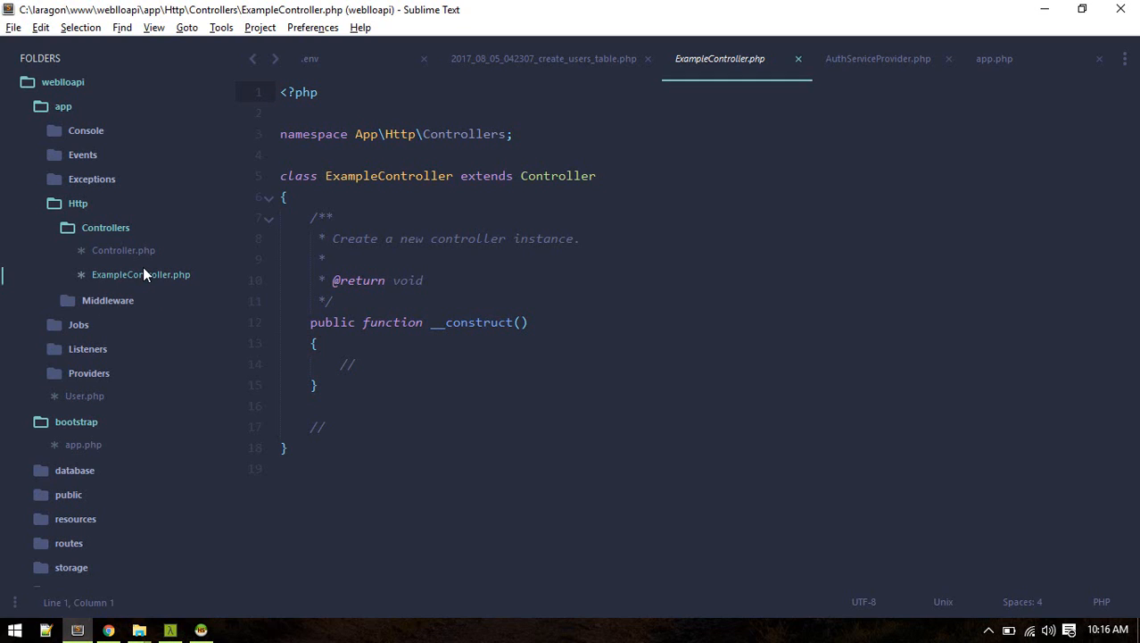
Save ExampleController.php as a copy named BoardController.php.
{"action": "key", "text": "ctrl+shift+s"}
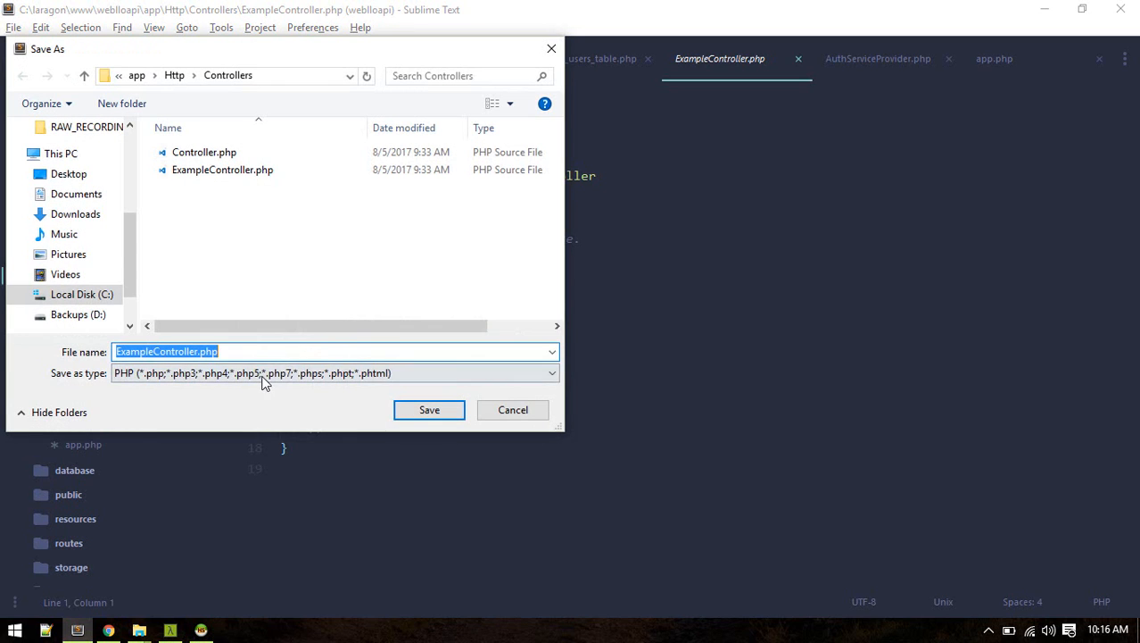
{"action": "left_click", "coordinate": [150, 351]}
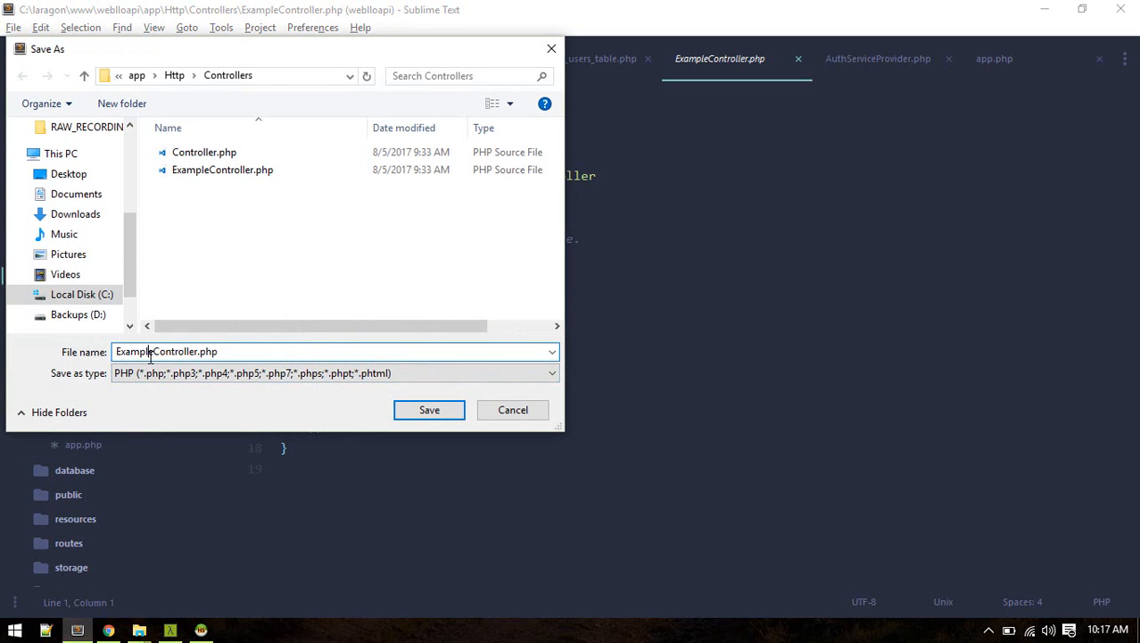
{"action": "double_click", "coordinate": [133, 351]}
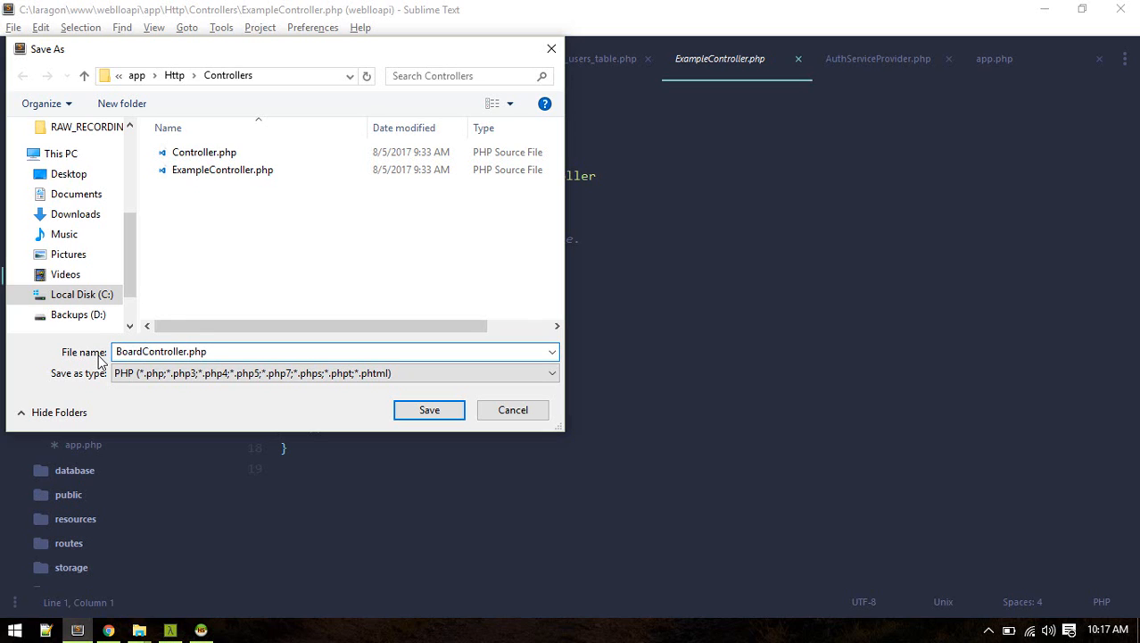
{"action": "left_click", "coordinate": [429, 409]}
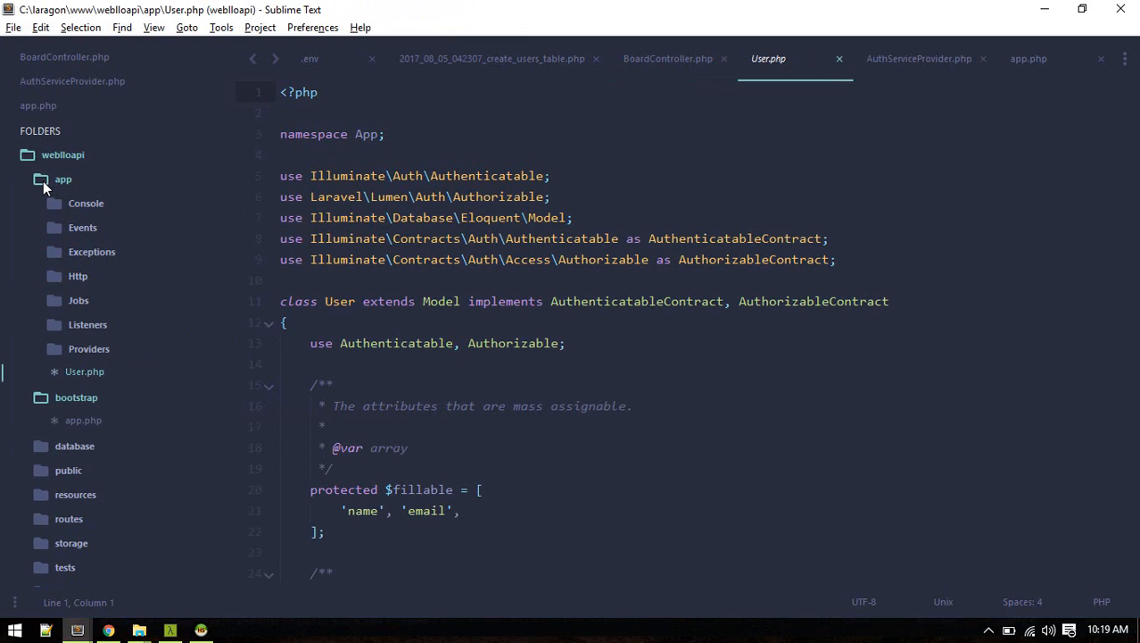
Create a new Board.php file in the app folder.
{"action": "right_click", "coordinate": [64, 178]}
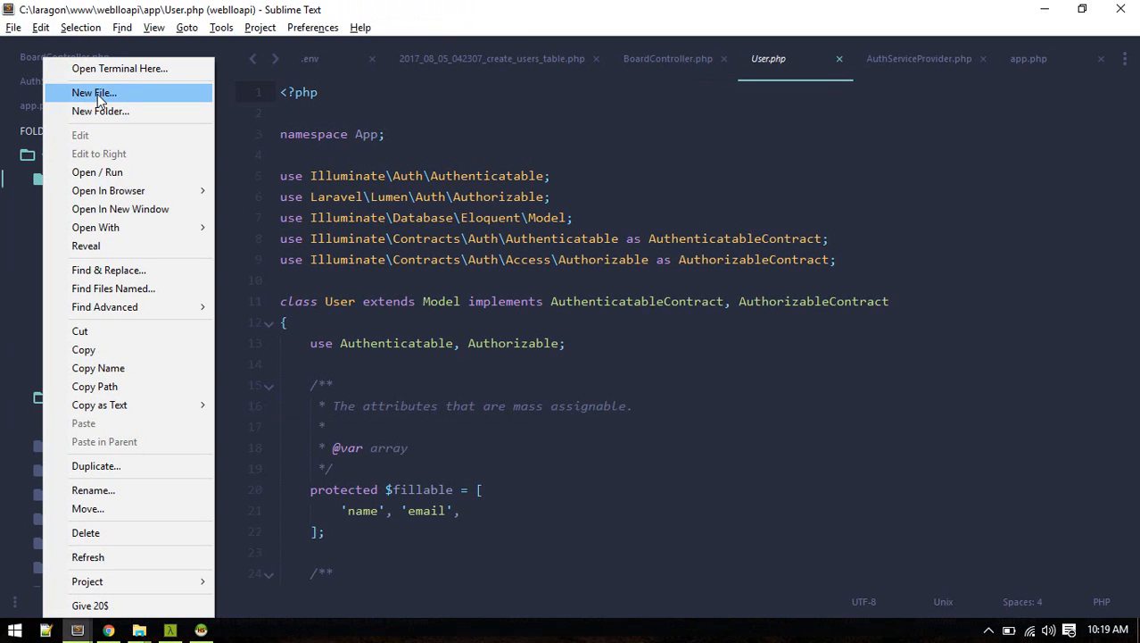
{"action": "left_click", "coordinate": [94, 92]}
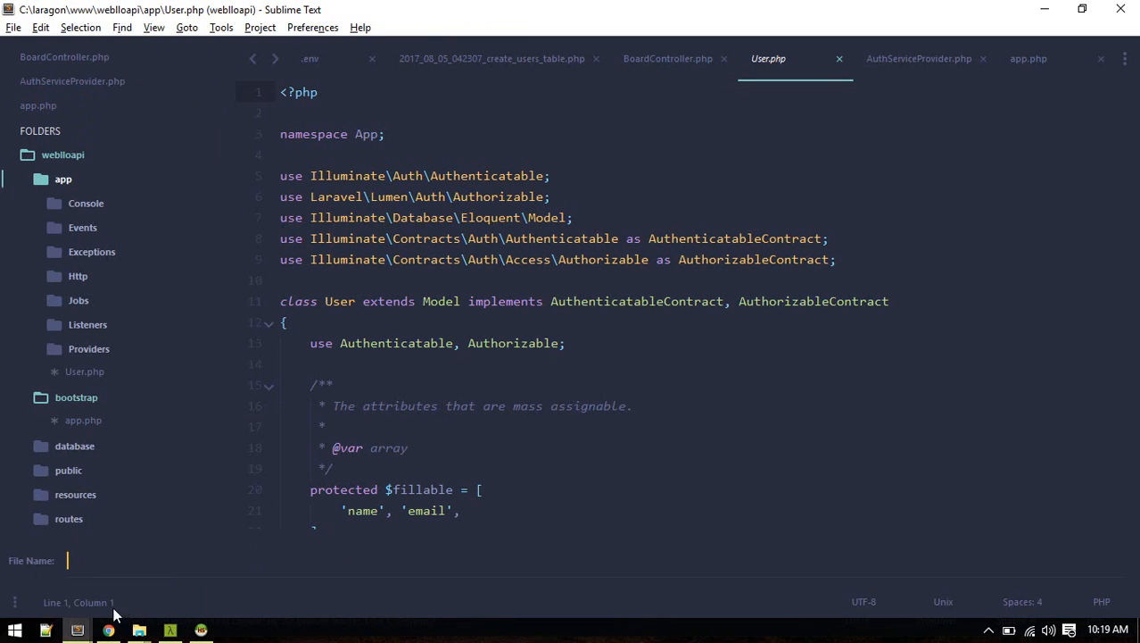
{"action": "type", "text": "Board.ph"}
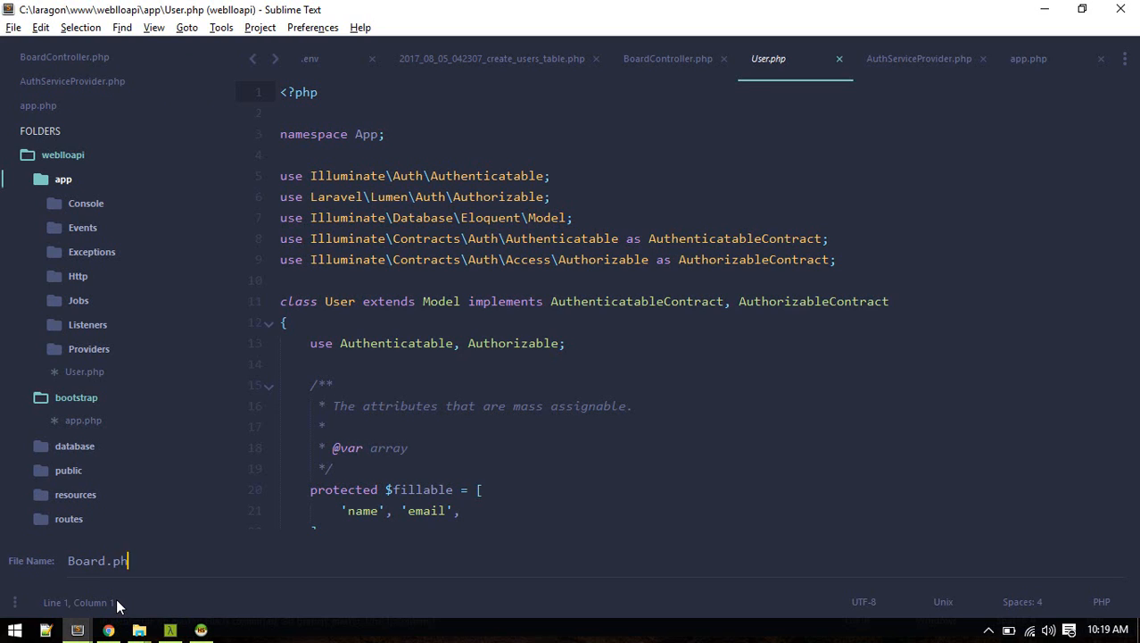
{"action": "key", "text": "Return"}
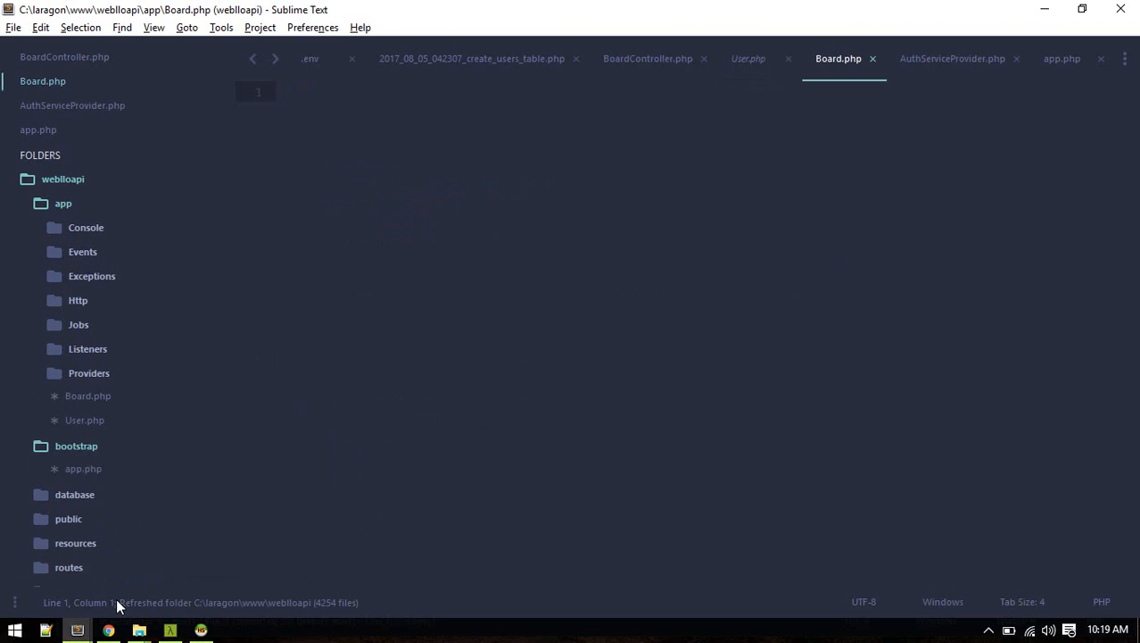
Copy User.php's opening PHP tag and namespace App lines over to Board.php.
{"action": "left_click", "coordinate": [748, 58]}
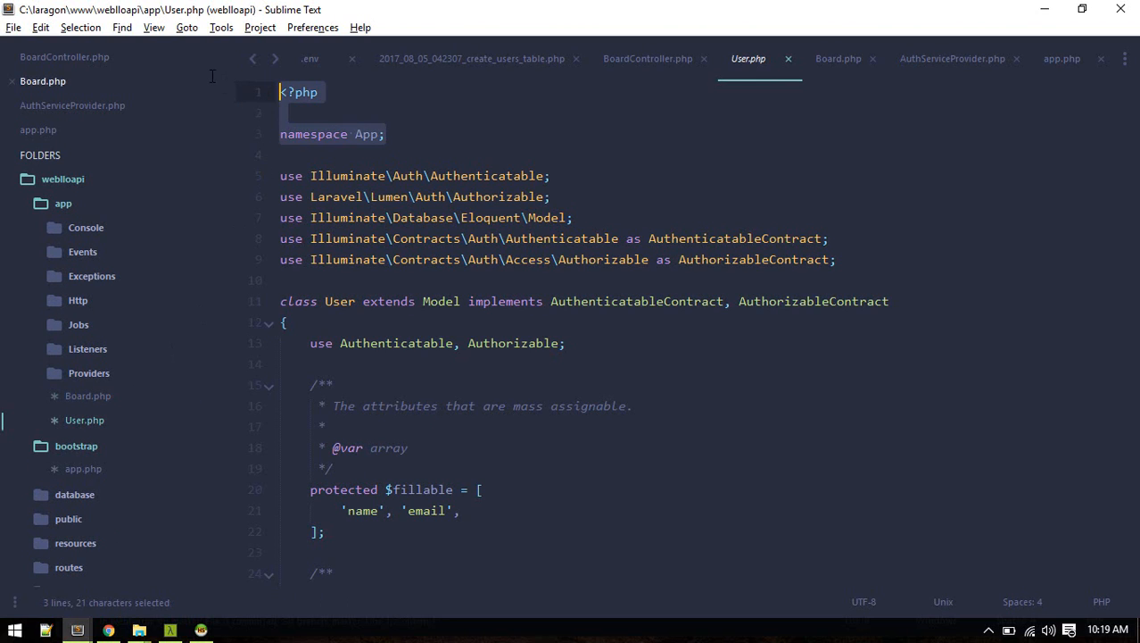
{"action": "key", "text": "ctrl+c"}
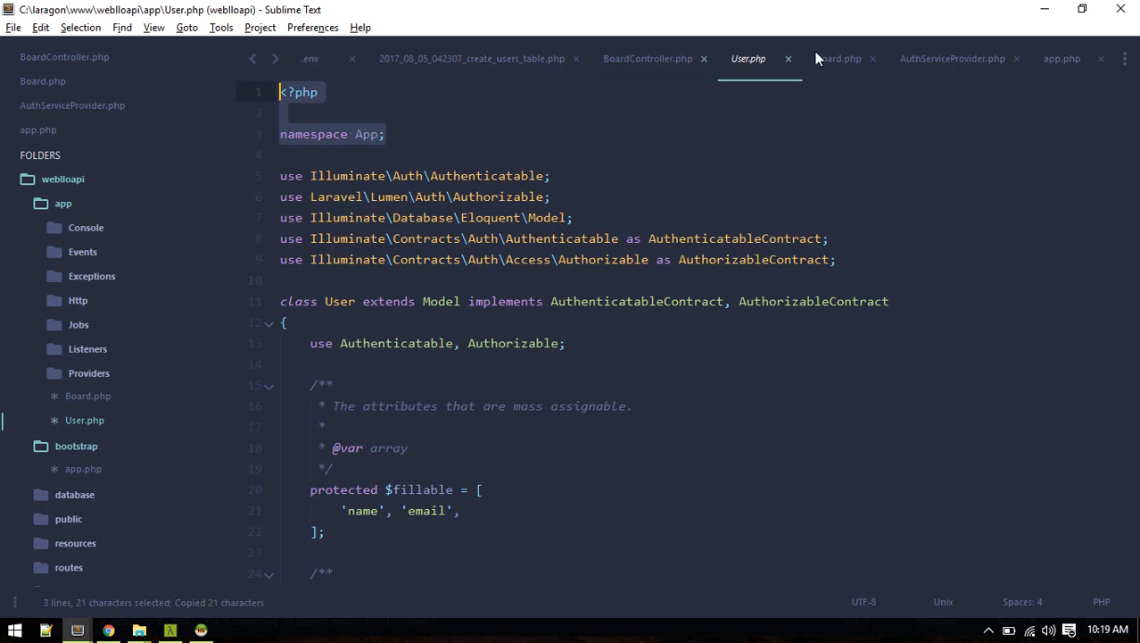
{"action": "left_click", "coordinate": [839, 58]}
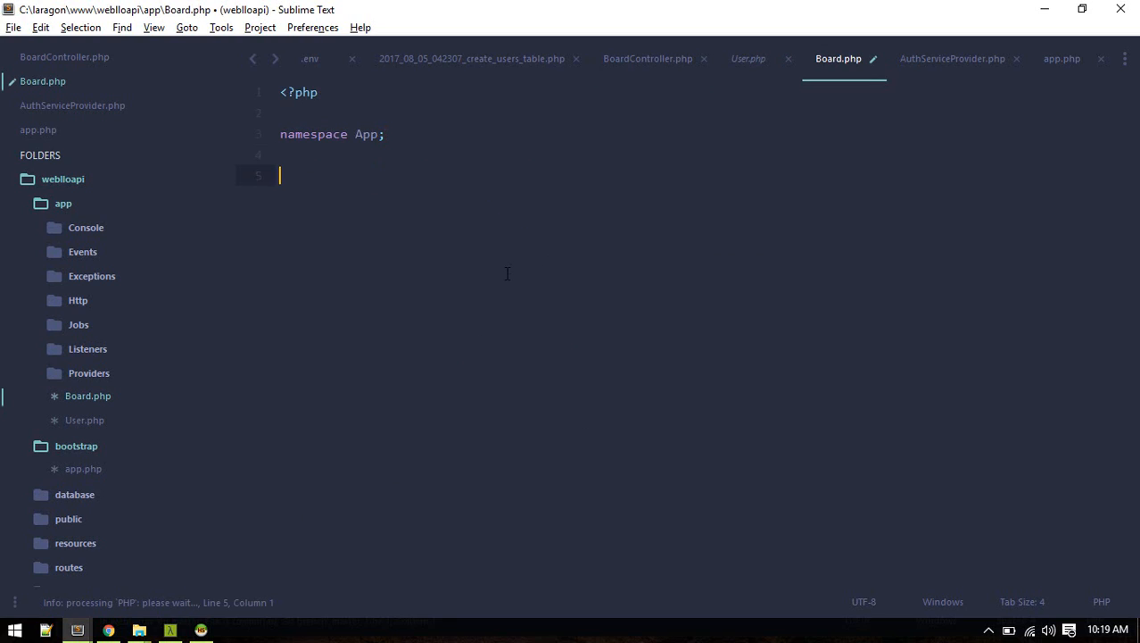
Write class Board extends Model with protected $guarded = [] in Board.php and save.
{"action": "type", "text": "class"}
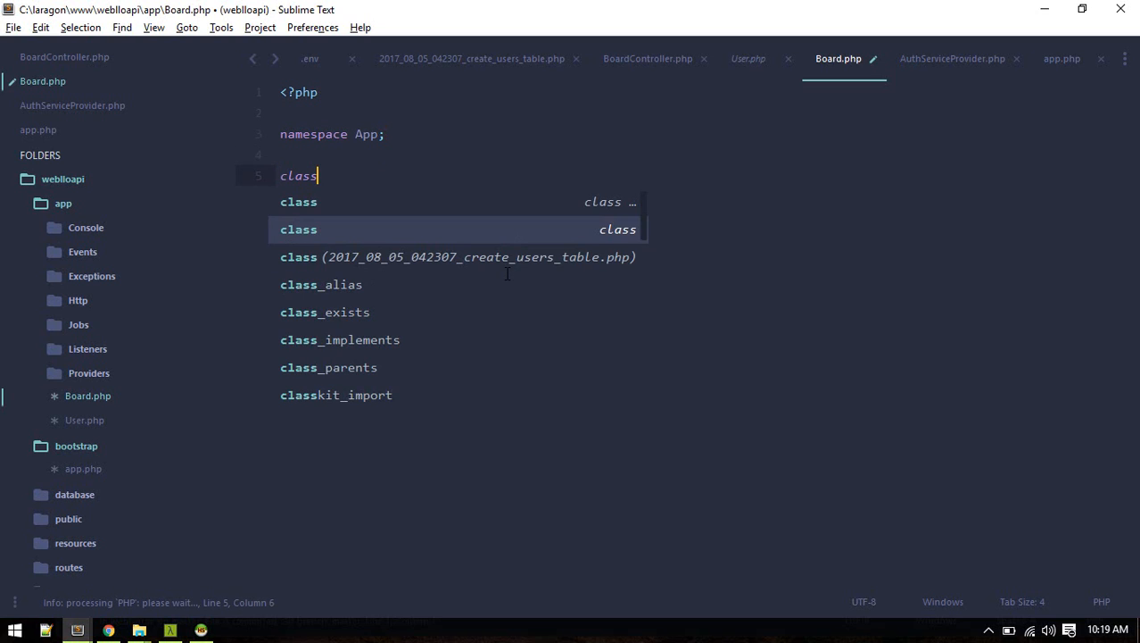
{"action": "type", "text": "Board extends"}
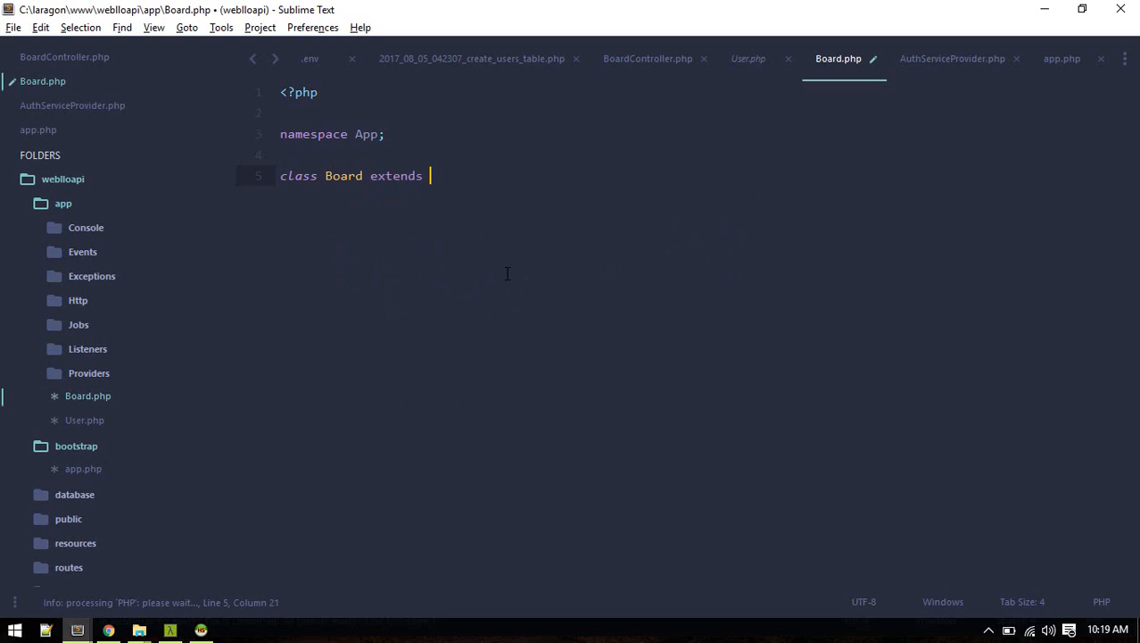
{"action": "type", "text": "Model {"}
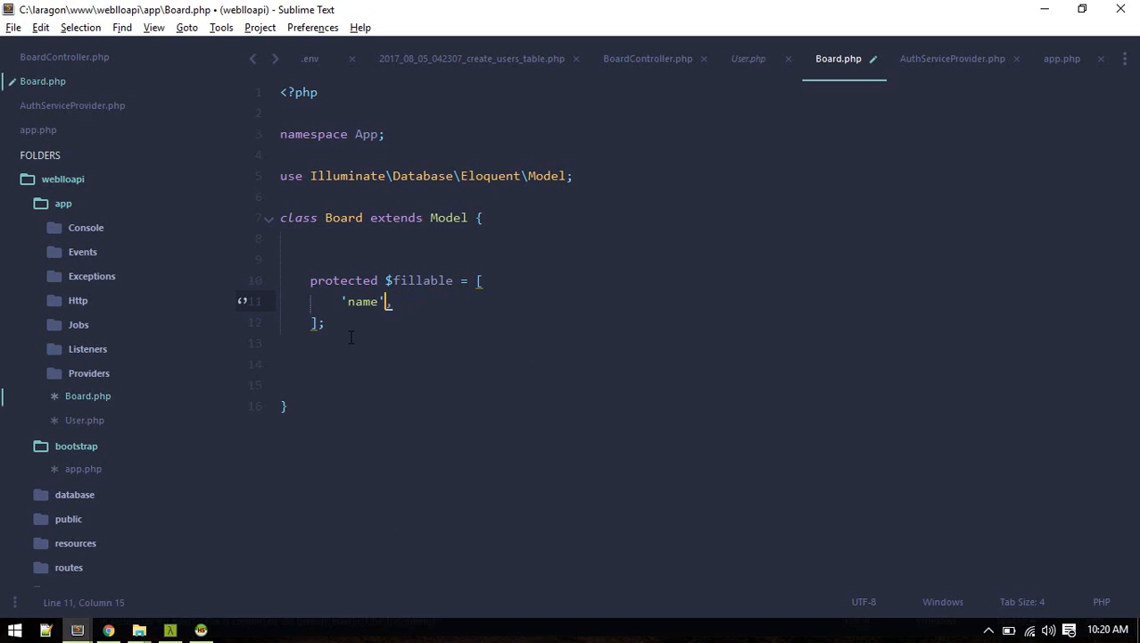
{"action": "type", "text": ","}
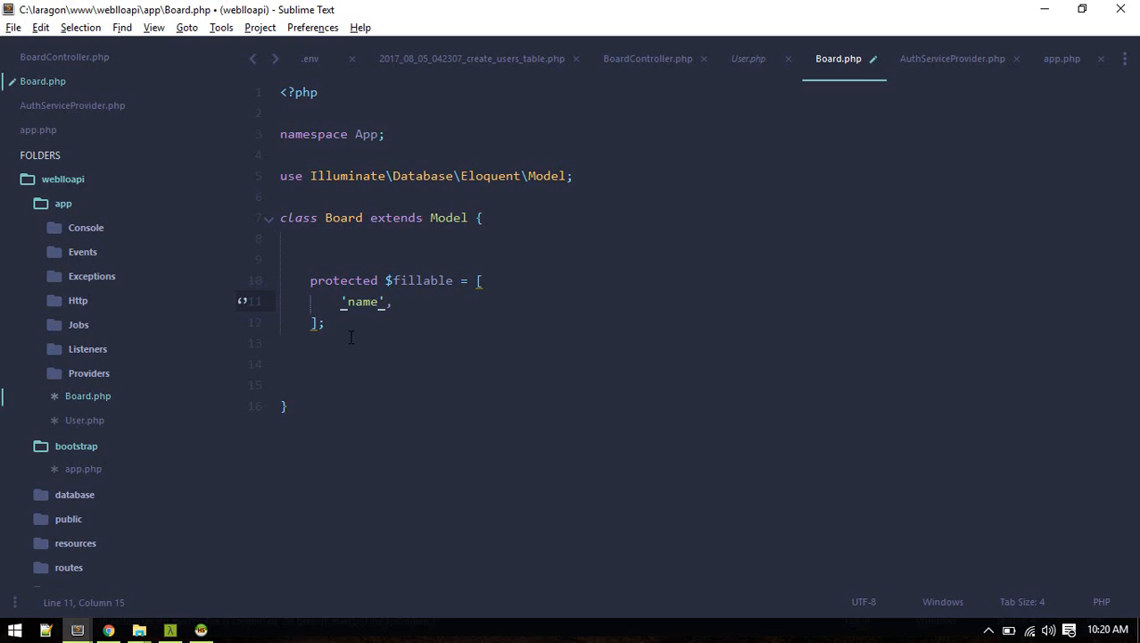
{"action": "double_click", "coordinate": [421, 280]}
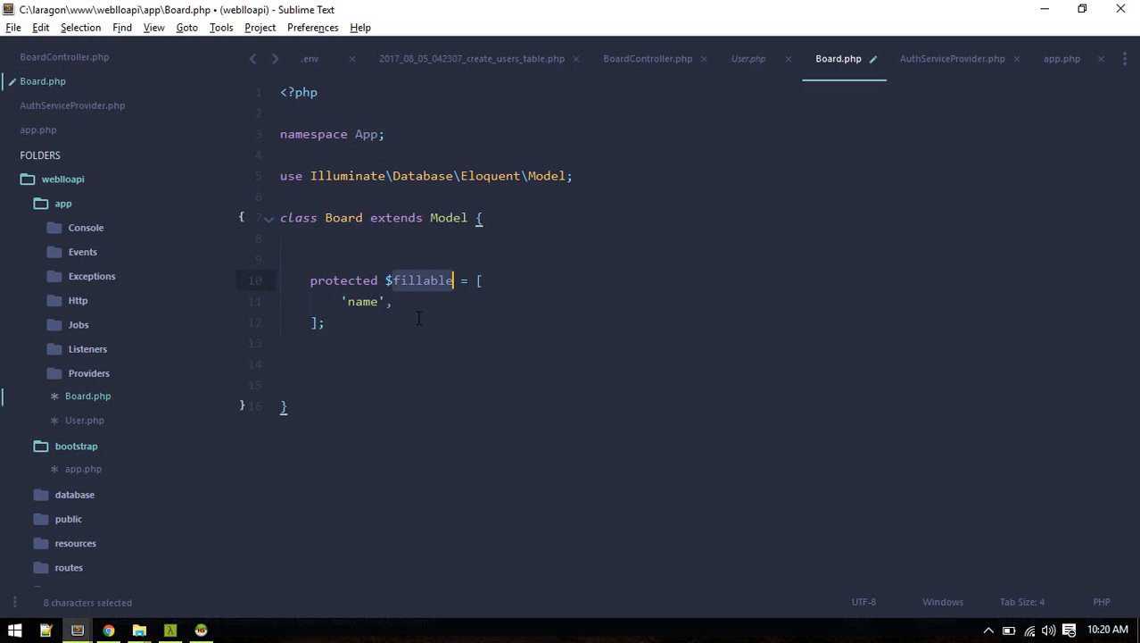
{"action": "type", "text": "guarded"}
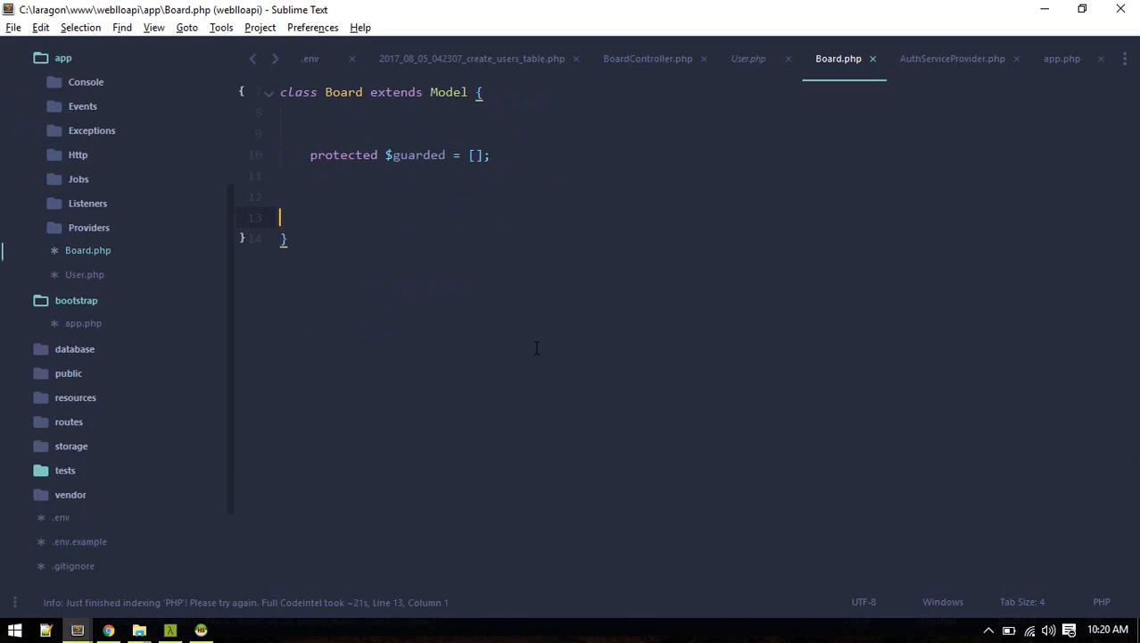
Run 'pa make:migration create_boards_table' in Cmder to generate the boards migration.
{"action": "left_click", "coordinate": [170, 631]}
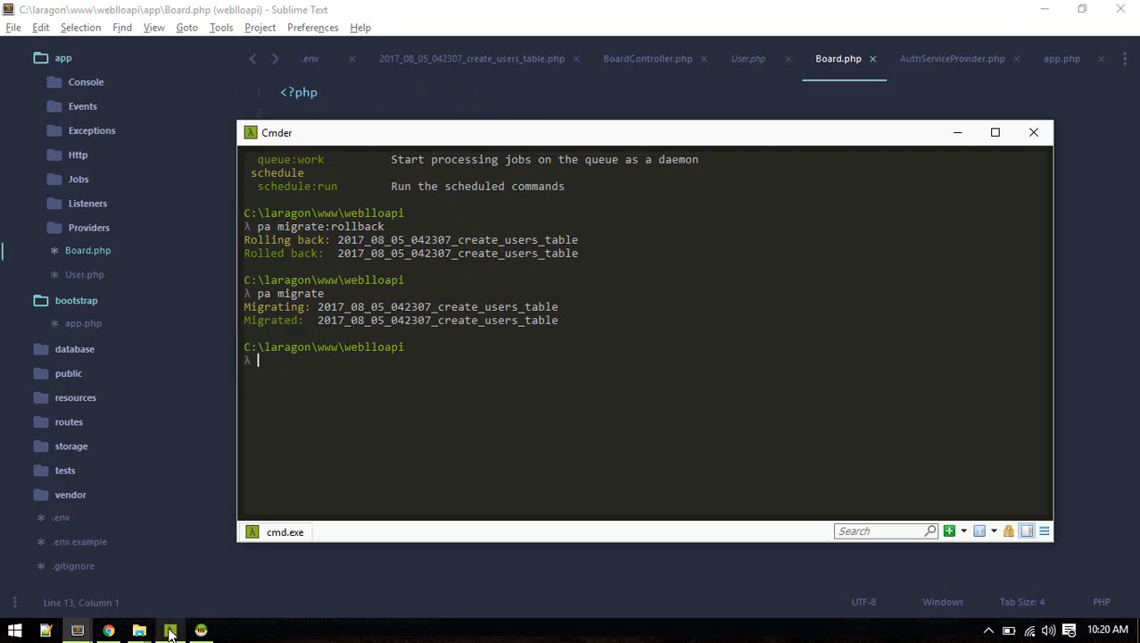
{"action": "type", "text": "pa make:"}
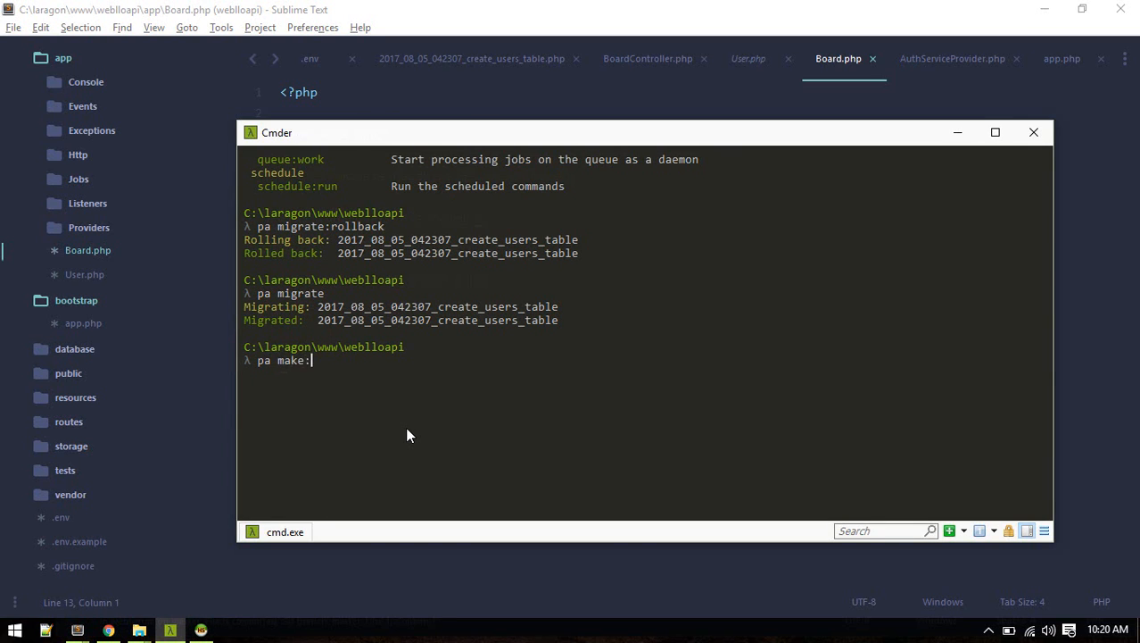
{"action": "type", "text": "migration"}
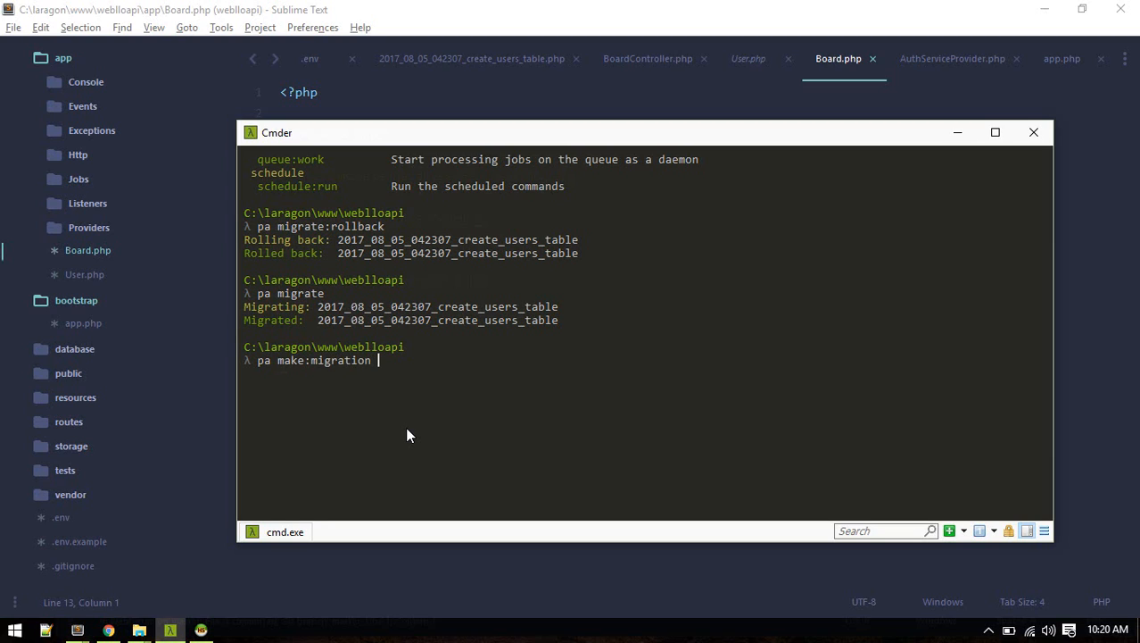
{"action": "type", "text": "create_bo"}
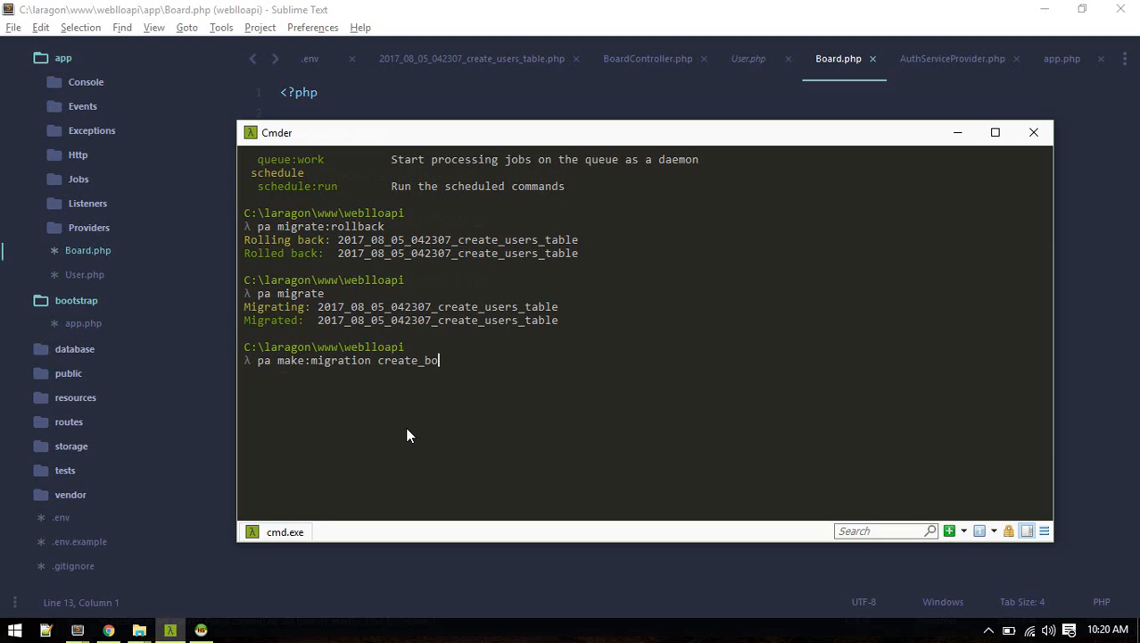
{"action": "type", "text": "ards_tab"}
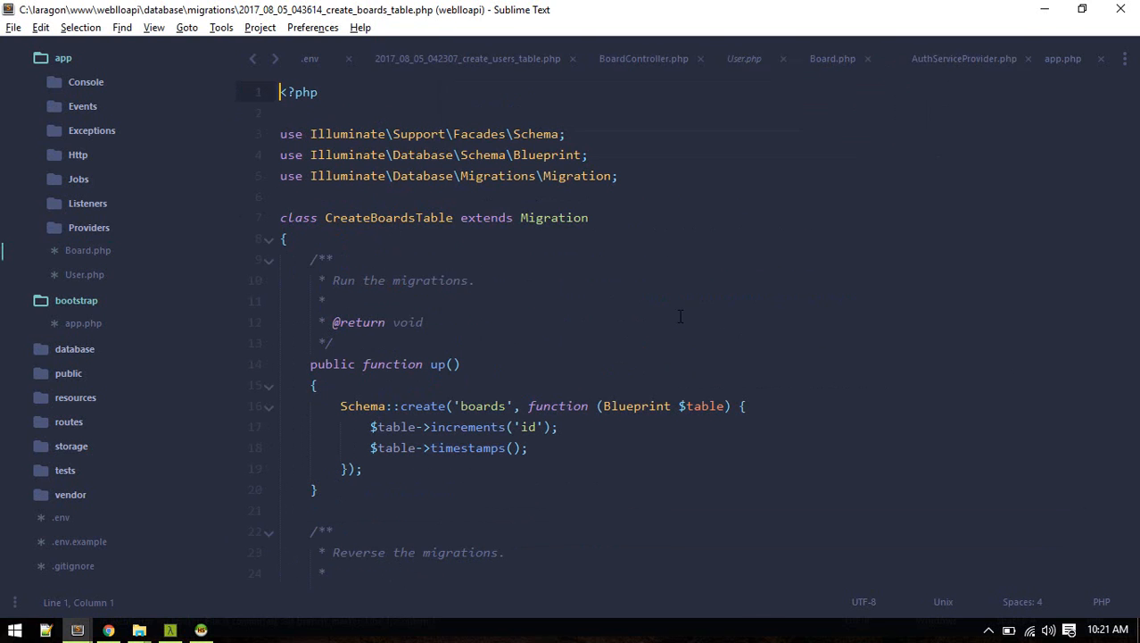
Add an integer user_id column and a string name column to the boards migration.
{"action": "scroll", "scroll_direction": "down", "scroll_amount": 3}
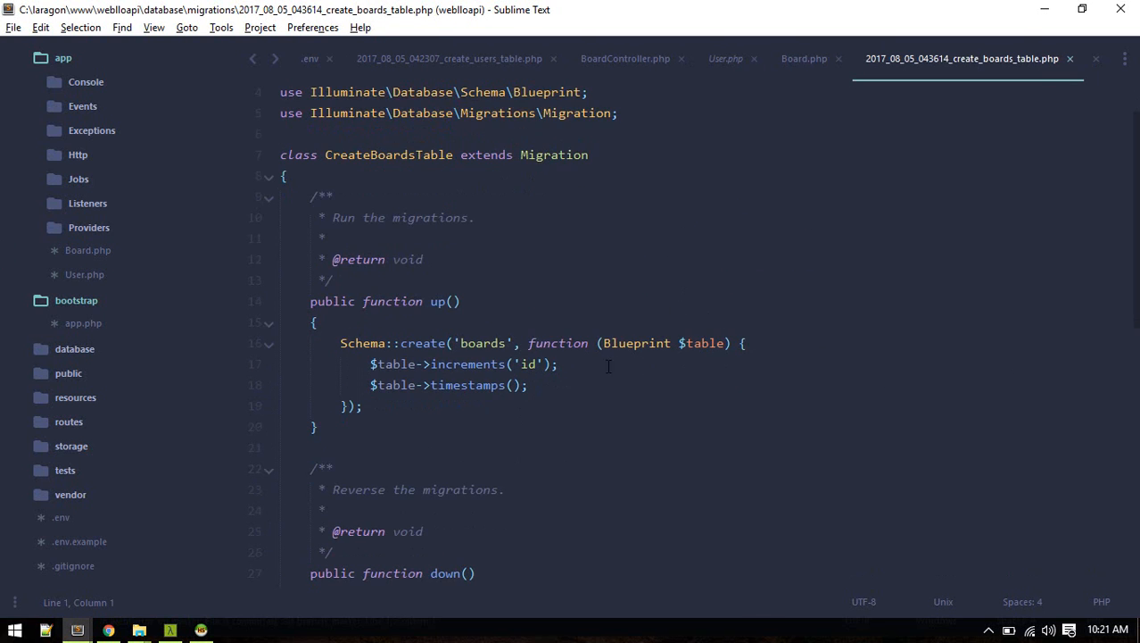
{"action": "key", "text": "enter"}
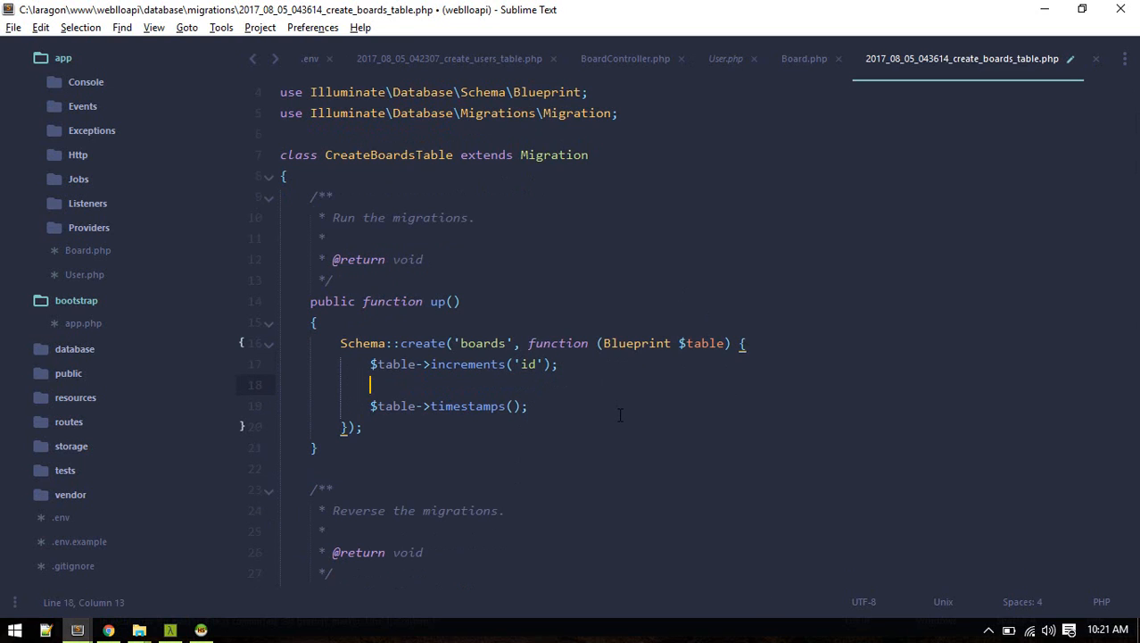
{"action": "type", "text": "$table->"}
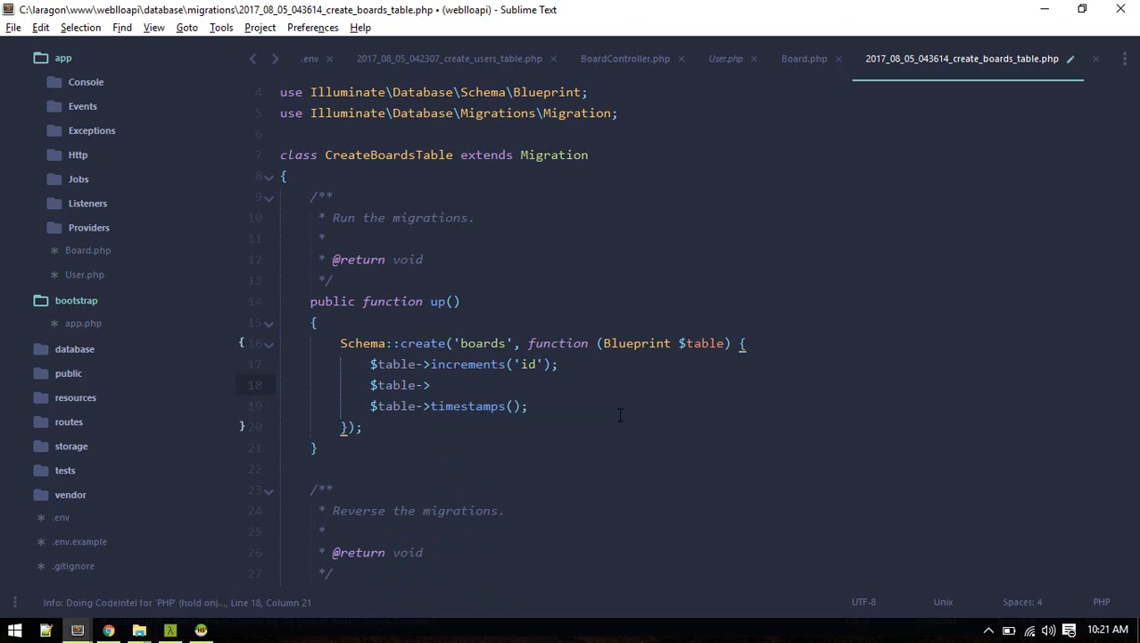
{"action": "type", "text": "string('name');"}
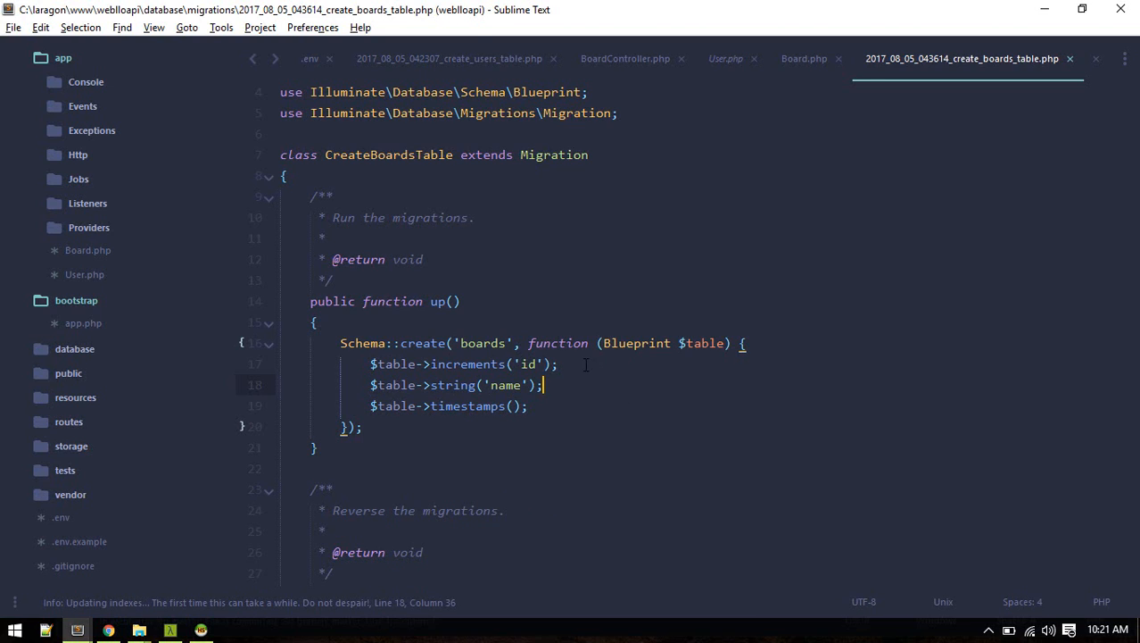
{"action": "type", "text": "$"}
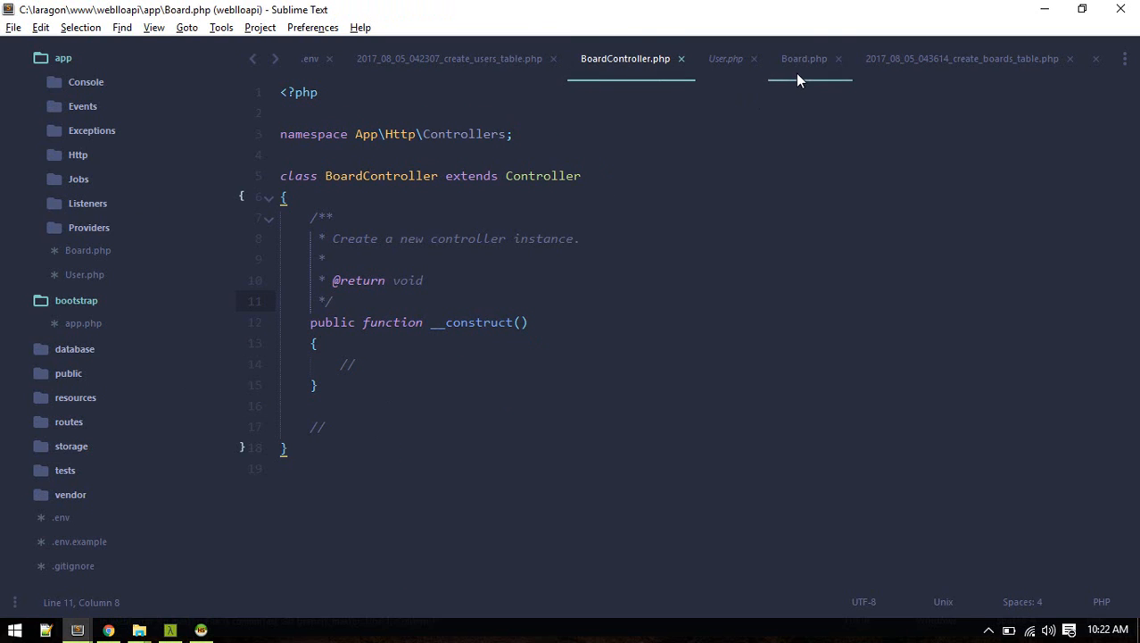
{"action": "left_click", "coordinate": [804, 58]}
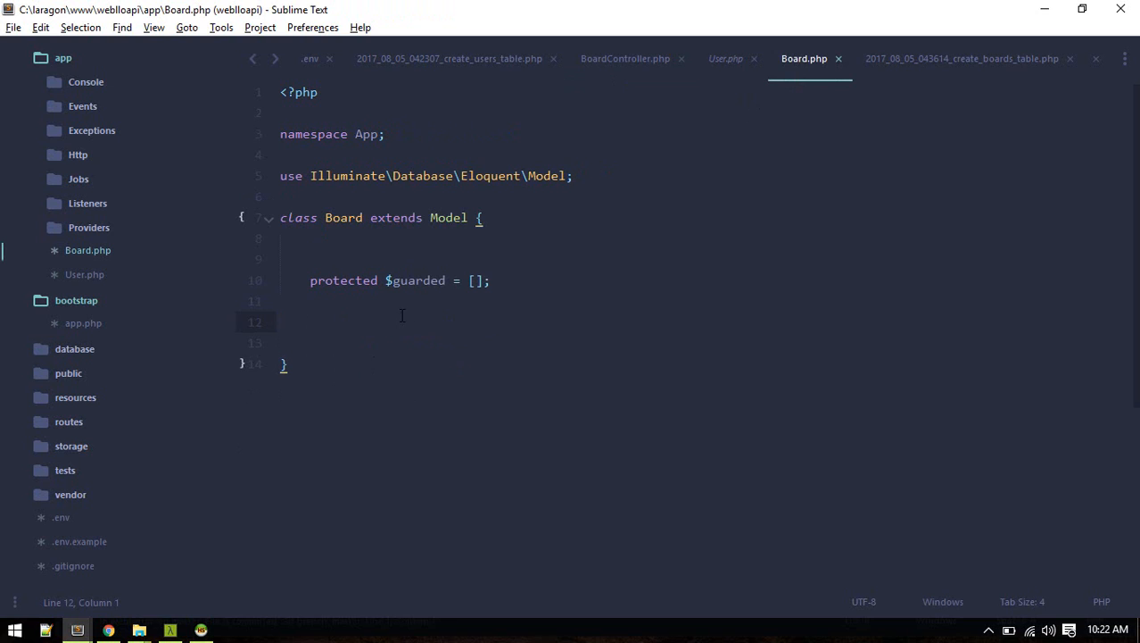
{"action": "left_click", "coordinate": [962, 58]}
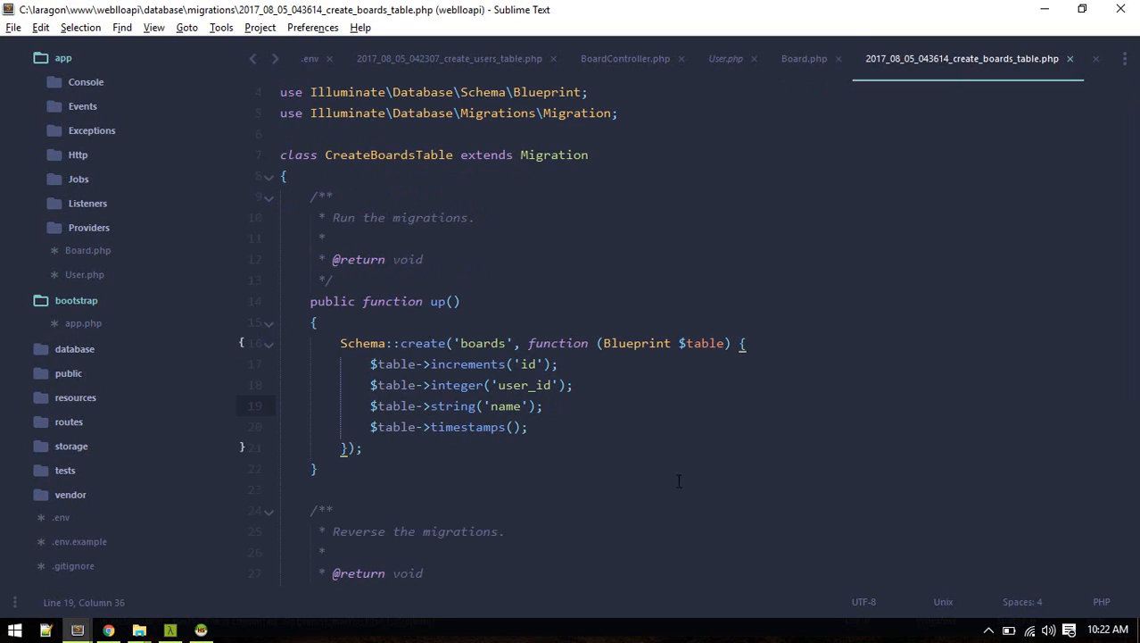
{"action": "left_click", "coordinate": [544, 405]}
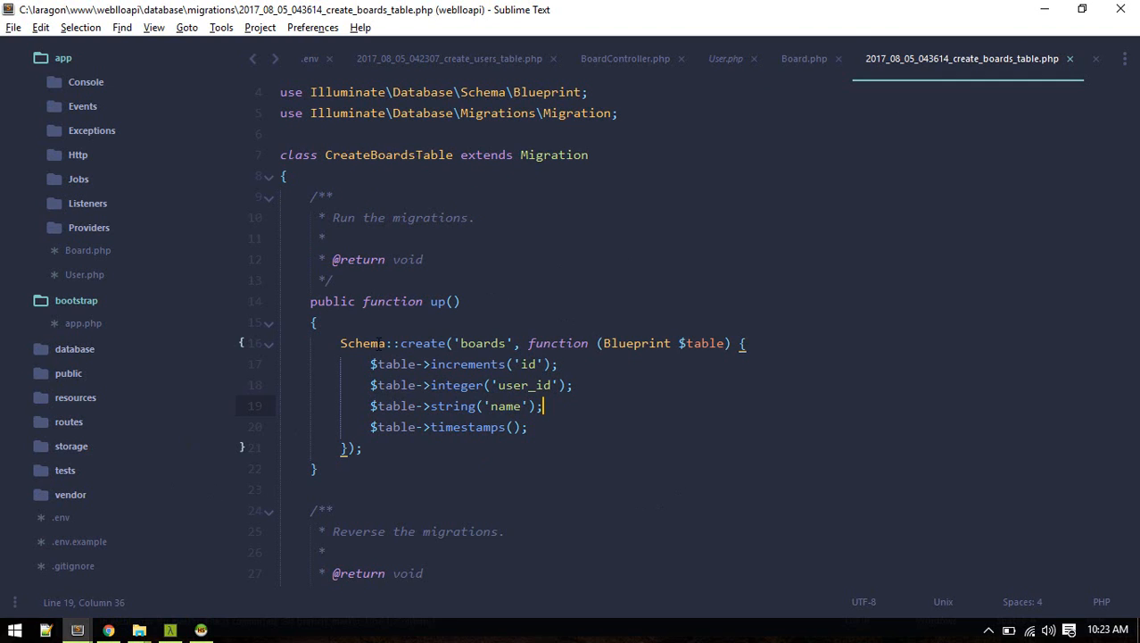
{"action": "mouse_move", "coordinate": [190, 622]}
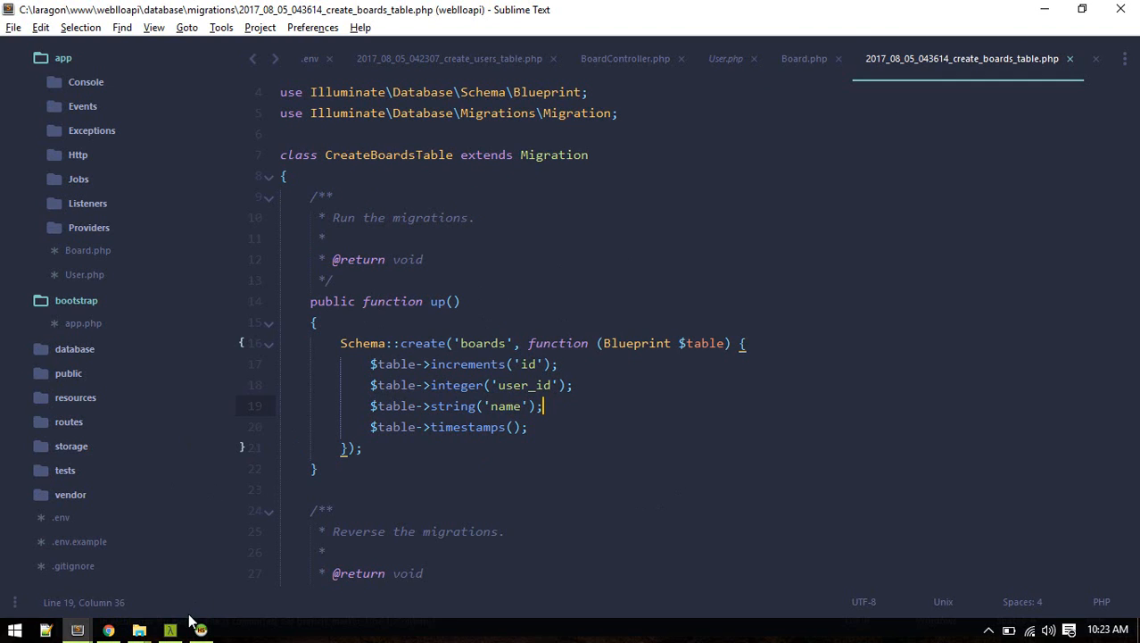
{"action": "left_click", "coordinate": [169, 630]}
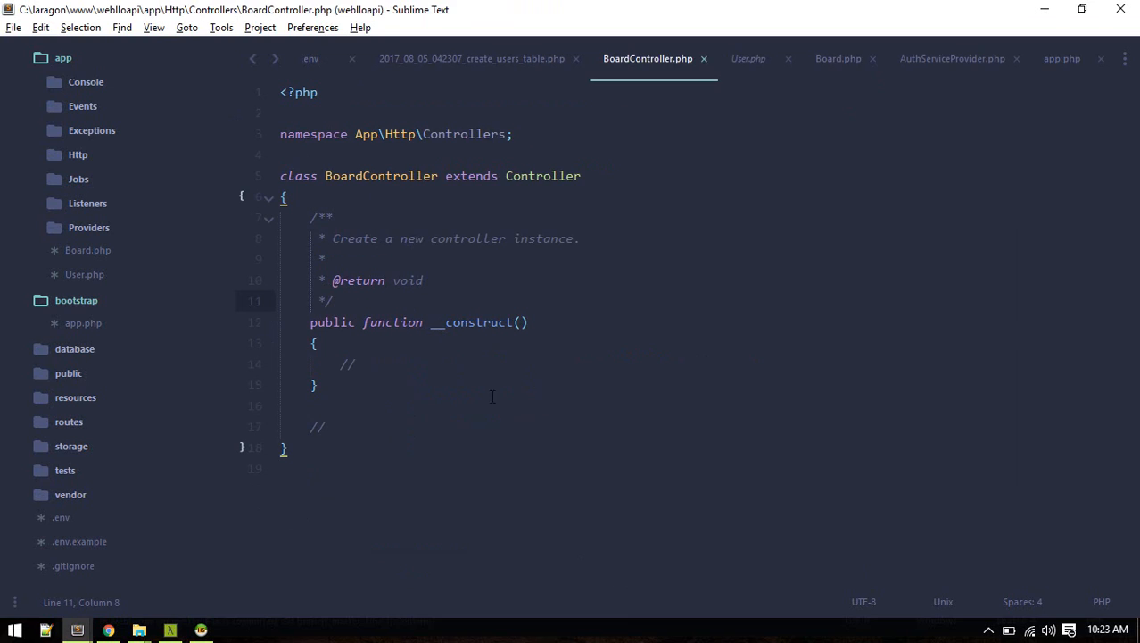
Replace the placeholder comment with a store(Request $request) method and save the controller.
{"action": "left_click", "coordinate": [333, 301]}
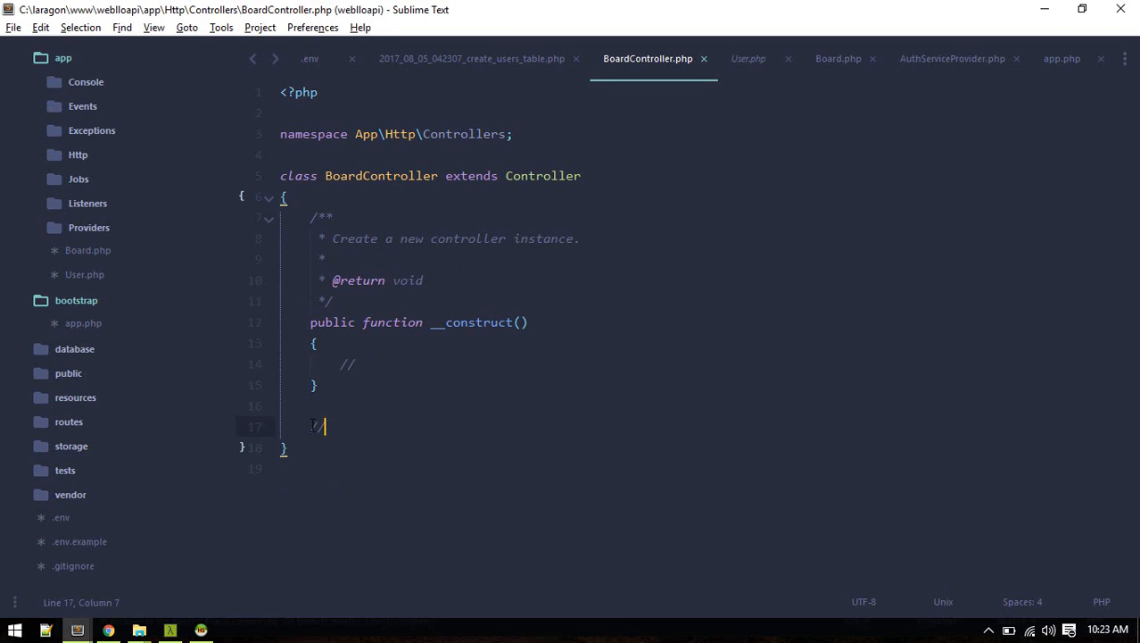
{"action": "double_click", "coordinate": [317, 425]}
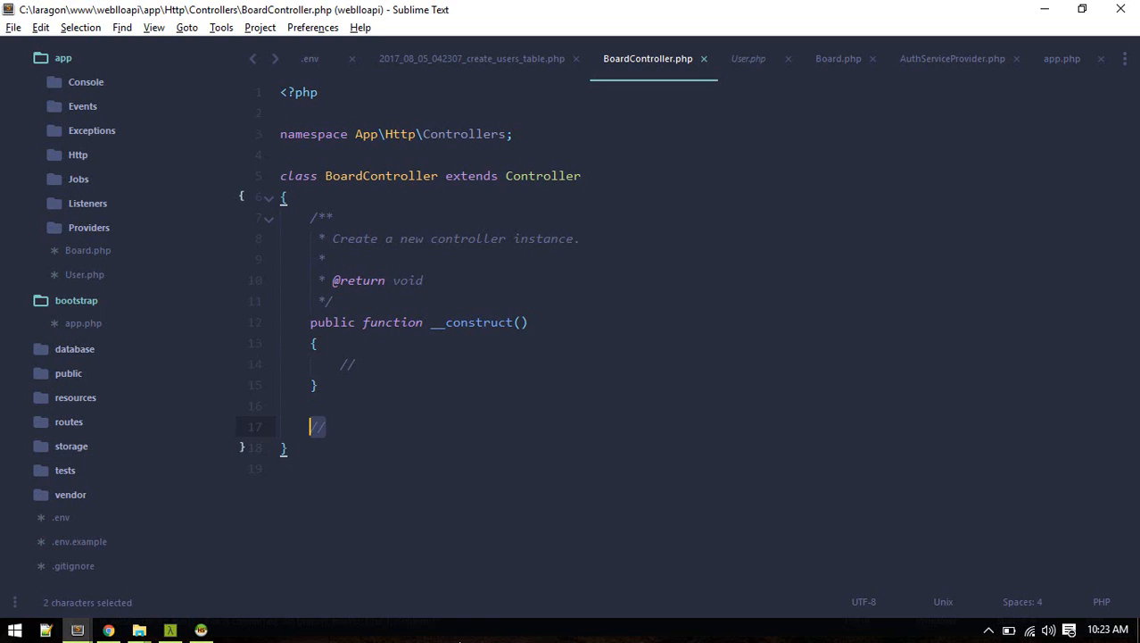
{"action": "type", "text": "me"}
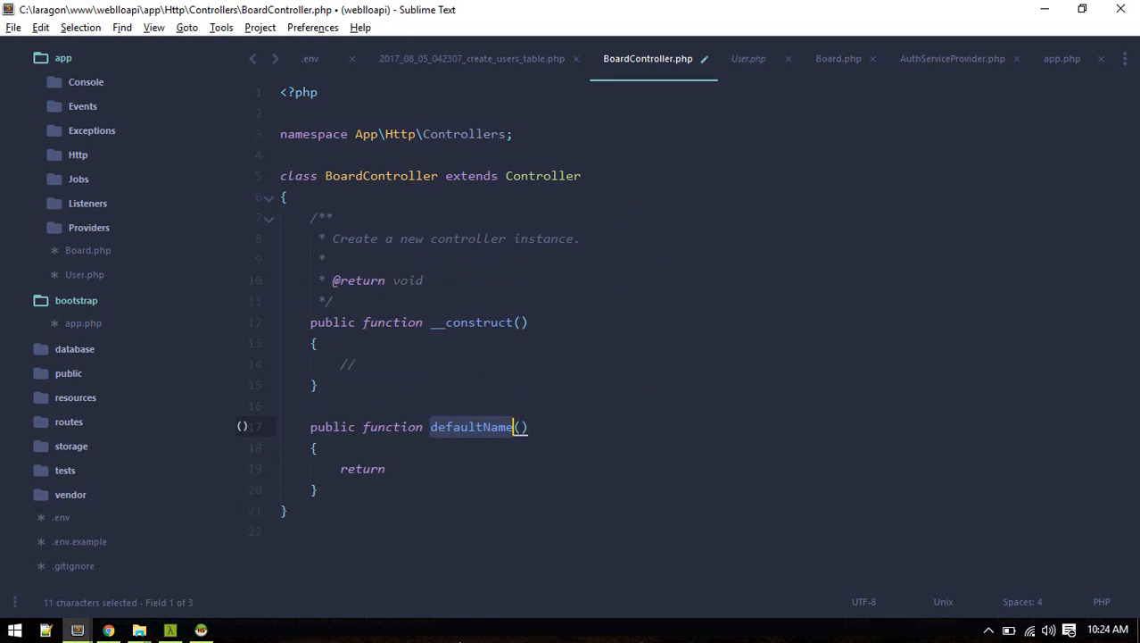
{"action": "type", "text": "store"}
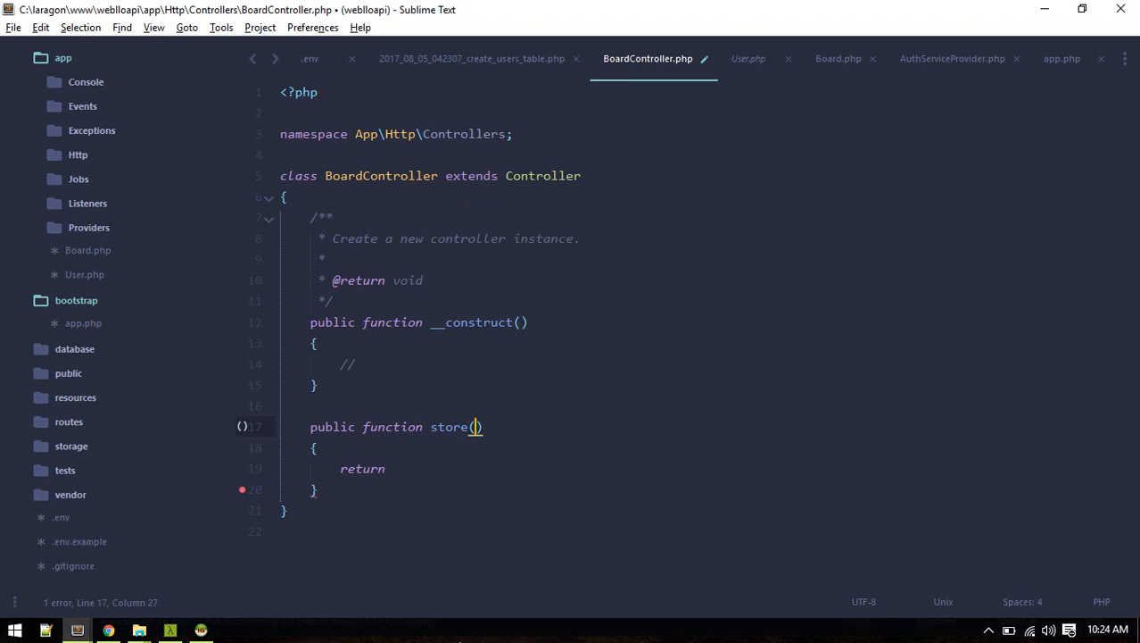
{"action": "type", "text": "Request $"}
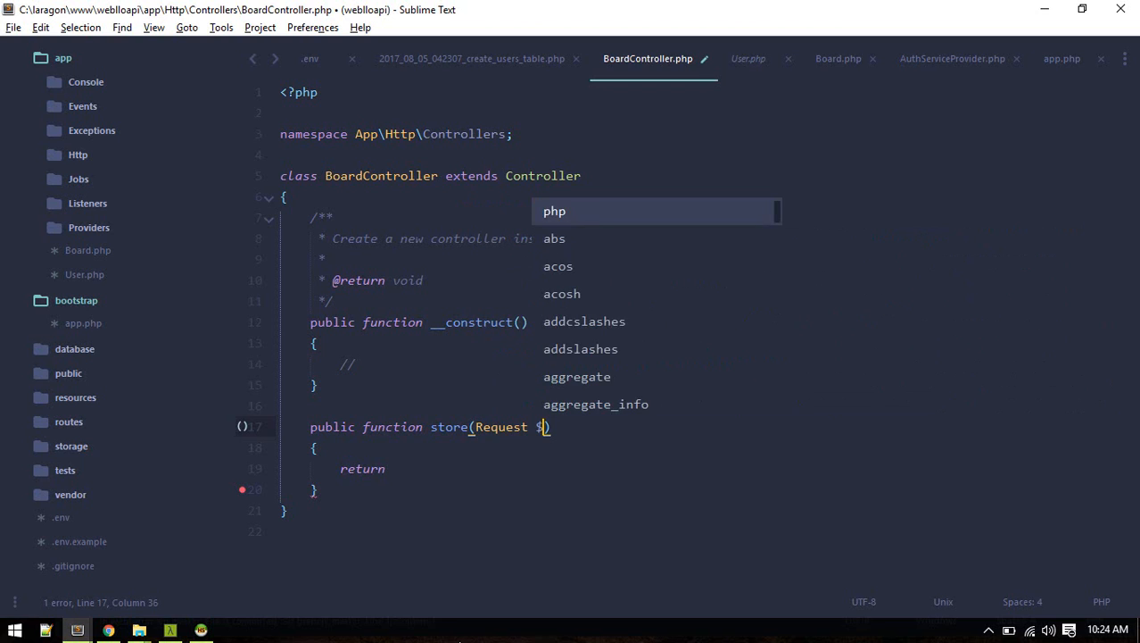
{"action": "type", "text": "request"}
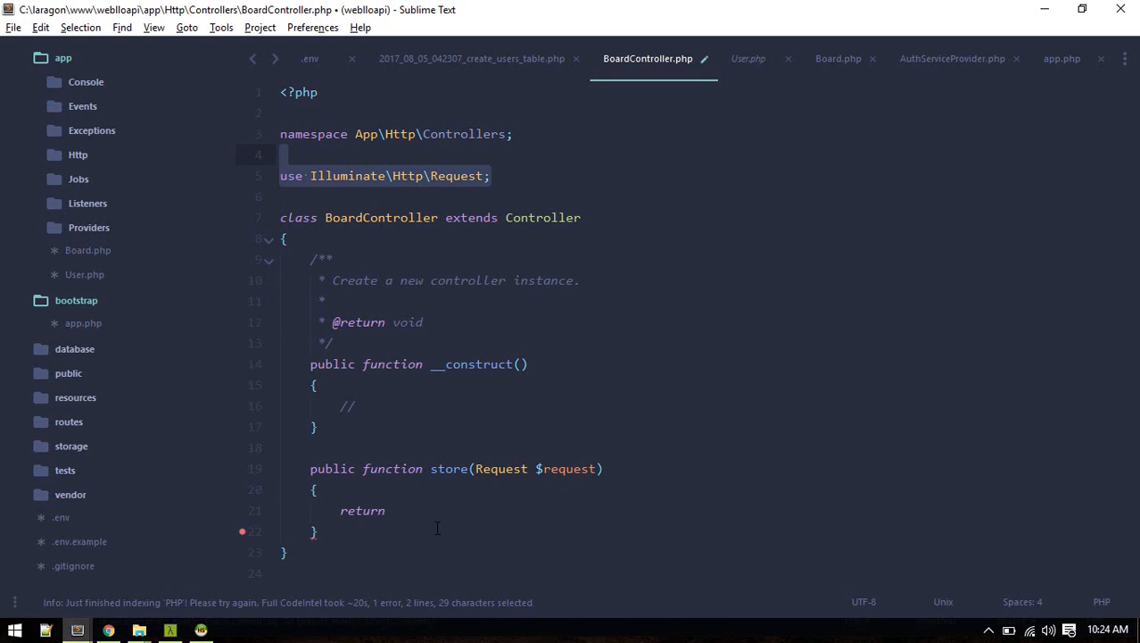
{"action": "key", "text": "ctrl+s"}
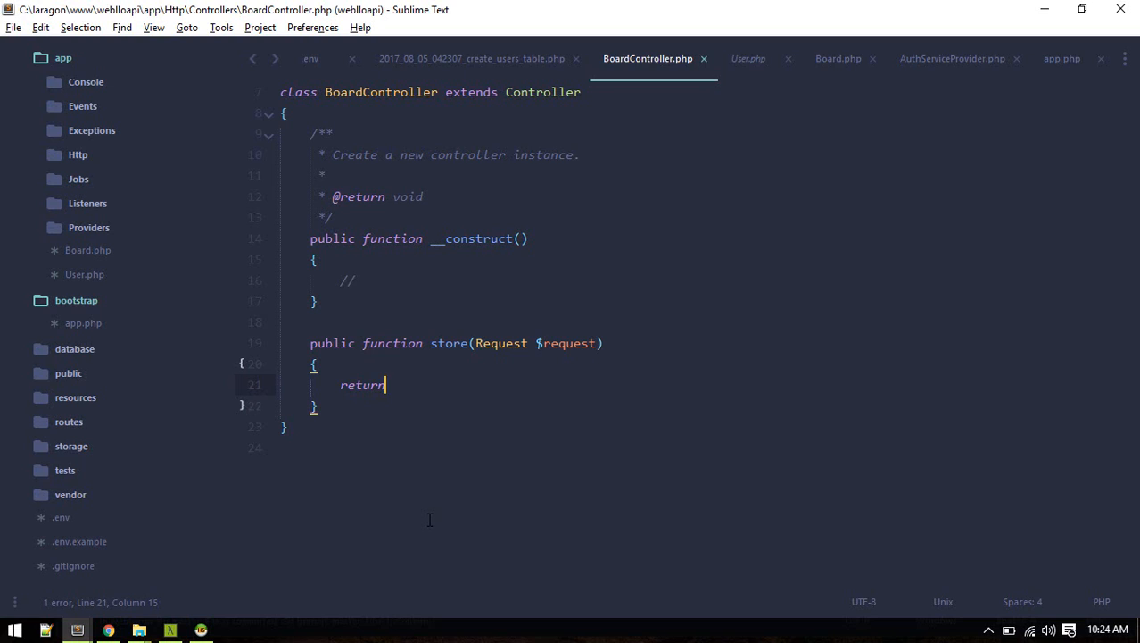
{"action": "mouse_move", "coordinate": [386, 385]}
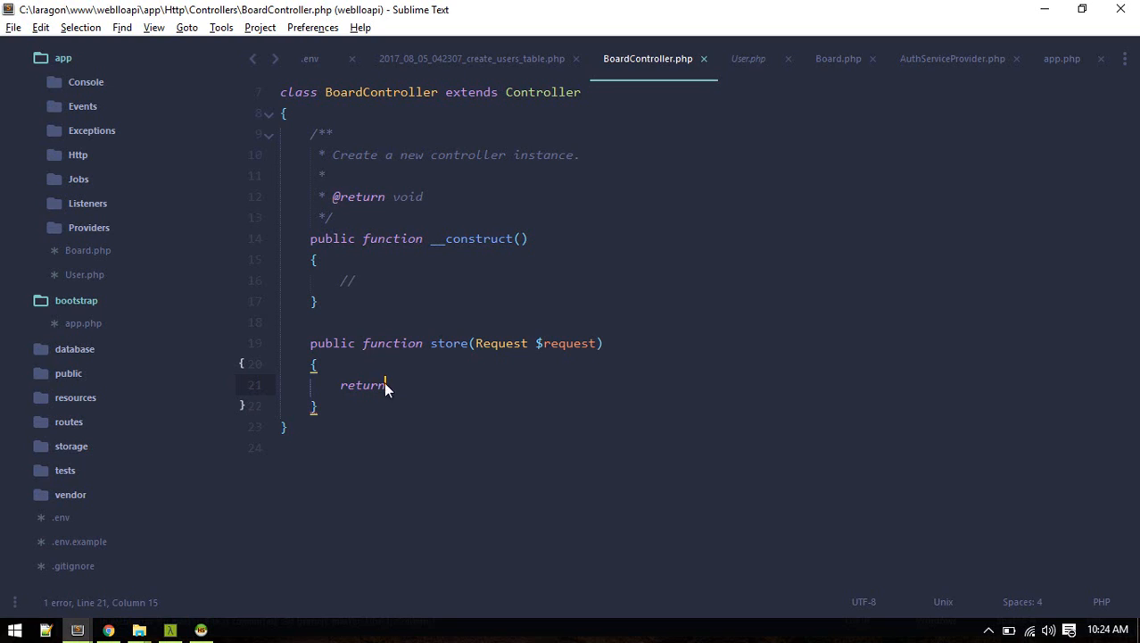
Make store call Board::create and return a response, and add index returning Board::all().
{"action": "type", "text": "Board::create(["}
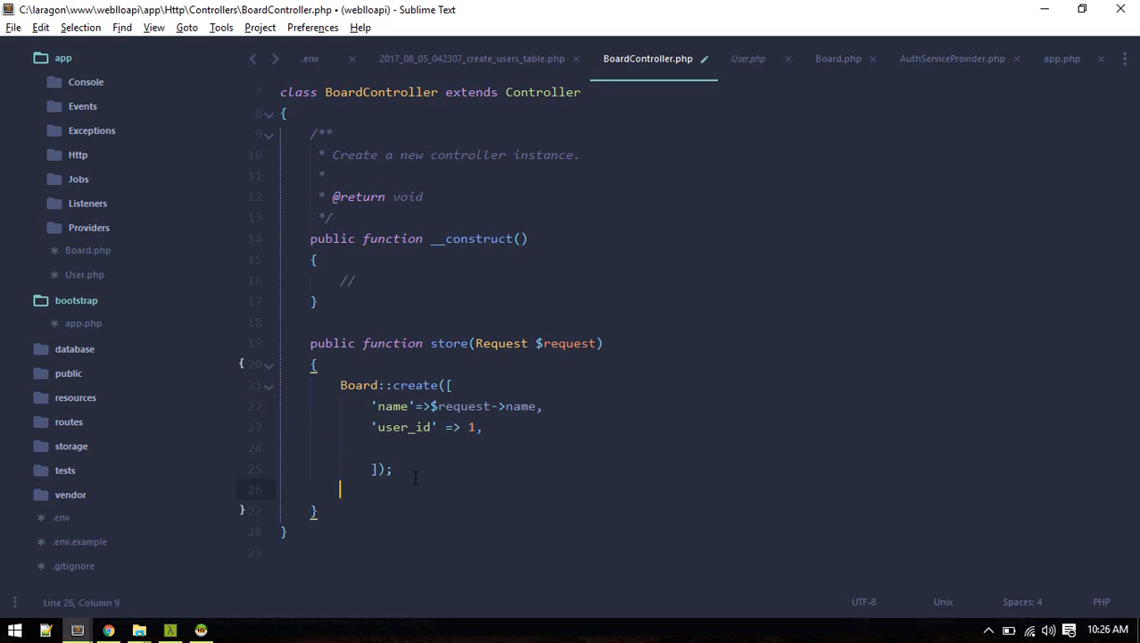
{"action": "type", "text": "ret"}
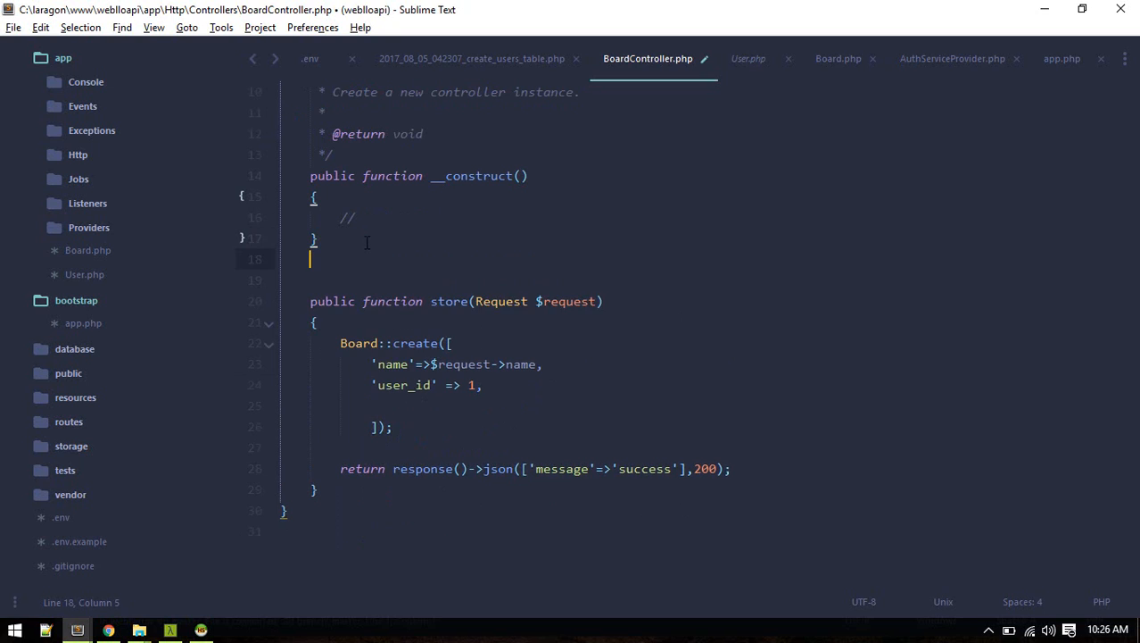
{"action": "type", "text": "met"}
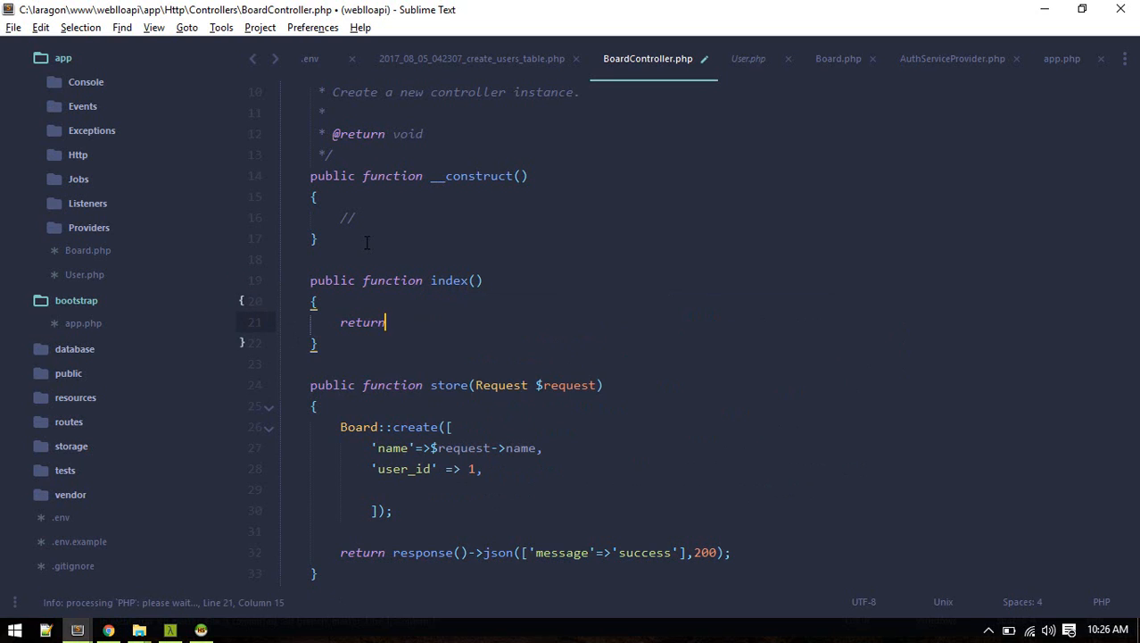
{"action": "type", "text": "Board"}
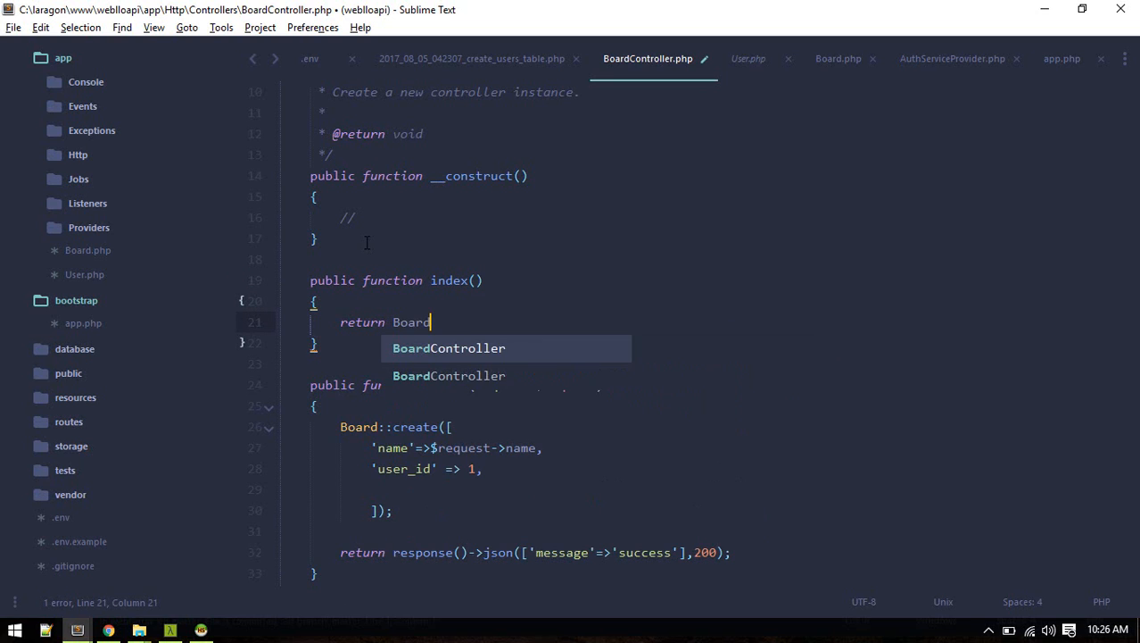
{"action": "type", "text": "::all();"}
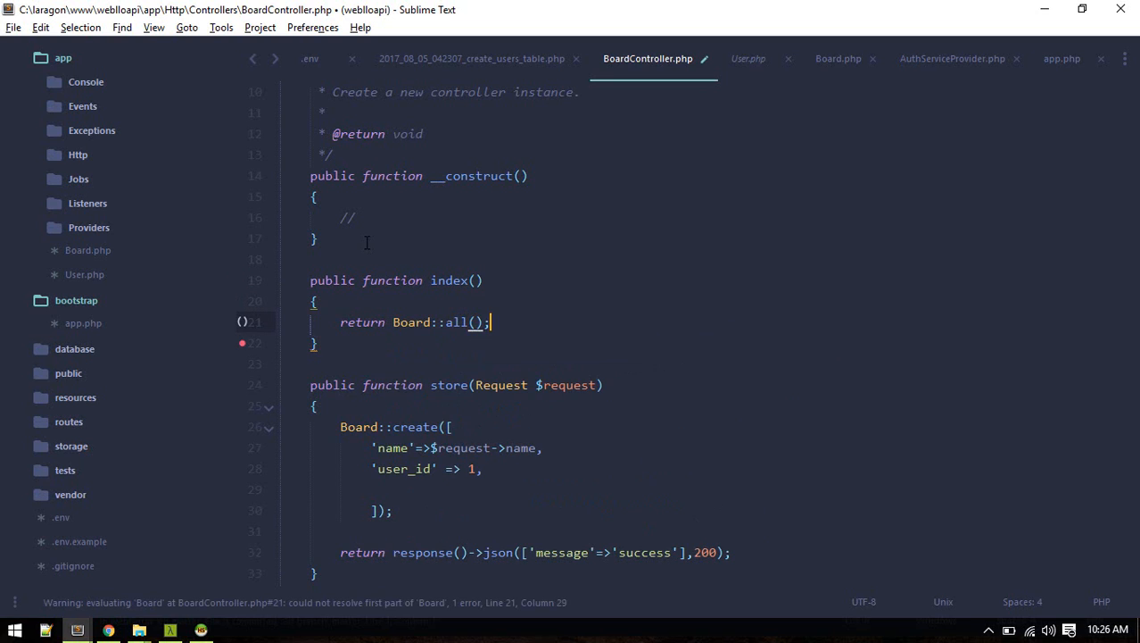
{"action": "left_click", "coordinate": [415, 322]}
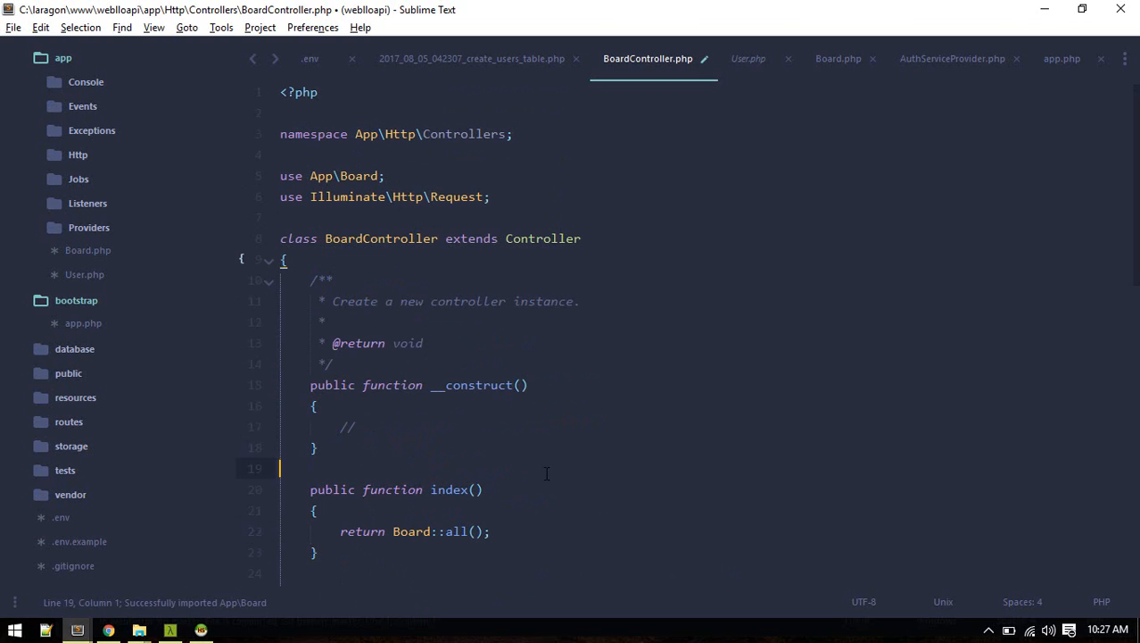
In HeidiSQL's boards table, begin entering the name for the new row.
{"action": "left_click", "coordinate": [201, 630]}
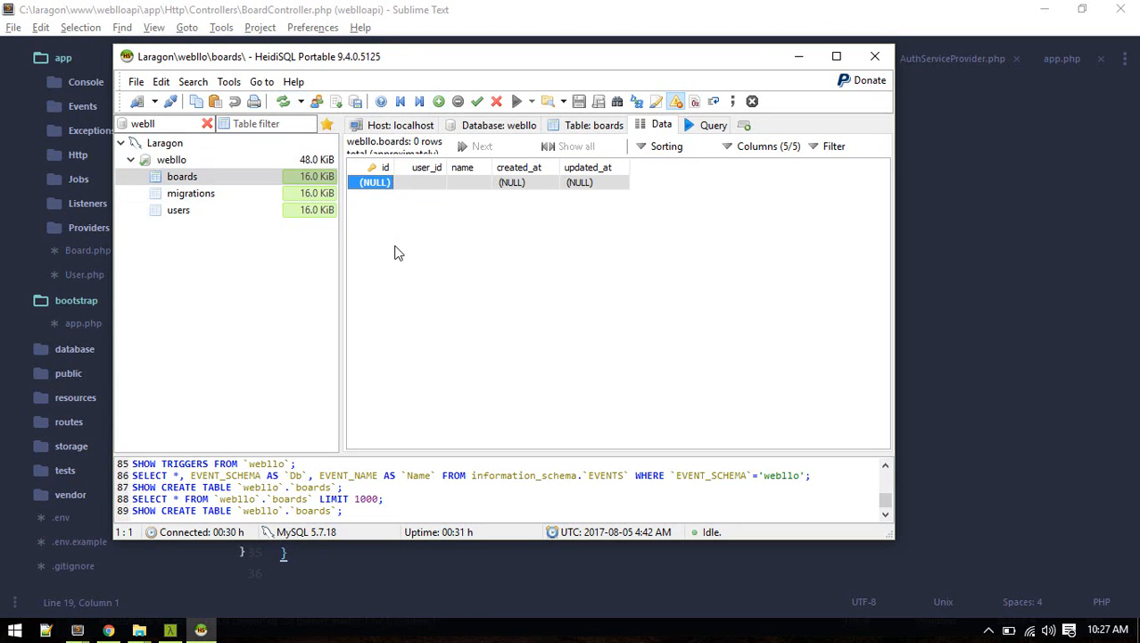
{"action": "left_click", "coordinate": [427, 182]}
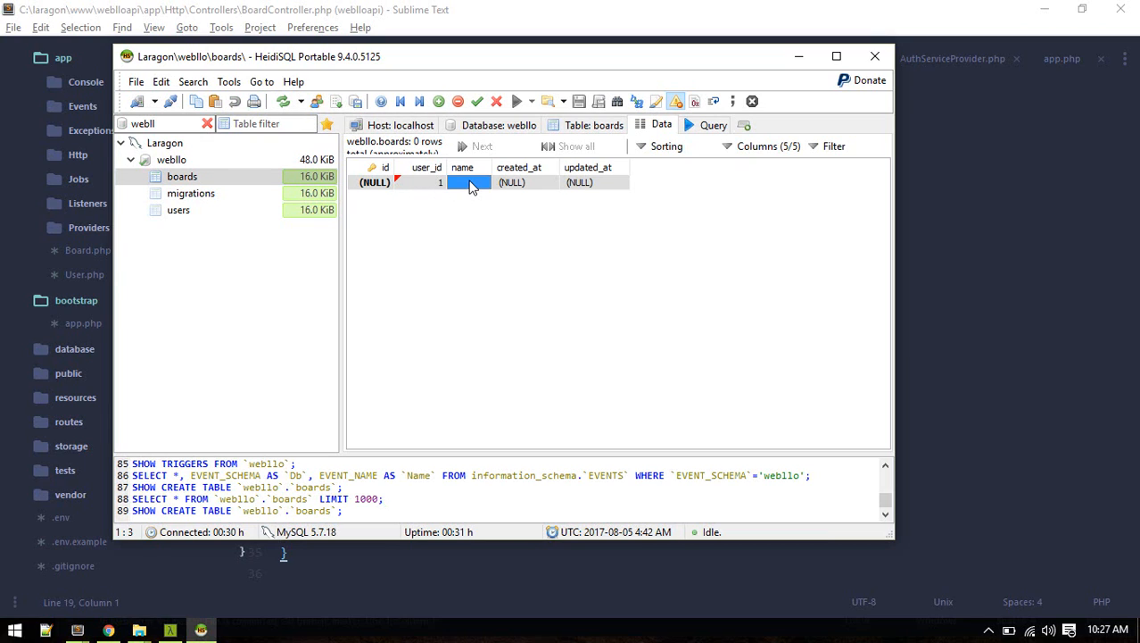
{"action": "type", "text": "F"}
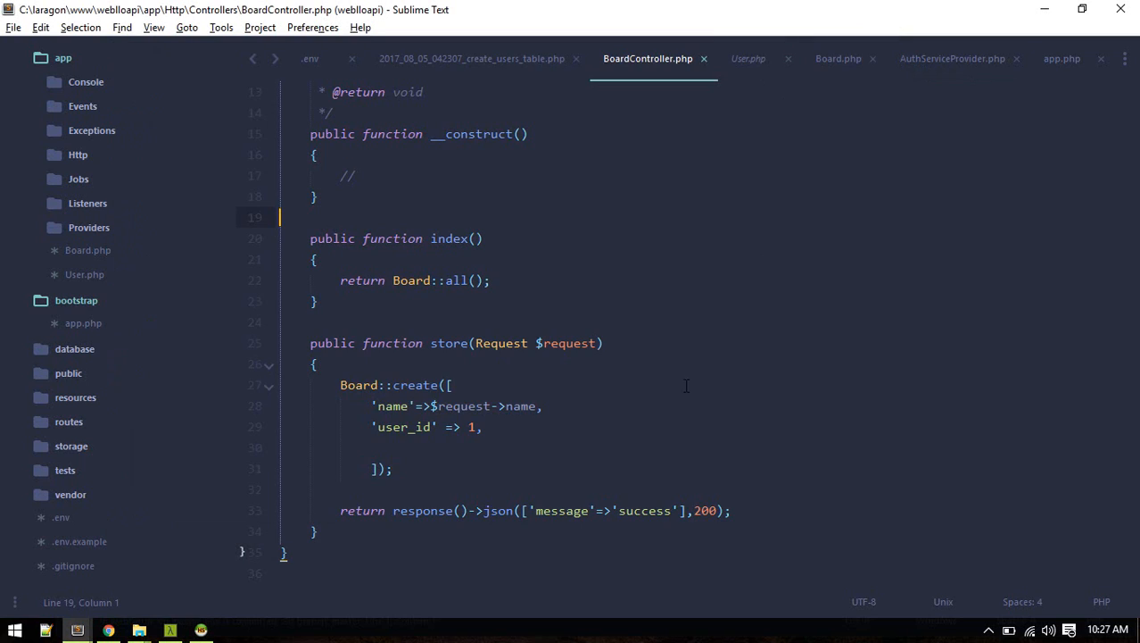
{"action": "left_click", "coordinate": [451, 385]}
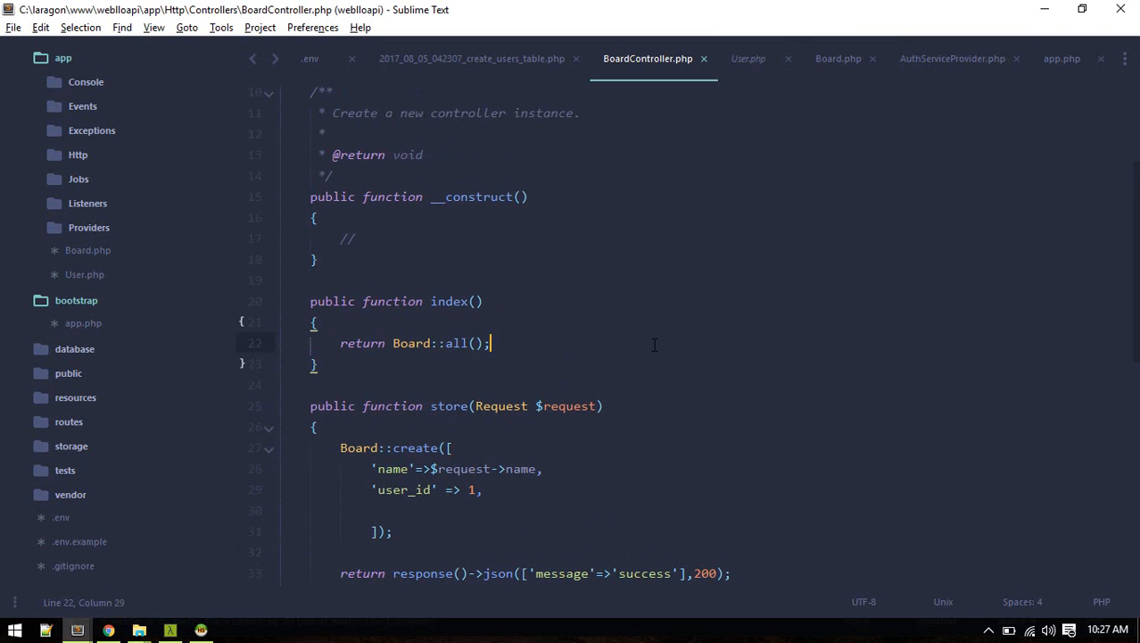
{"action": "mouse_move", "coordinate": [175, 304]}
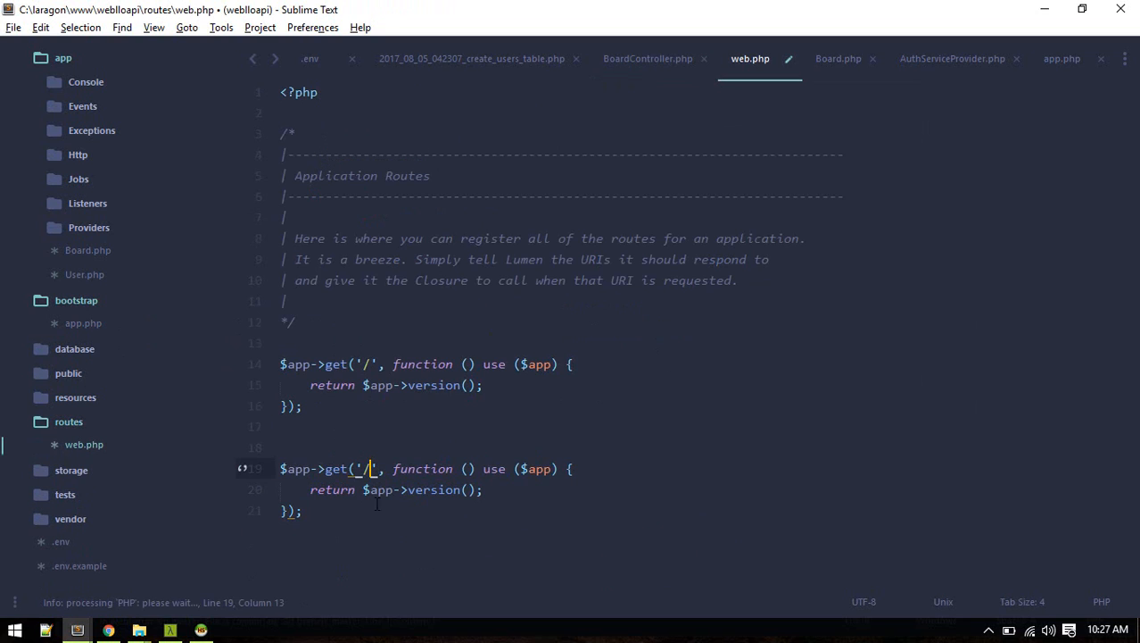
Point the GET /boards route at BoardController@index instead of the placeholder closure.
{"action": "type", "text": "board"}
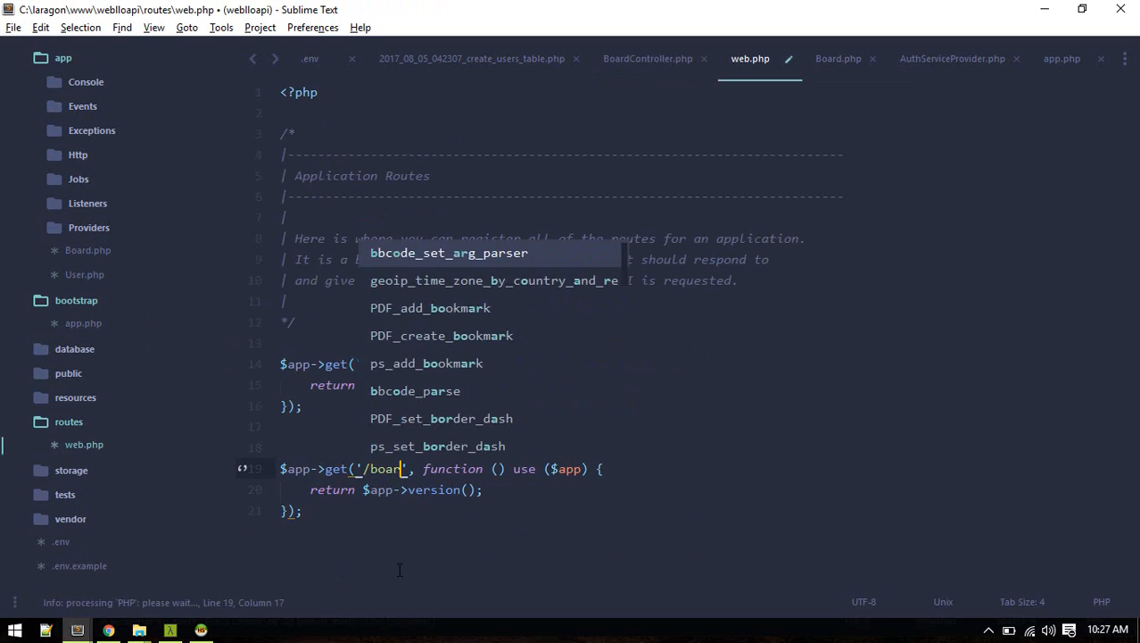
{"action": "type", "text": "s"}
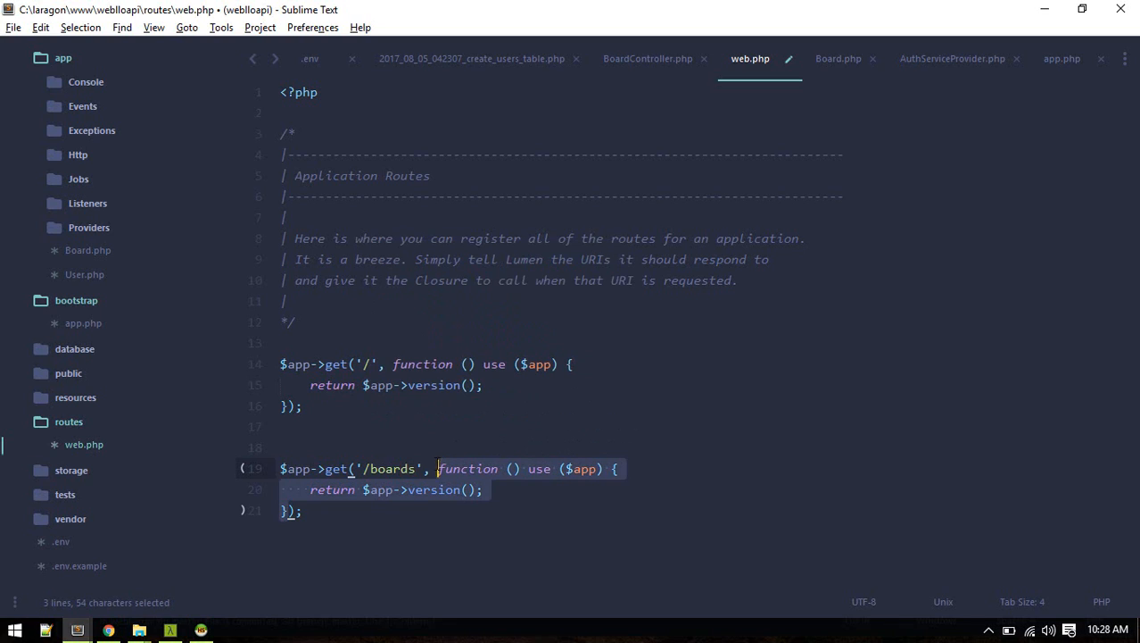
{"action": "key", "text": "Delete"}
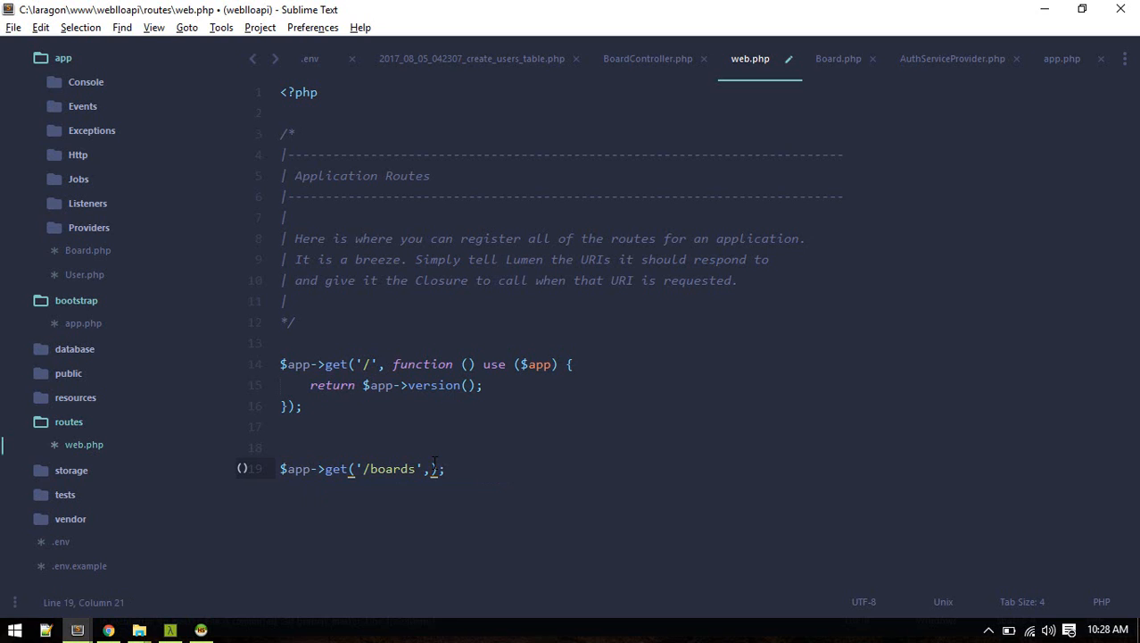
{"action": "type", "text": "'Bo"}
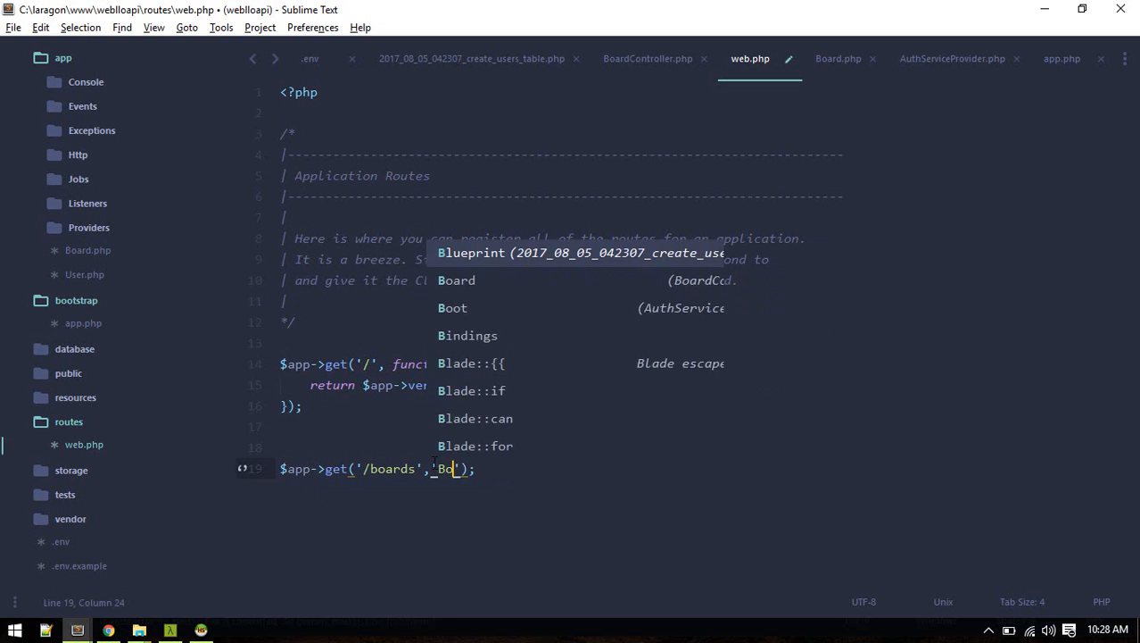
{"action": "type", "text": "ardController"}
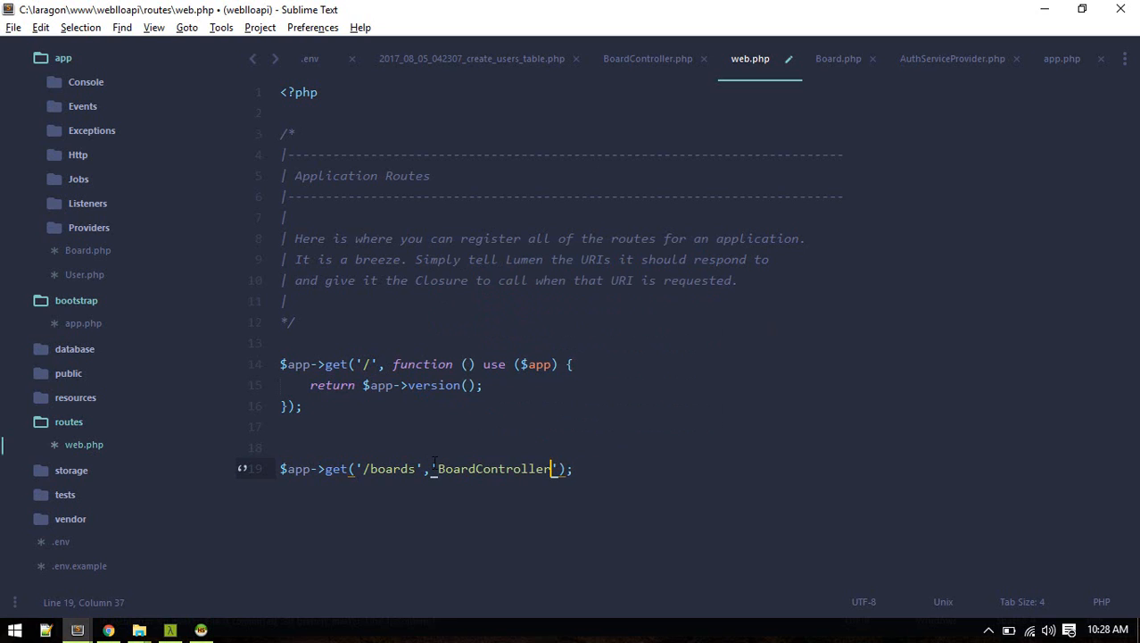
{"action": "type", "text": "@index"}
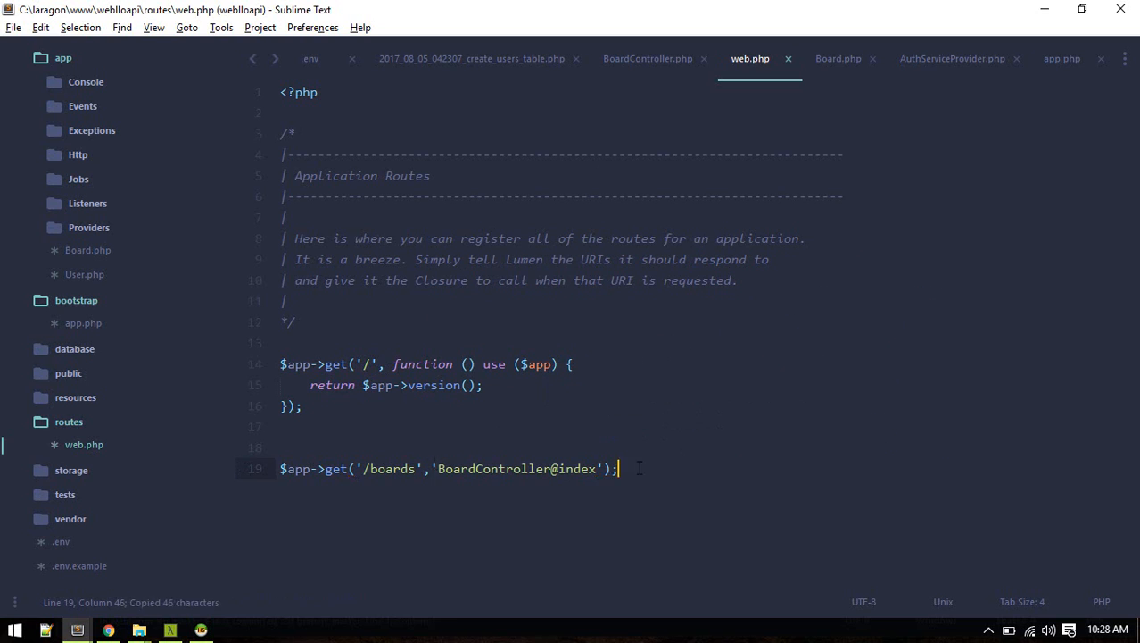
Add a POST /boards route to BoardController@store, save web.php, and launch Postman.
{"action": "key", "text": "enter"}
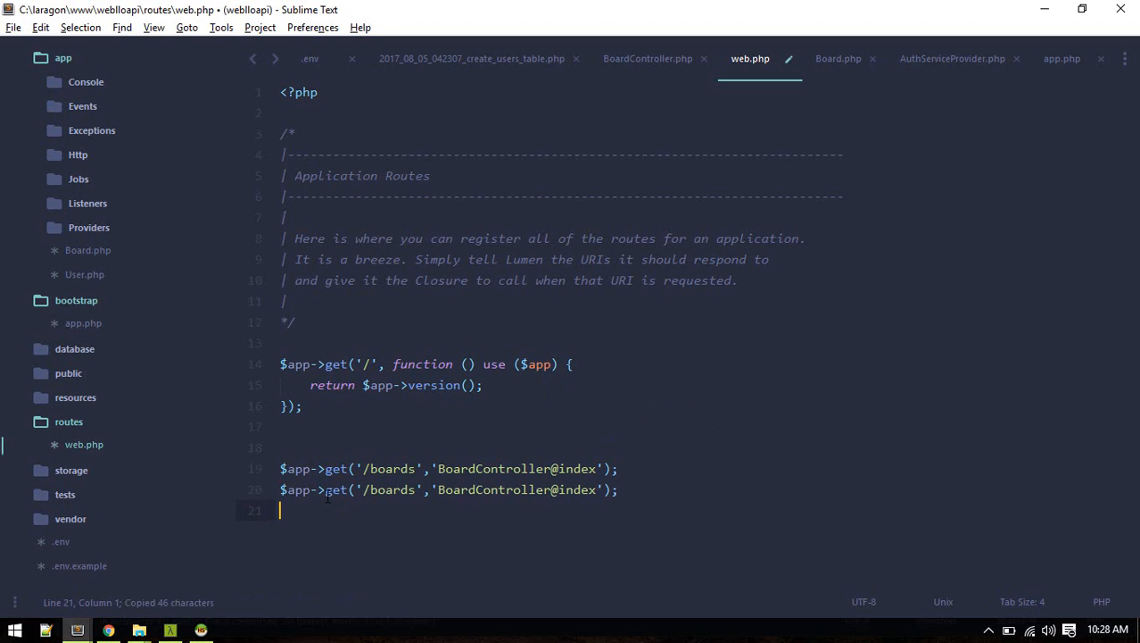
{"action": "type", "text": "pos"}
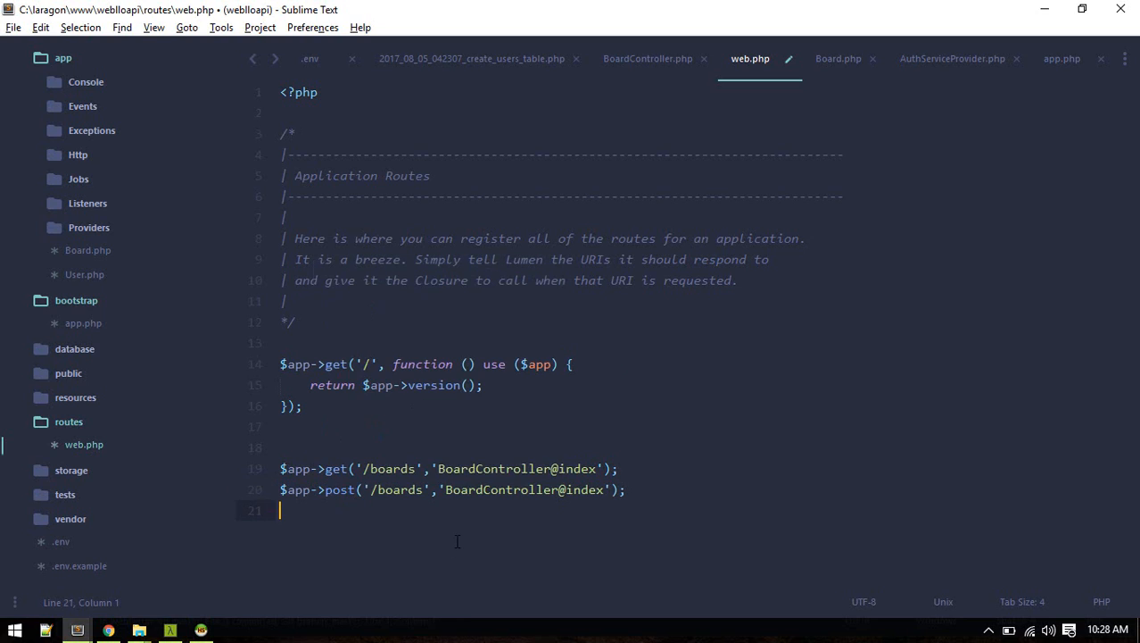
{"action": "double_click", "coordinate": [581, 489]}
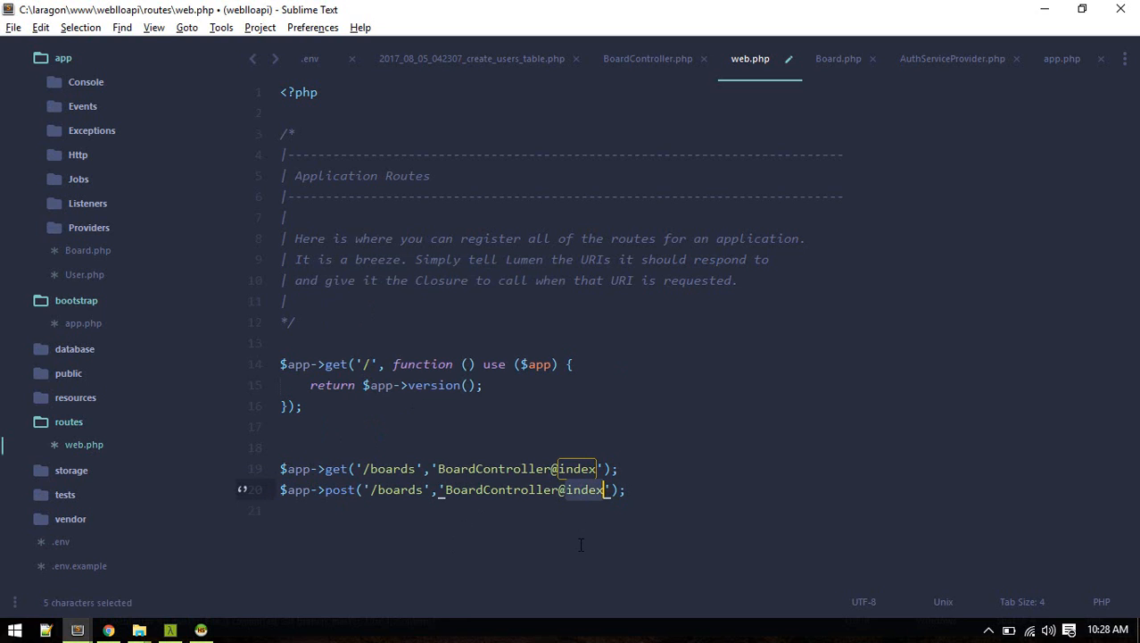
{"action": "type", "text": "store"}
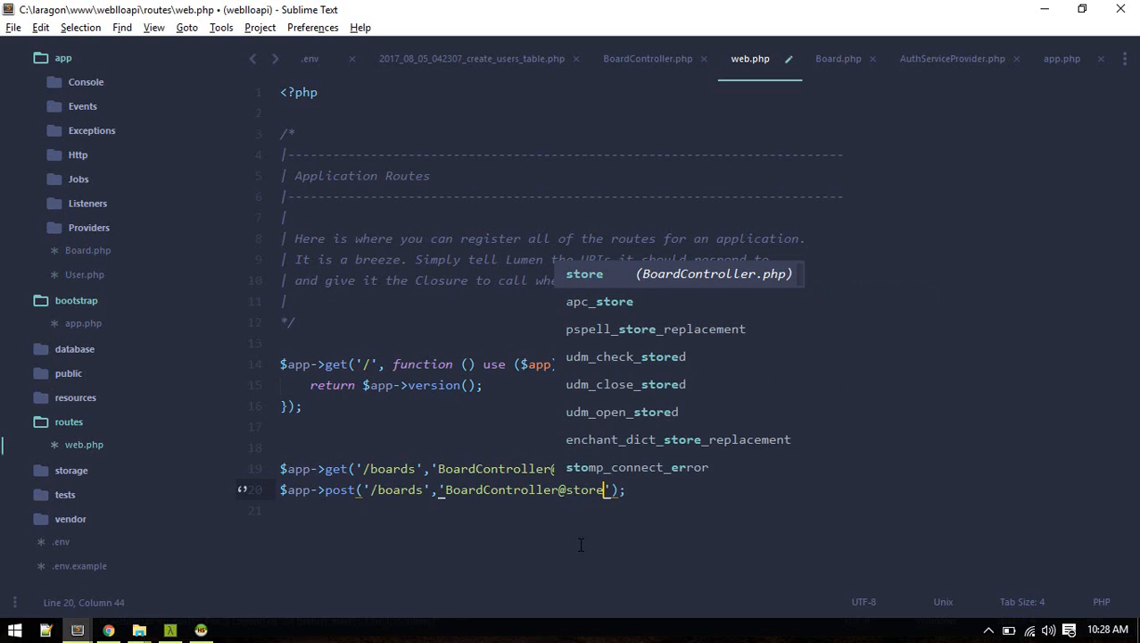
{"action": "key", "text": "ctrl+s"}
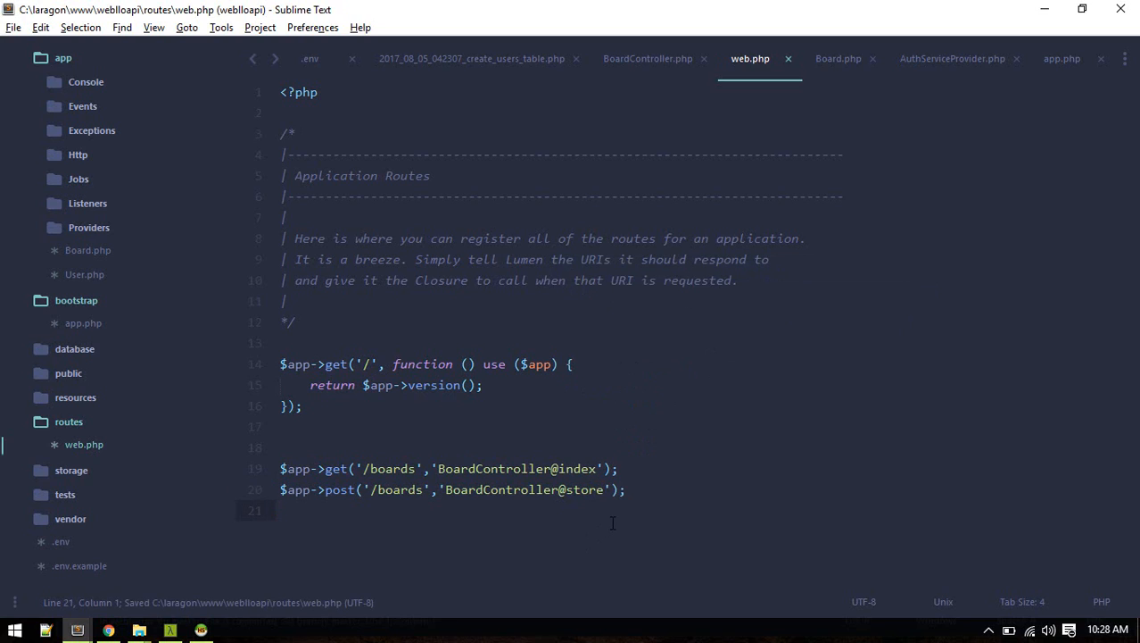
{"action": "mouse_move", "coordinate": [272, 524]}
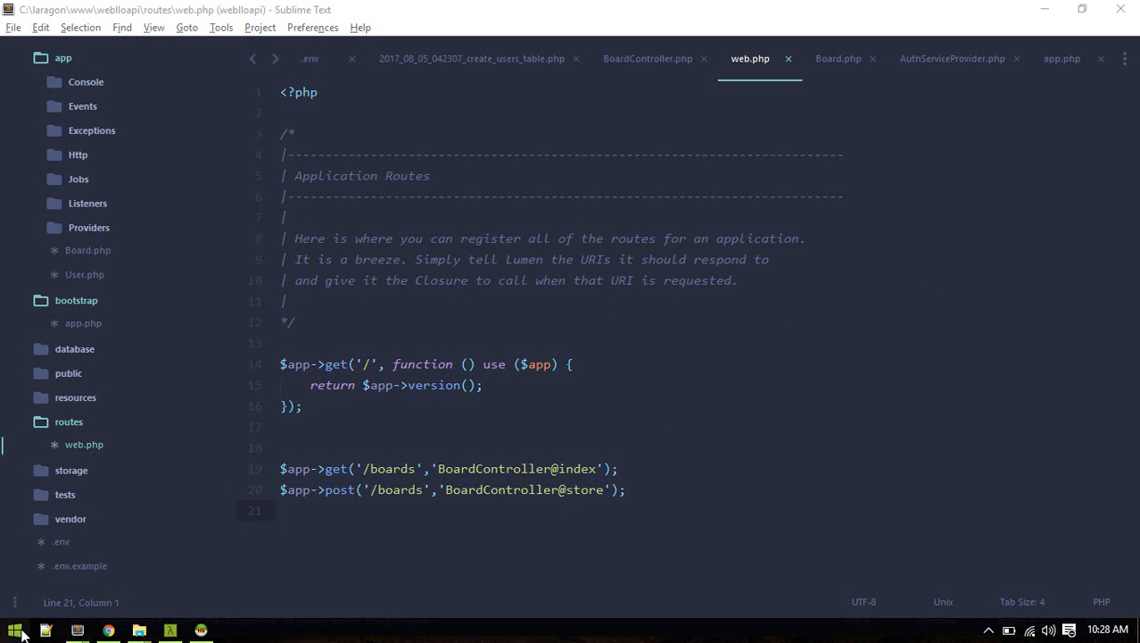
{"action": "left_click", "coordinate": [14, 630]}
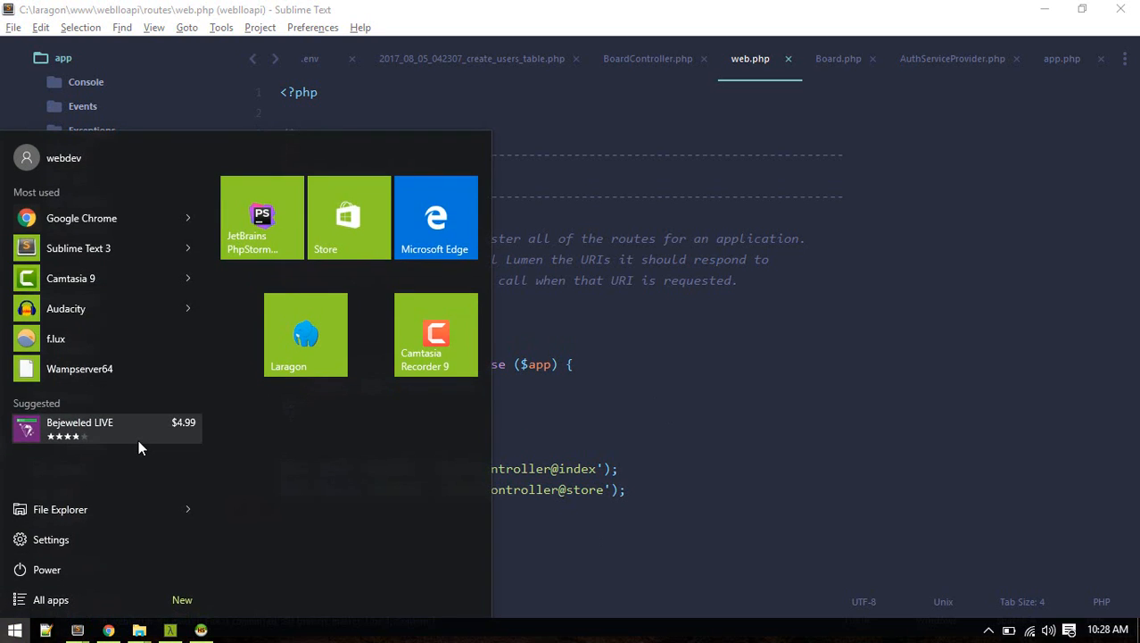
{"action": "left_click", "coordinate": [15, 631]}
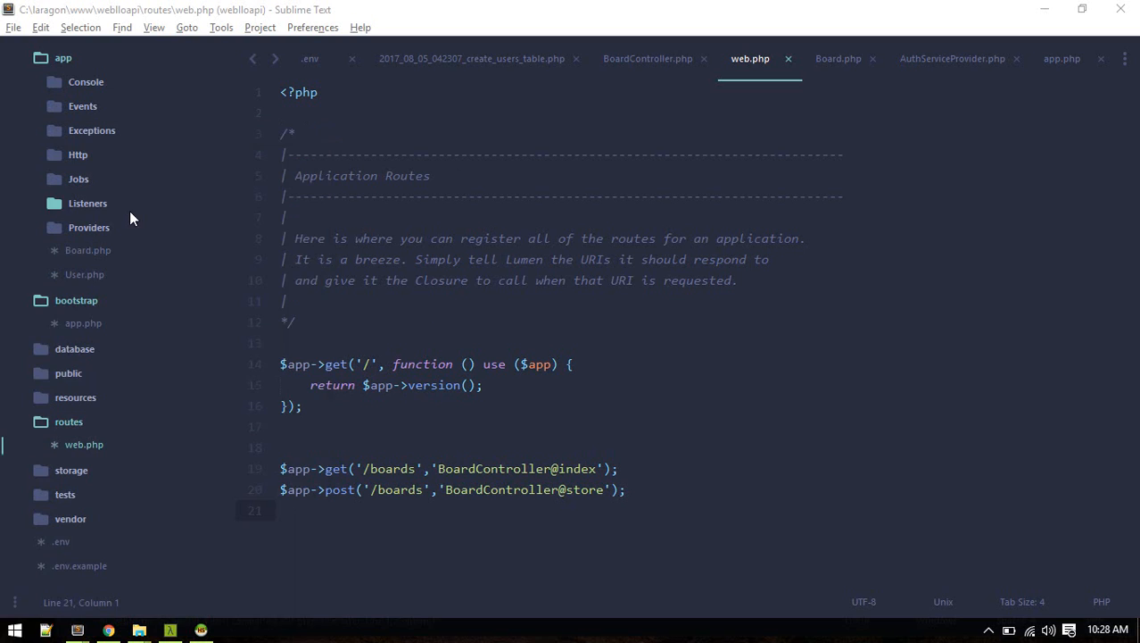
{"action": "mouse_move", "coordinate": [490, 421]}
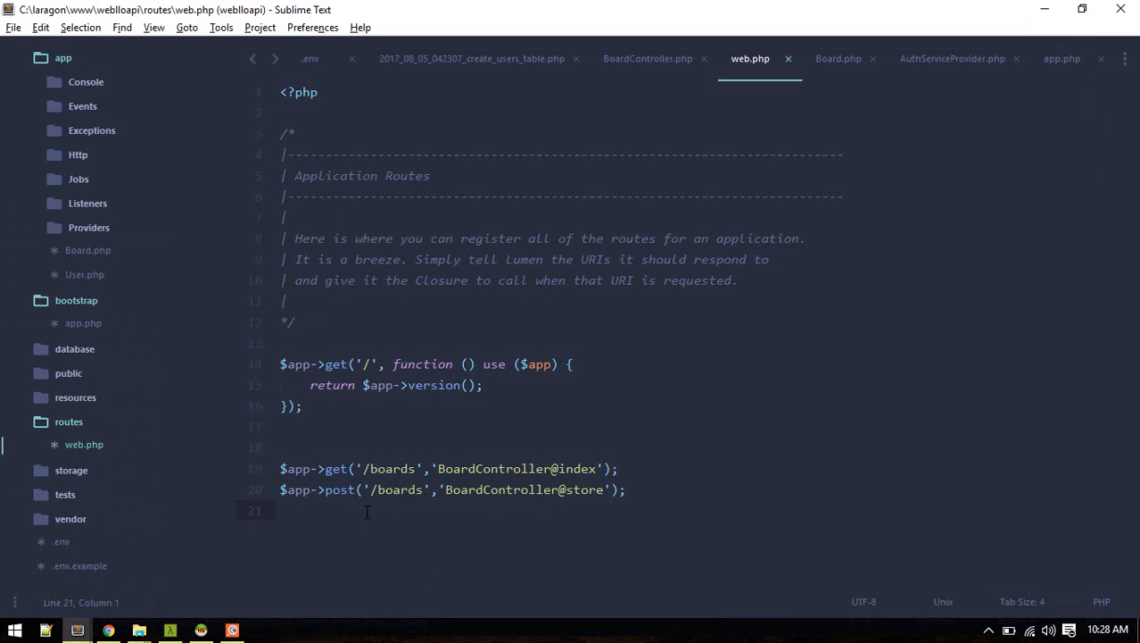
{"action": "mouse_move", "coordinate": [407, 502]}
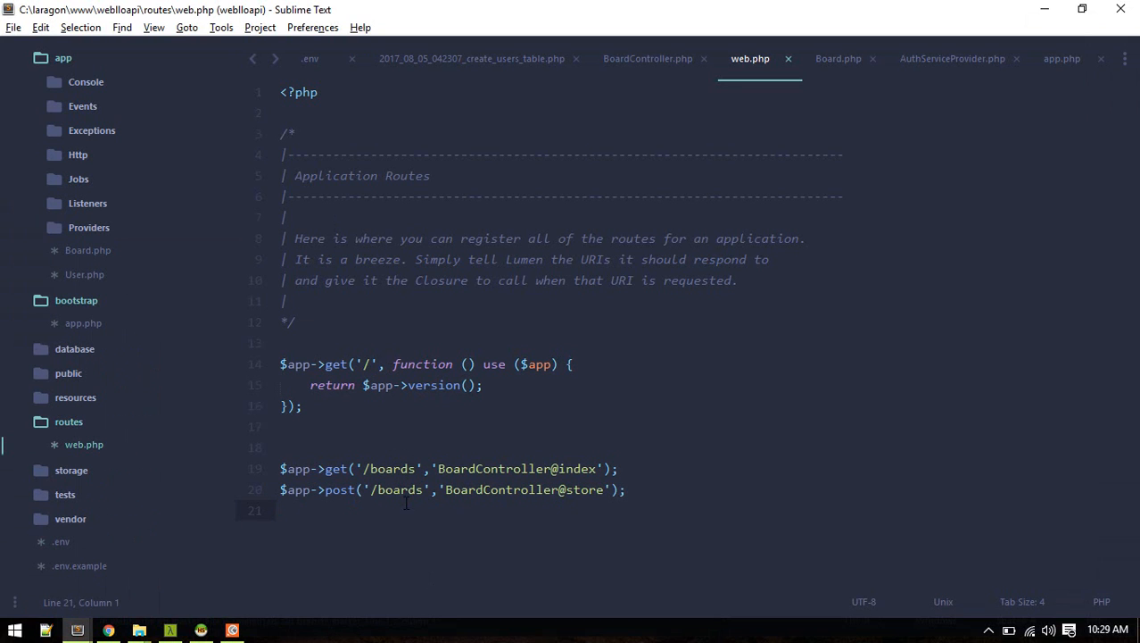
{"action": "mouse_move", "coordinate": [319, 567]}
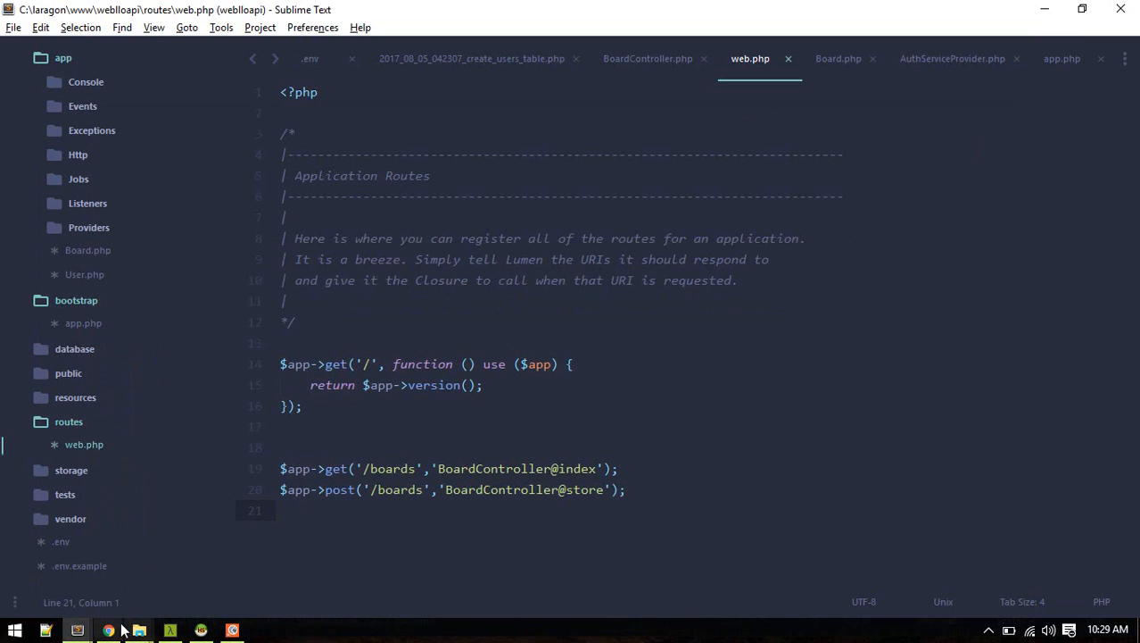
Show the weblloapi.dev/boards tab in Chrome with the First Board JSON.
{"action": "left_click", "coordinate": [107, 630]}
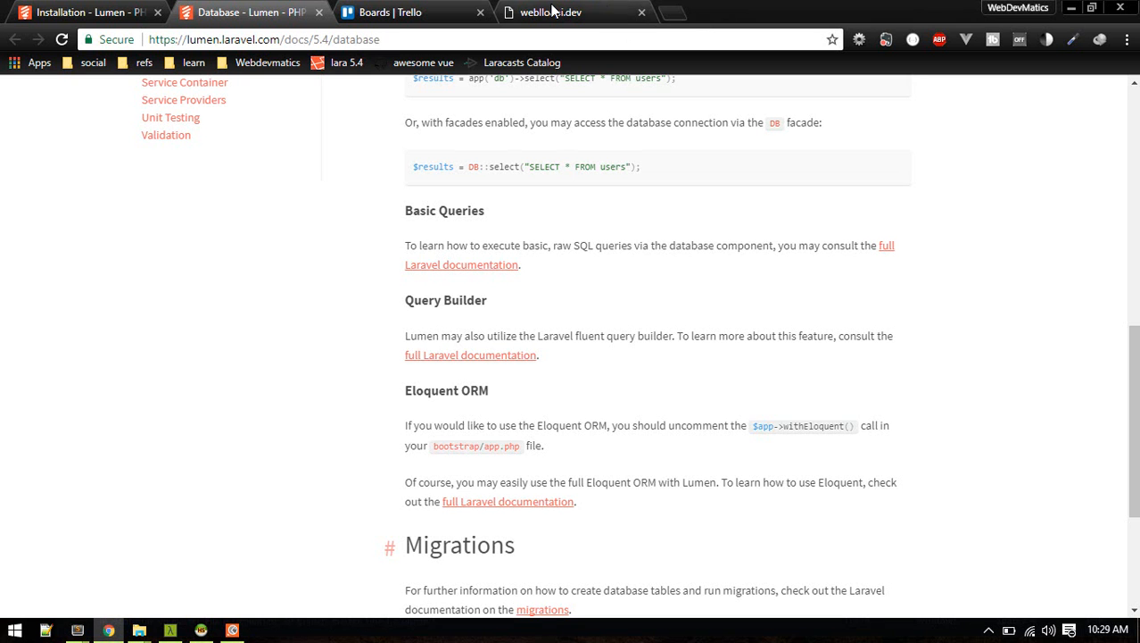
{"action": "left_click", "coordinate": [551, 11]}
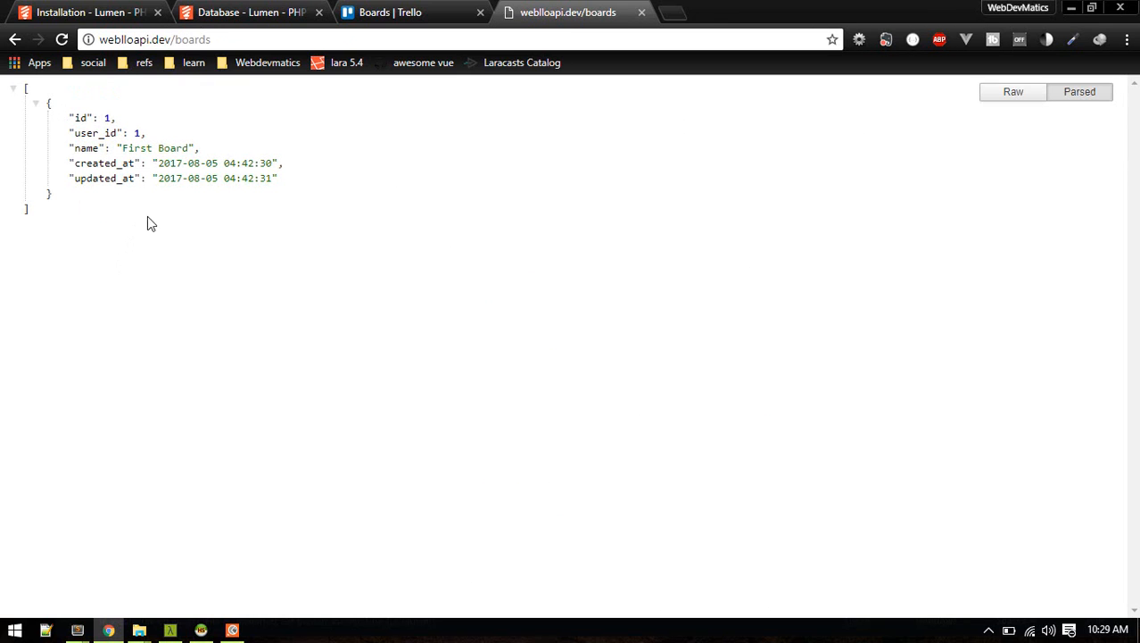
{"action": "mouse_move", "coordinate": [96, 131]}
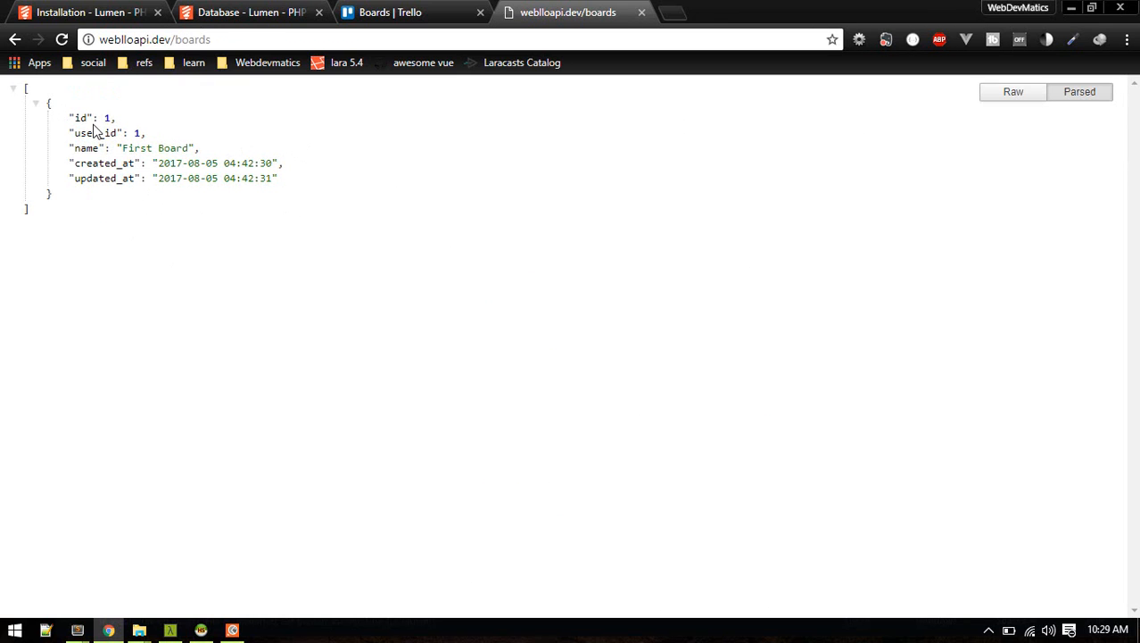
{"action": "mouse_move", "coordinate": [155, 314]}
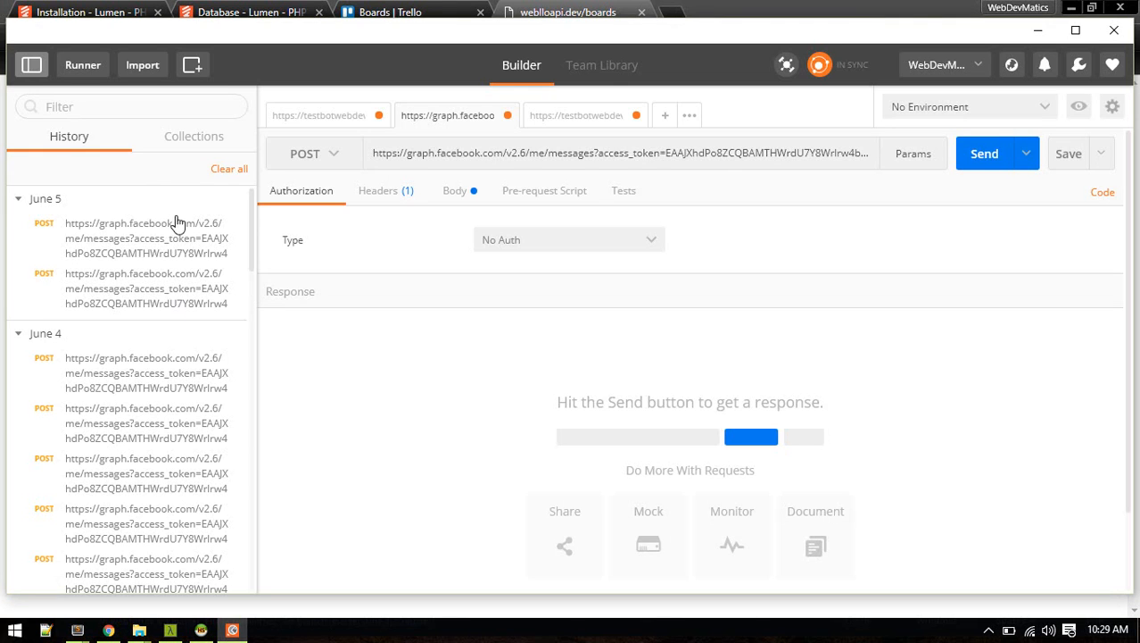
{"action": "left_click", "coordinate": [193, 135]}
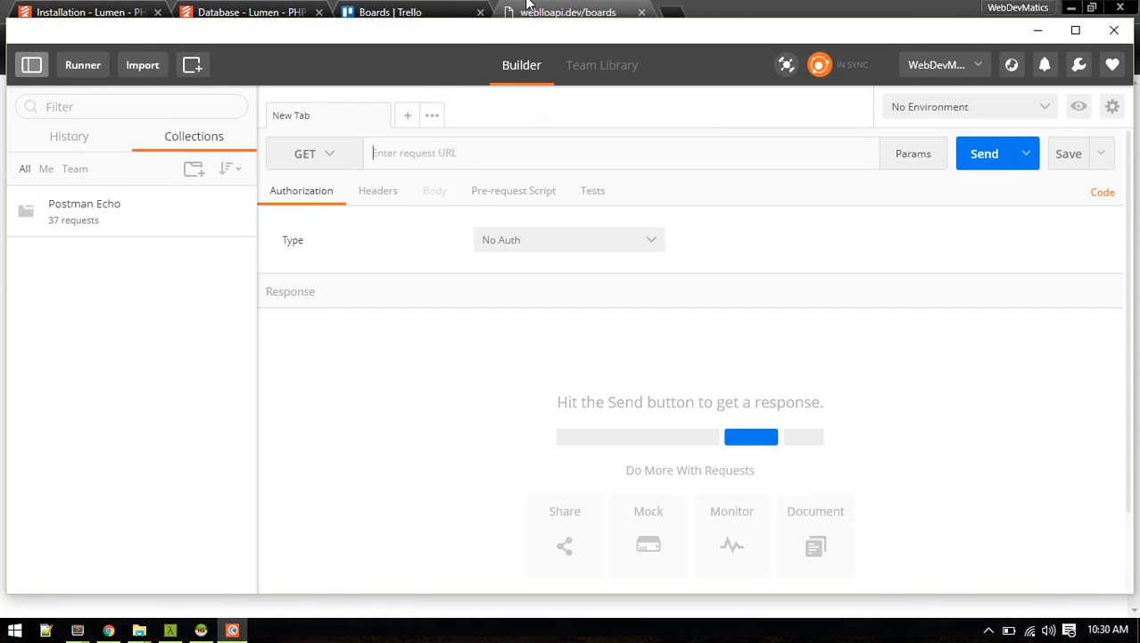
{"action": "left_click", "coordinate": [567, 12]}
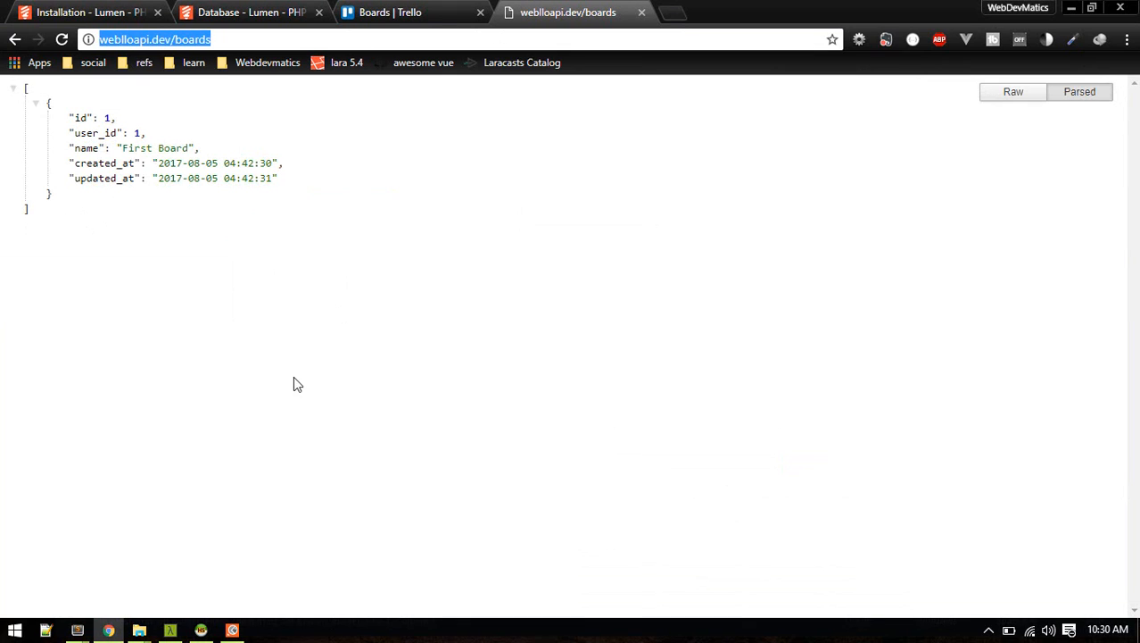
{"action": "left_click", "coordinate": [231, 630]}
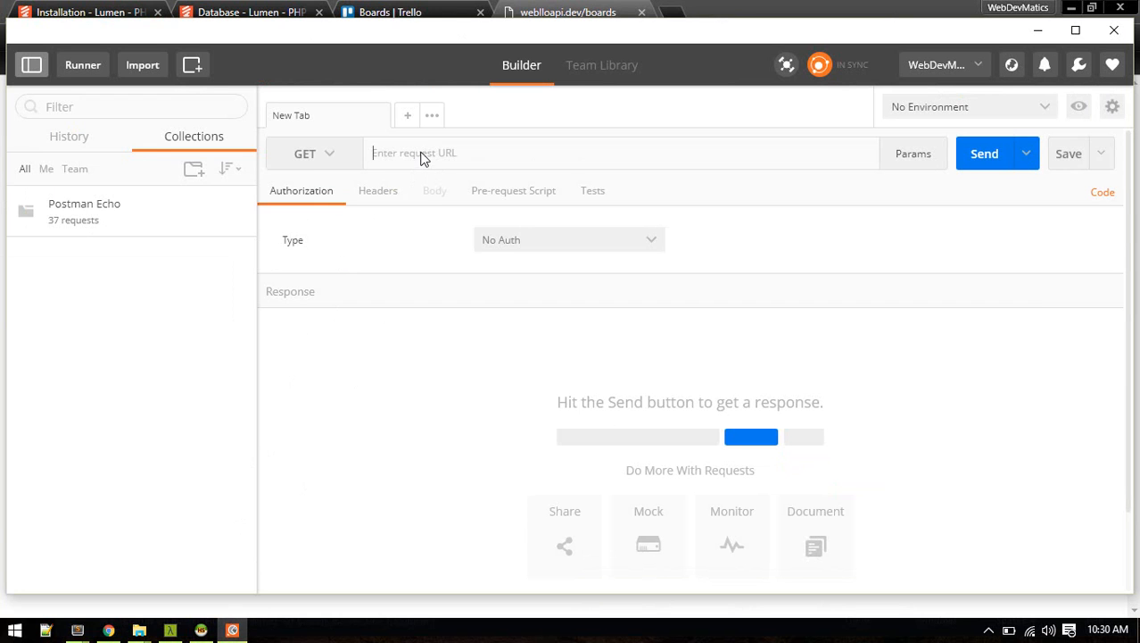
{"action": "type", "text": "http://weblloapi.dev/boards"}
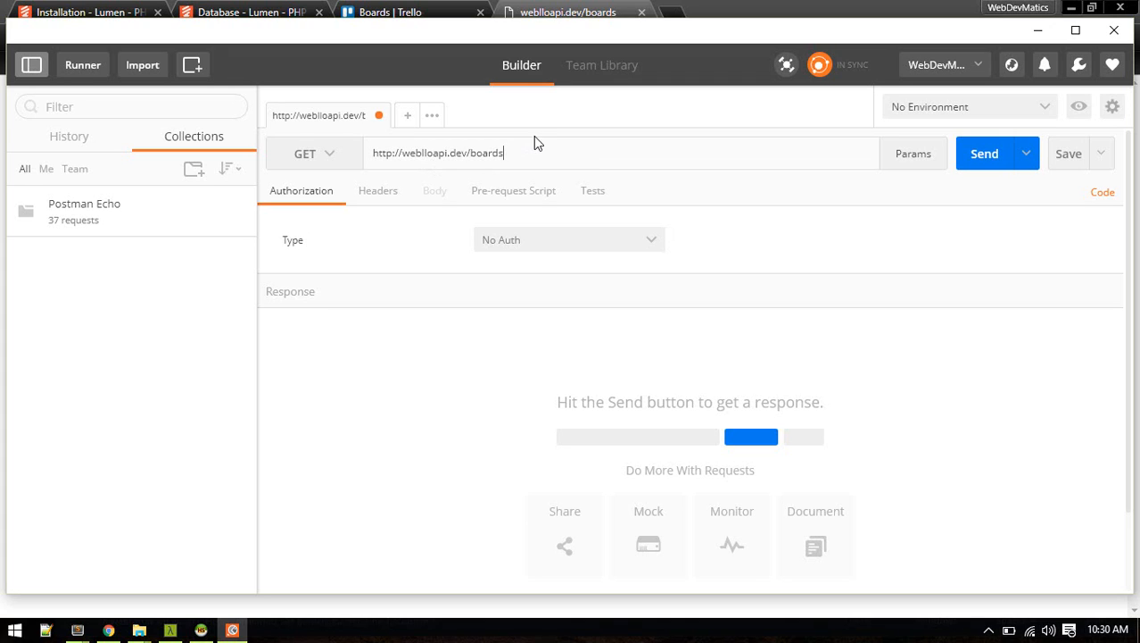
{"action": "left_click", "coordinate": [984, 153]}
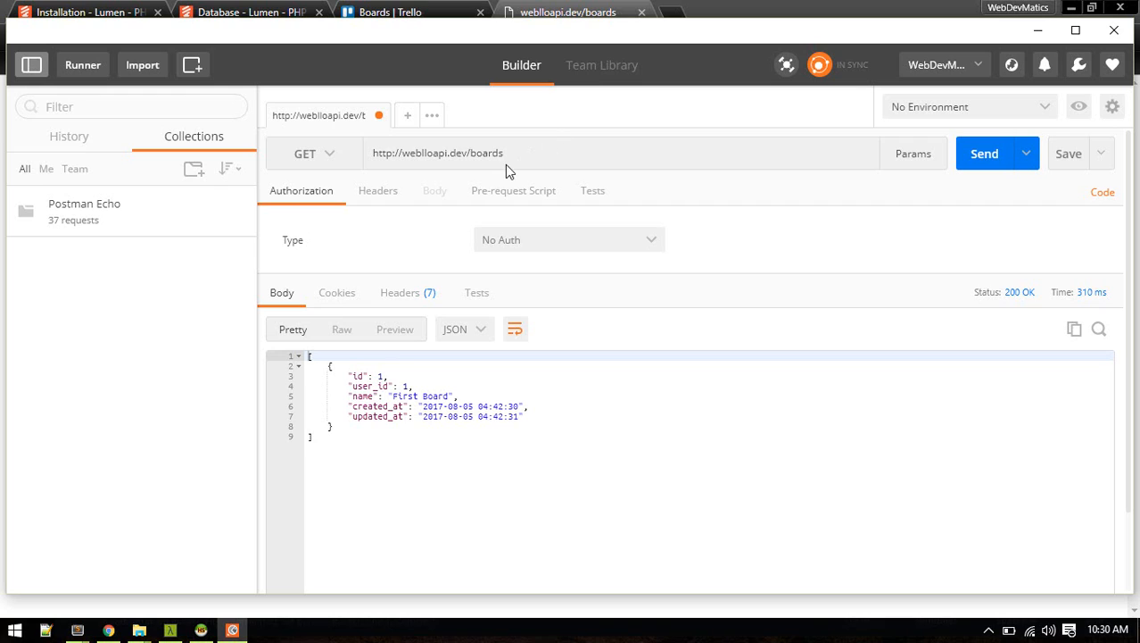
{"action": "left_click", "coordinate": [314, 152]}
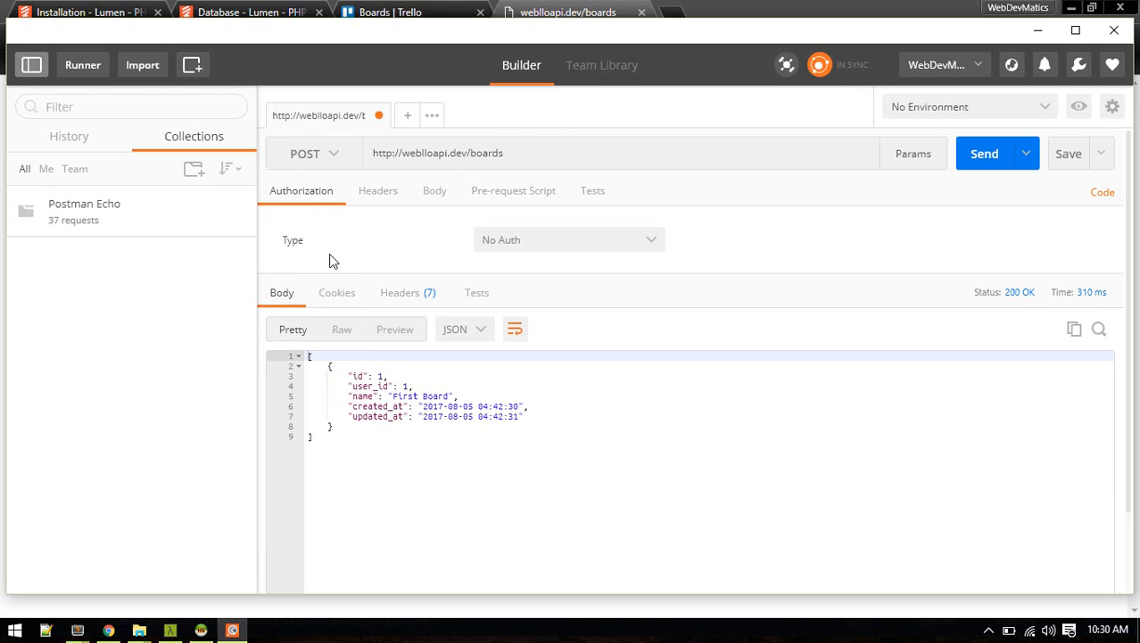
{"action": "mouse_move", "coordinate": [362, 248]}
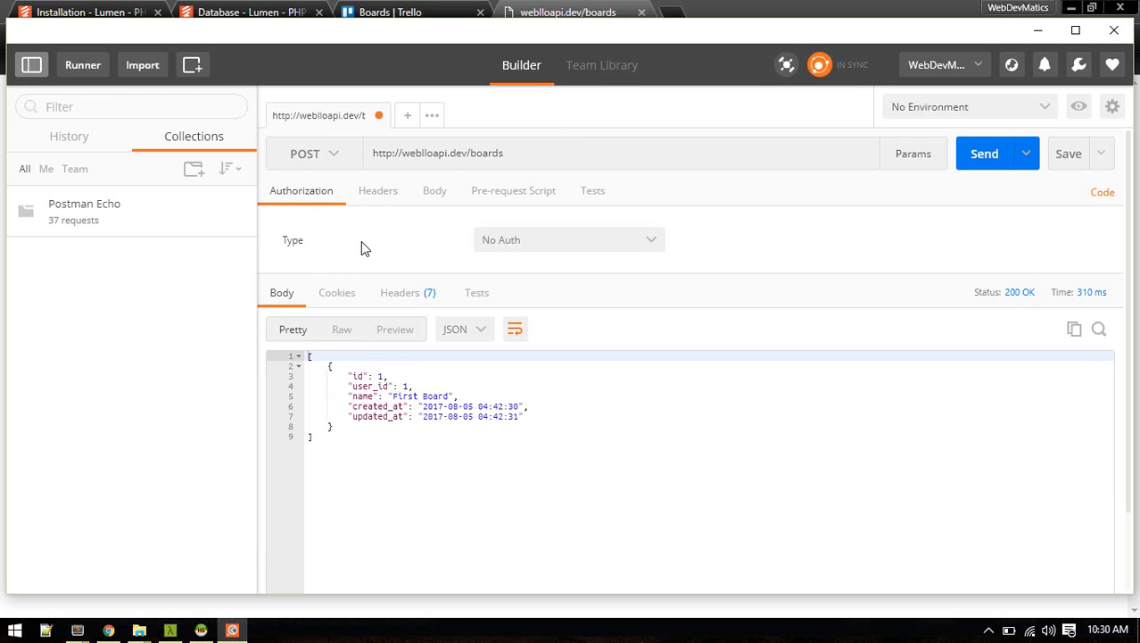
{"action": "left_click", "coordinate": [434, 190]}
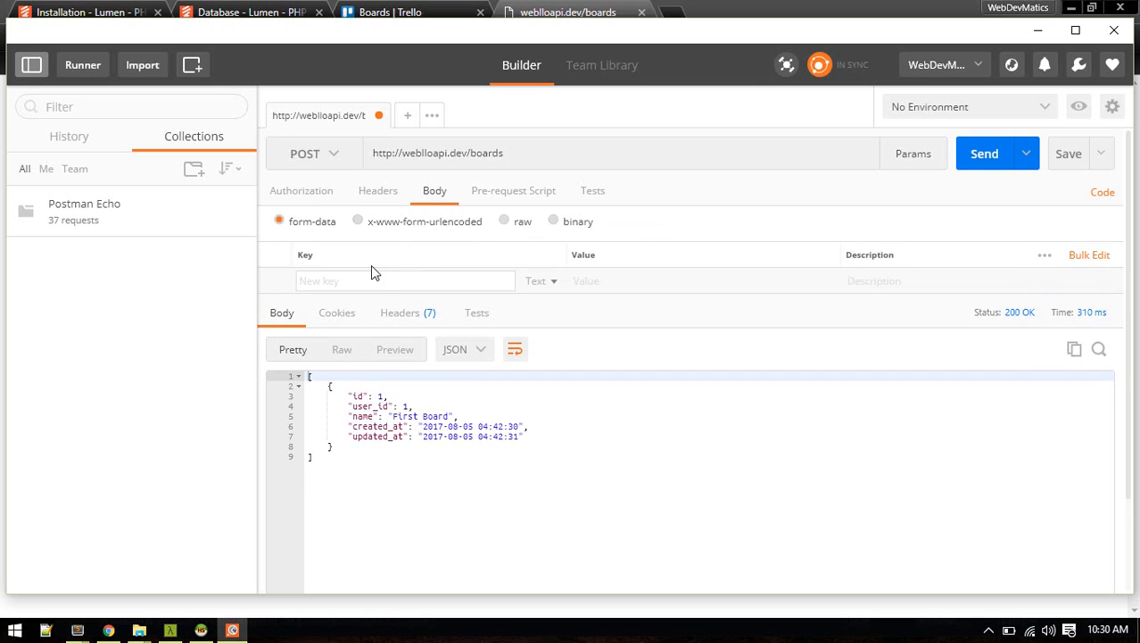
{"action": "mouse_move", "coordinate": [378, 285]}
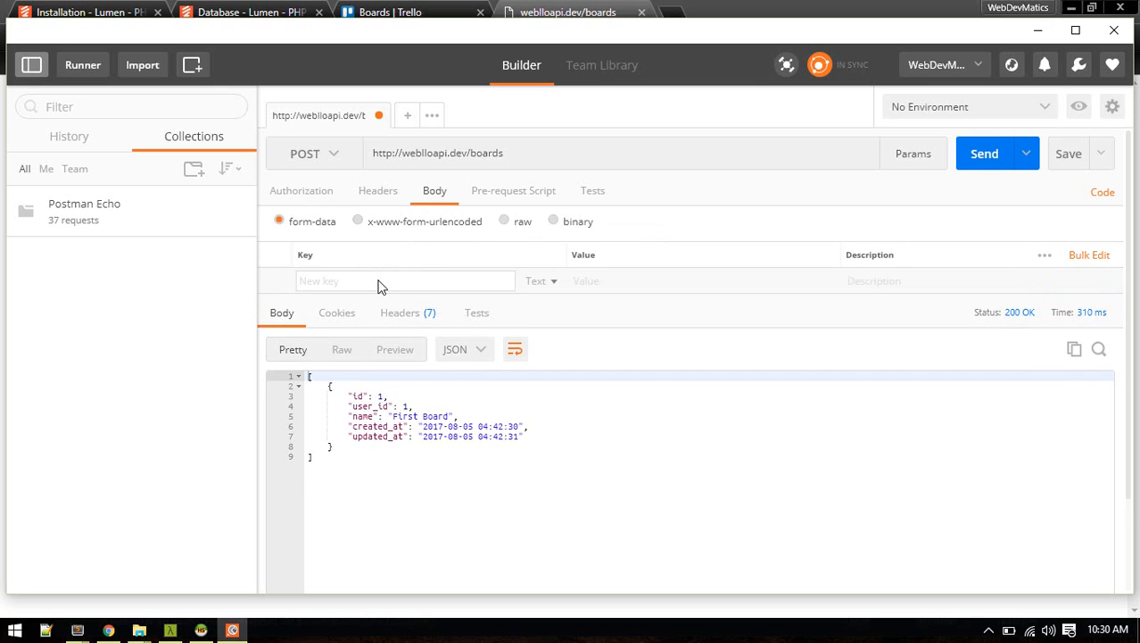
POST form-data name 'postman board' and user_id 2 to /boards, getting a success message.
{"action": "type", "text": "name"}
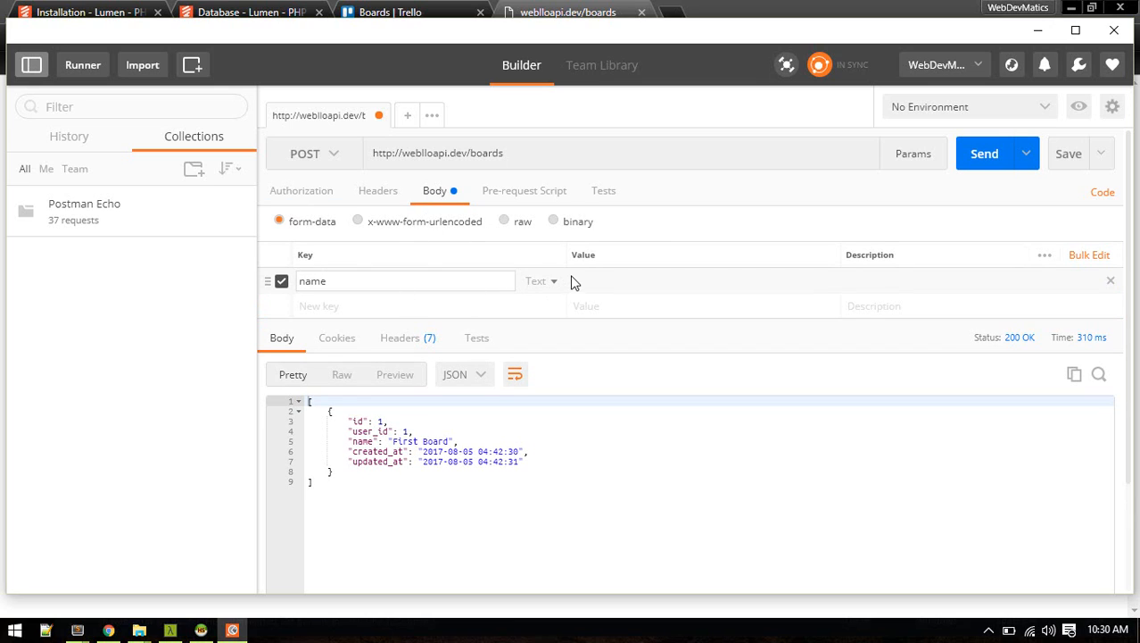
{"action": "left_click", "coordinate": [702, 280]}
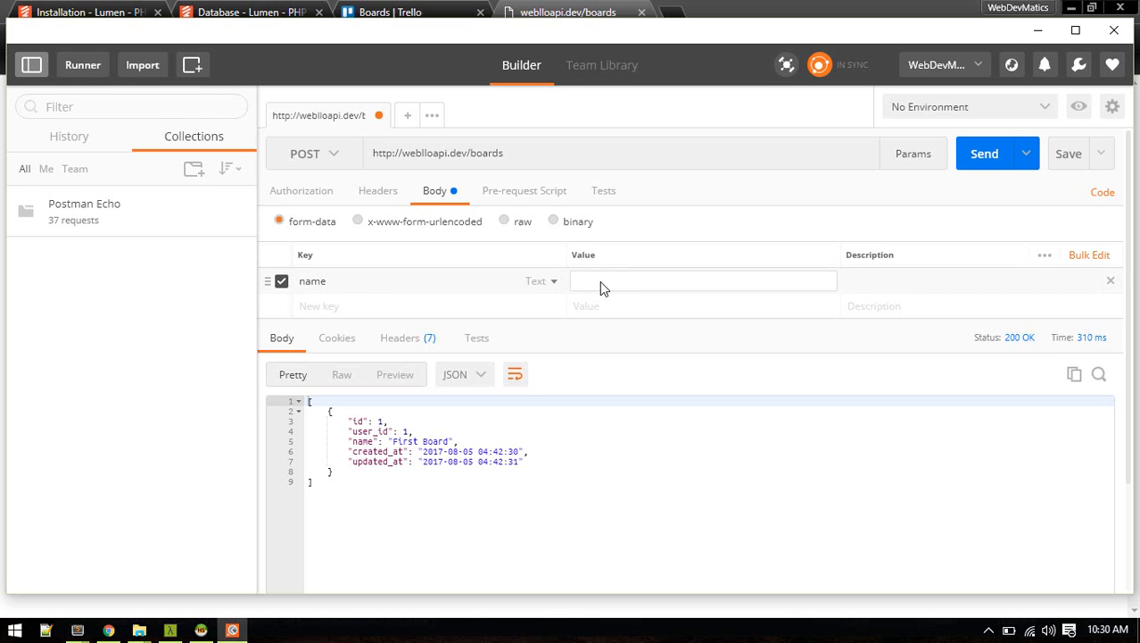
{"action": "type", "text": "bra"}
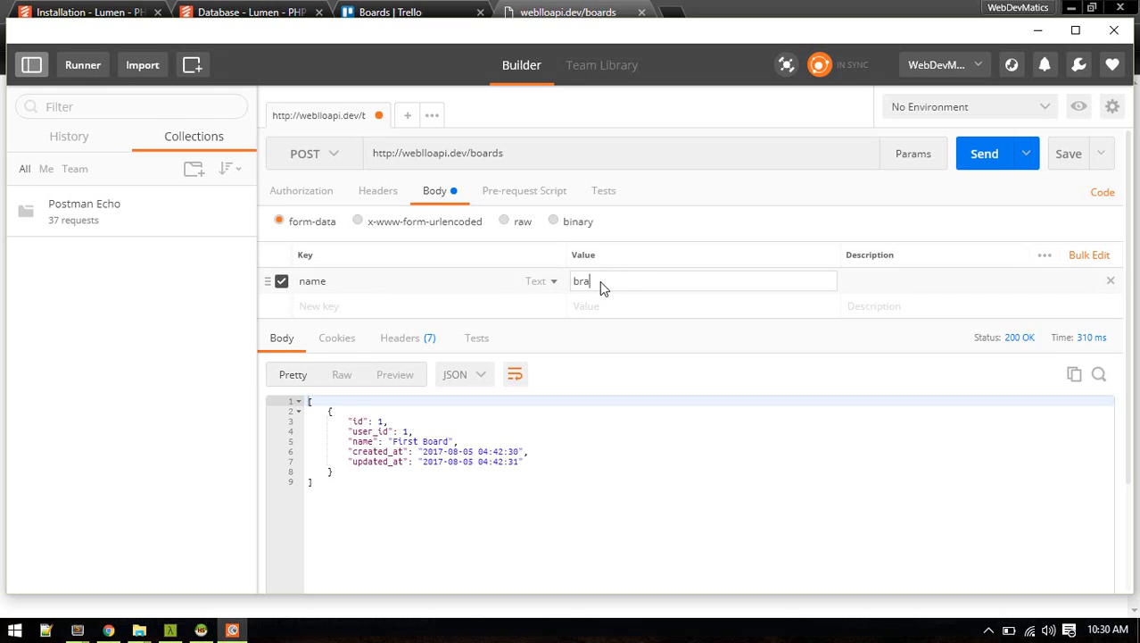
{"action": "type", "text": "postman board"}
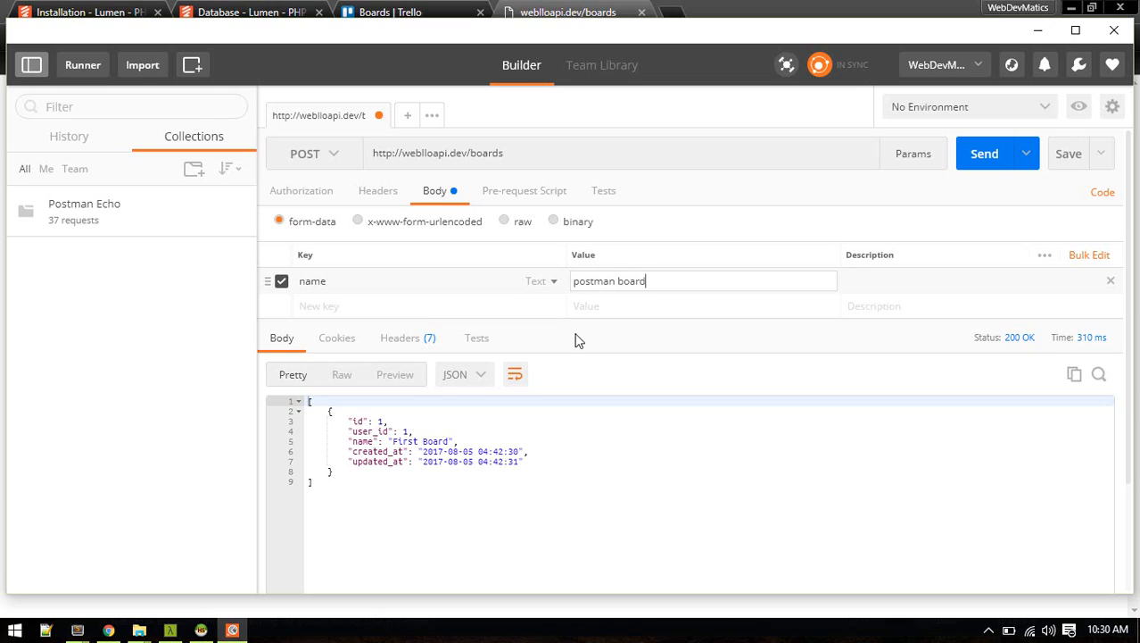
{"action": "left_click", "coordinate": [405, 305]}
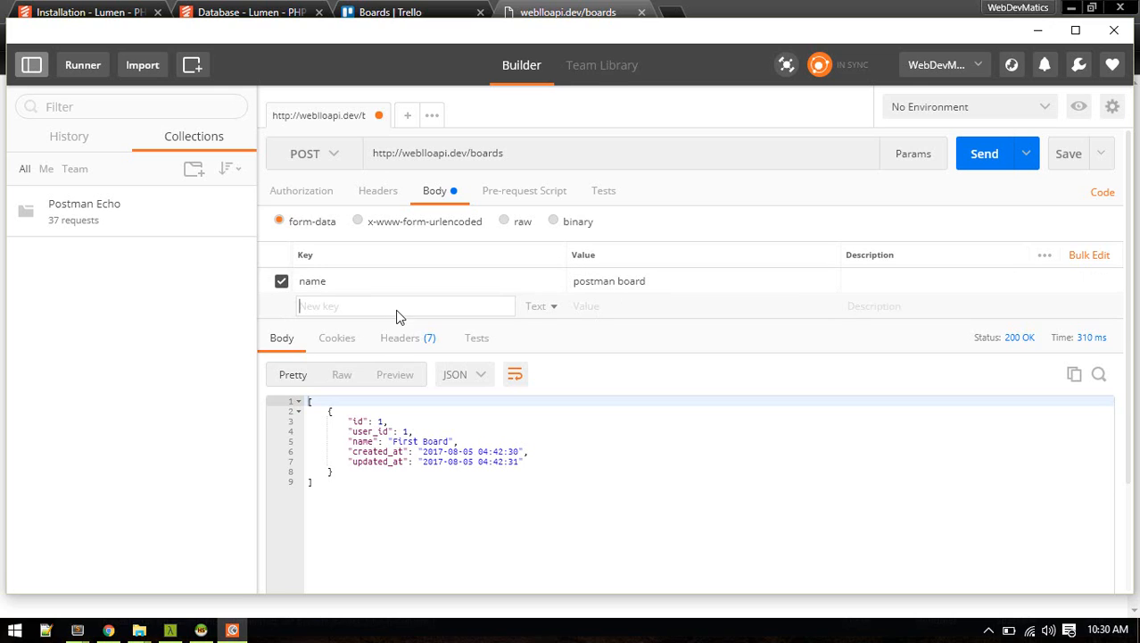
{"action": "type", "text": "user_"}
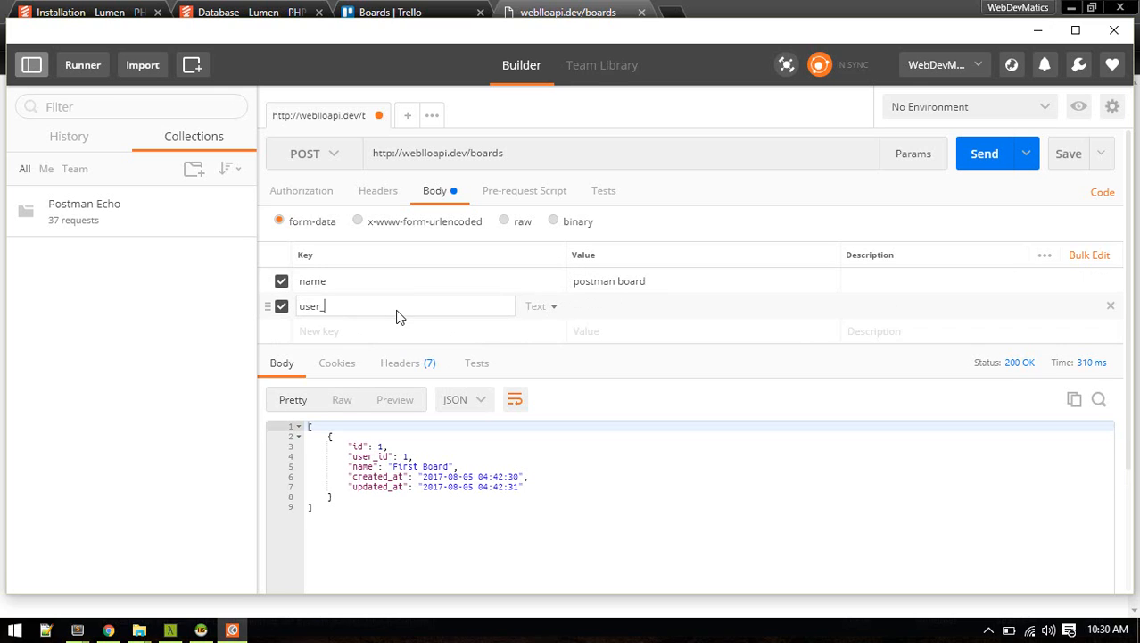
{"action": "type", "text": "id"}
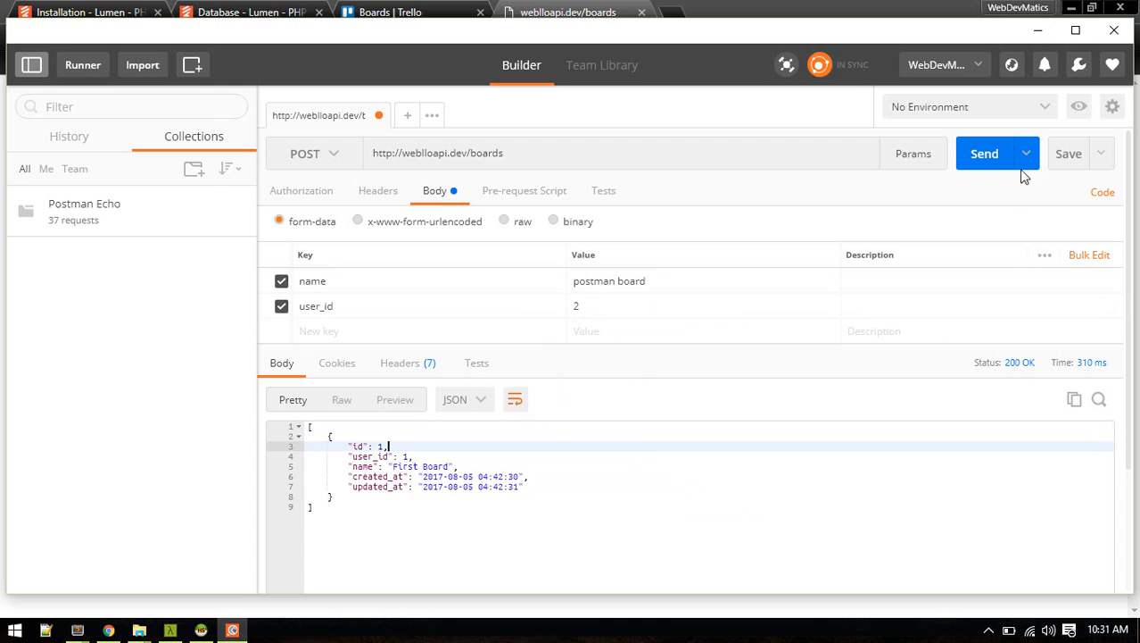
{"action": "left_click", "coordinate": [985, 152]}
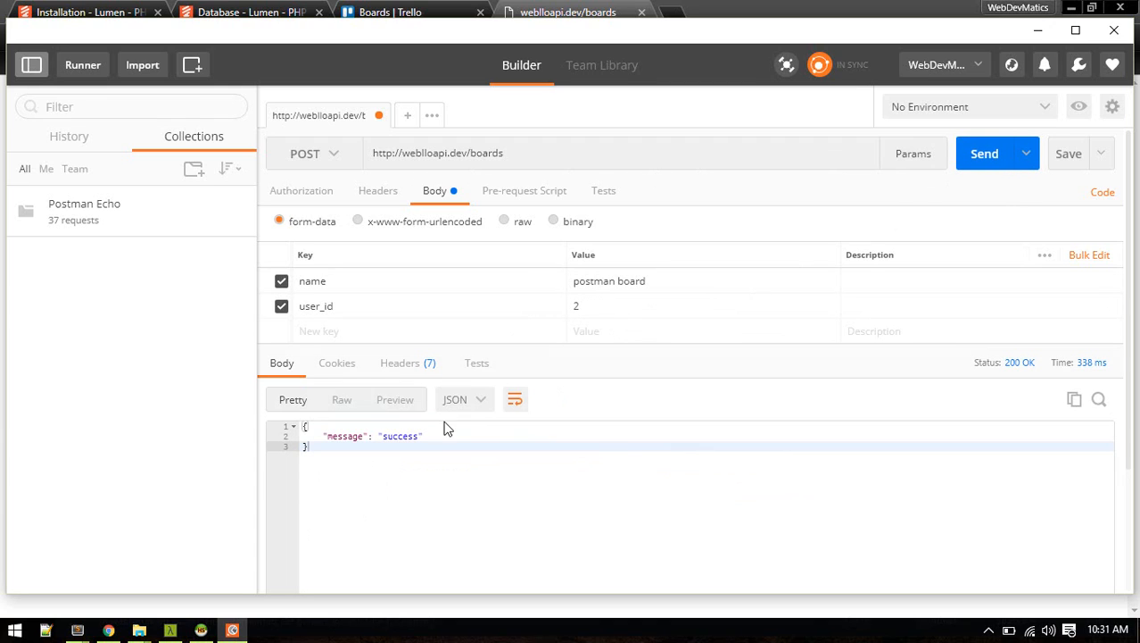
{"action": "double_click", "coordinate": [375, 435]}
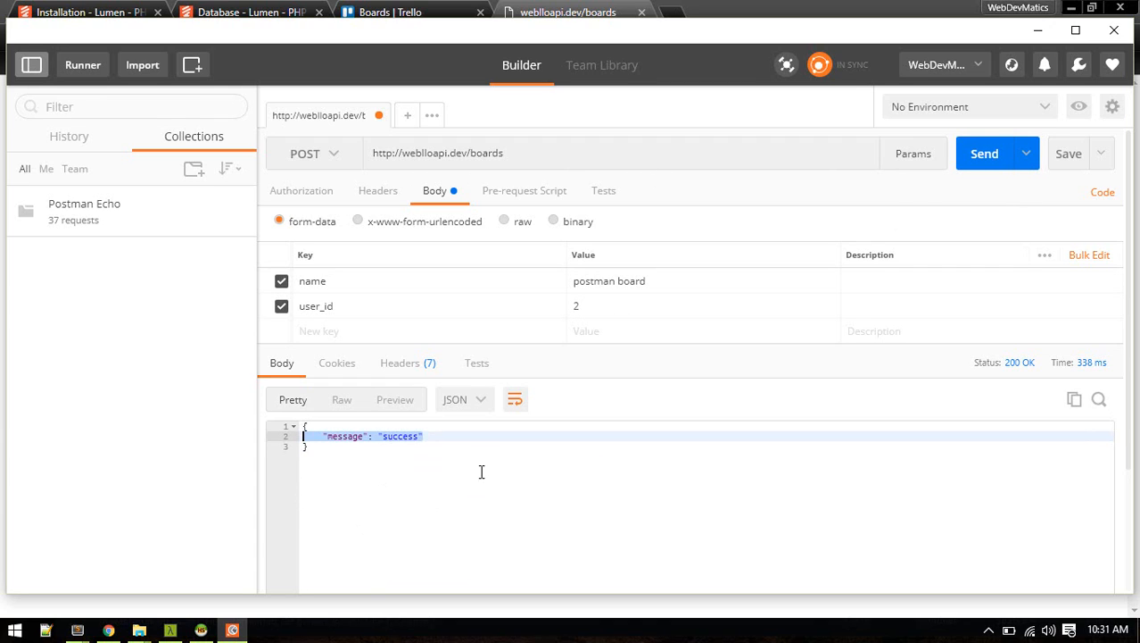
{"action": "left_click", "coordinate": [378, 190]}
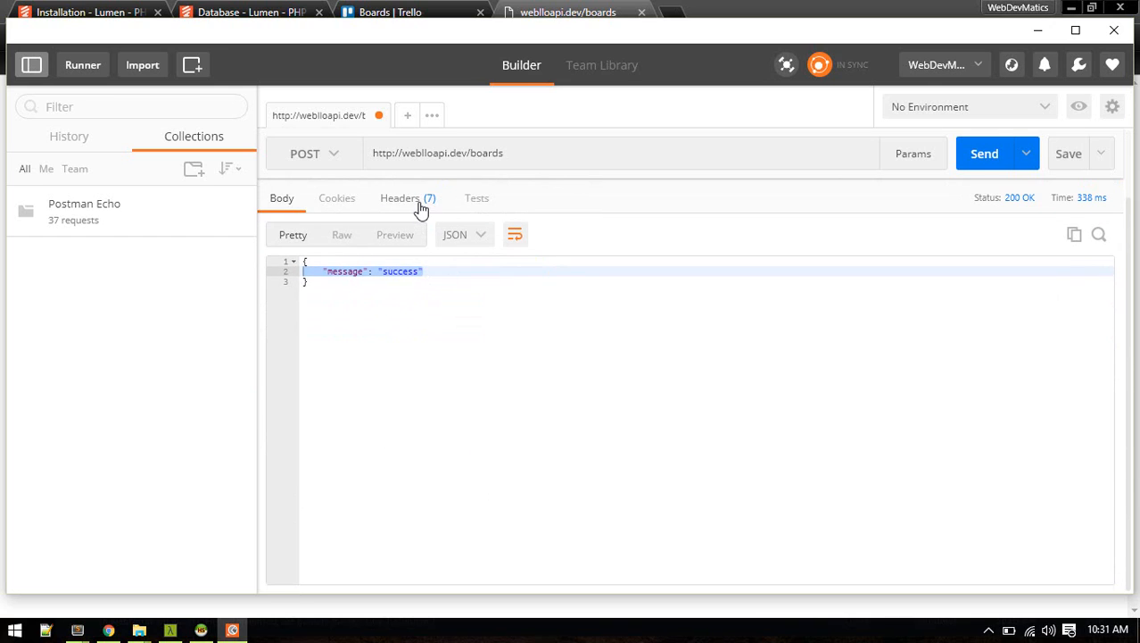
View the headers, change the request to GET, and resend it to /boards.
{"action": "left_click", "coordinate": [401, 197]}
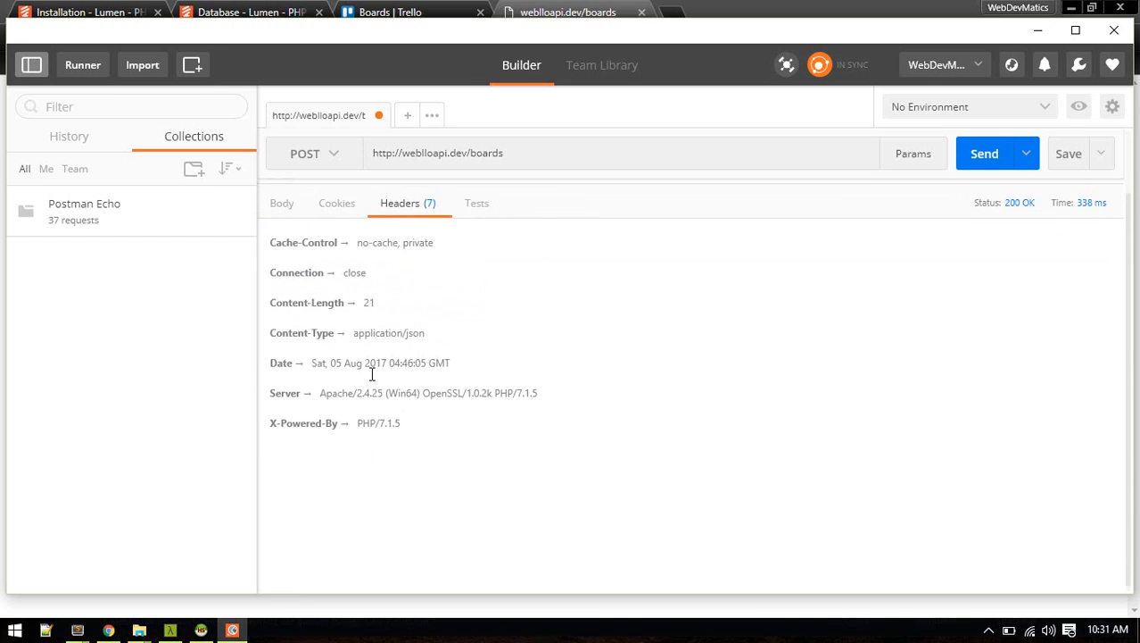
{"action": "left_click", "coordinate": [377, 190]}
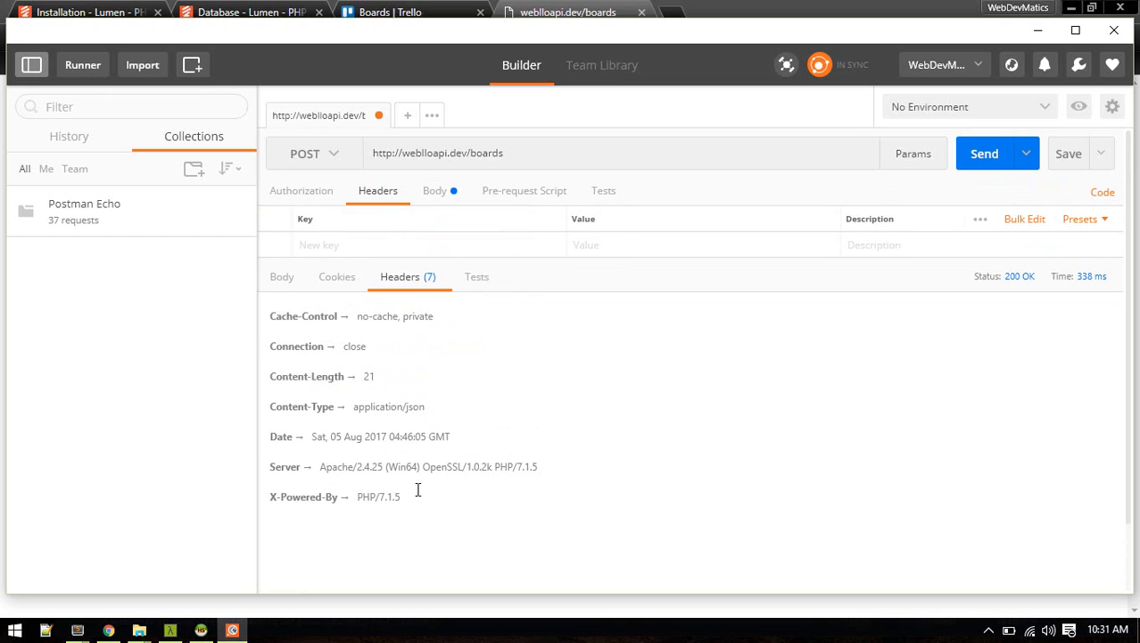
{"action": "mouse_move", "coordinate": [1026, 285]}
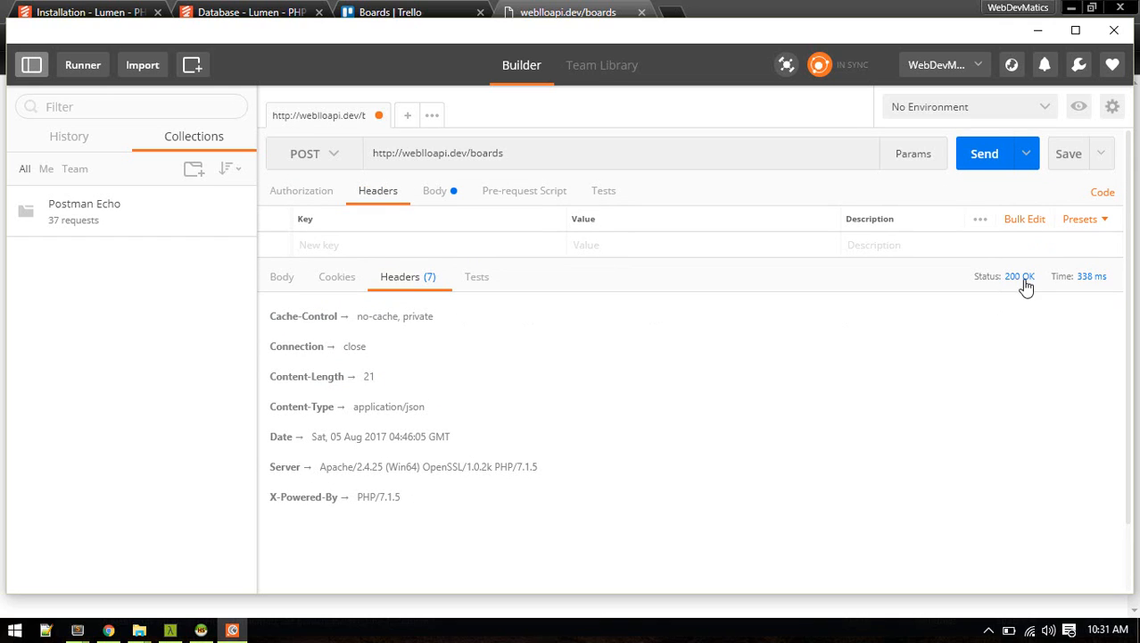
{"action": "left_click", "coordinate": [313, 153]}
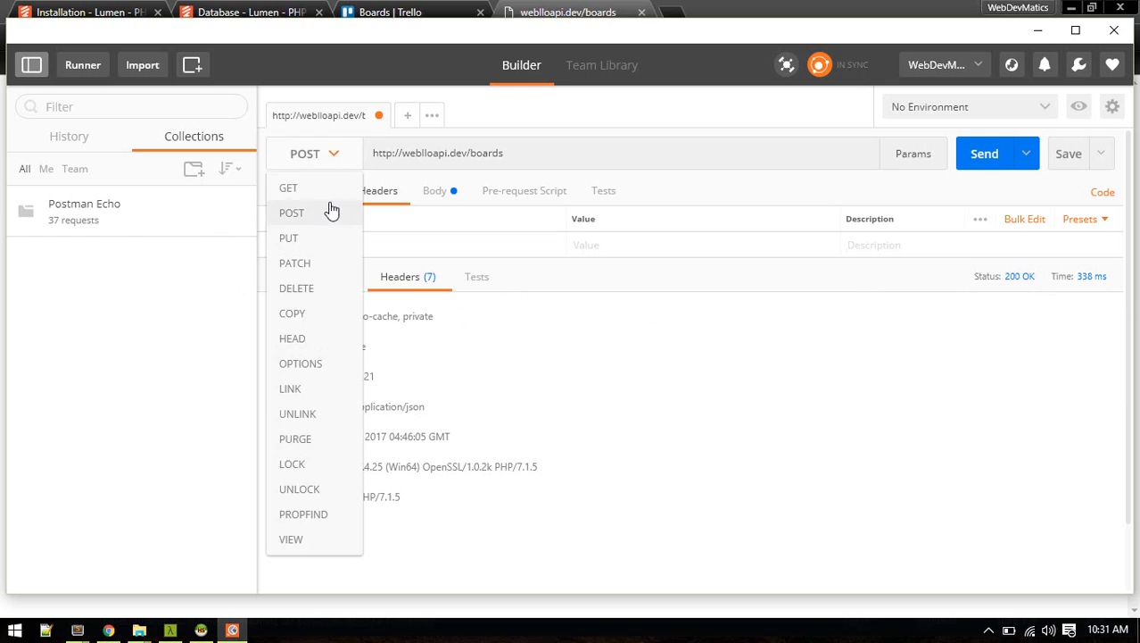
{"action": "left_click", "coordinate": [289, 187]}
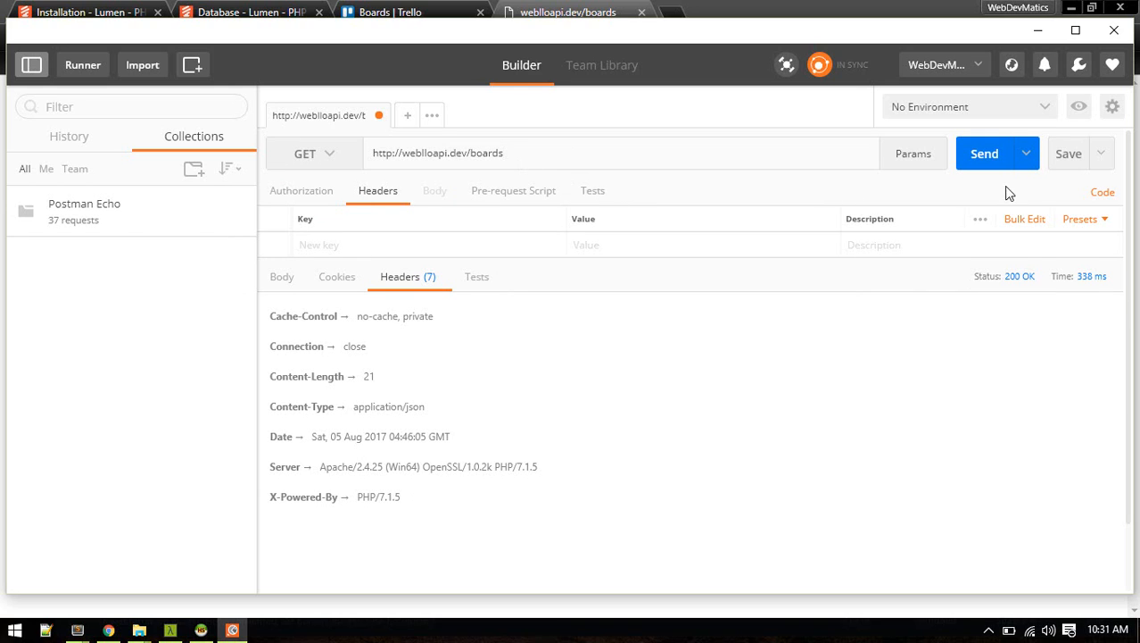
{"action": "left_click", "coordinate": [984, 153]}
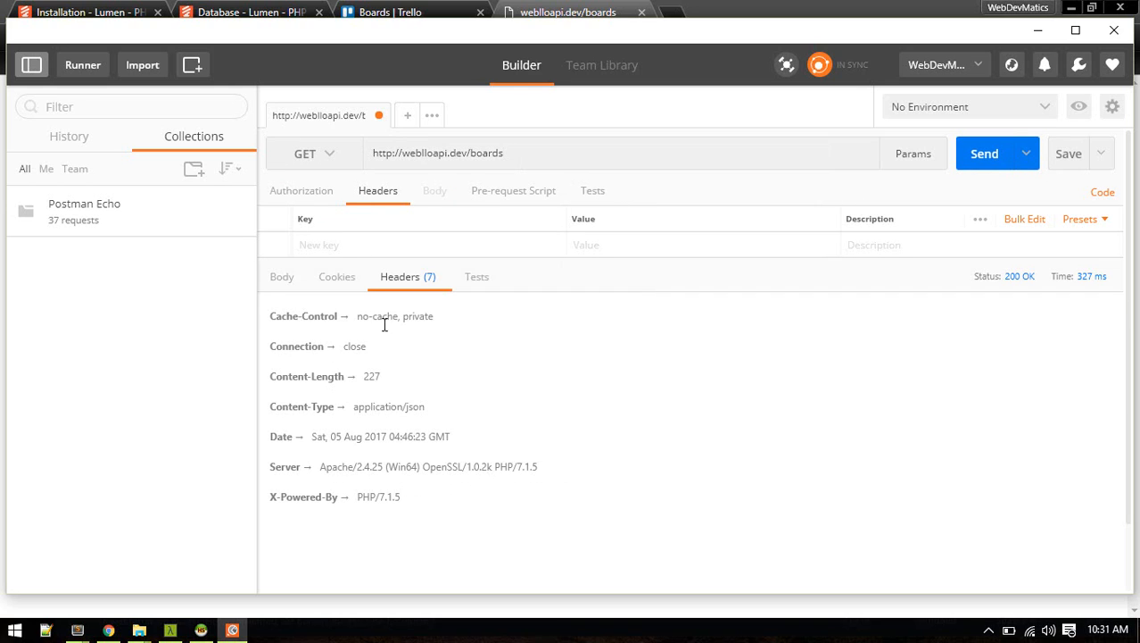
{"action": "left_click", "coordinate": [281, 275]}
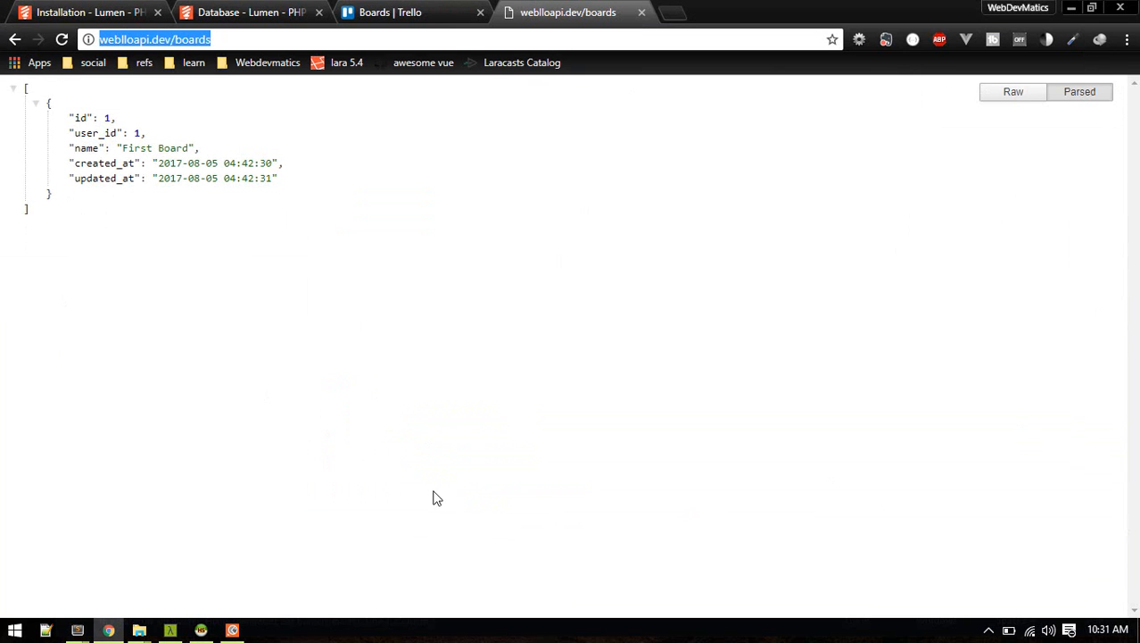
{"action": "mouse_move", "coordinate": [107, 630]}
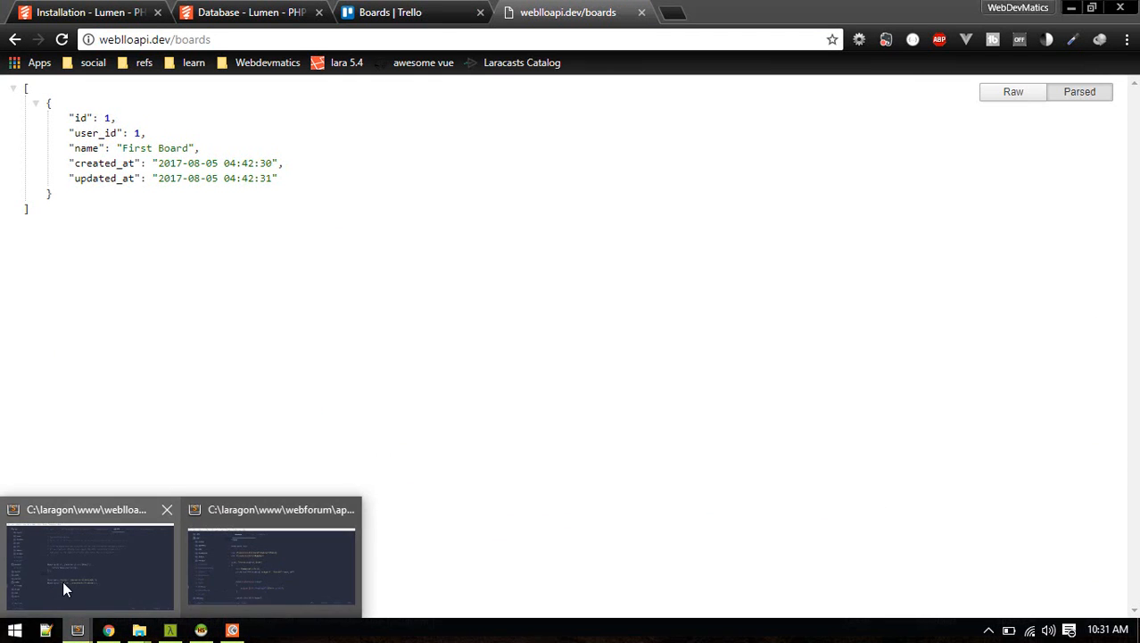
Add show(Board $board) returning $board to BoardController and save the file.
{"action": "left_click", "coordinate": [90, 563]}
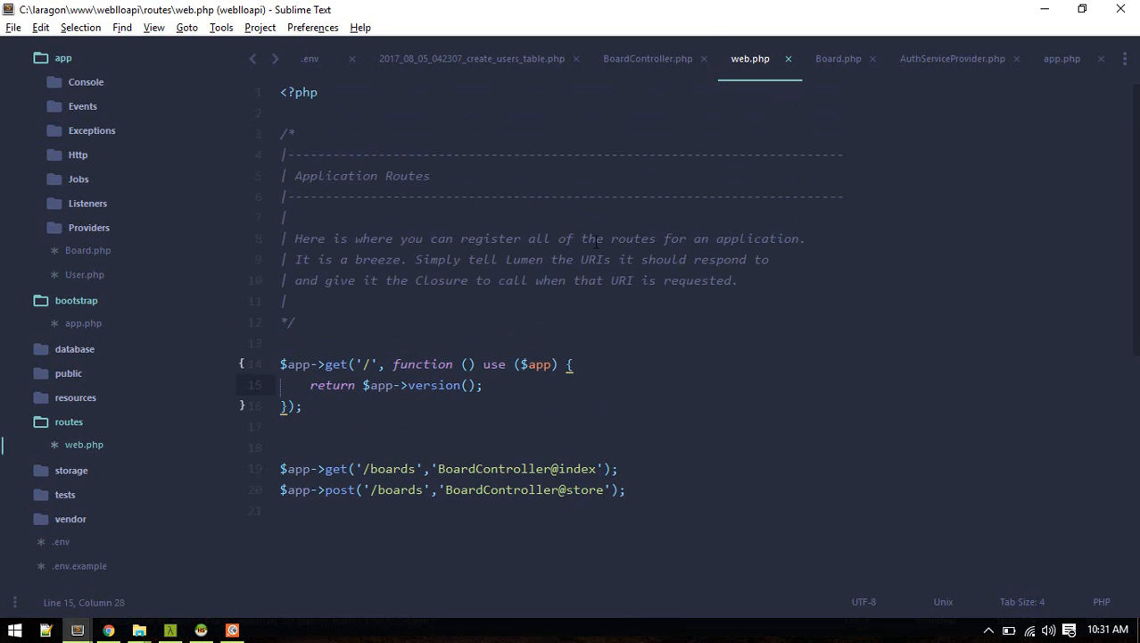
{"action": "left_click", "coordinate": [648, 58]}
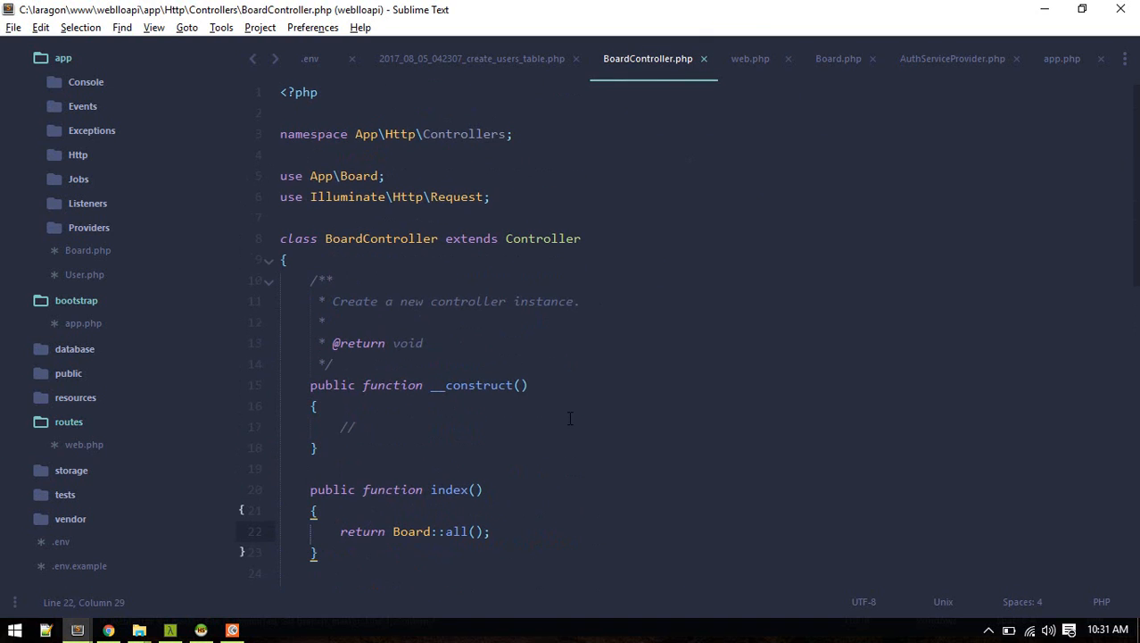
{"action": "mouse_move", "coordinate": [581, 79]}
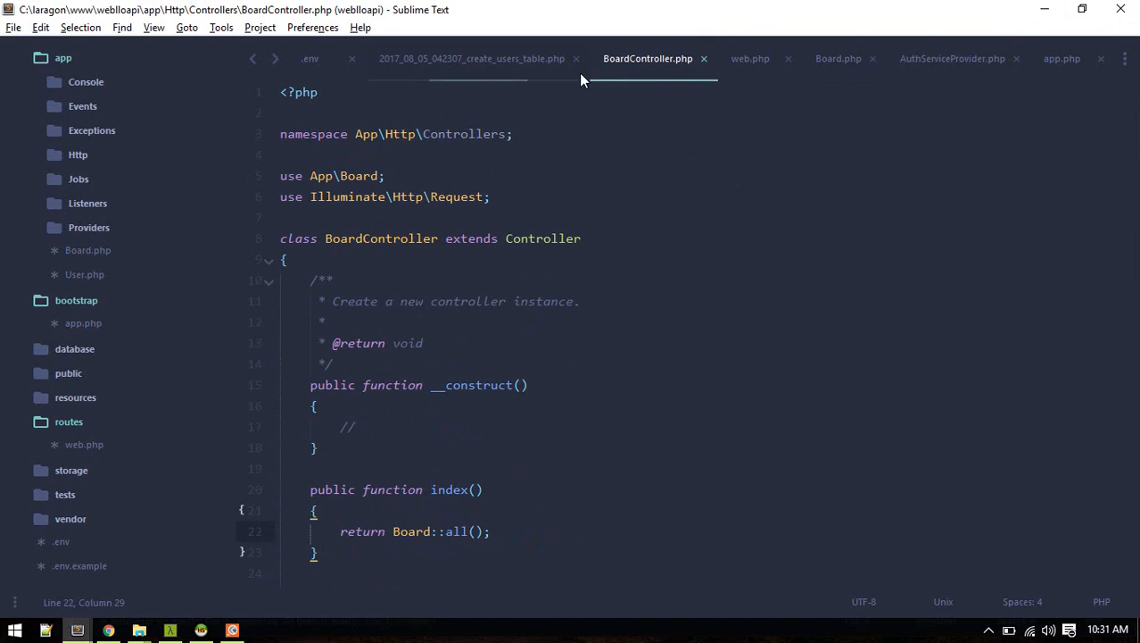
{"action": "scroll", "scroll_direction": "down", "scroll_amount": 3}
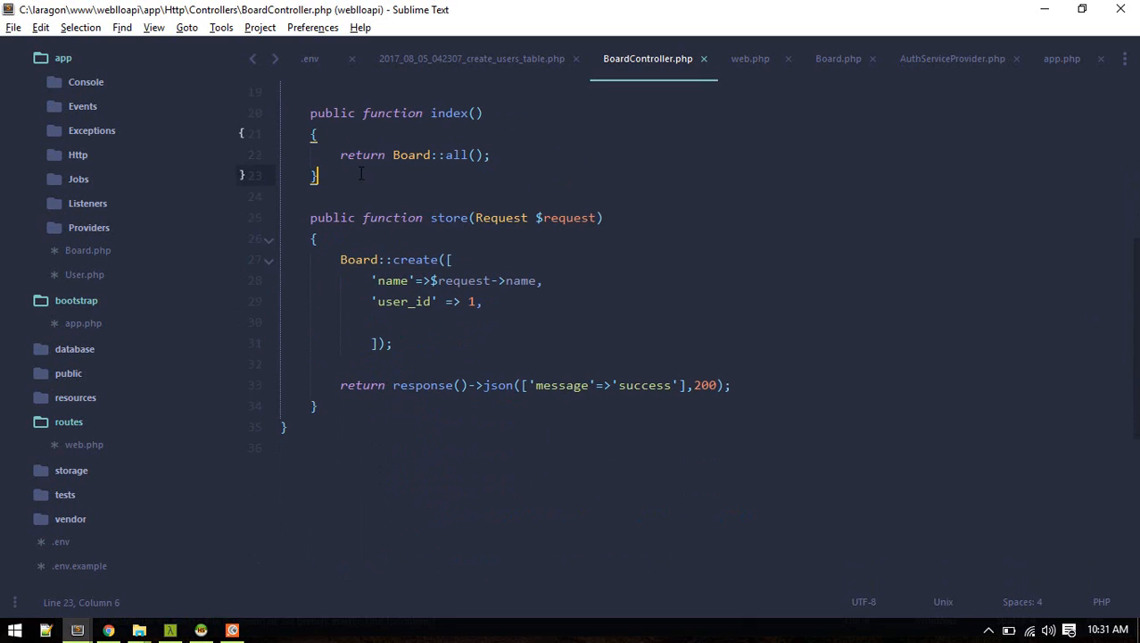
{"action": "type", "text": "me"}
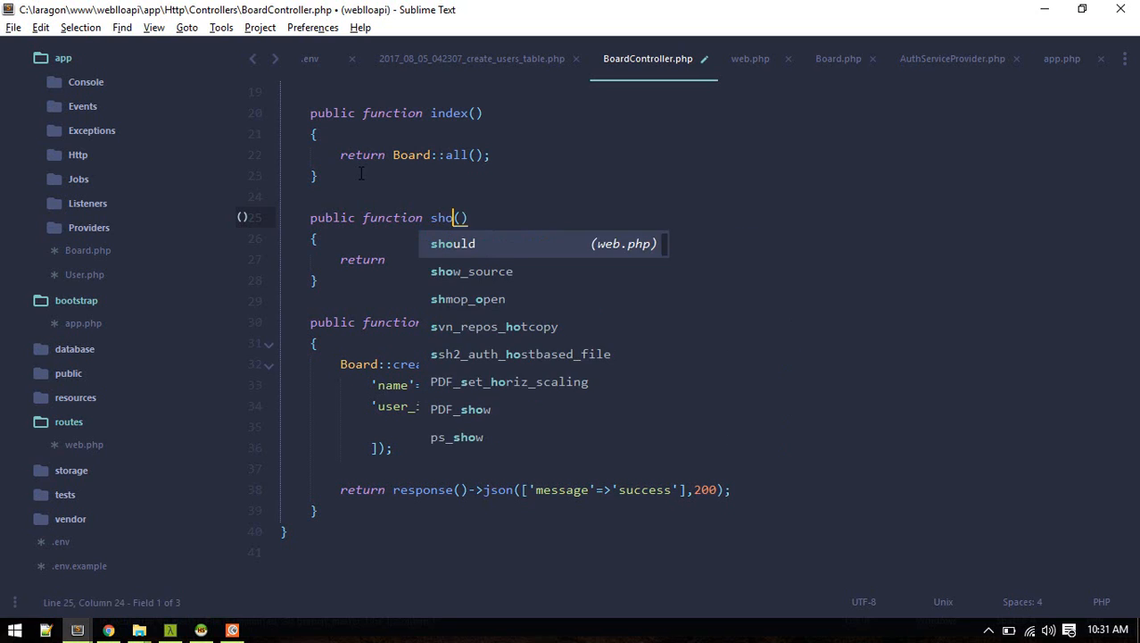
{"action": "type", "text": "w(B"}
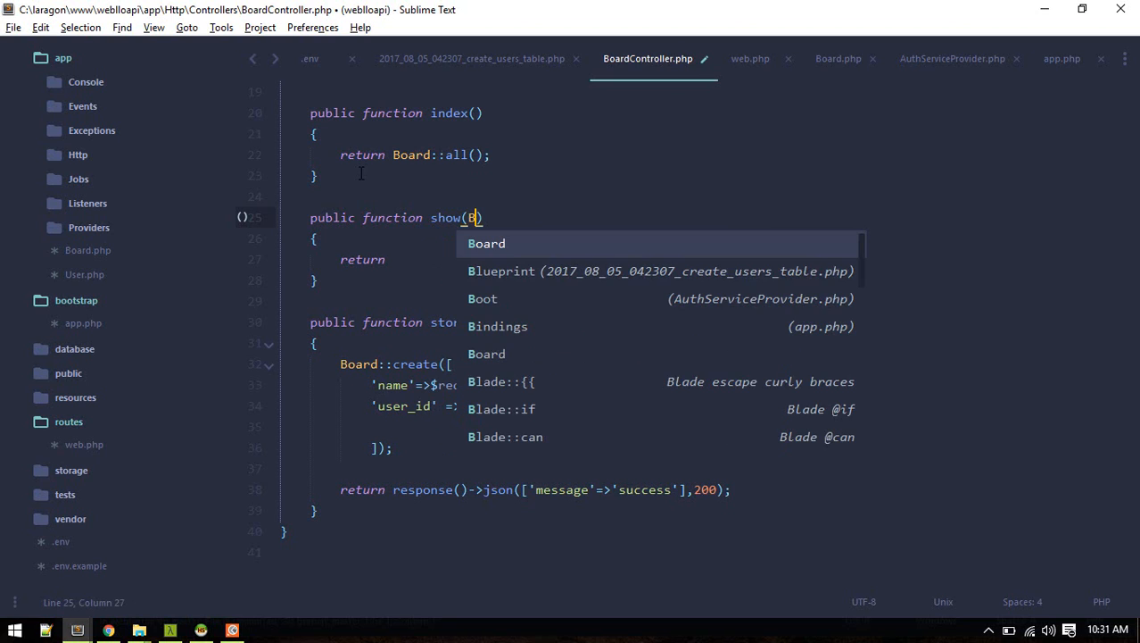
{"action": "type", "text": "oard $"}
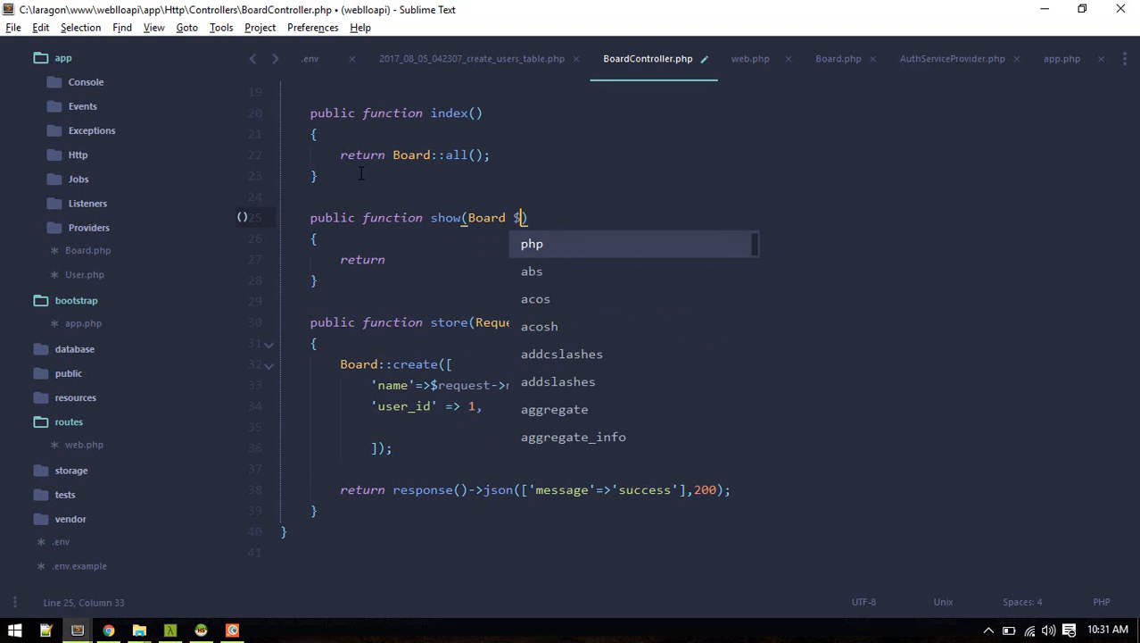
{"action": "type", "text": "board"}
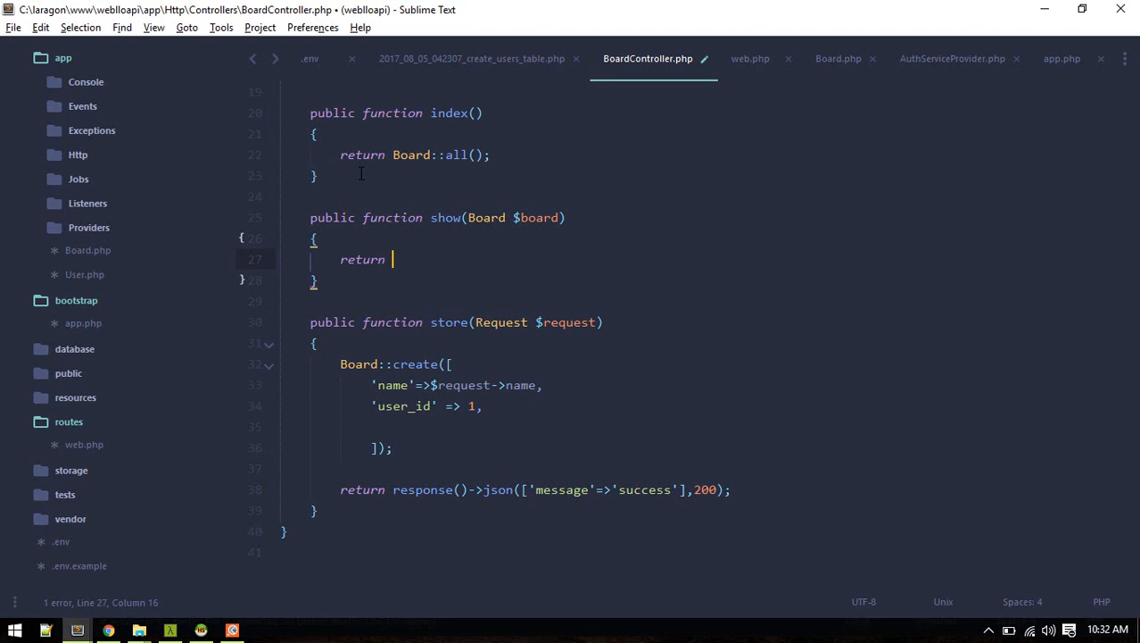
{"action": "type", "text": "$board;"}
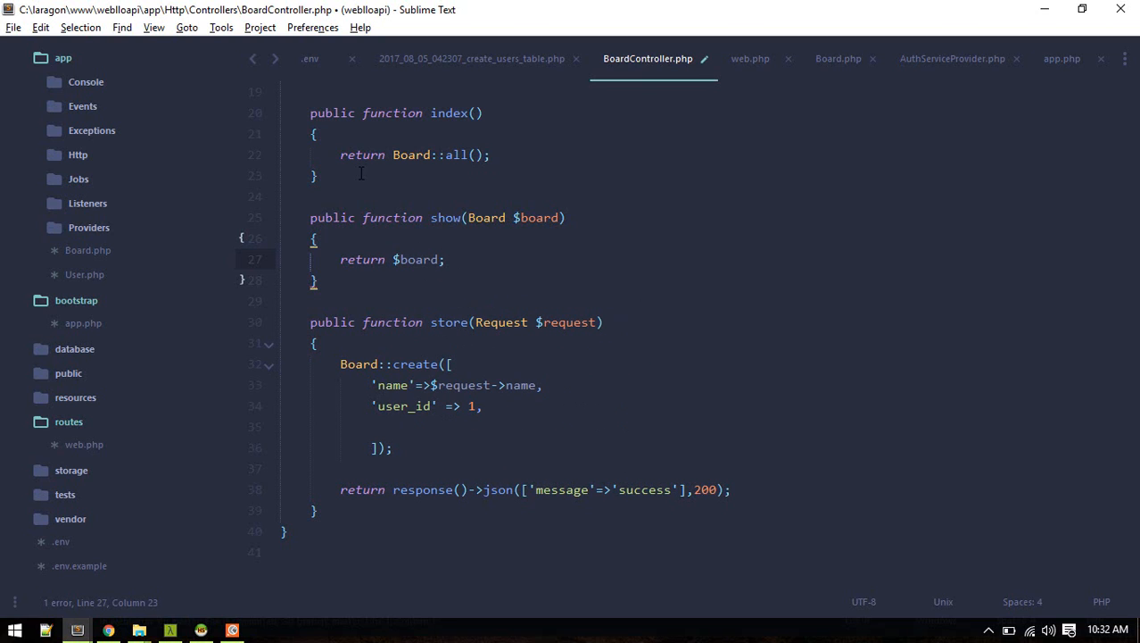
{"action": "key", "text": "ctrl+s"}
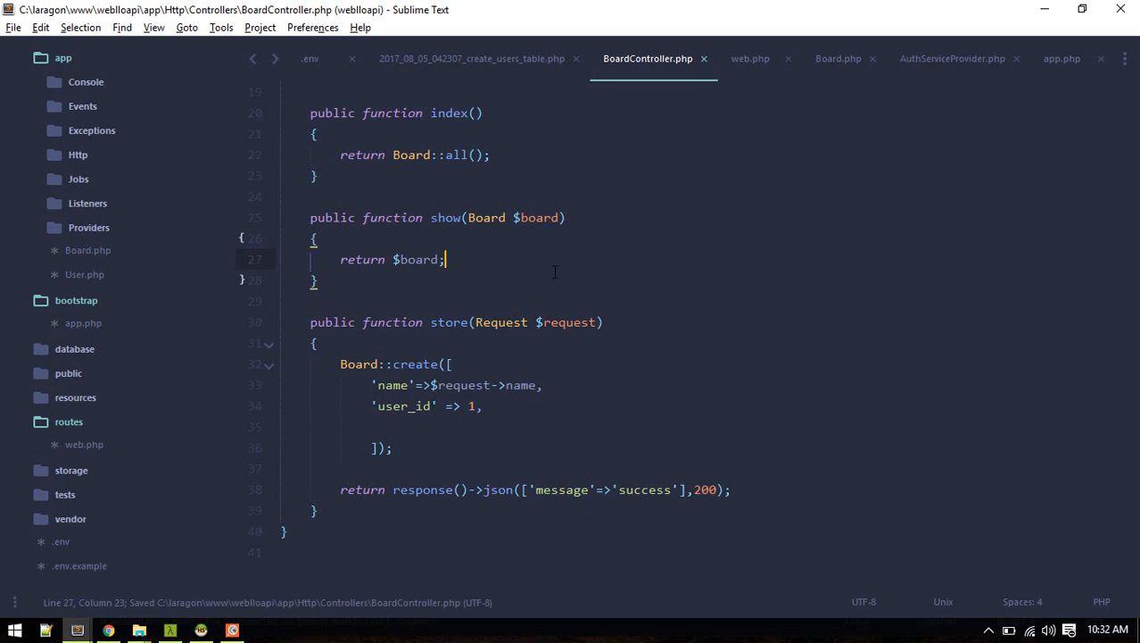
{"action": "mouse_move", "coordinate": [796, 72]}
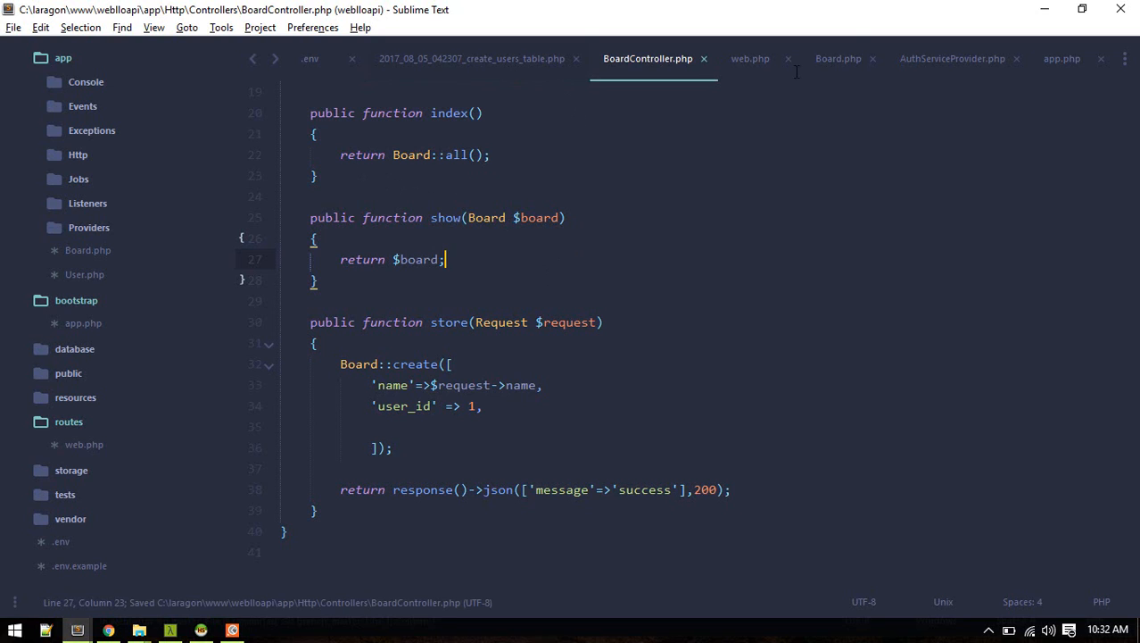
{"action": "left_click", "coordinate": [750, 58]}
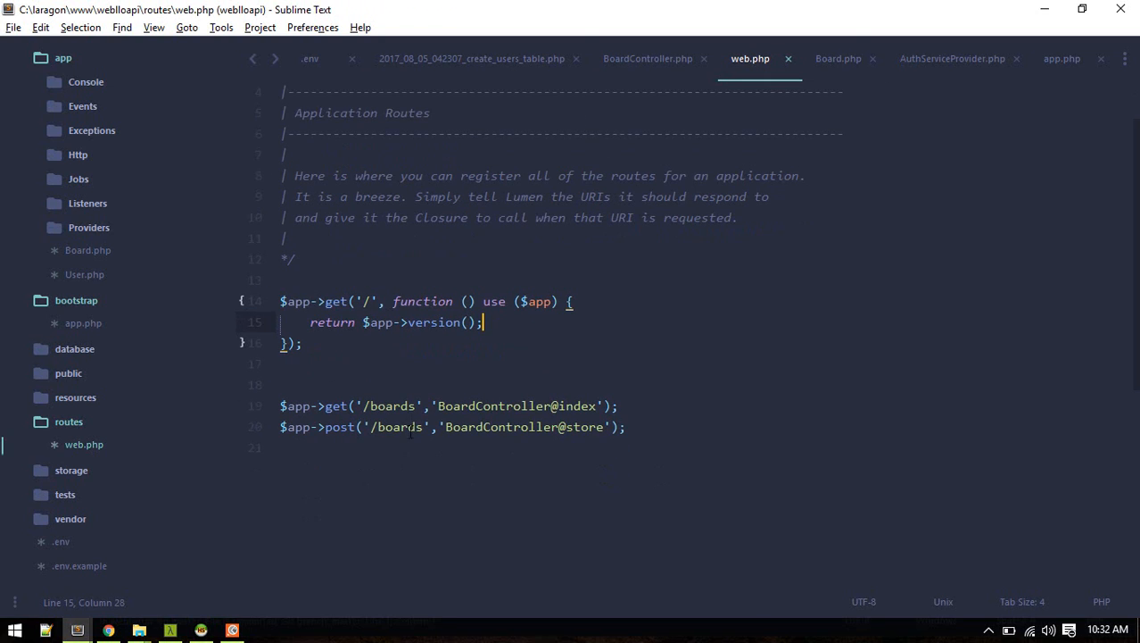
Duplicate the BoardController@index route with path '/boards/{board}' in web.php and save.
{"action": "left_click", "coordinate": [618, 406]}
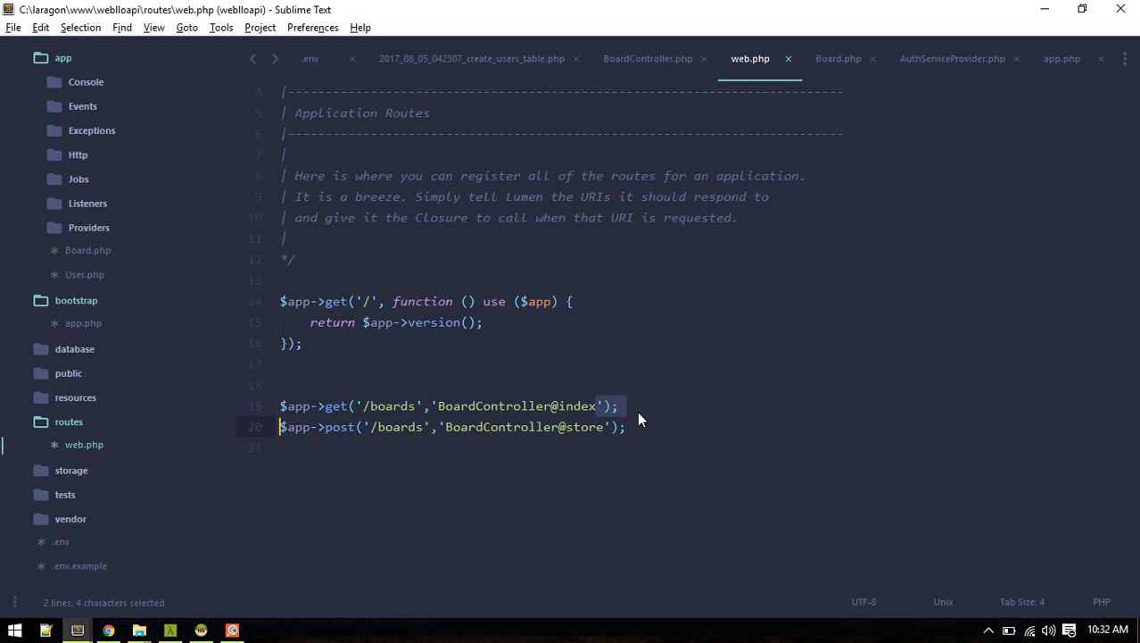
{"action": "left_click", "coordinate": [637, 405]}
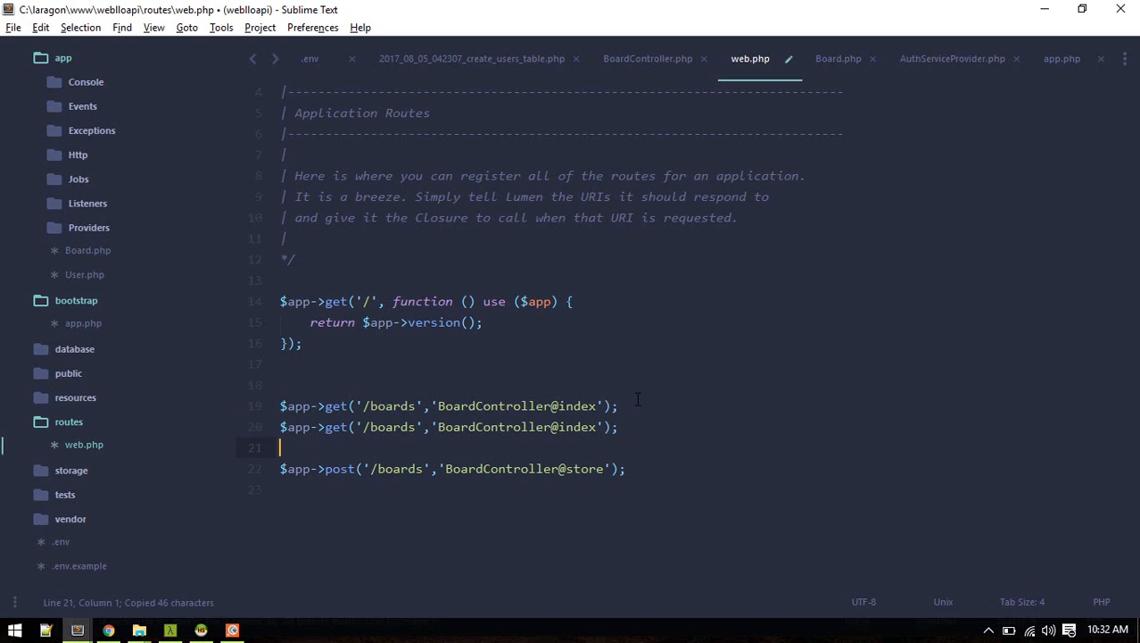
{"action": "left_click", "coordinate": [419, 425]}
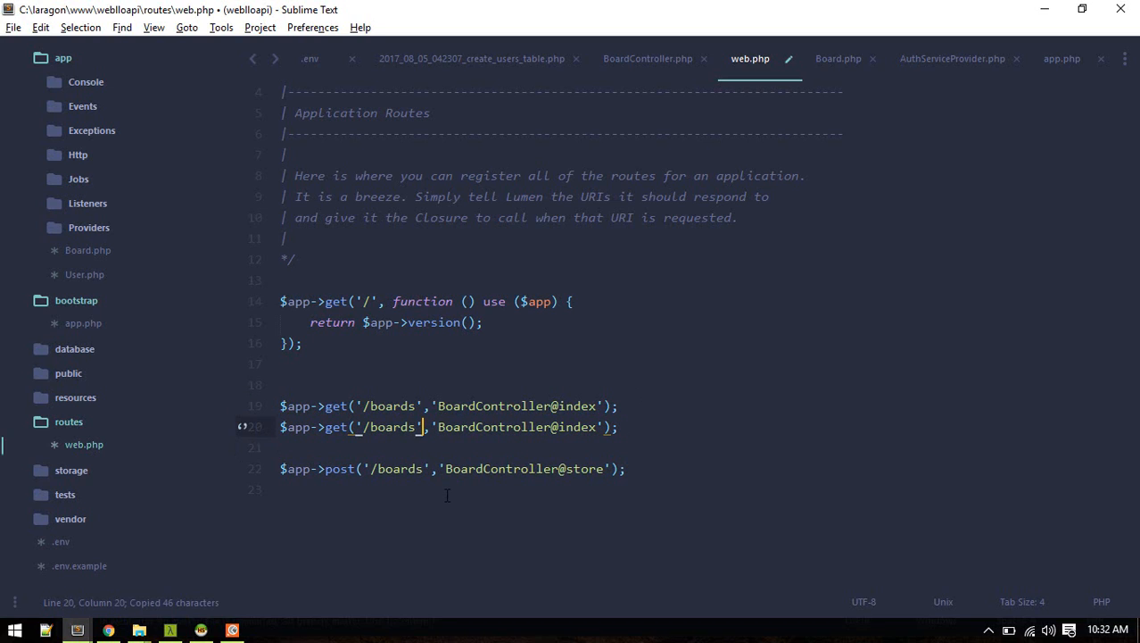
{"action": "type", "text": "/"}
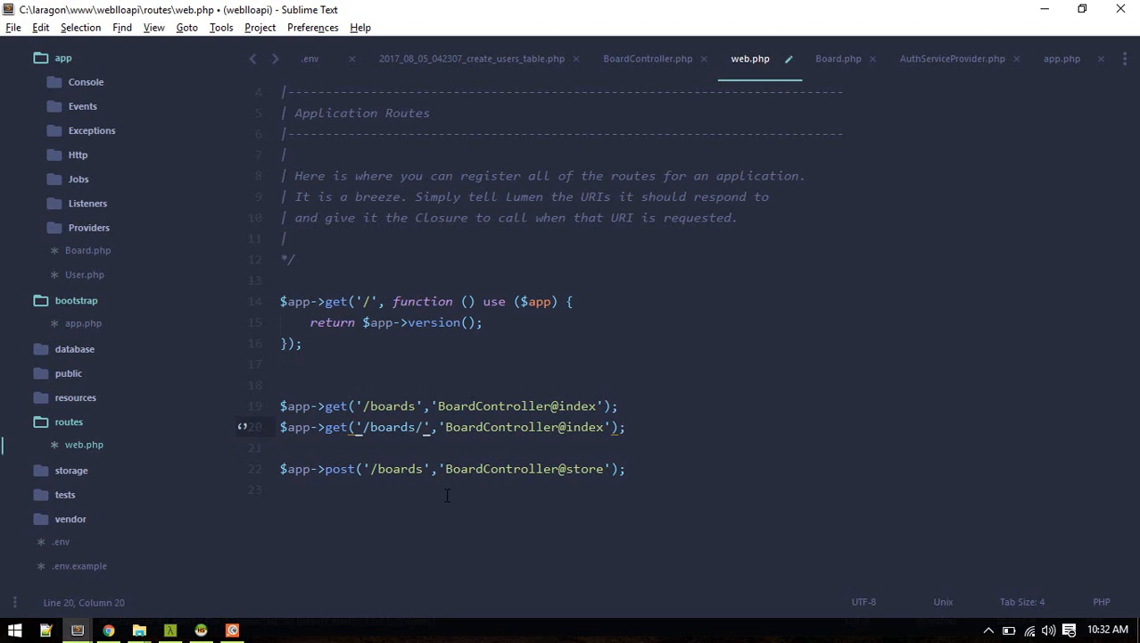
{"action": "type", "text": "{board"}
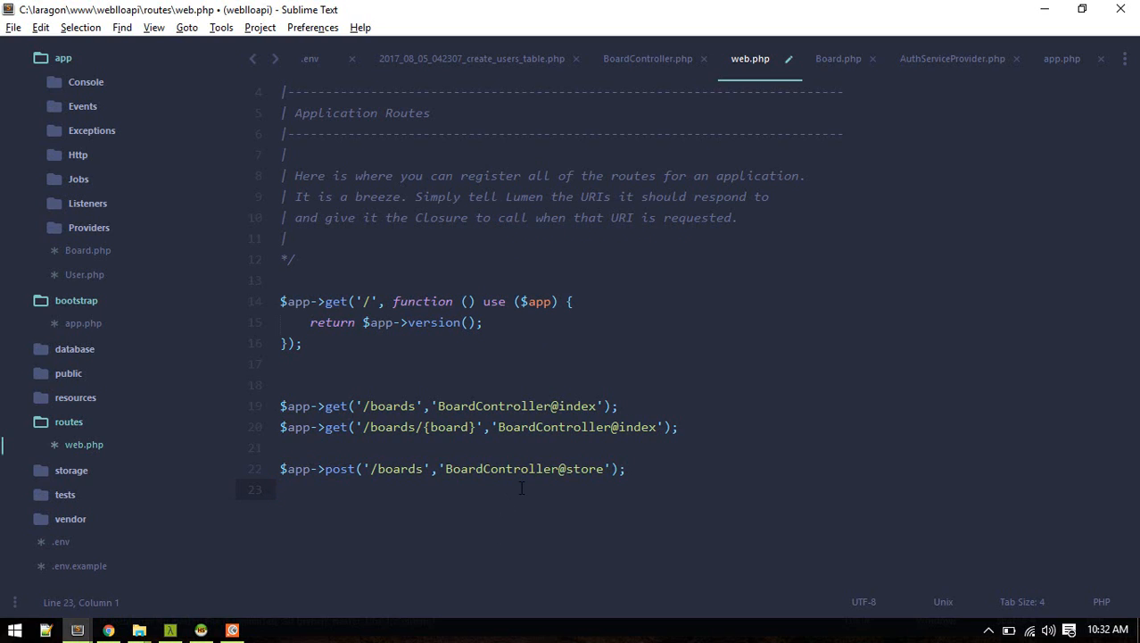
{"action": "key", "text": "ctrl+s"}
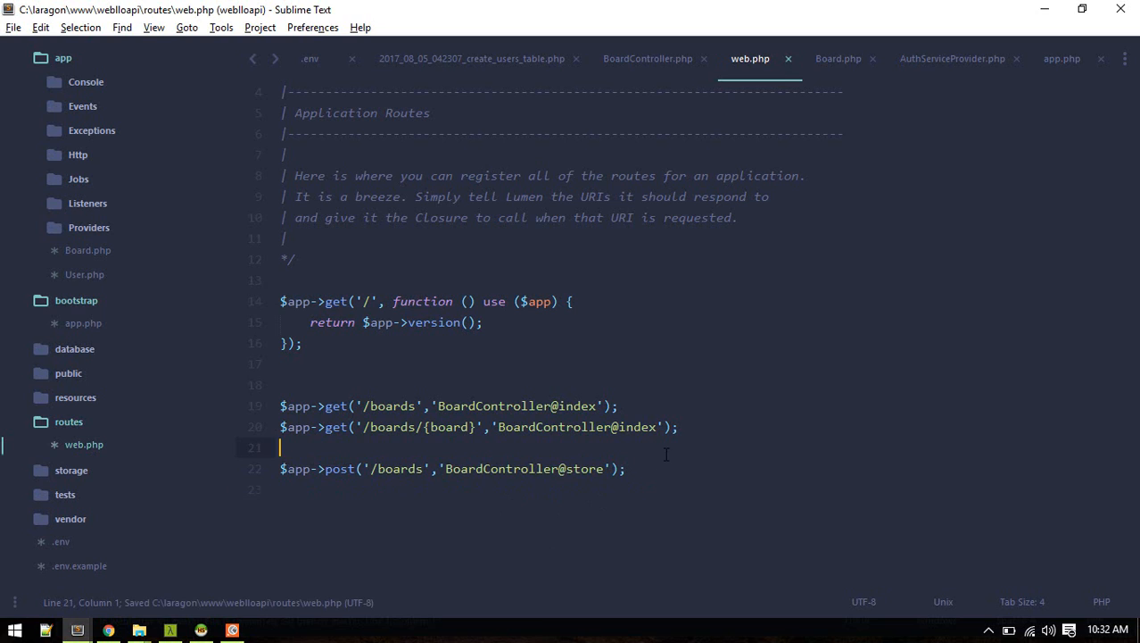
{"action": "left_click", "coordinate": [232, 630]}
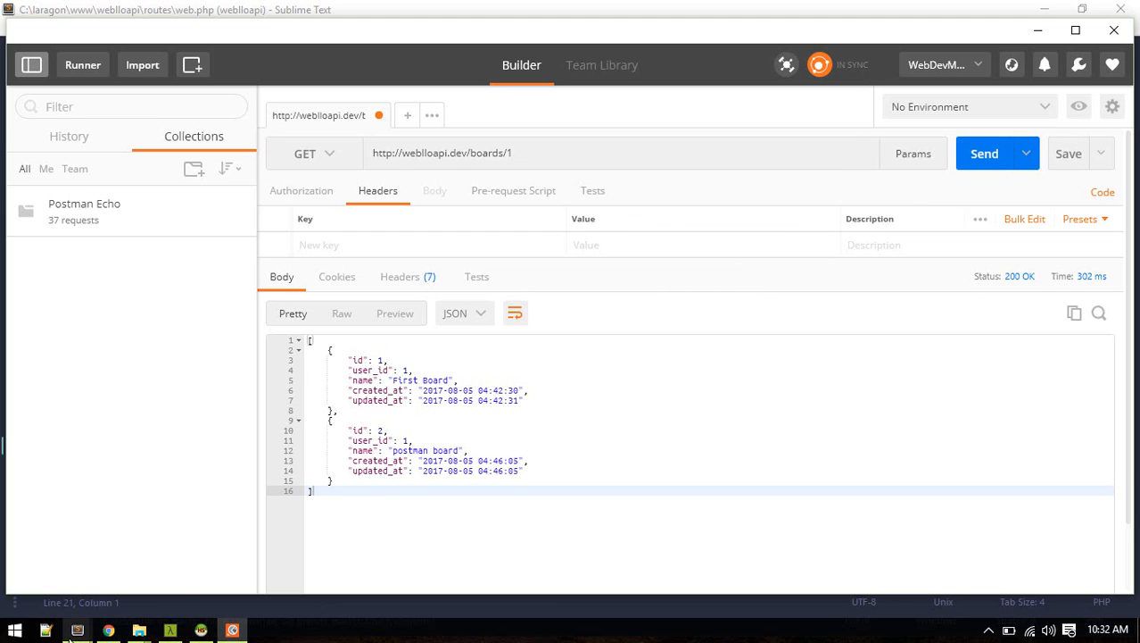
Change the /boards/{board} route's action from BoardController@index to BoardController@show.
{"action": "left_click", "coordinate": [75, 630]}
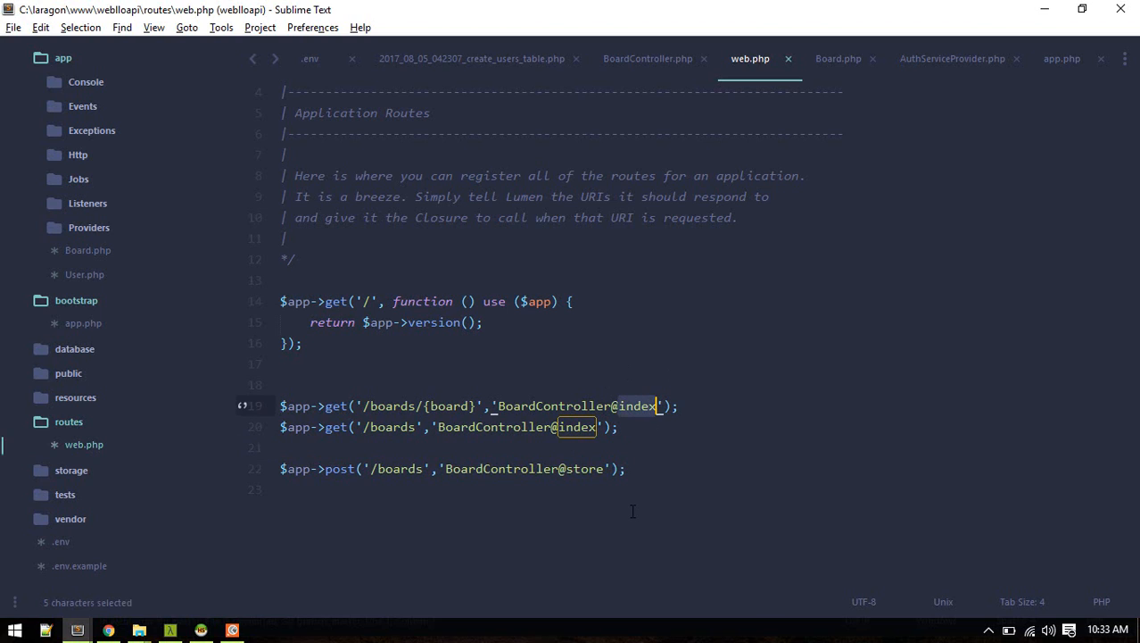
{"action": "type", "text": "show"}
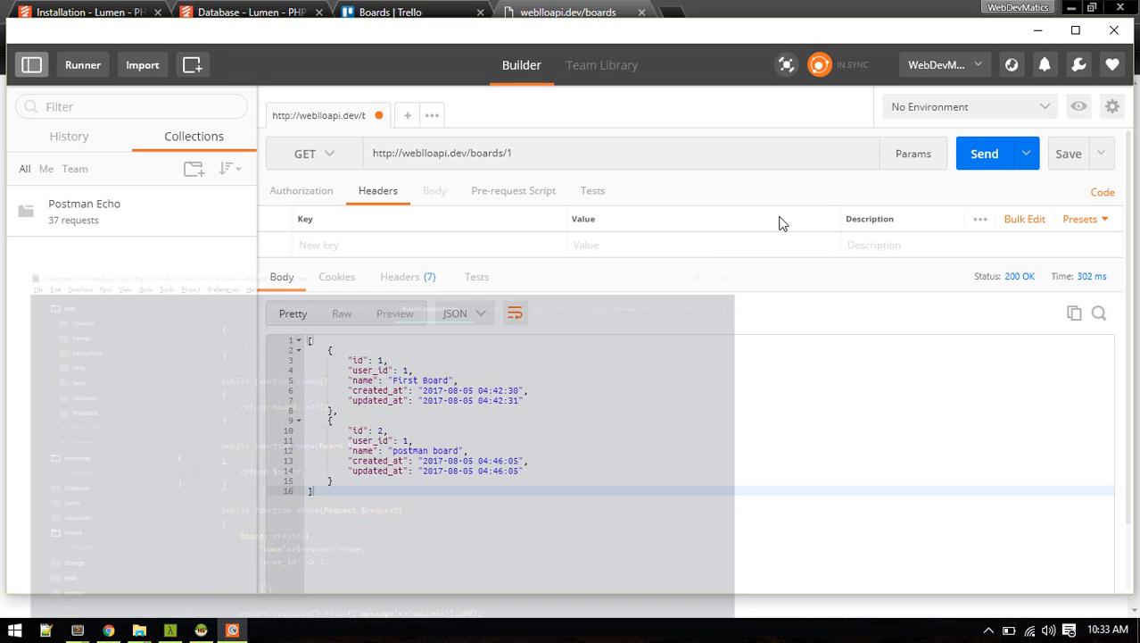
Resend GET boards/1 and preview the 500 error: show() received a string, not a Board.
{"action": "left_click", "coordinate": [985, 153]}
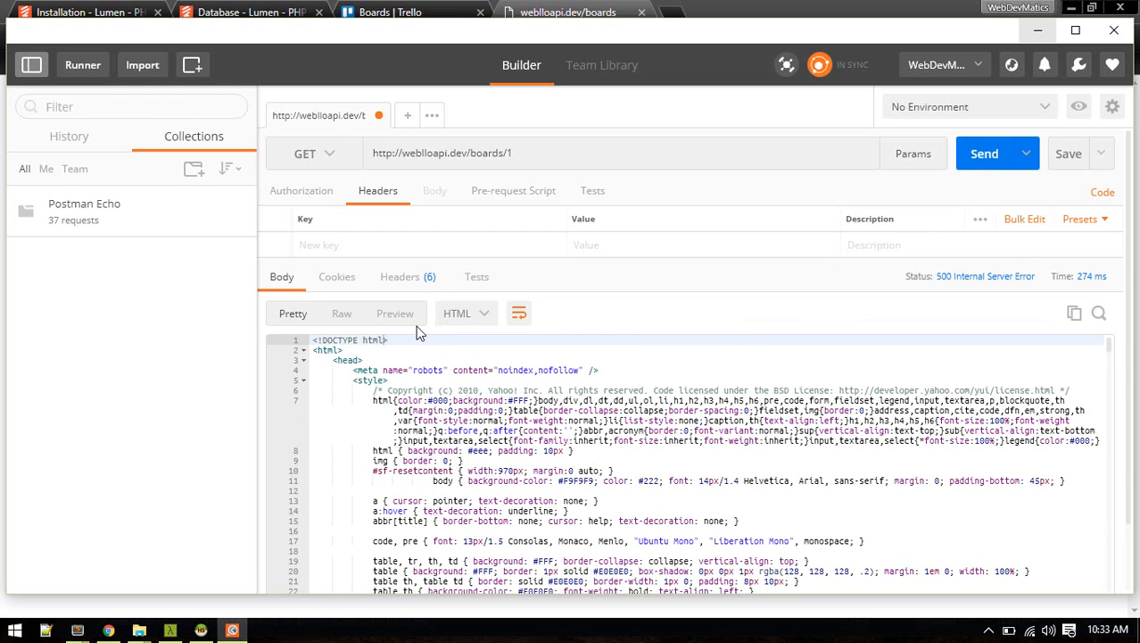
{"action": "left_click", "coordinate": [395, 313]}
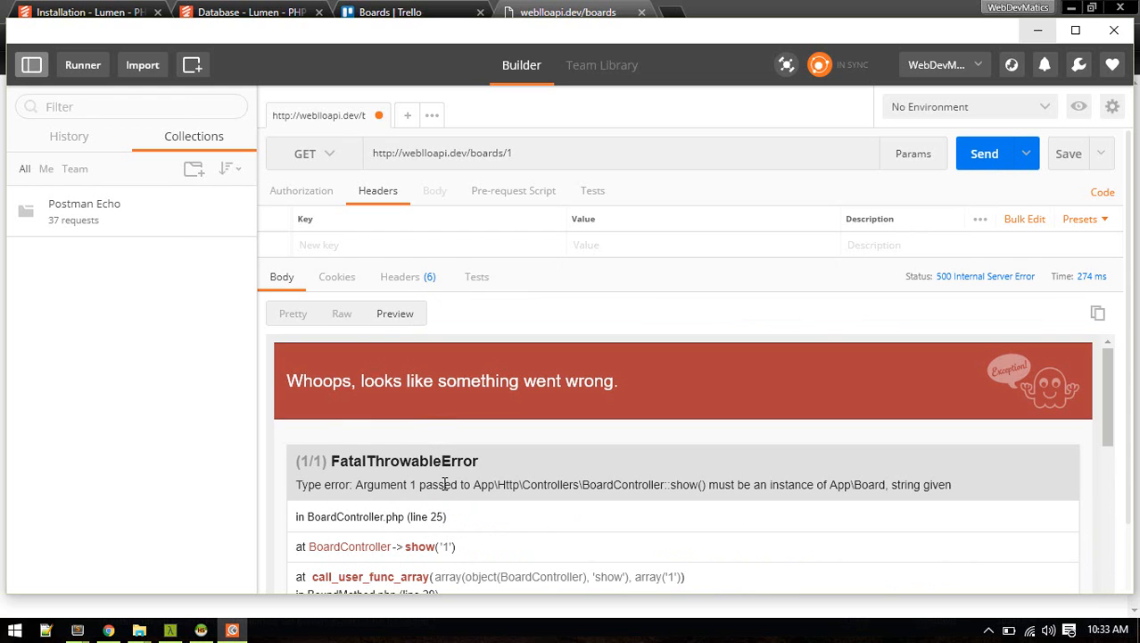
{"action": "mouse_move", "coordinate": [410, 553]}
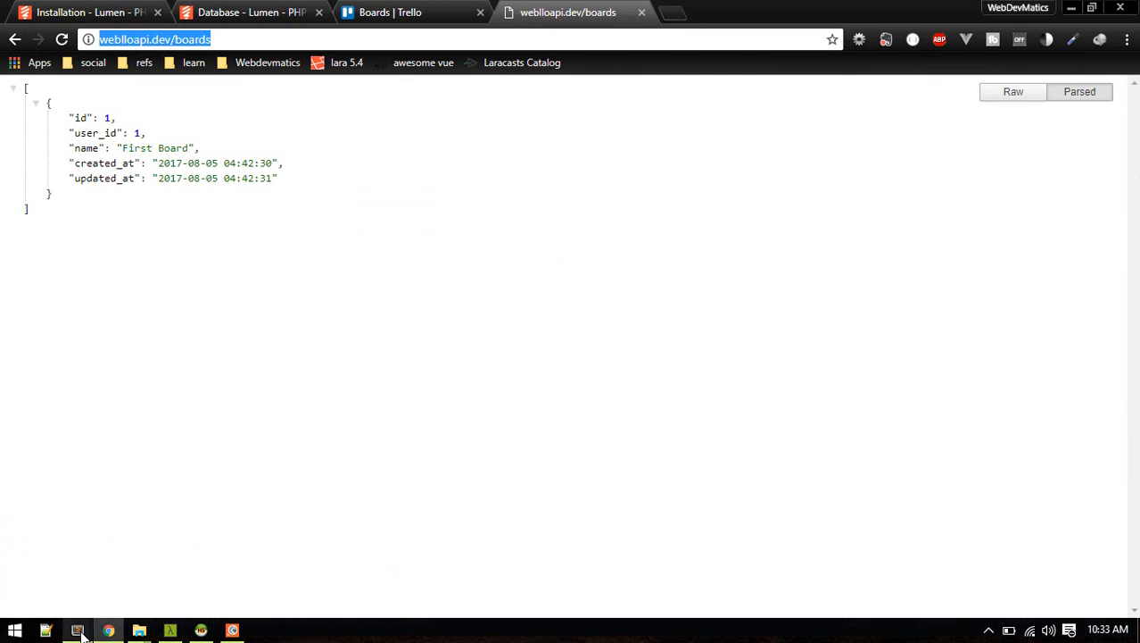
{"action": "left_click", "coordinate": [76, 630]}
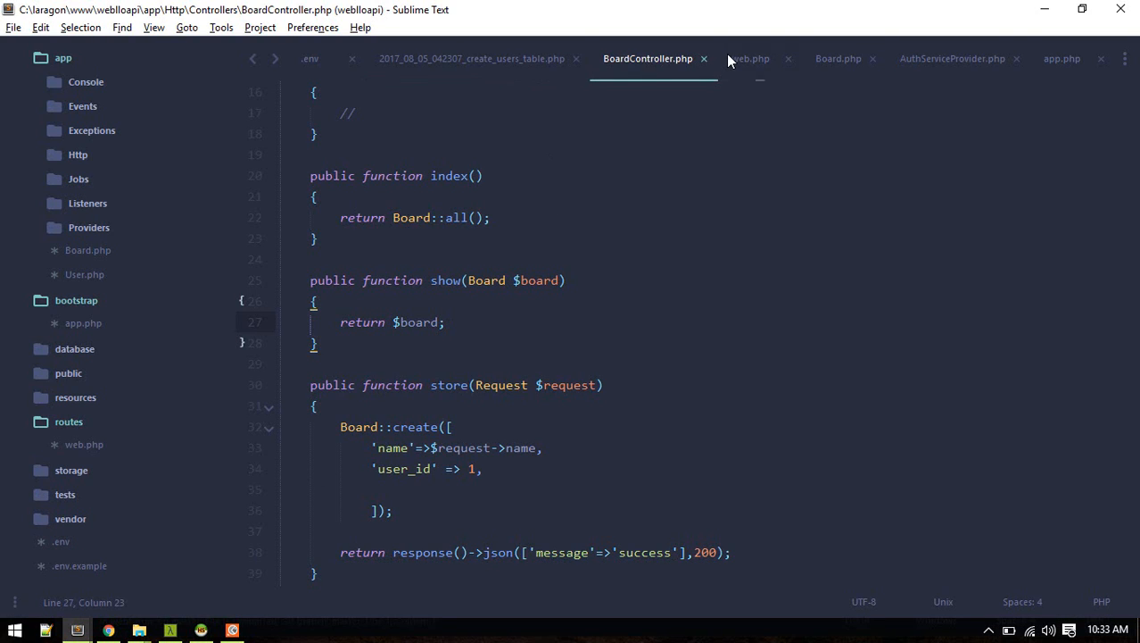
Change show() to take $boardId and look it up with Board::findOrFail($boardId).
{"action": "left_click", "coordinate": [750, 58]}
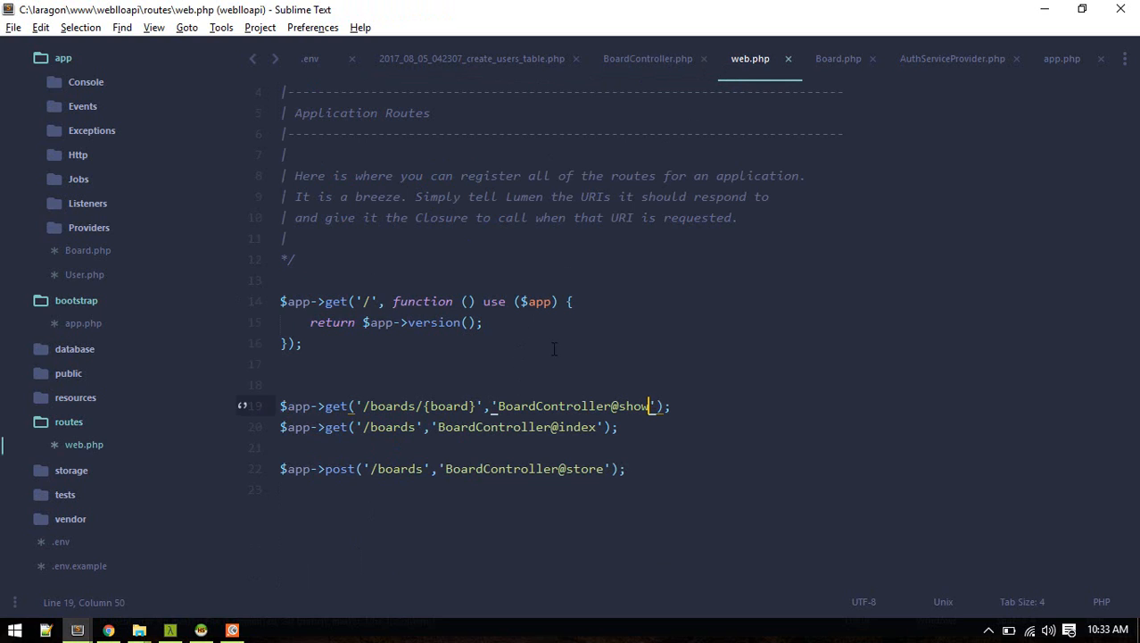
{"action": "left_click", "coordinate": [648, 58]}
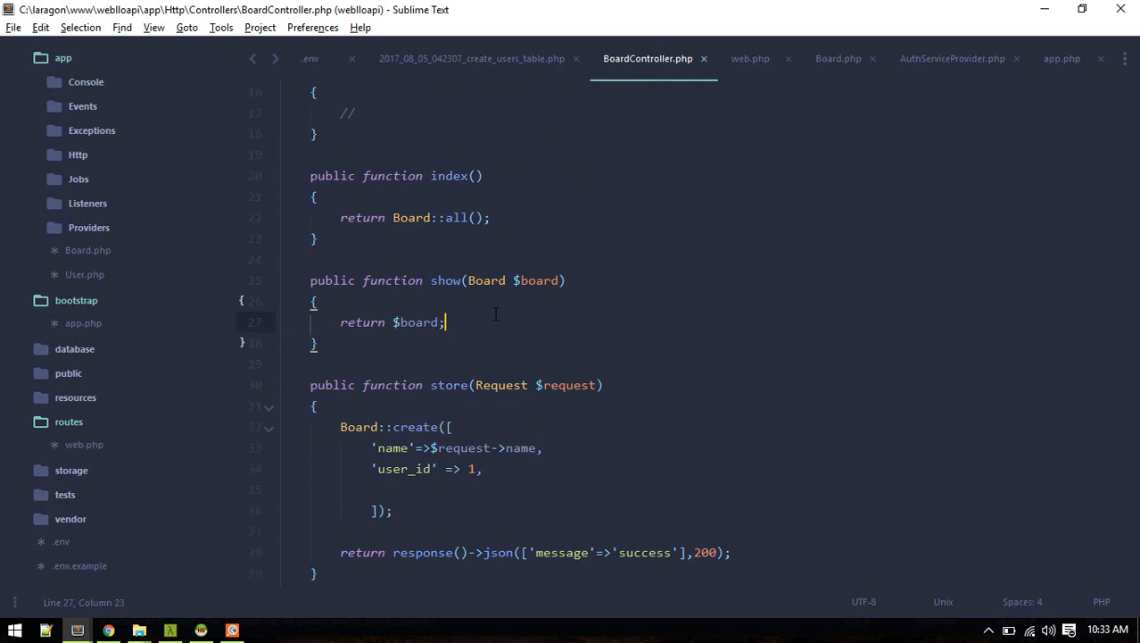
{"action": "mouse_move", "coordinate": [534, 320]}
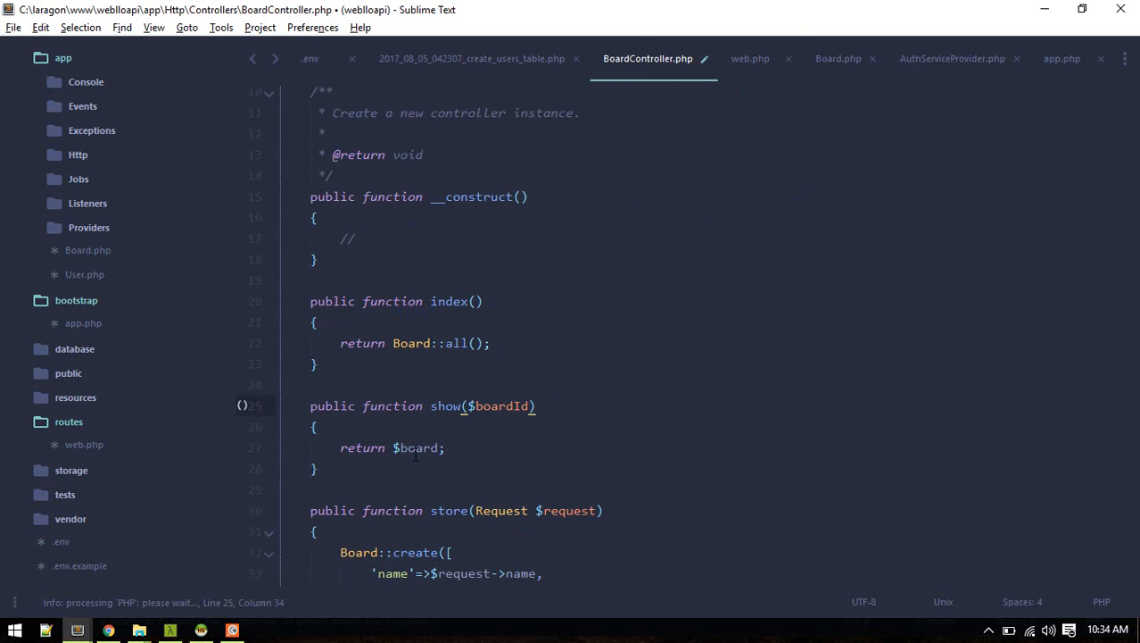
{"action": "type", "text": "$board="}
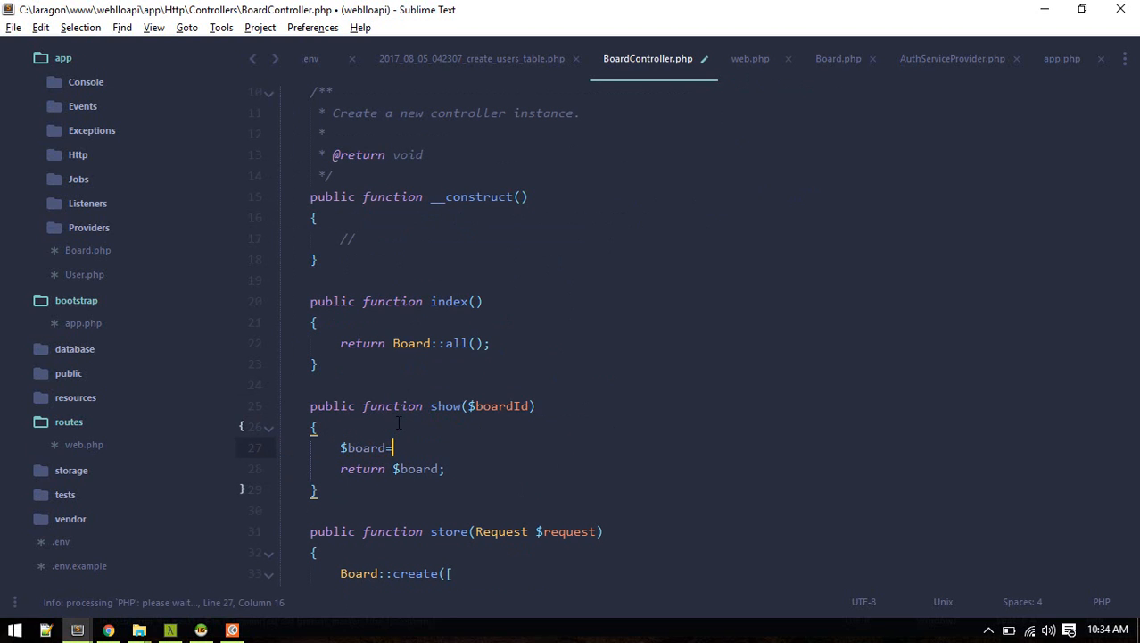
{"action": "type", "text": "Board:"}
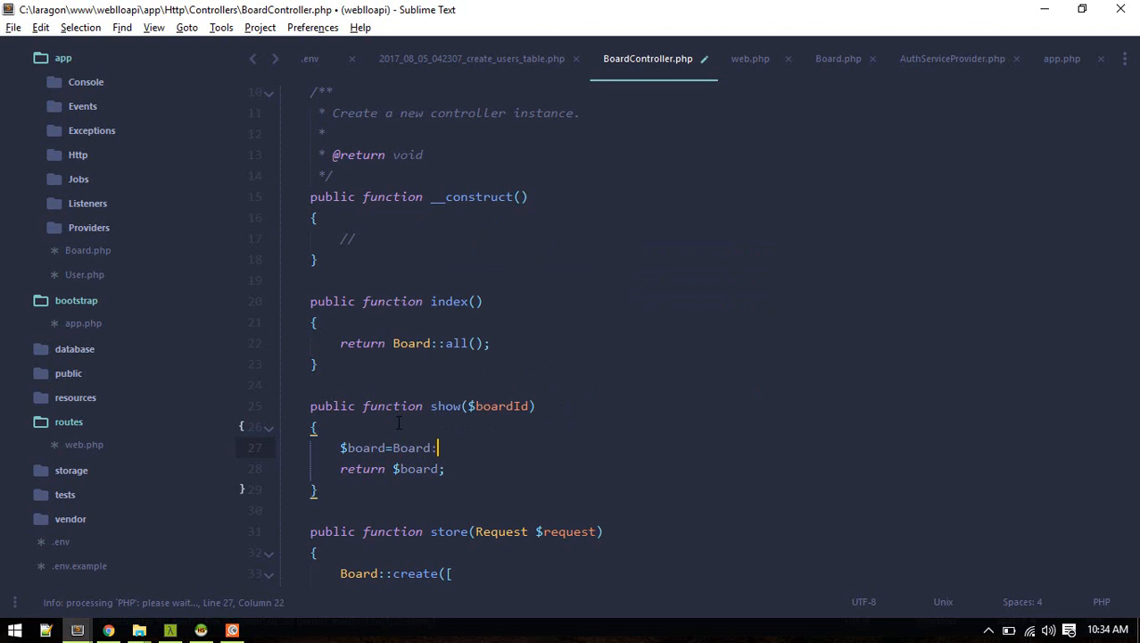
{"action": "type", "text": "findOrFa"}
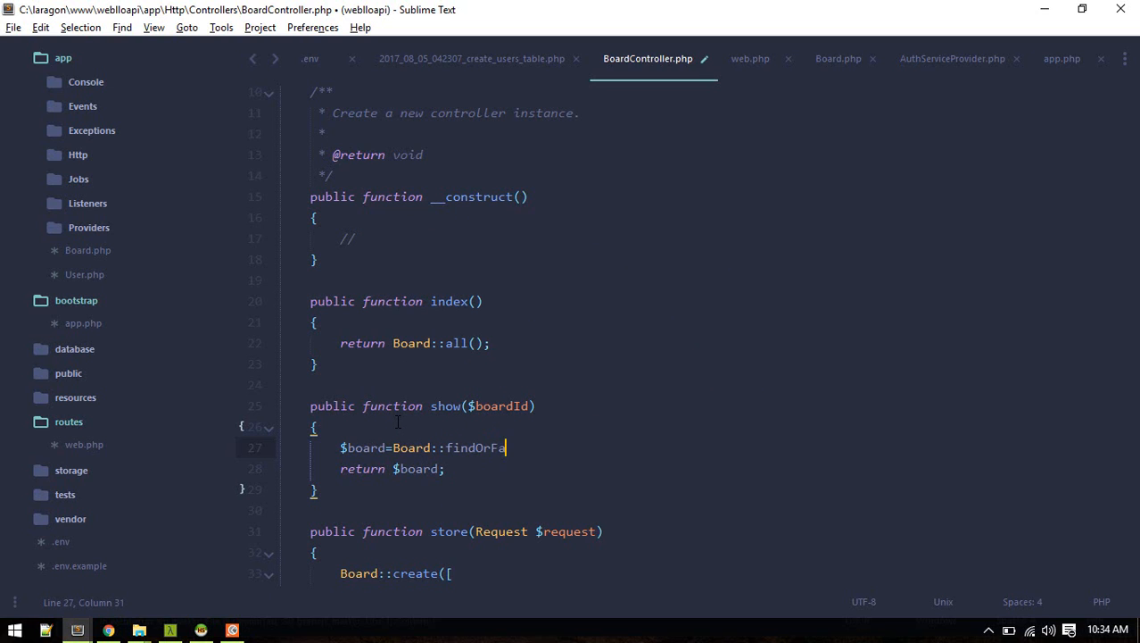
{"action": "type", "text": "il($bo"}
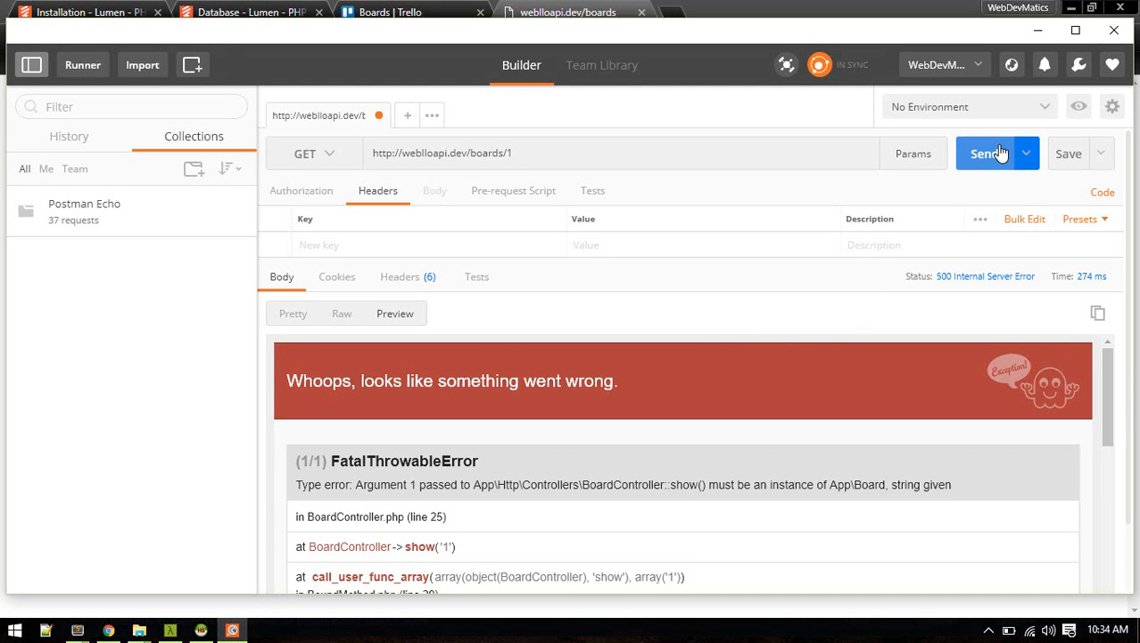
Resend boards/1 to get First Board as pretty JSON, then request boards/2.
{"action": "left_click", "coordinate": [984, 153]}
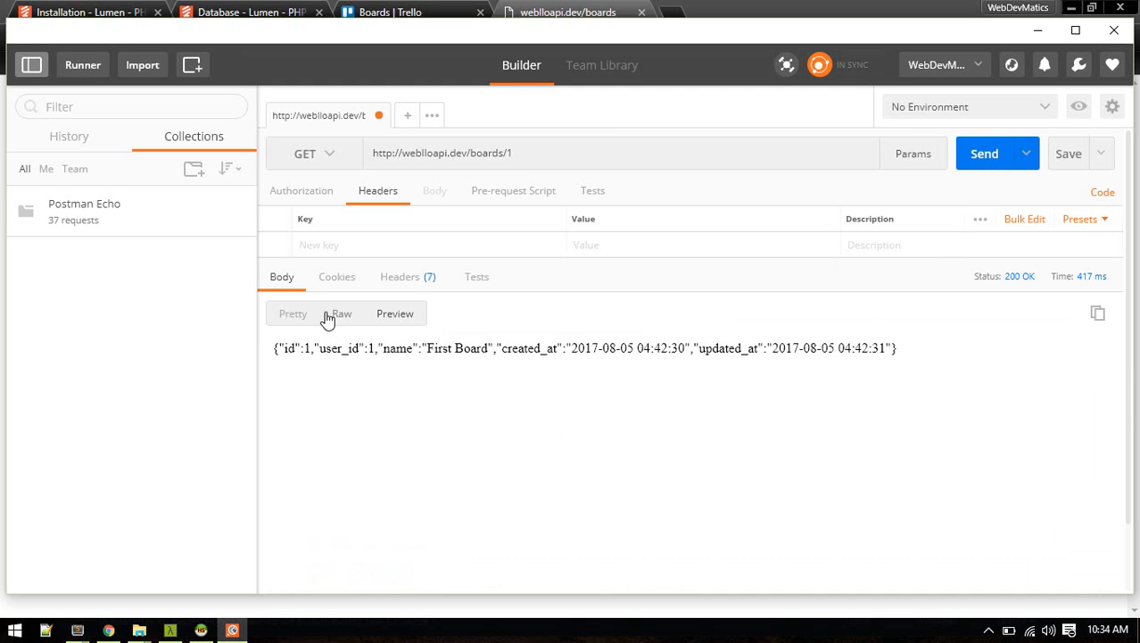
{"action": "left_click", "coordinate": [293, 314]}
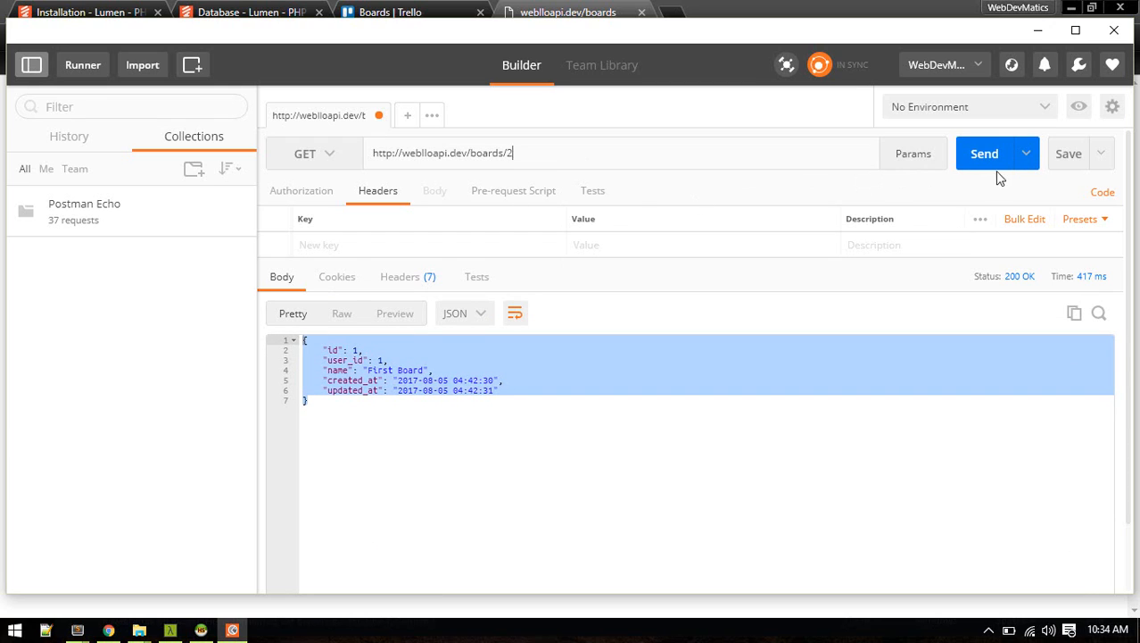
{"action": "left_click", "coordinate": [984, 153]}
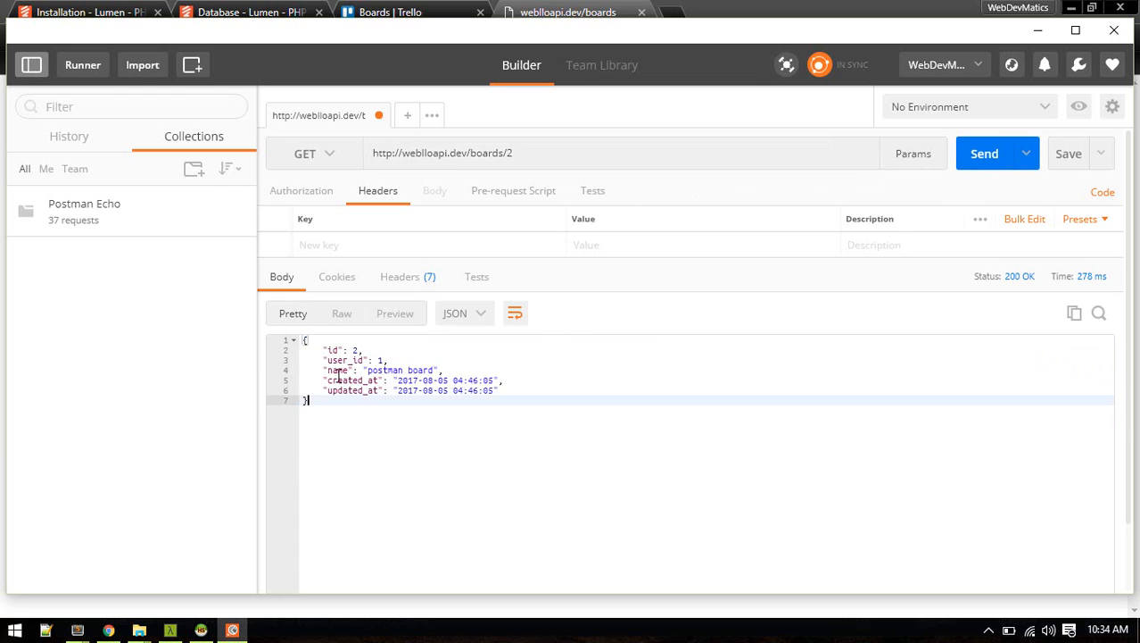
{"action": "left_click", "coordinate": [76, 630]}
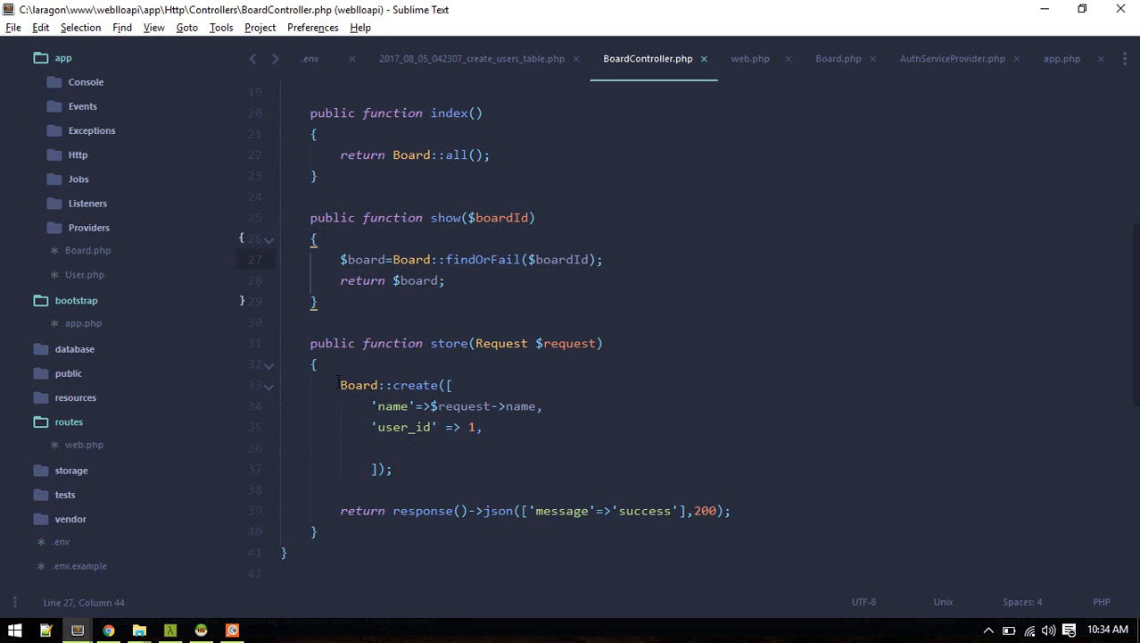
{"action": "scroll", "scroll_direction": "down", "scroll_amount": 3}
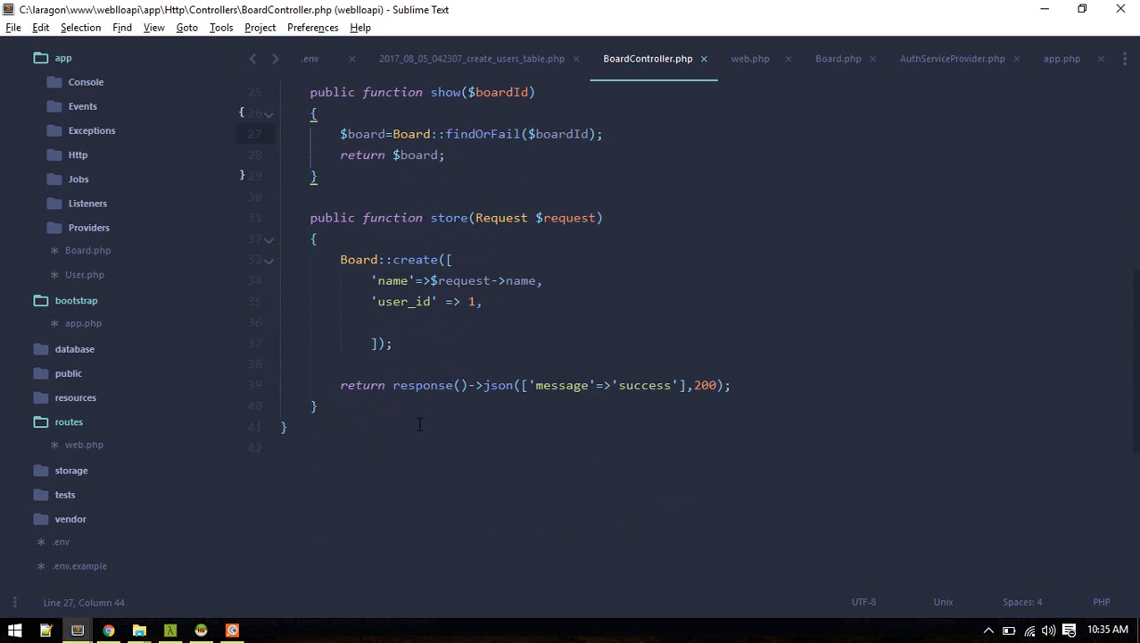
{"action": "scroll", "scroll_direction": "up", "scroll_amount": 3}
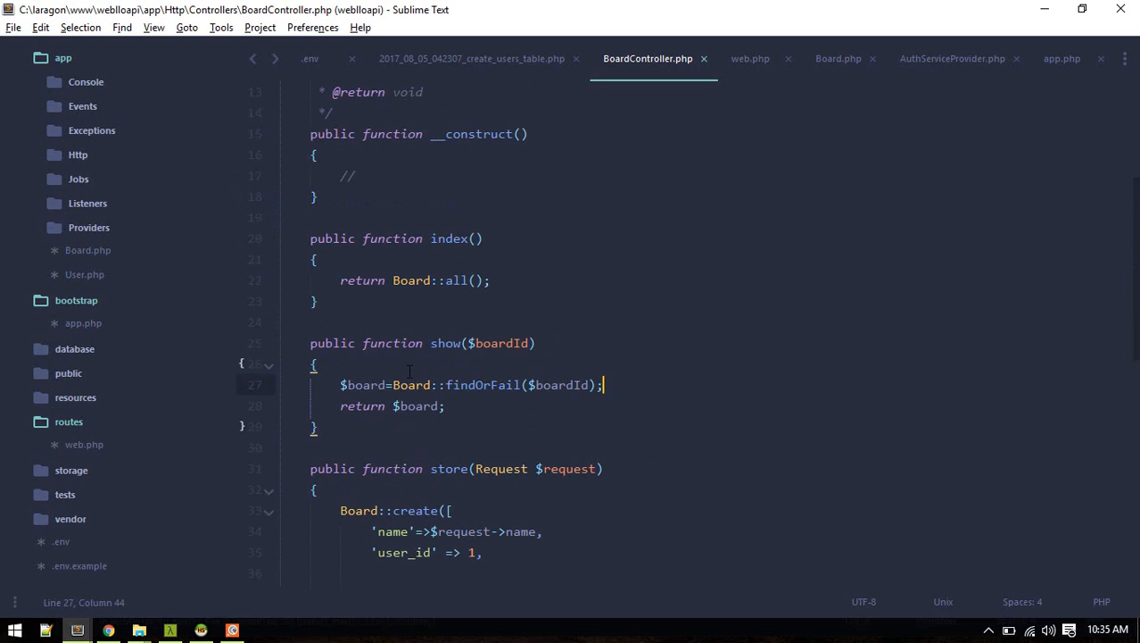
{"action": "scroll", "scroll_direction": "up", "scroll_amount": 3}
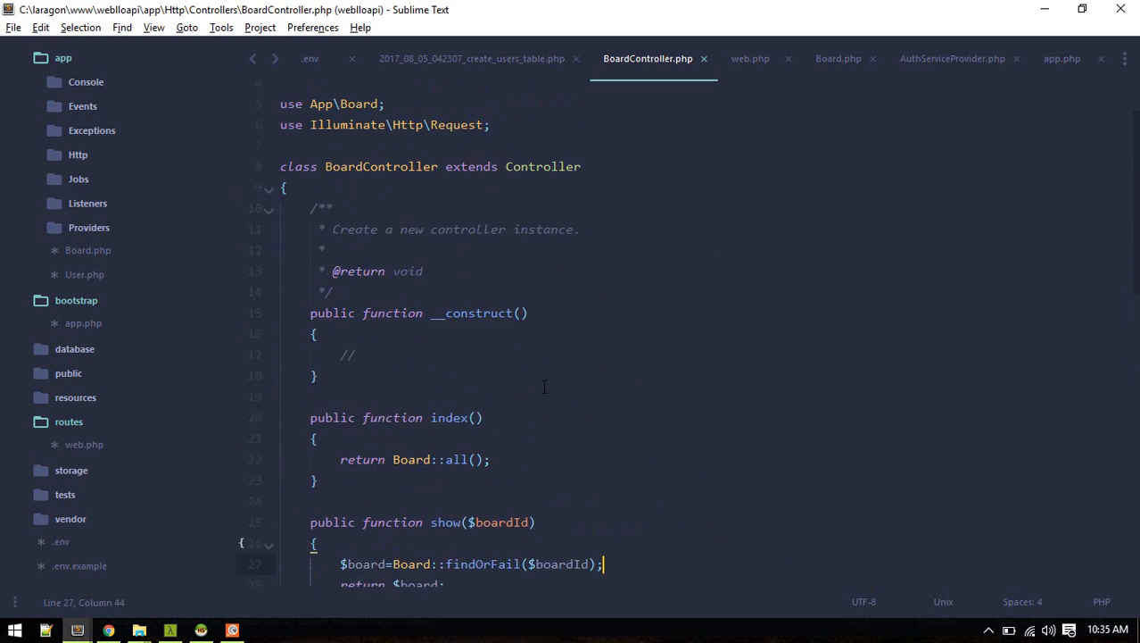
{"action": "scroll", "scroll_direction": "down", "scroll_amount": 3}
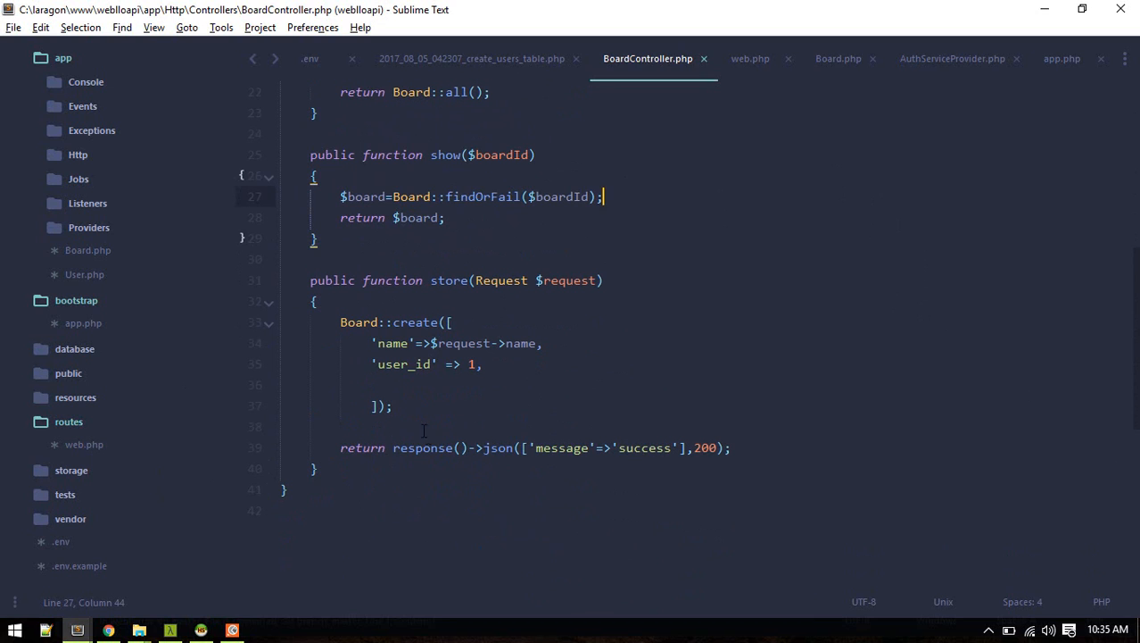
{"action": "scroll", "scroll_direction": "up", "scroll_amount": 3}
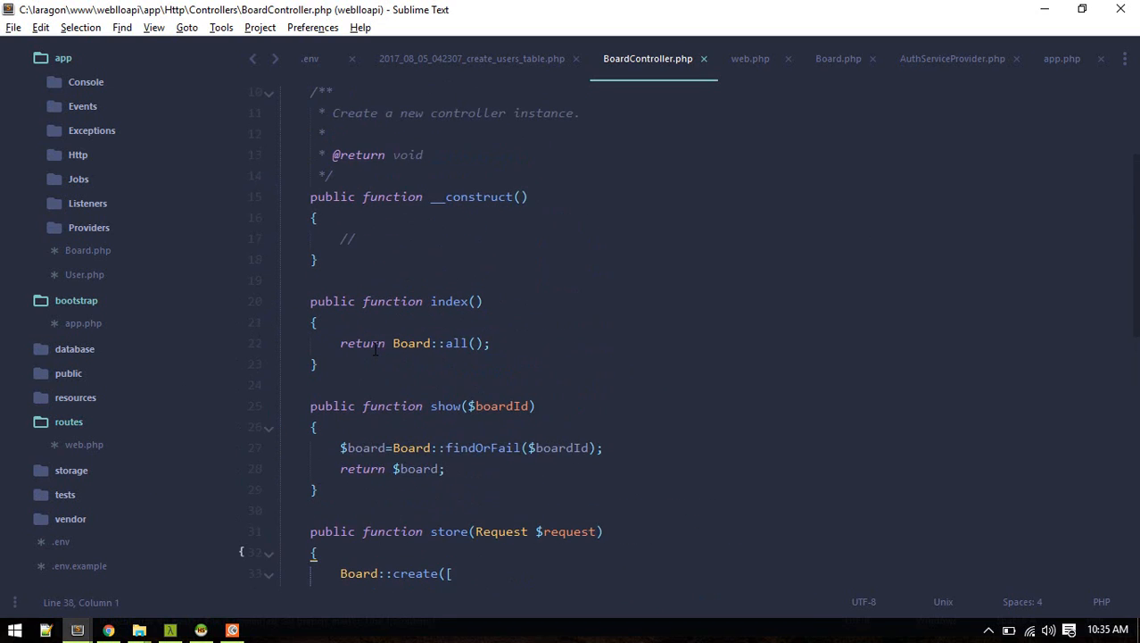
{"action": "scroll", "scroll_direction": "up", "scroll_amount": 3}
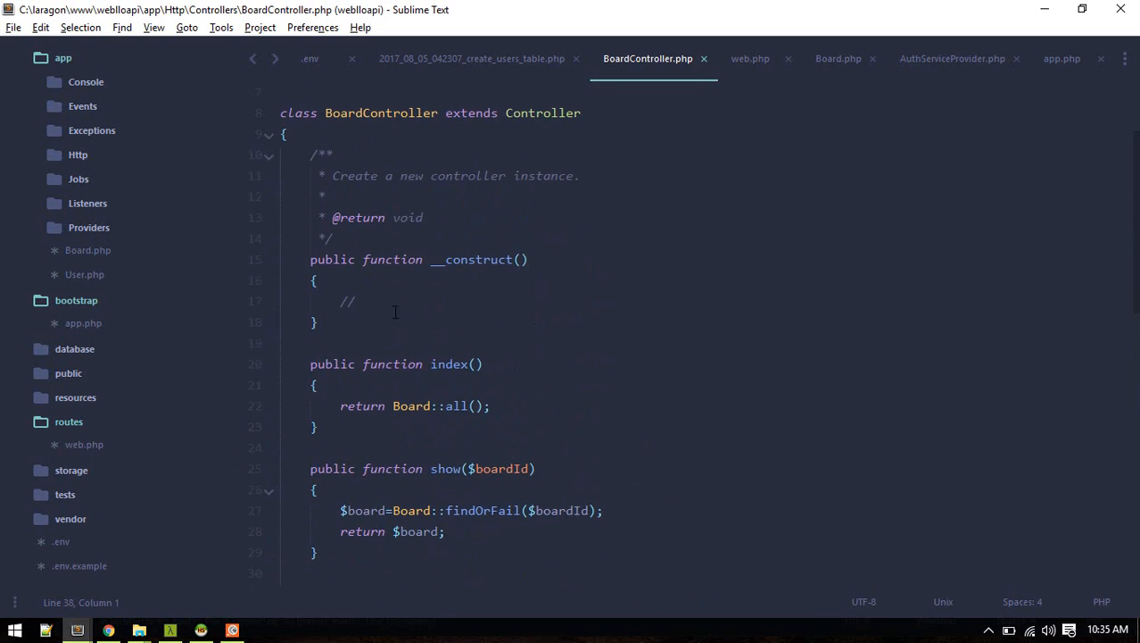
{"action": "mouse_move", "coordinate": [720, 343]}
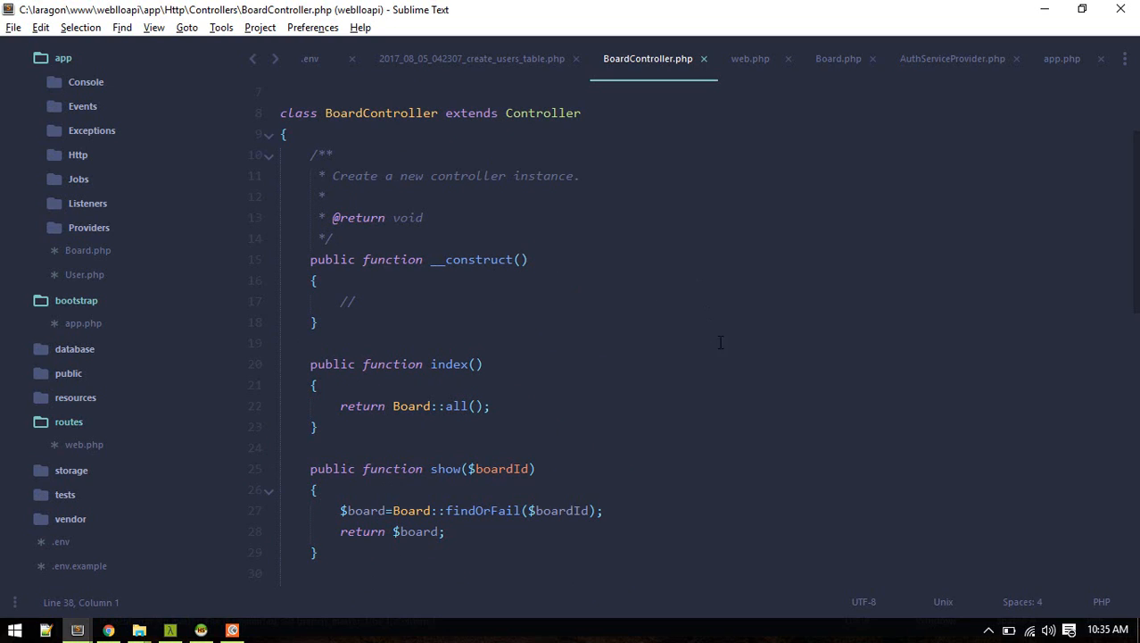
{"action": "left_click", "coordinate": [313, 341]}
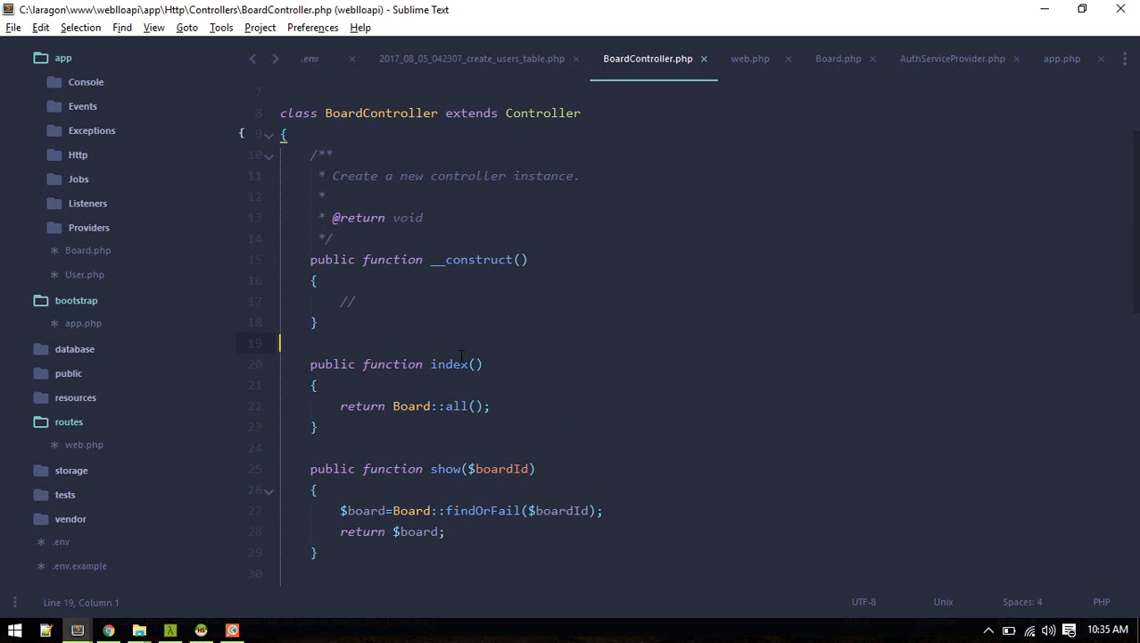
{"action": "mouse_move", "coordinate": [599, 410]}
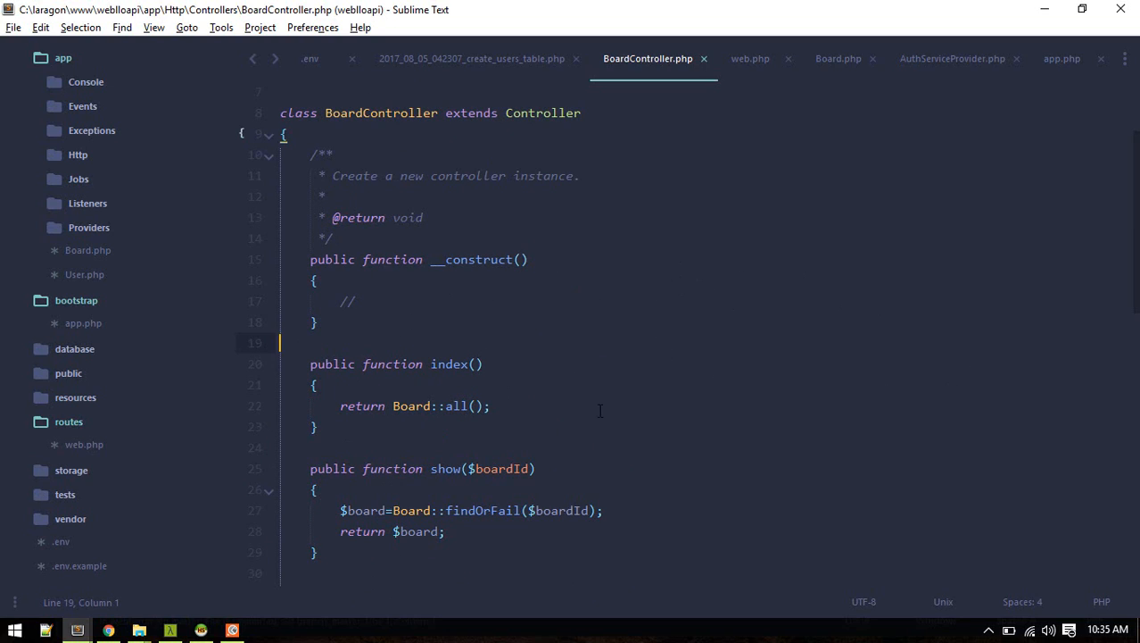
{"action": "scroll", "scroll_direction": "down", "scroll_amount": 3}
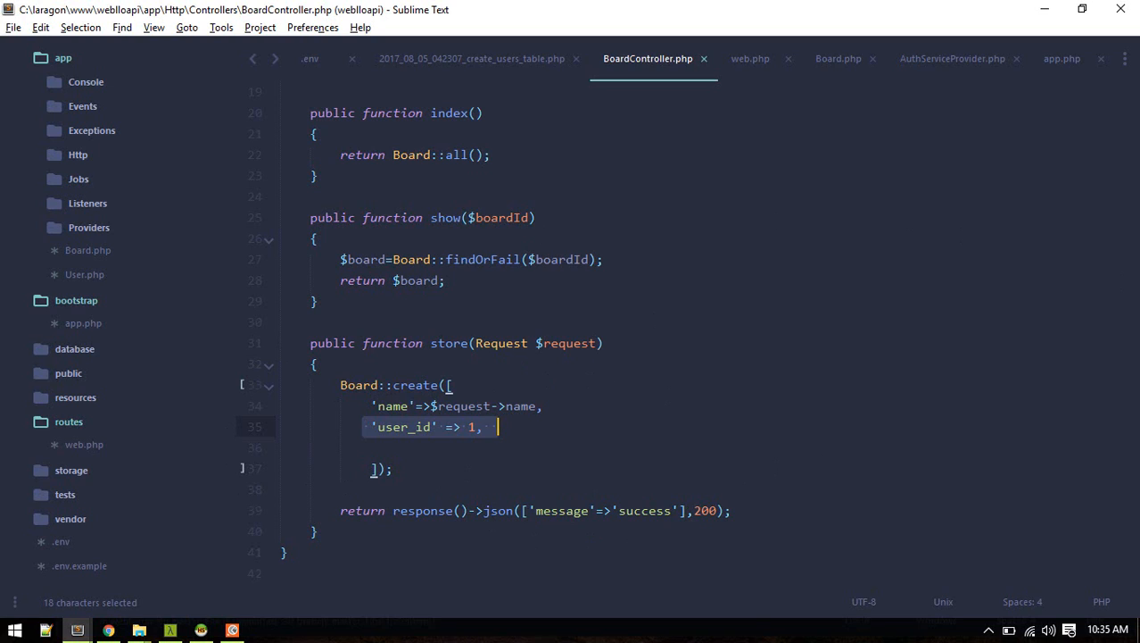
{"action": "mouse_move", "coordinate": [514, 368]}
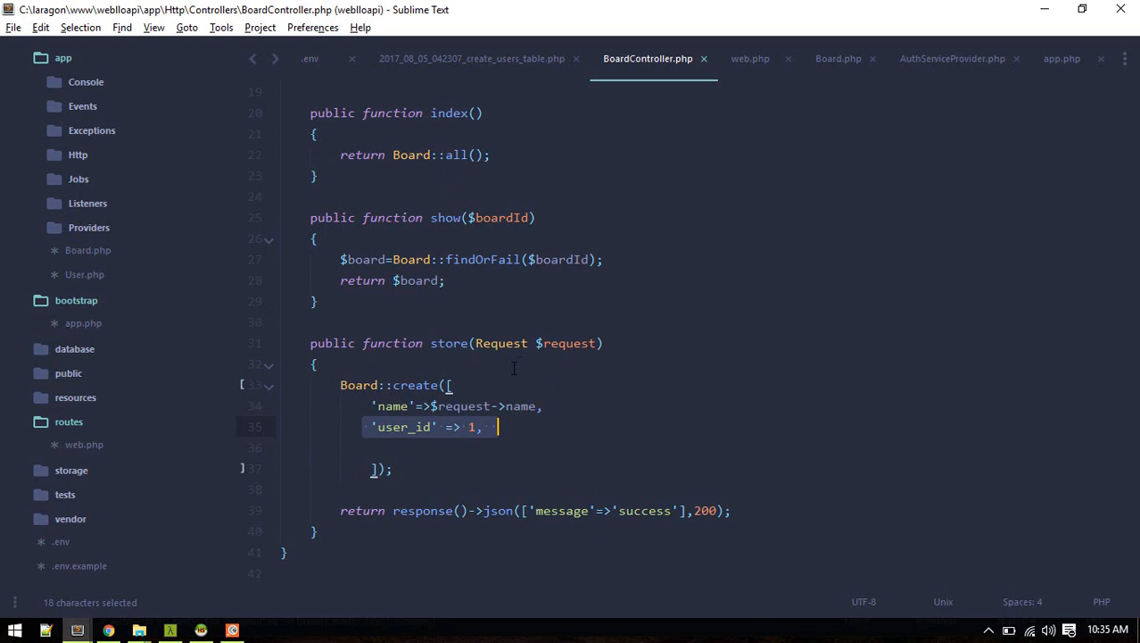